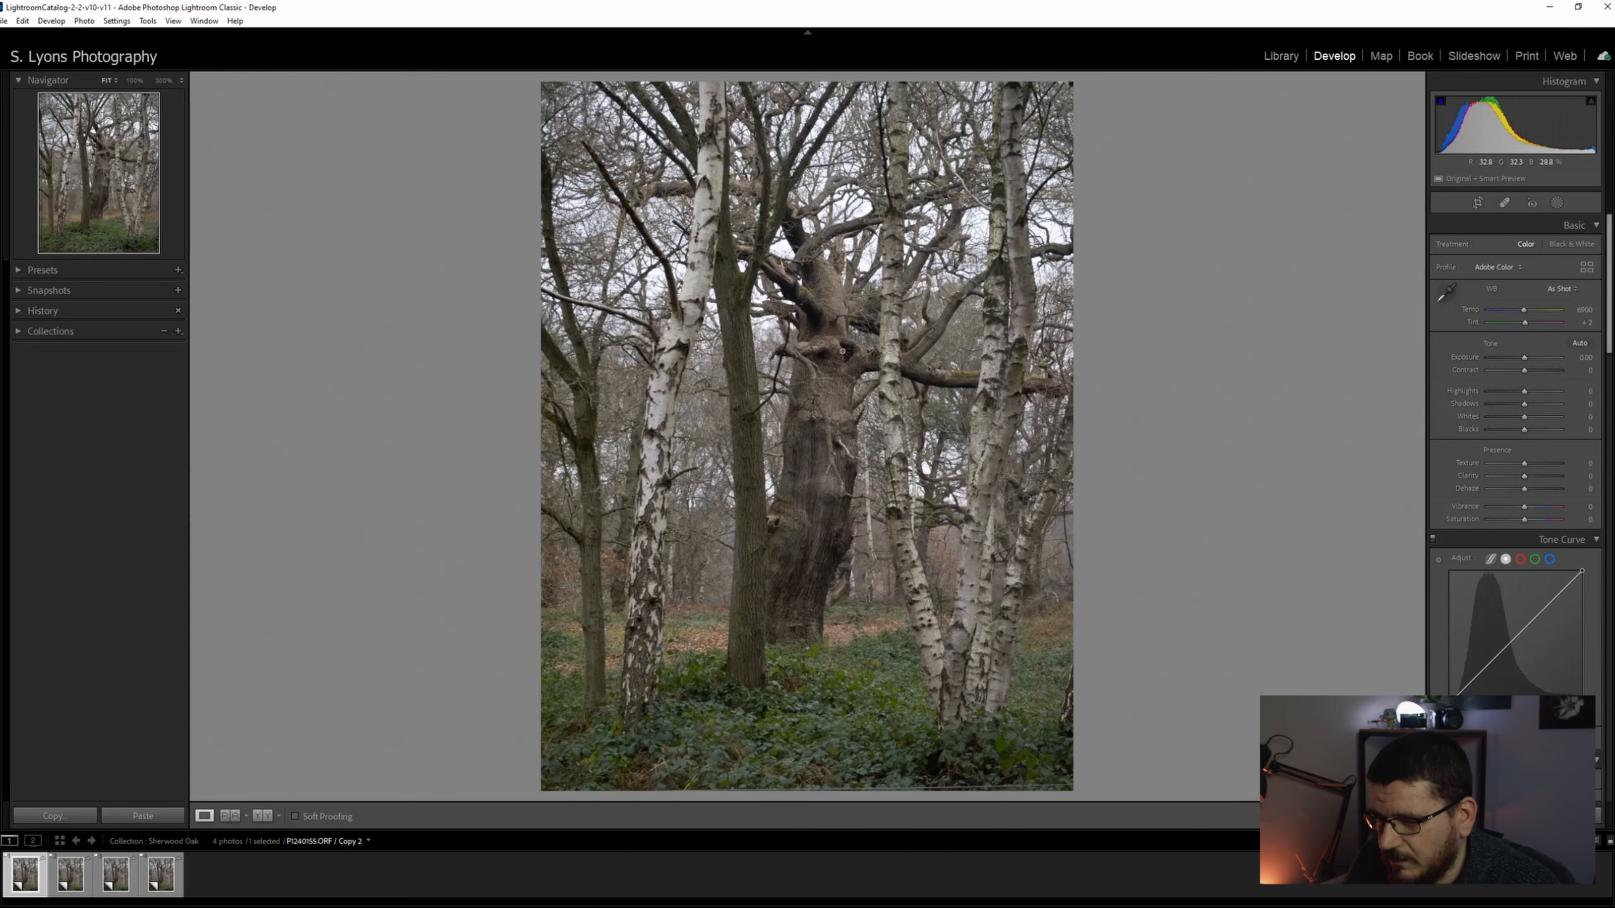
{"action": "mouse_move", "coordinate": [814, 508]}
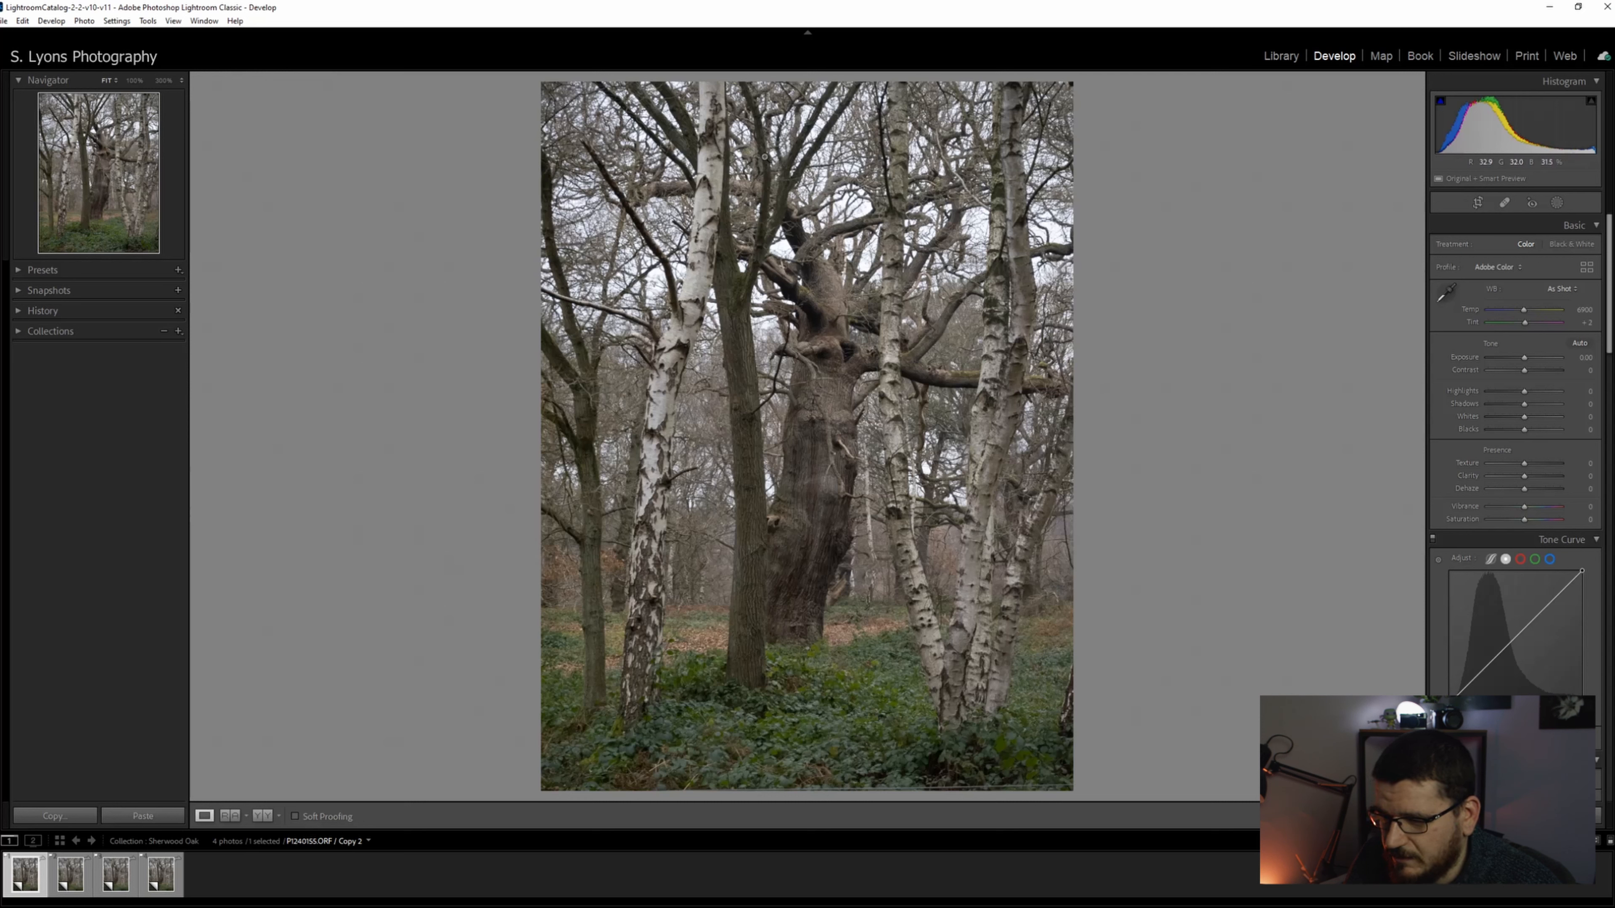
{"action": "mouse_move", "coordinate": [825, 754]}
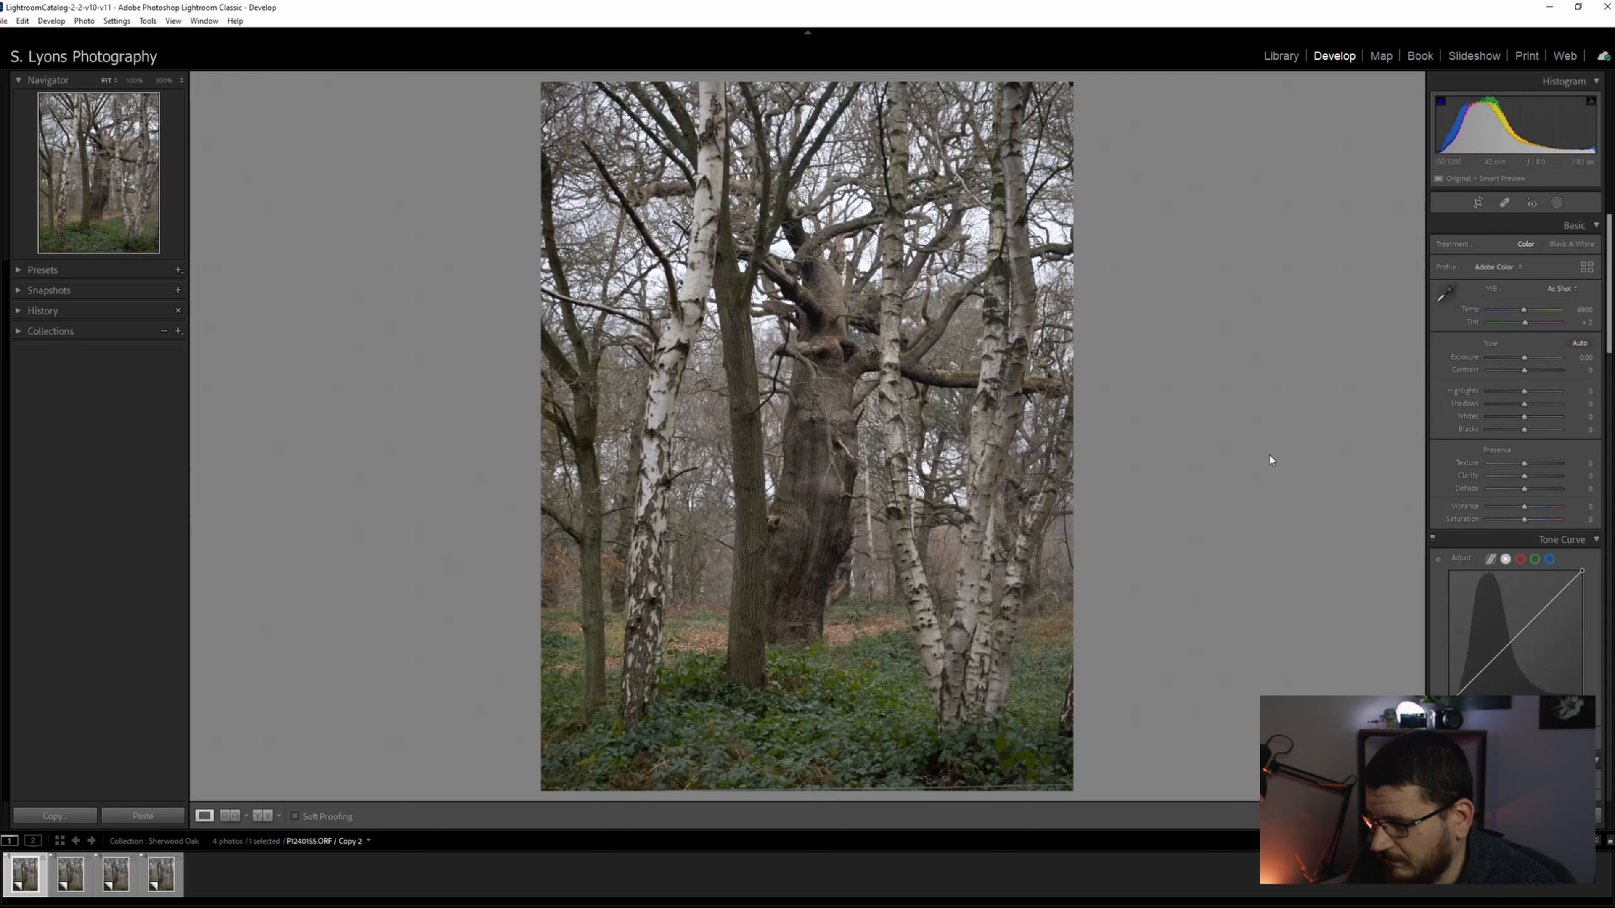
{"action": "mouse_move", "coordinate": [1523, 323]}
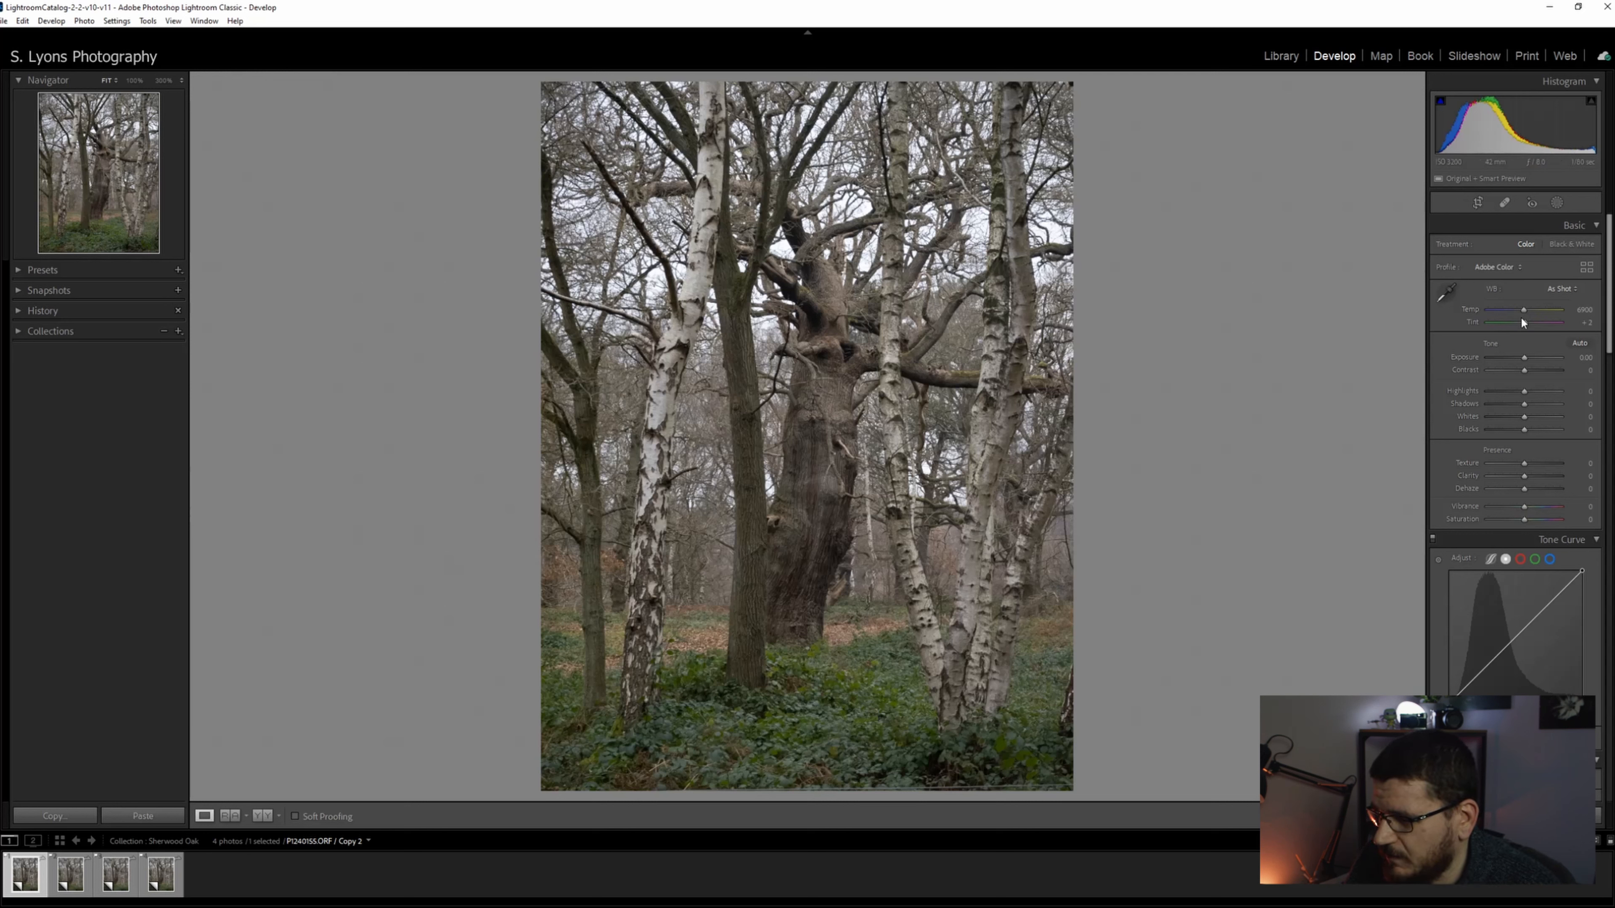
{"action": "mouse_move", "coordinate": [1444, 439]}
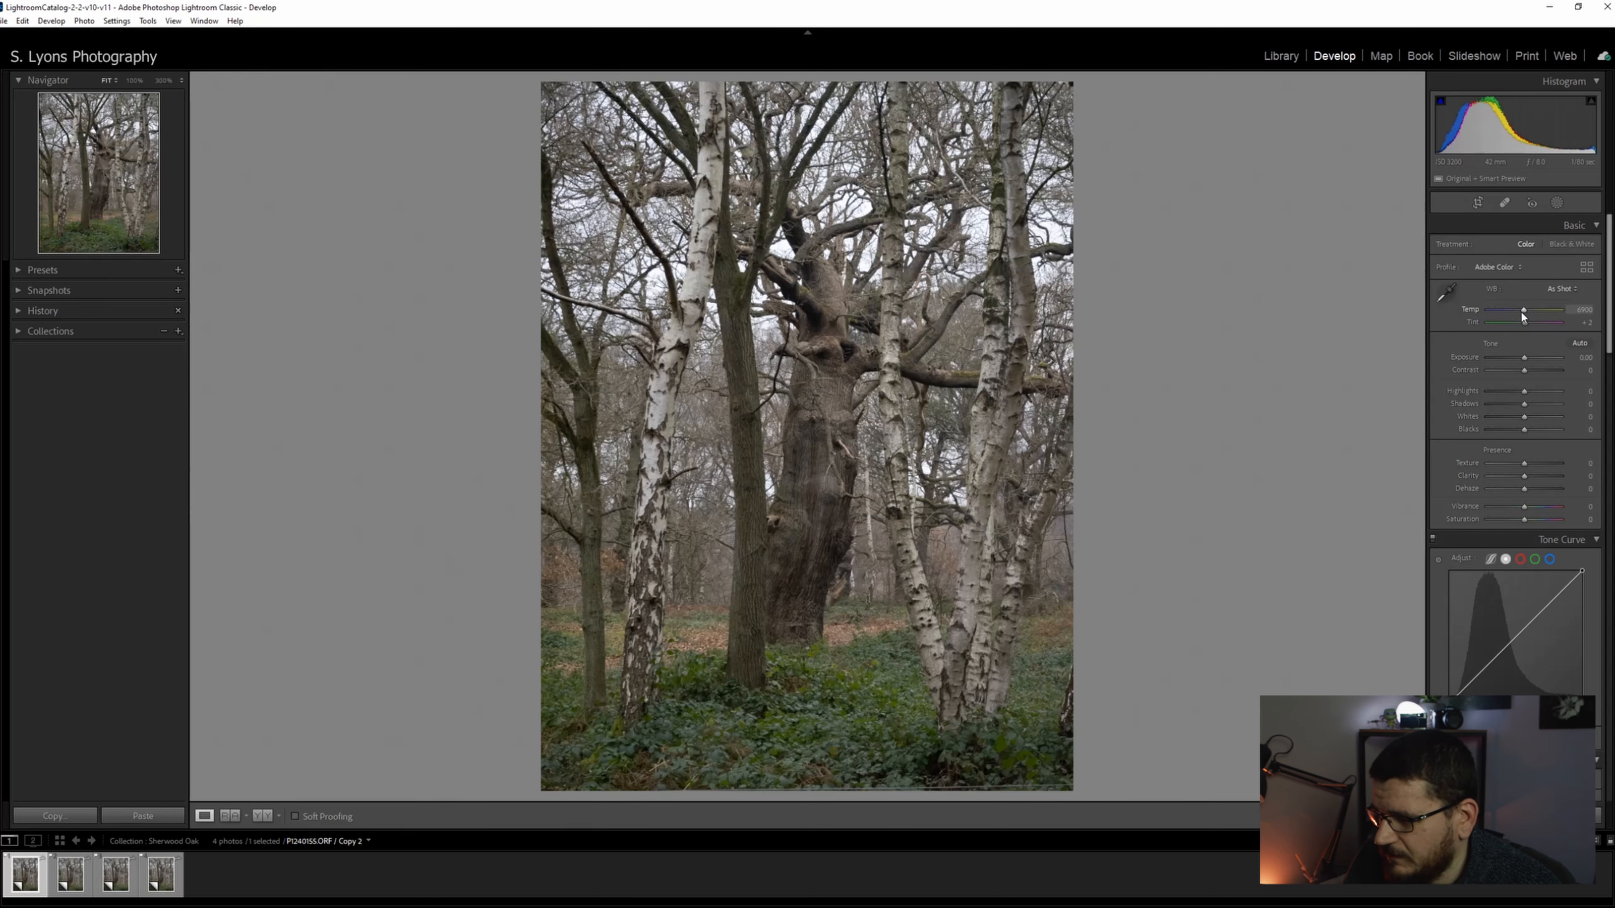
- Cool the white balance by lowering Temp for a cold blue cast
{"action": "left_click_drag", "start_coordinate": [1524, 312], "coordinate": [1511, 312]}
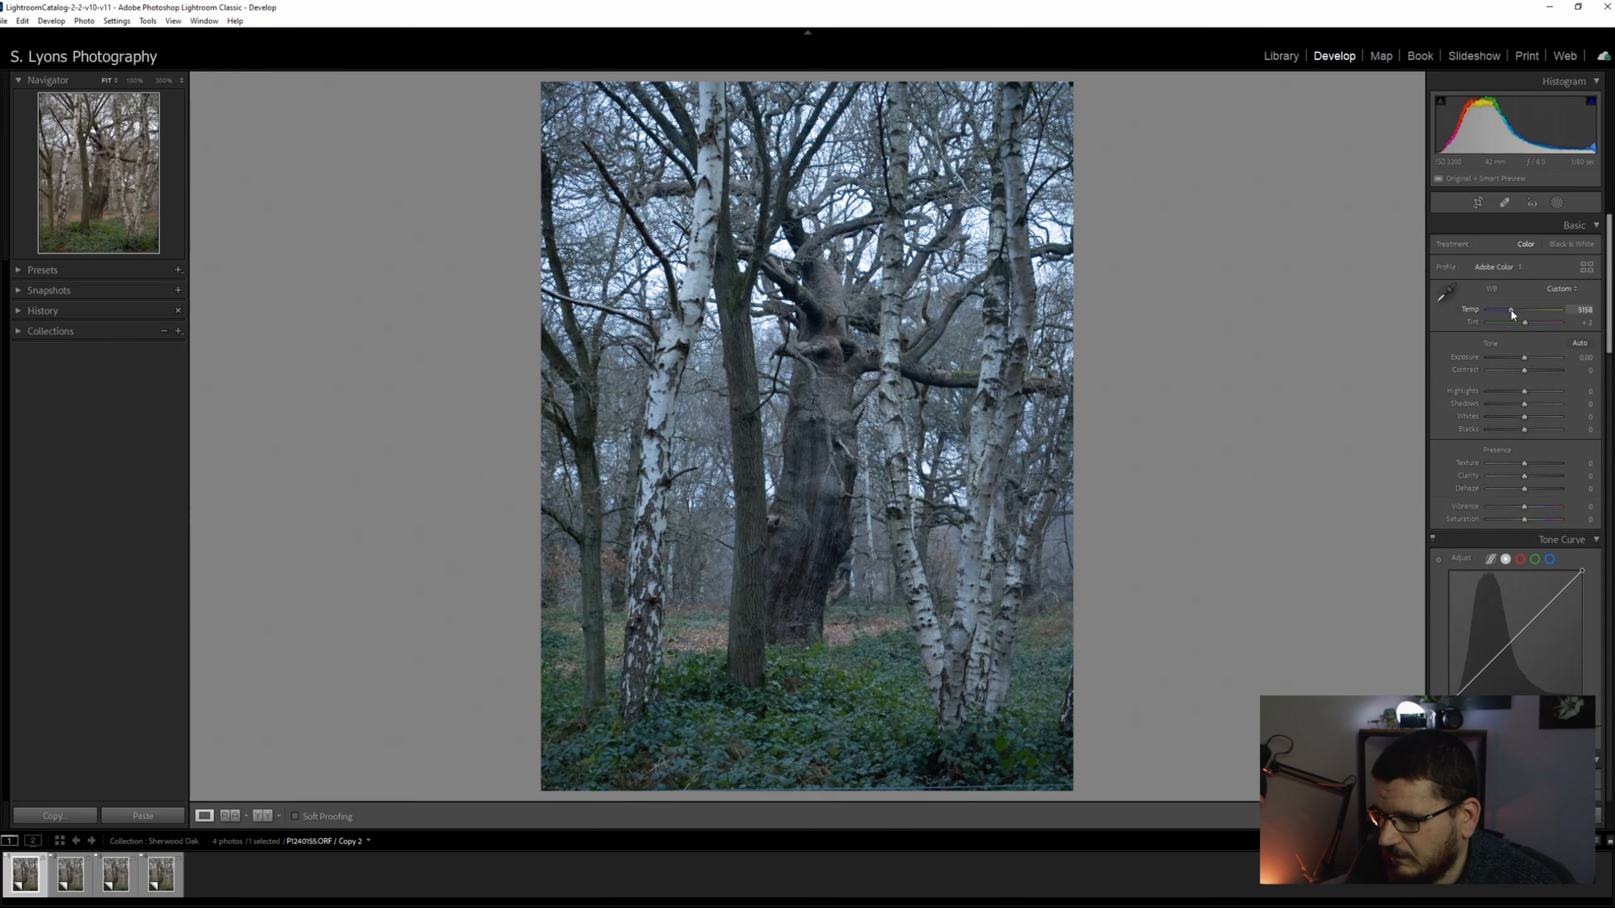
{"action": "left_click_drag", "start_coordinate": [1511, 312], "coordinate": [1528, 312]}
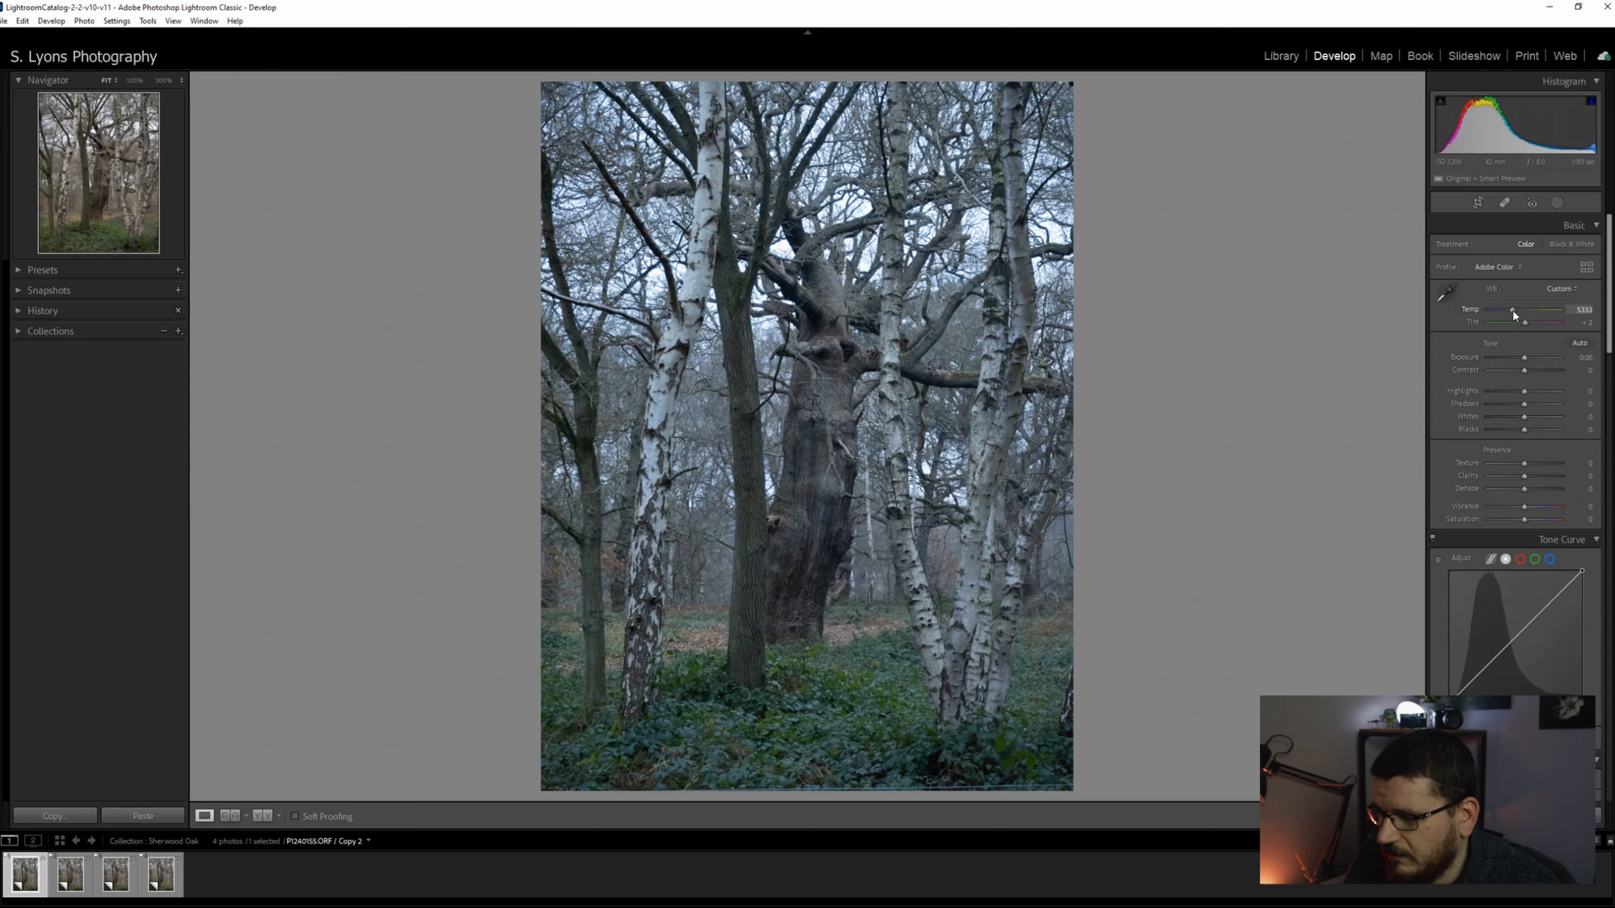
{"action": "left_click_drag", "start_coordinate": [1534, 309], "coordinate": [1509, 309]}
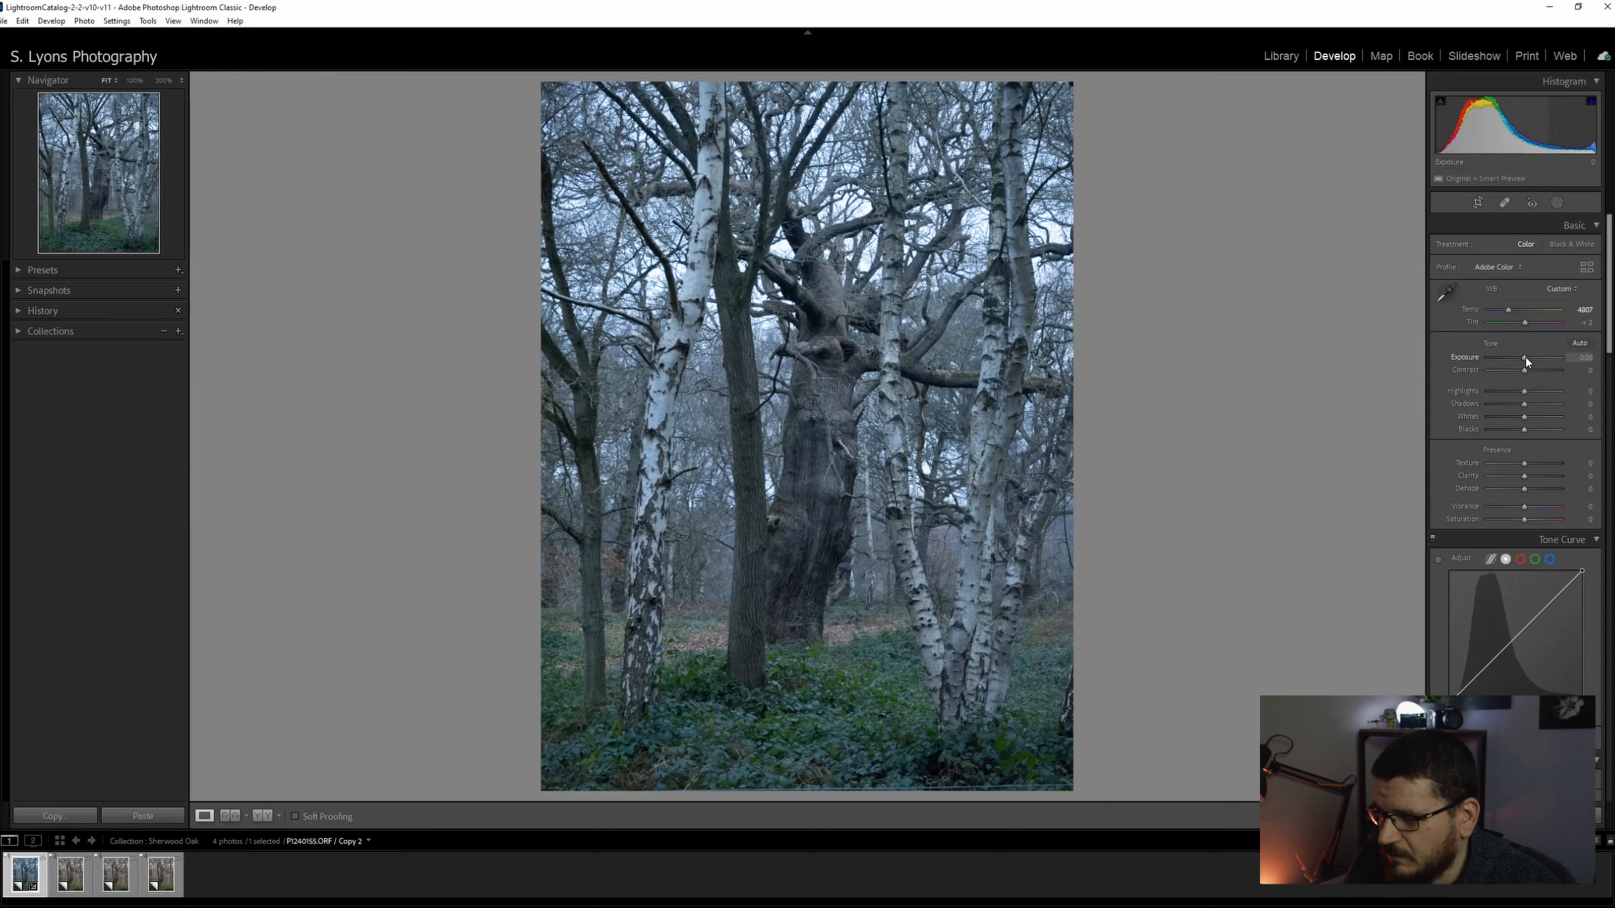
- Raise Exposure by roughly a stop to brighten the woodland scene
{"action": "left_click_drag", "start_coordinate": [1525, 363], "coordinate": [1533, 364]}
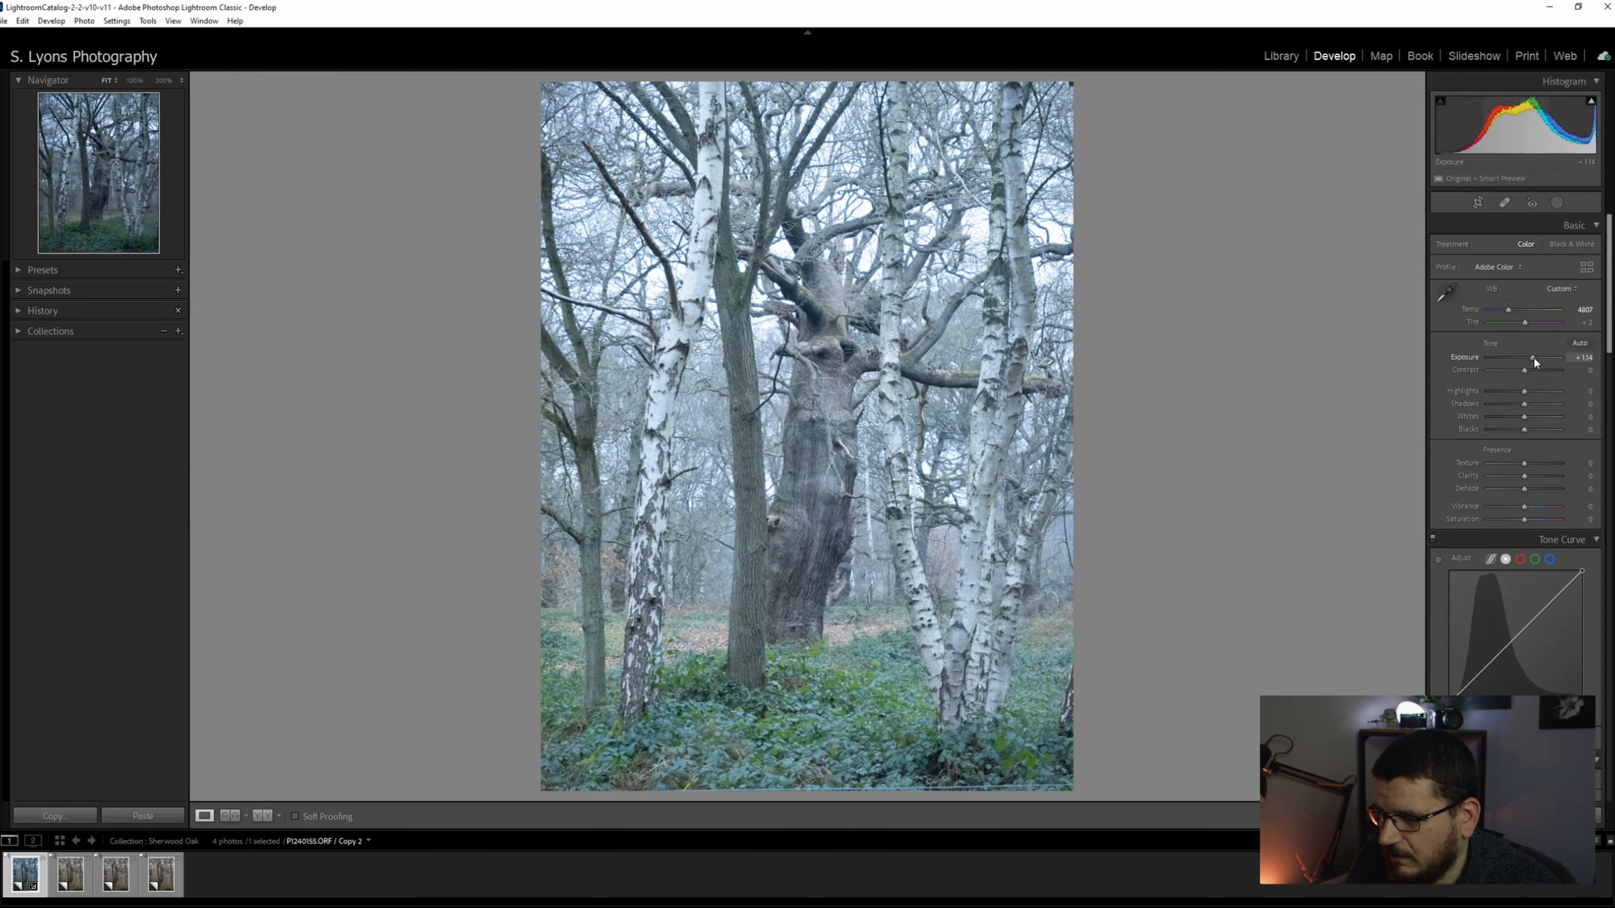
{"action": "left_click_drag", "start_coordinate": [1525, 358], "coordinate": [1536, 358]}
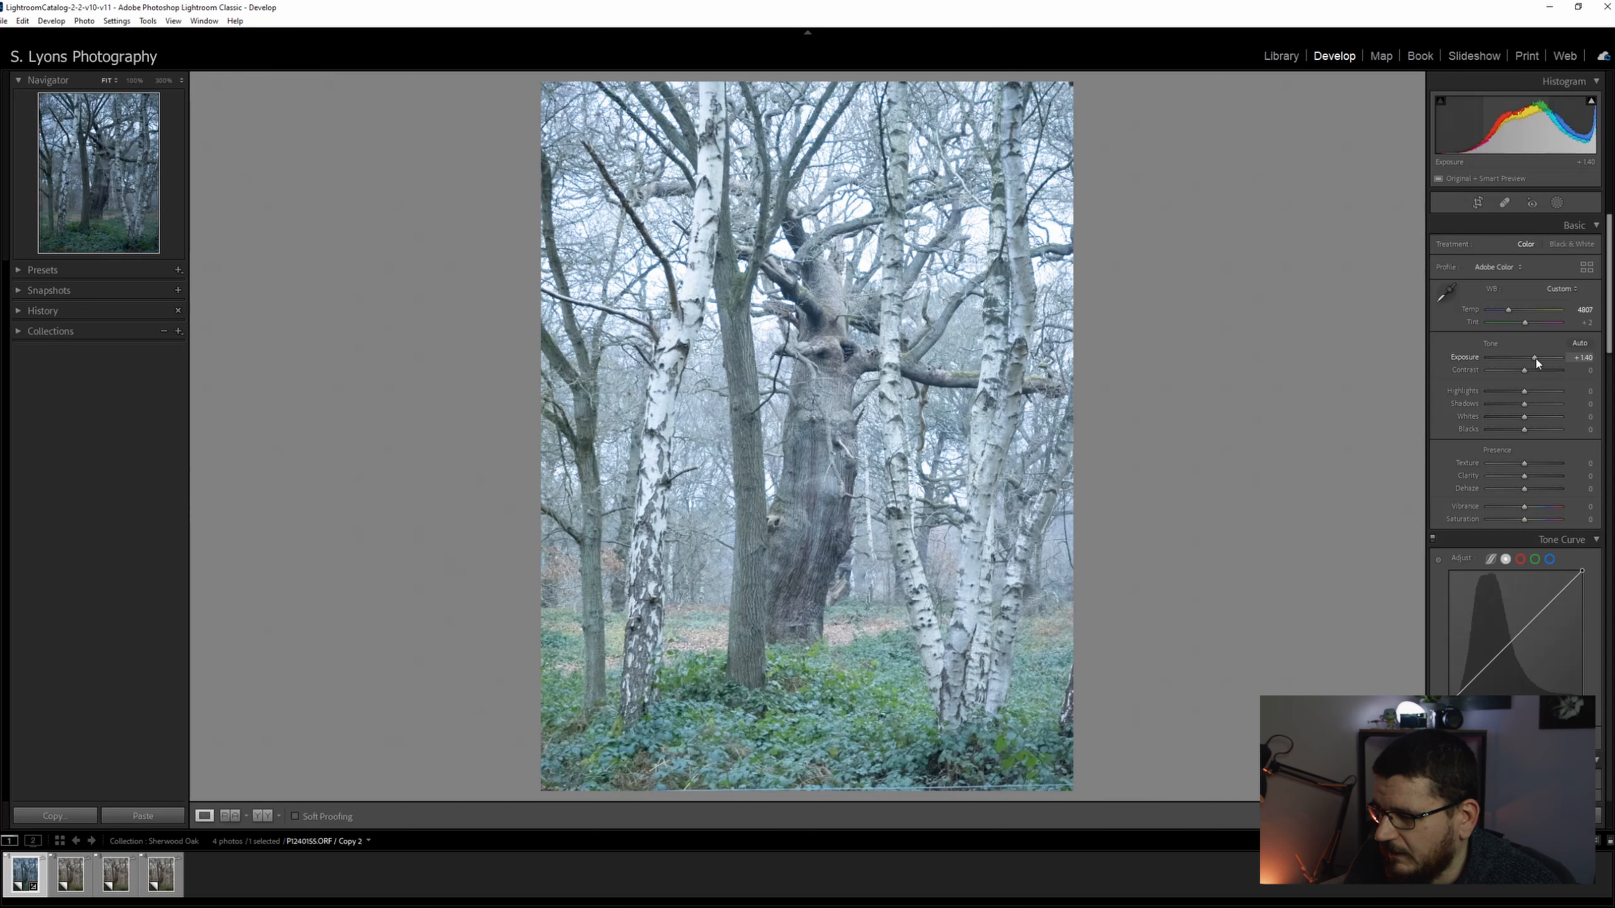
{"action": "left_click_drag", "start_coordinate": [1534, 358], "coordinate": [1532, 357]}
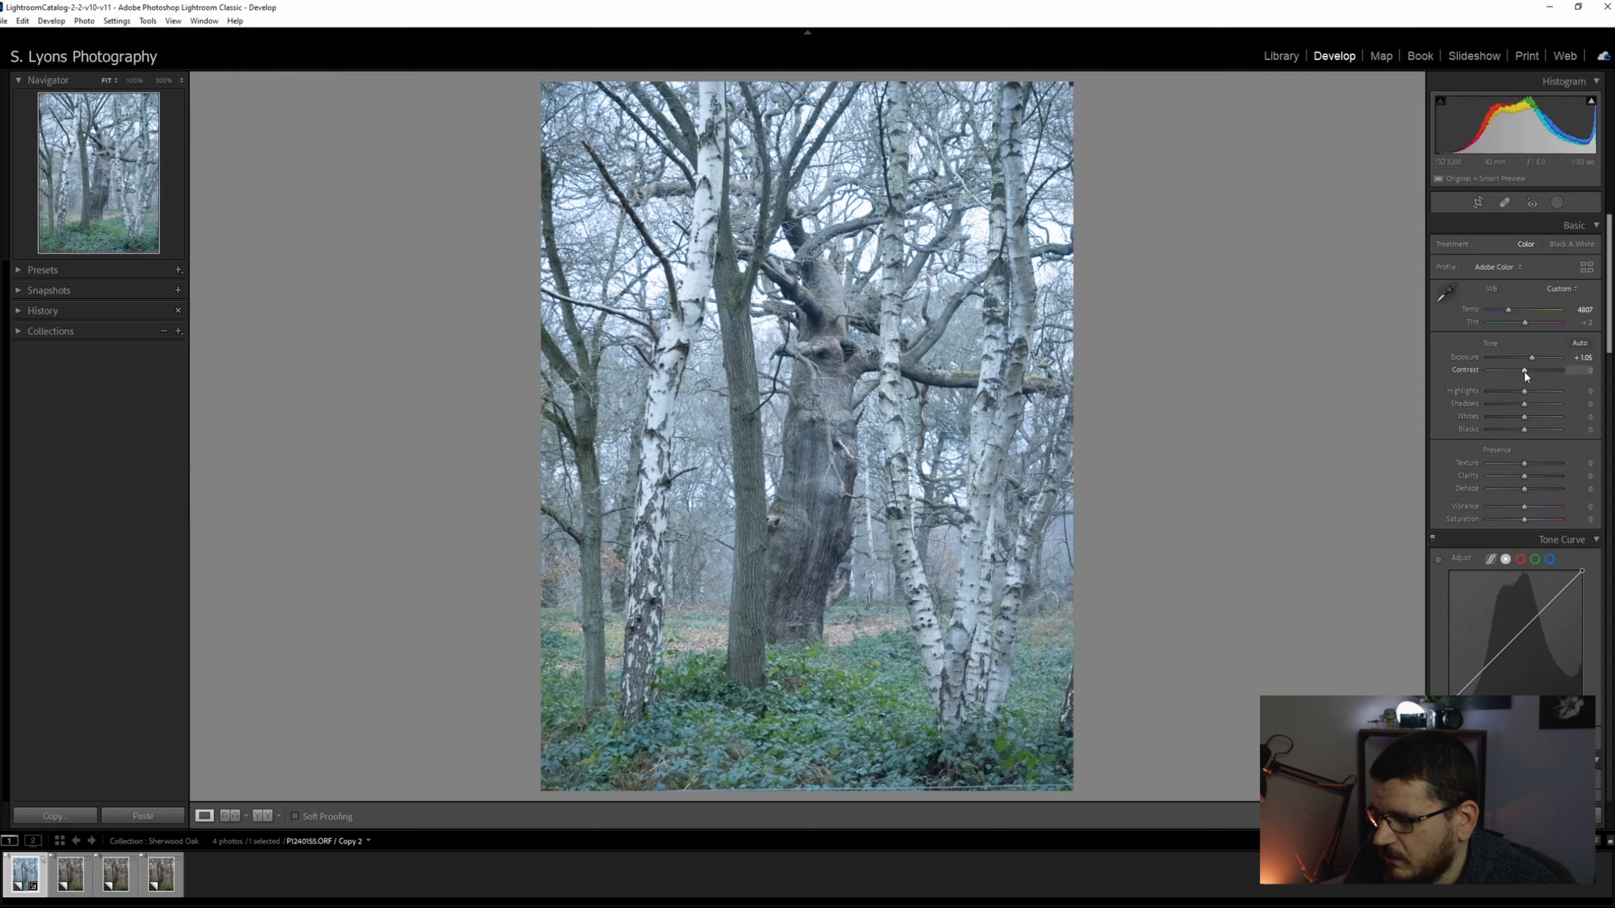
- Drop Contrast below zero and cool the colour temperature slightly more
{"action": "left_click_drag", "start_coordinate": [1524, 371], "coordinate": [1529, 371]}
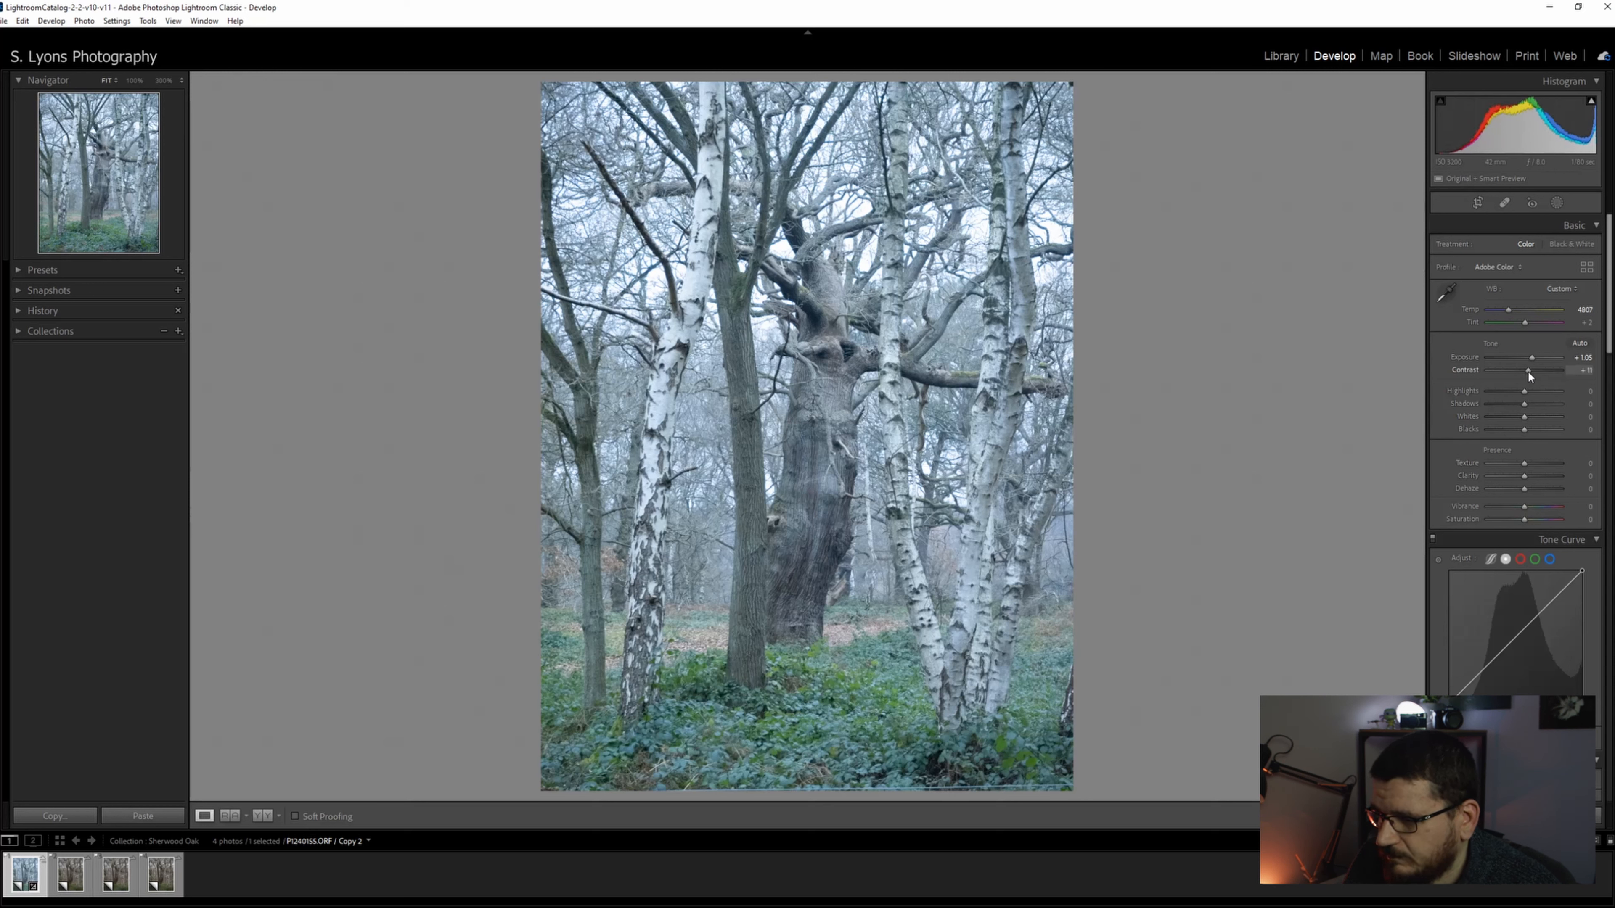
{"action": "left_click_drag", "start_coordinate": [1527, 370], "coordinate": [1533, 370]}
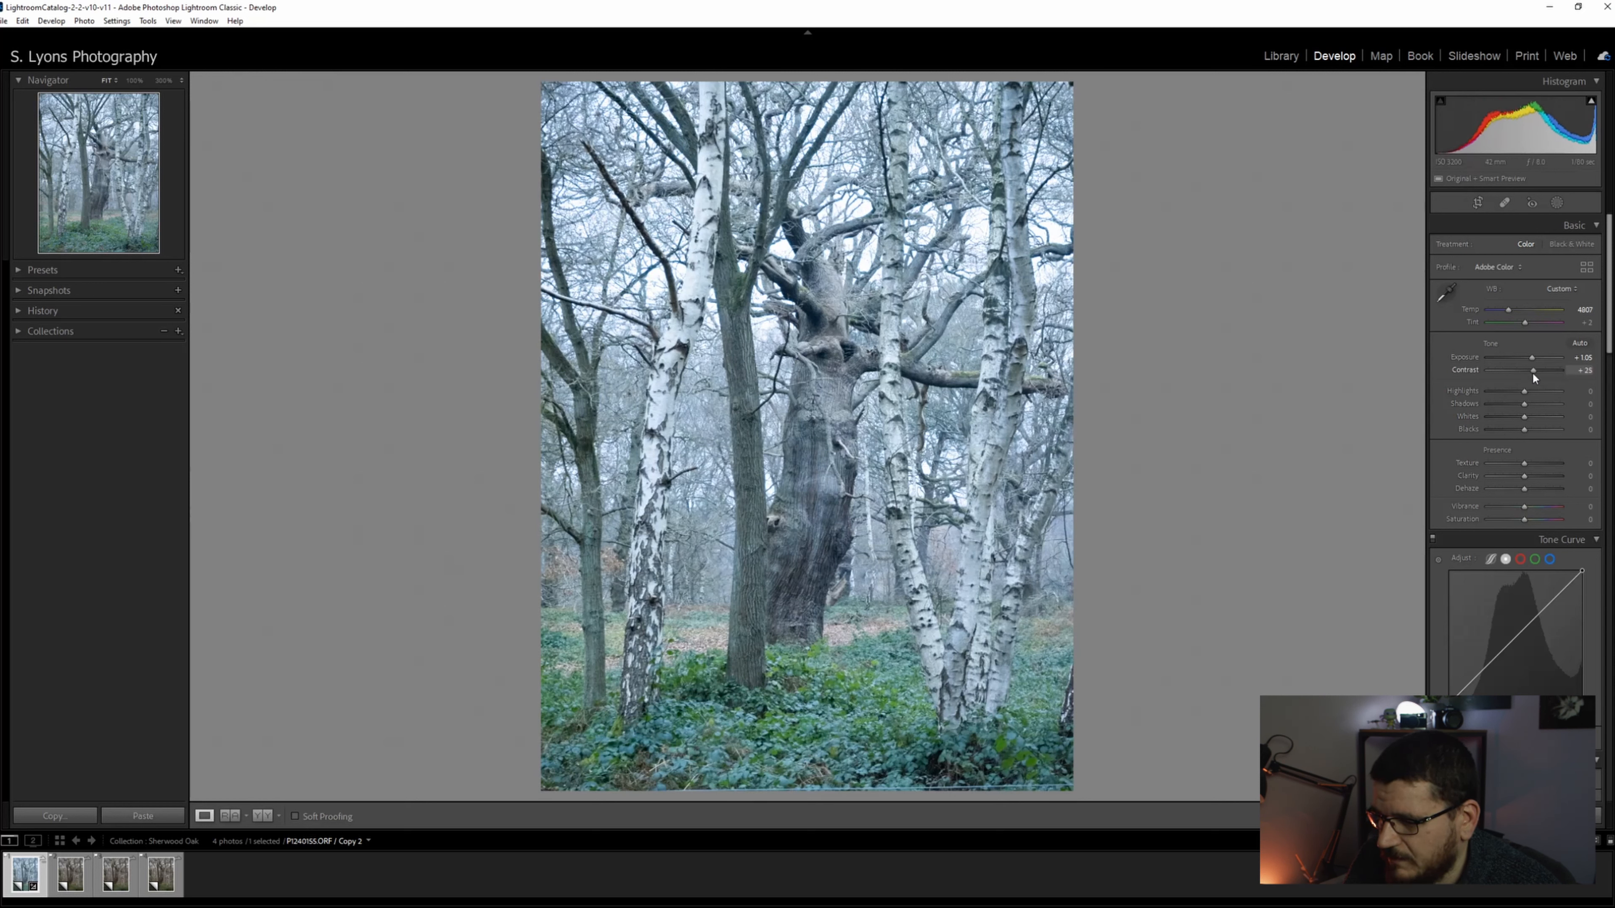
{"action": "left_click_drag", "start_coordinate": [1533, 370], "coordinate": [1501, 370]}
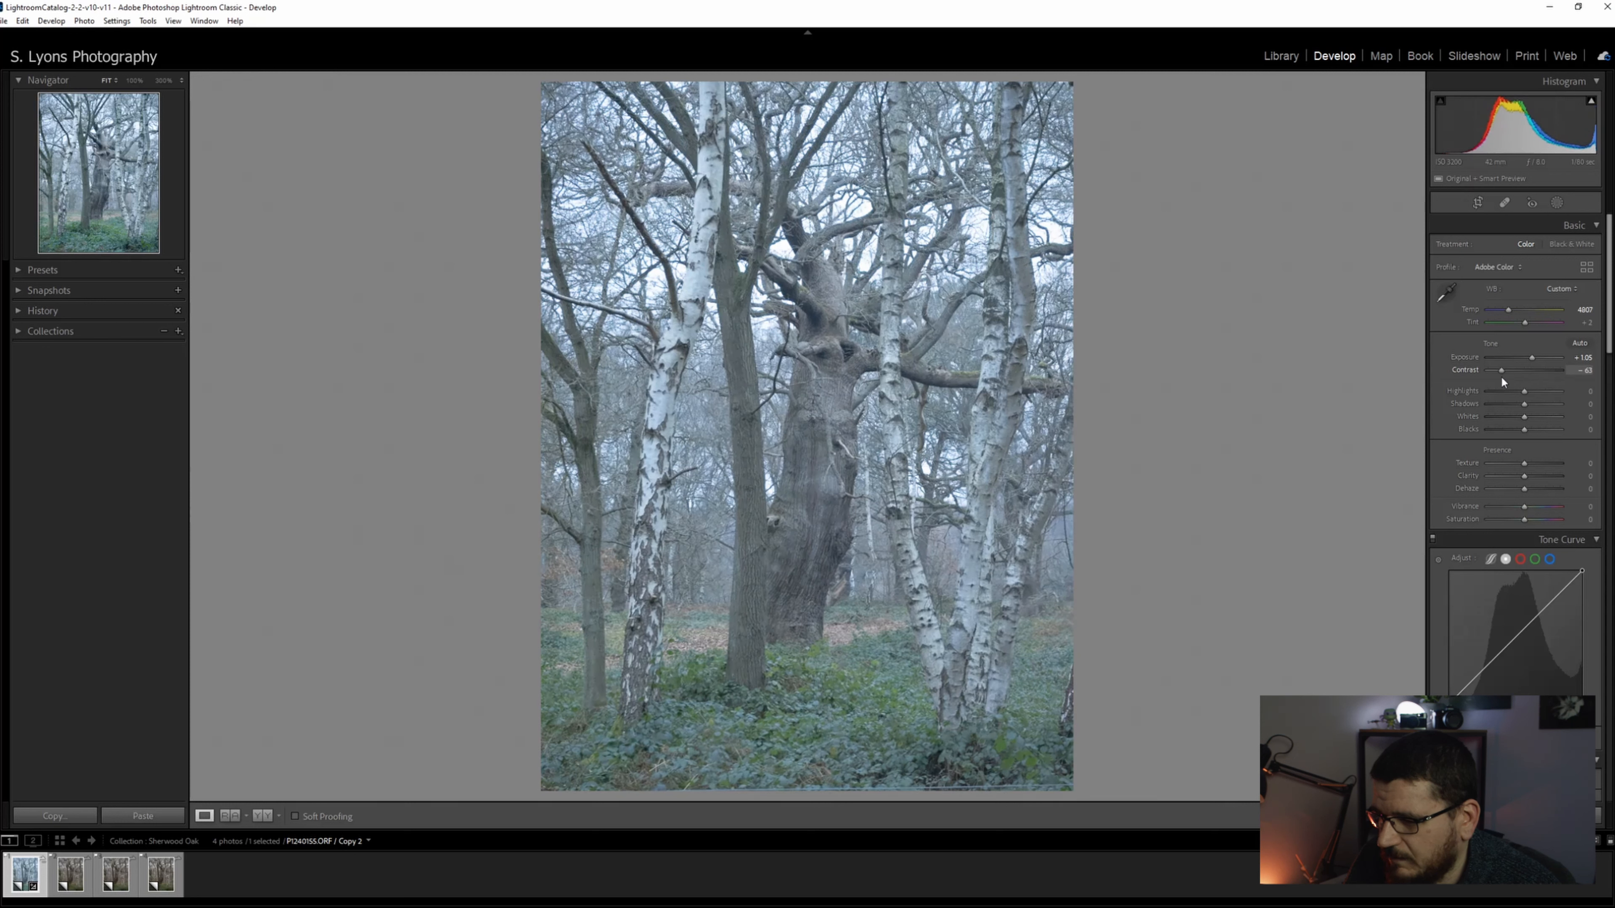
{"action": "left_click_drag", "start_coordinate": [1511, 309], "coordinate": [1508, 309]}
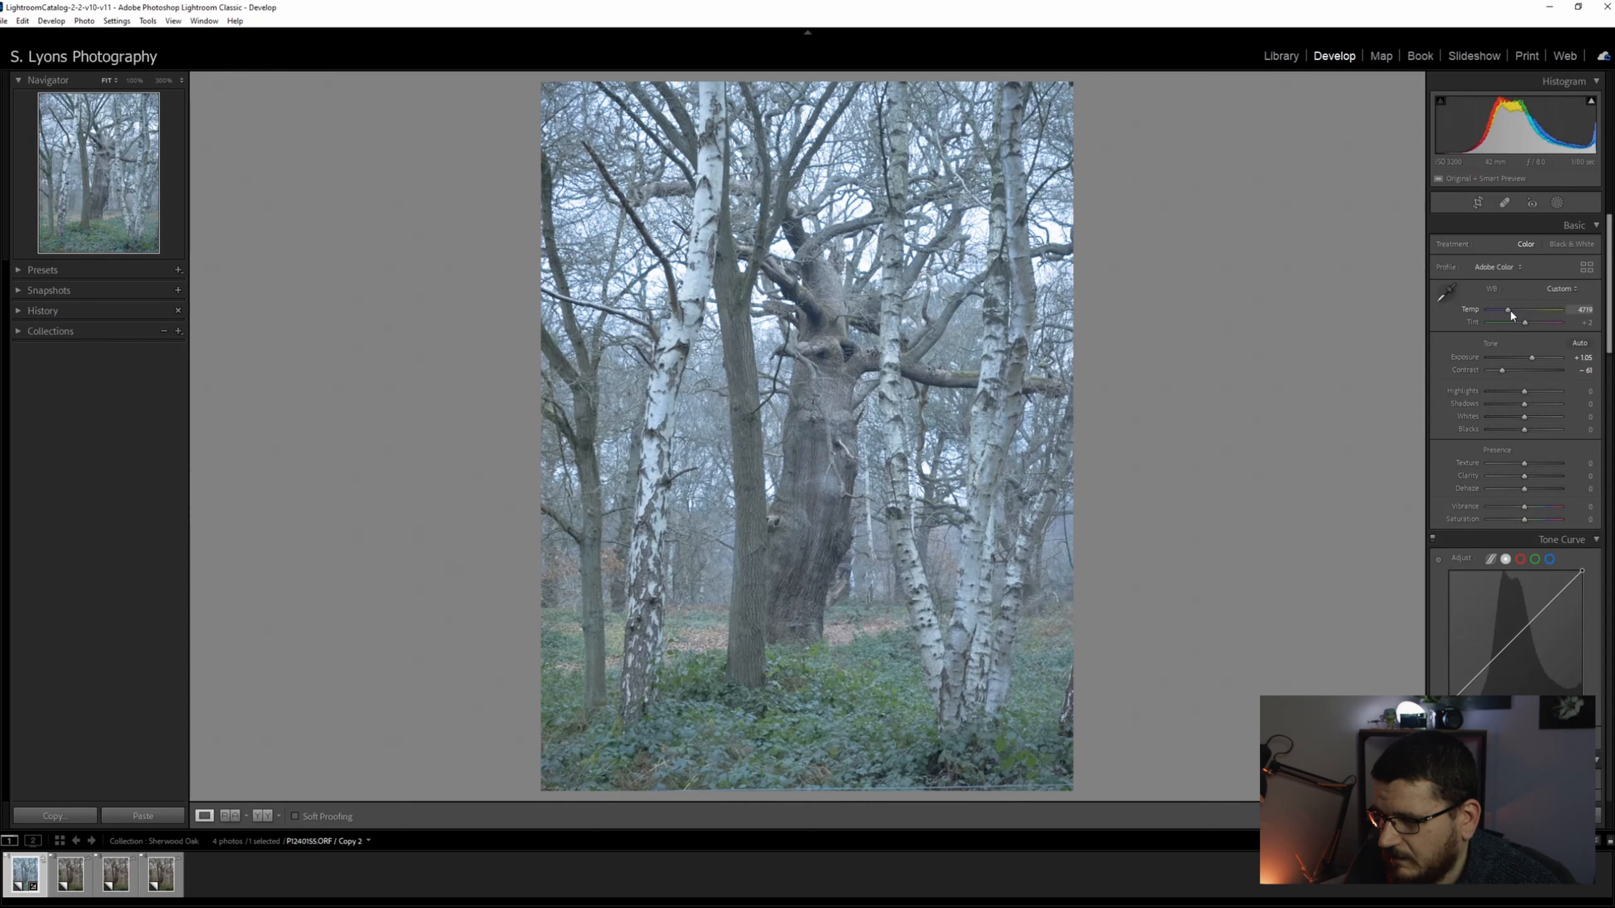
{"action": "left_click_drag", "start_coordinate": [1506, 309], "coordinate": [1505, 309]}
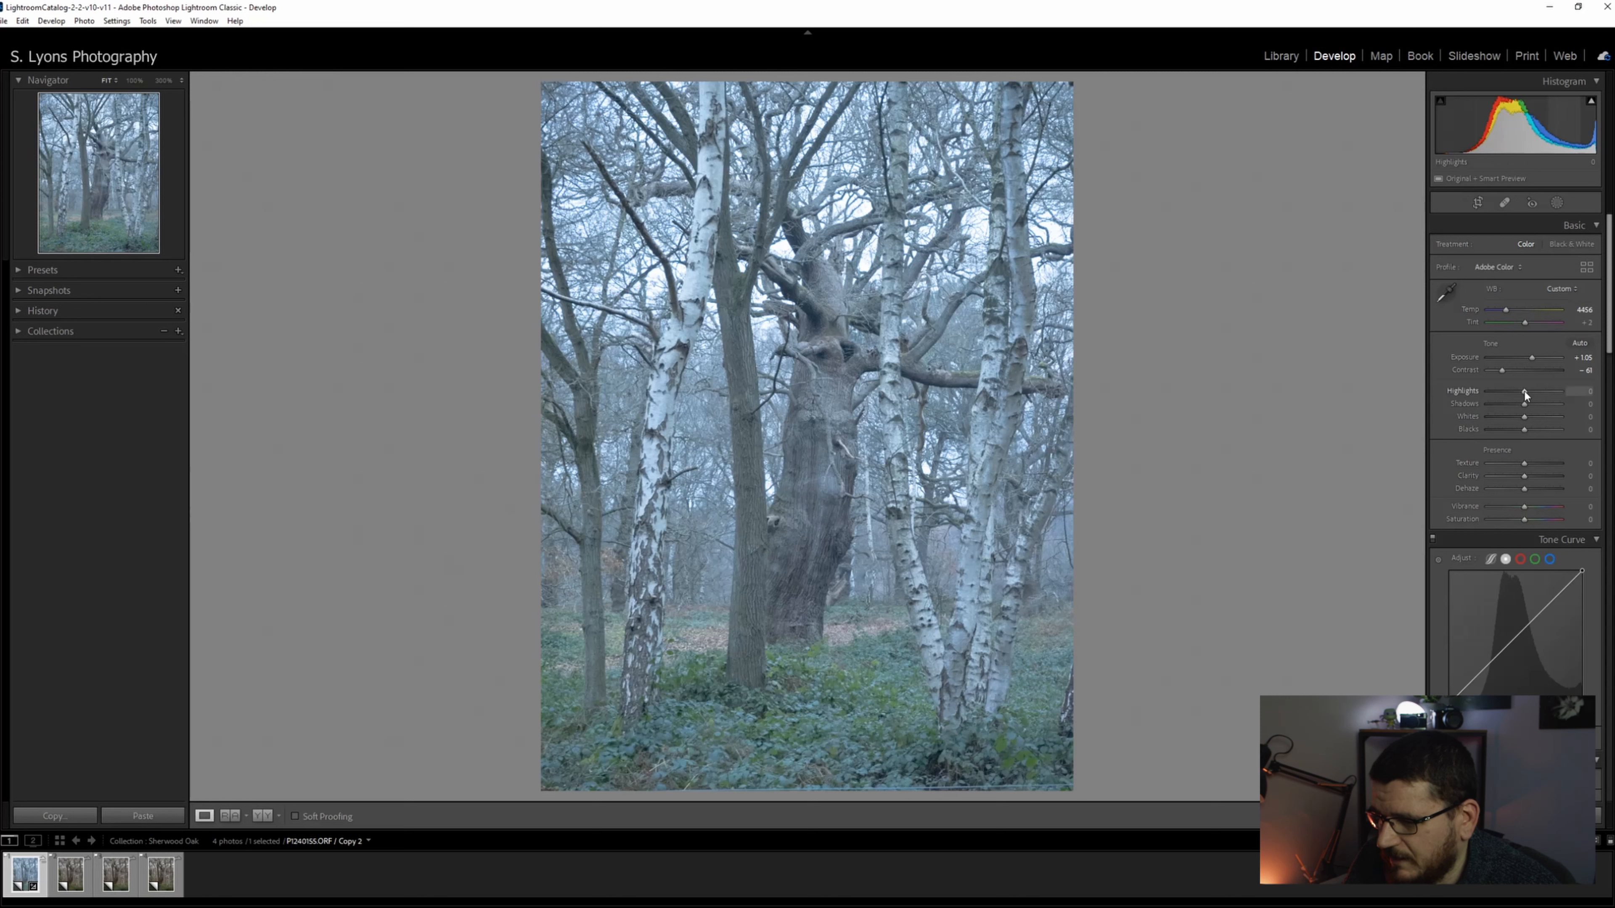
- Pull down Highlights and Shadows, lift Whites slightly and deepen Blacks
{"action": "left_click_drag", "start_coordinate": [1565, 391], "coordinate": [1516, 391]}
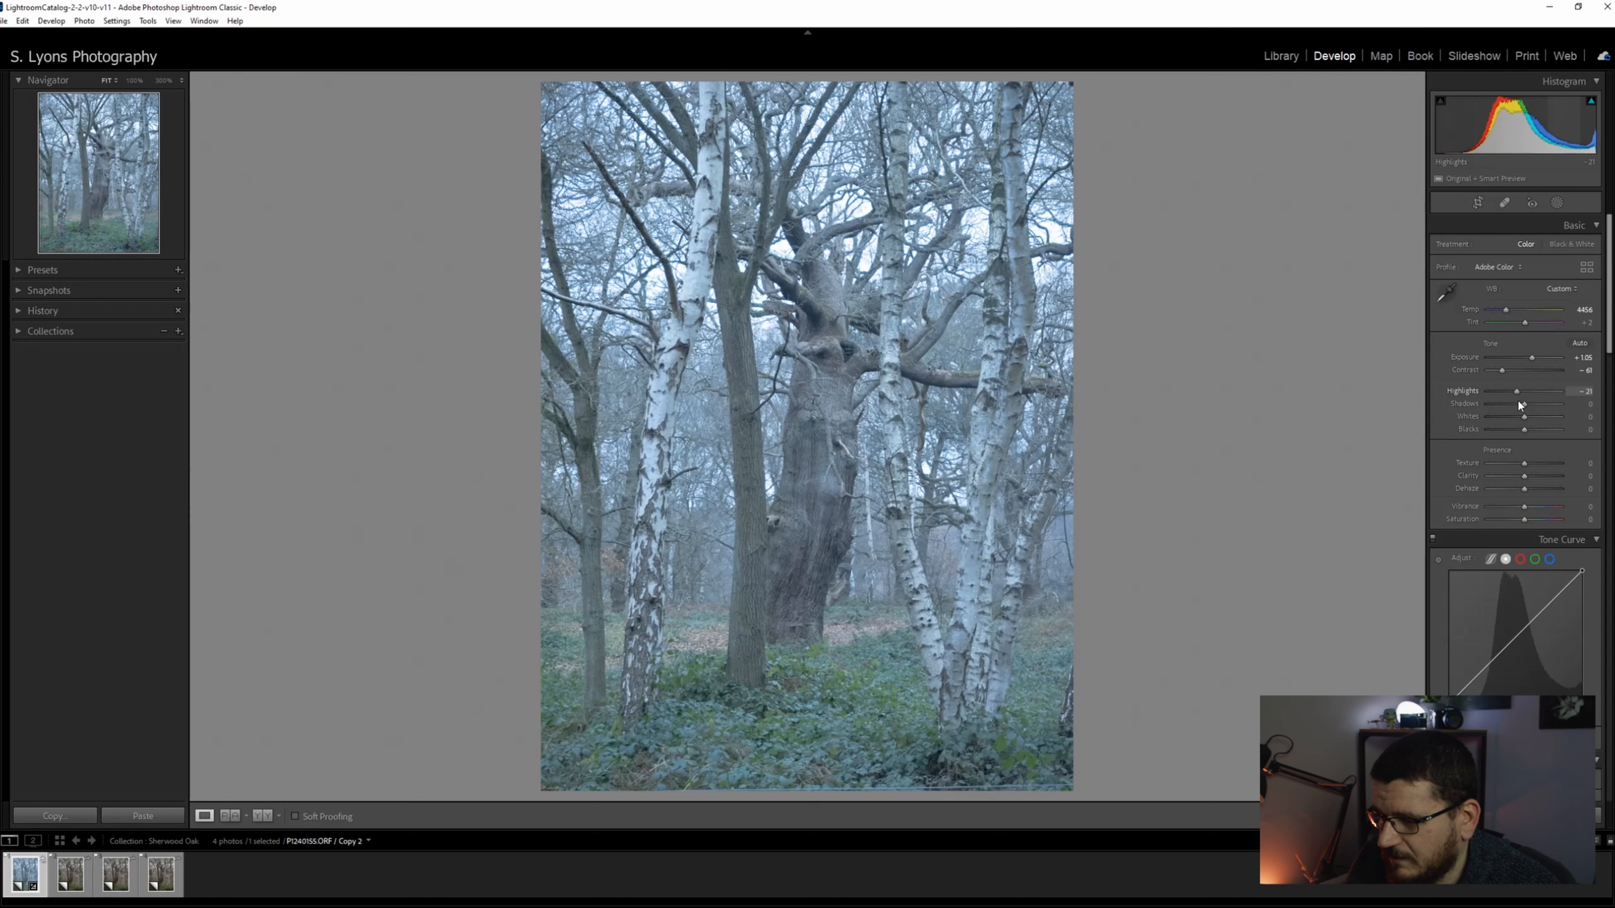
{"action": "left_click_drag", "start_coordinate": [1516, 403], "coordinate": [1512, 403]}
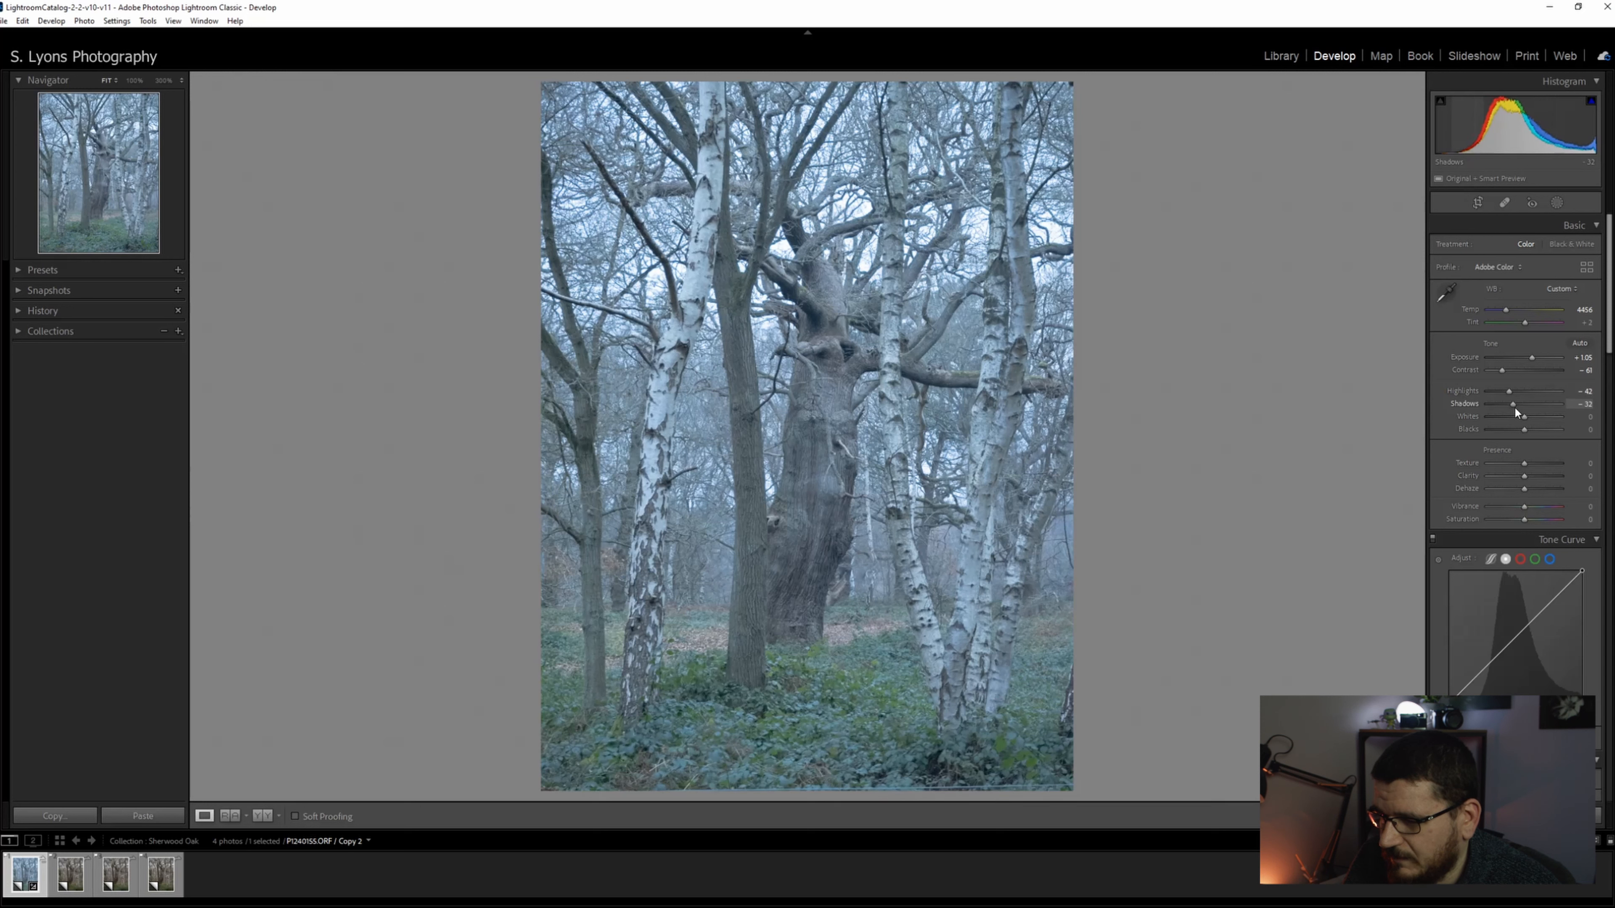
{"action": "left_click_drag", "start_coordinate": [1514, 404], "coordinate": [1534, 404]}
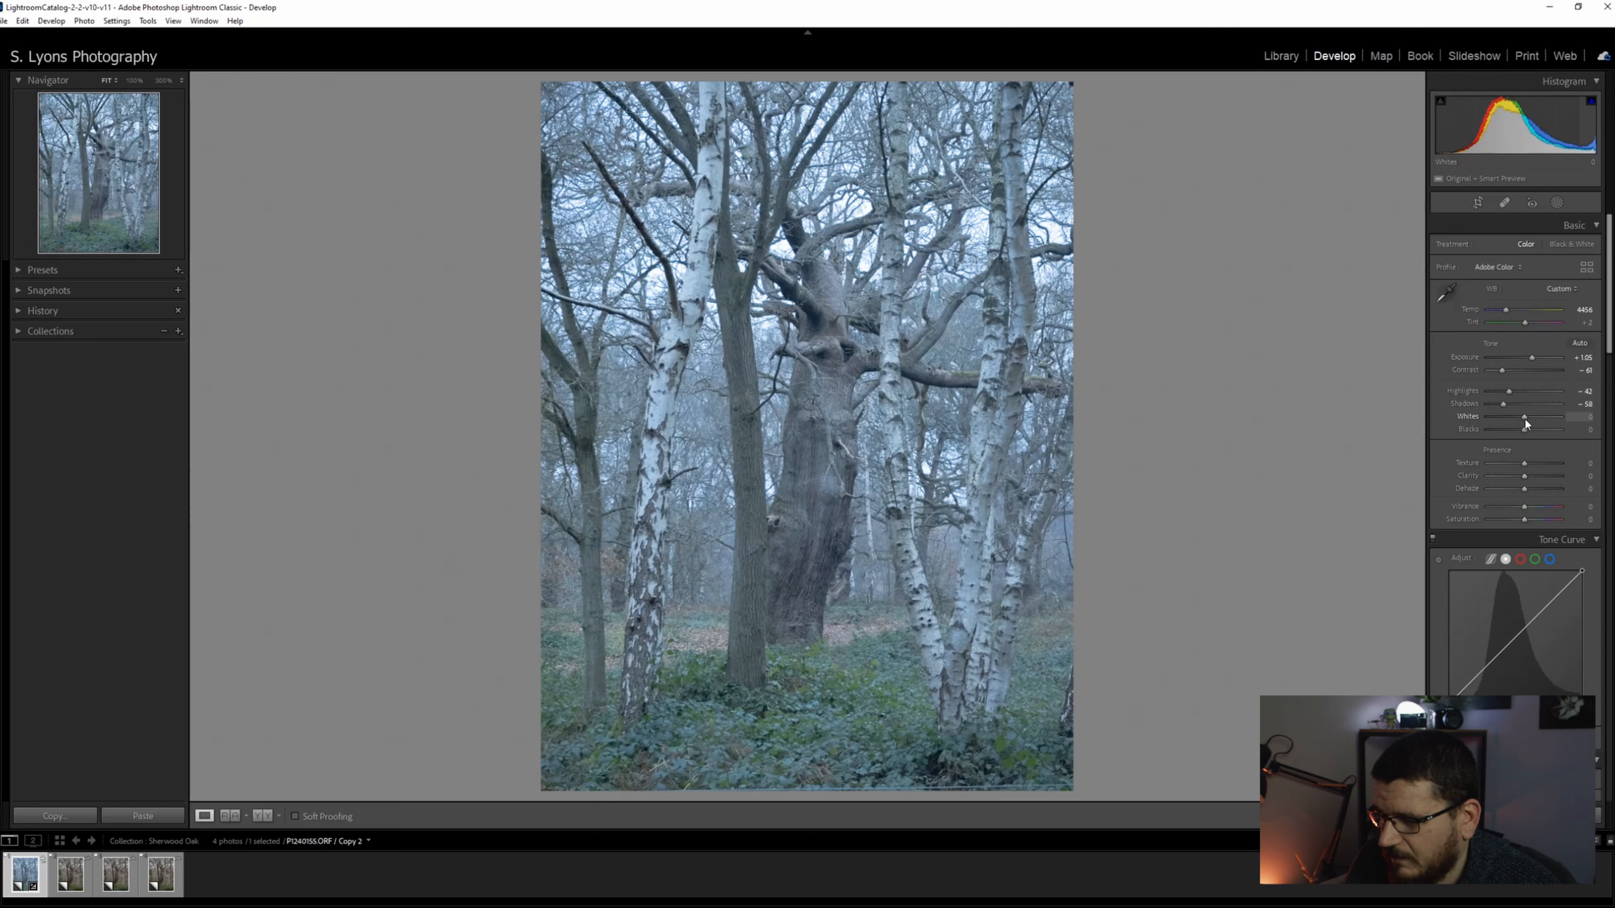
{"action": "left_click_drag", "start_coordinate": [1525, 417], "coordinate": [1531, 418]}
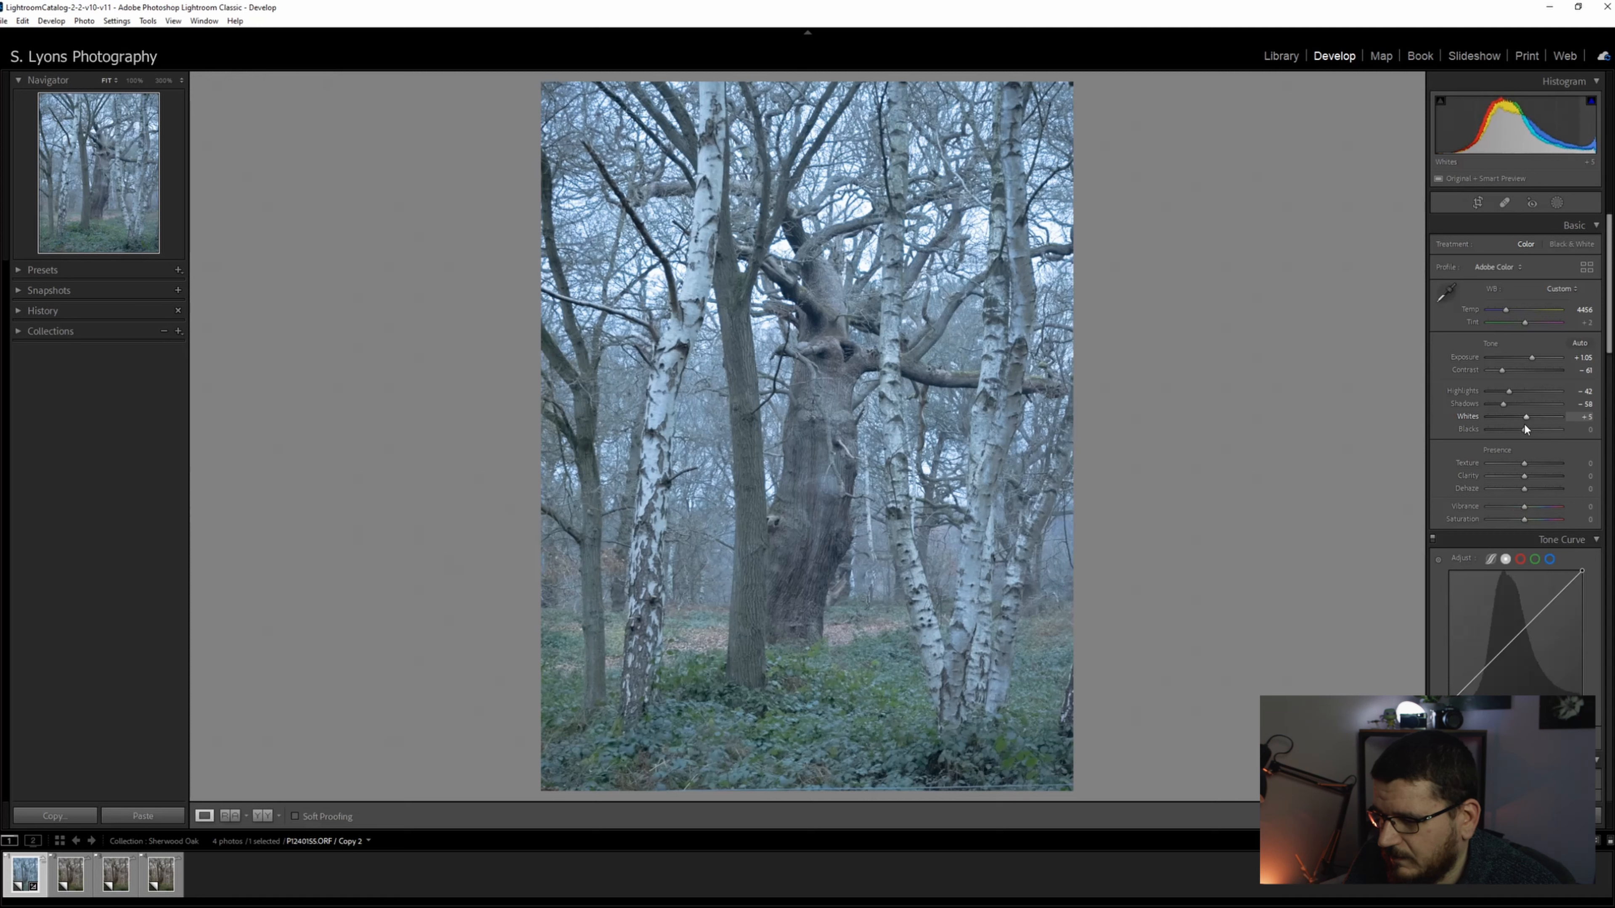
{"action": "left_click_drag", "start_coordinate": [1535, 430], "coordinate": [1515, 430]}
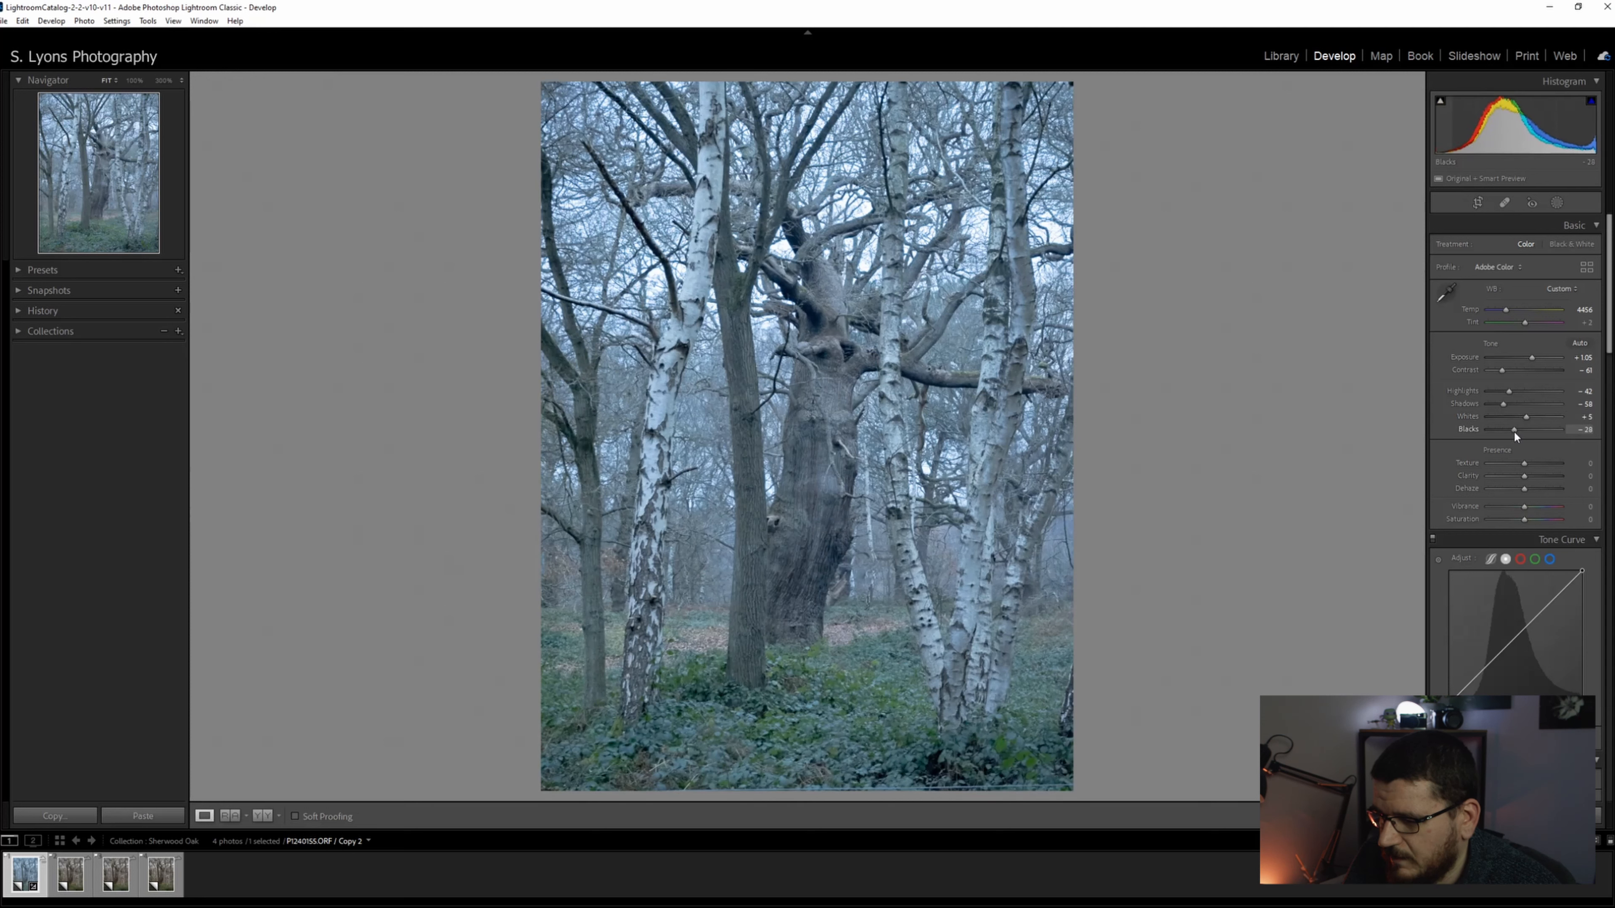
{"action": "left_click_drag", "start_coordinate": [1515, 430], "coordinate": [1510, 430]}
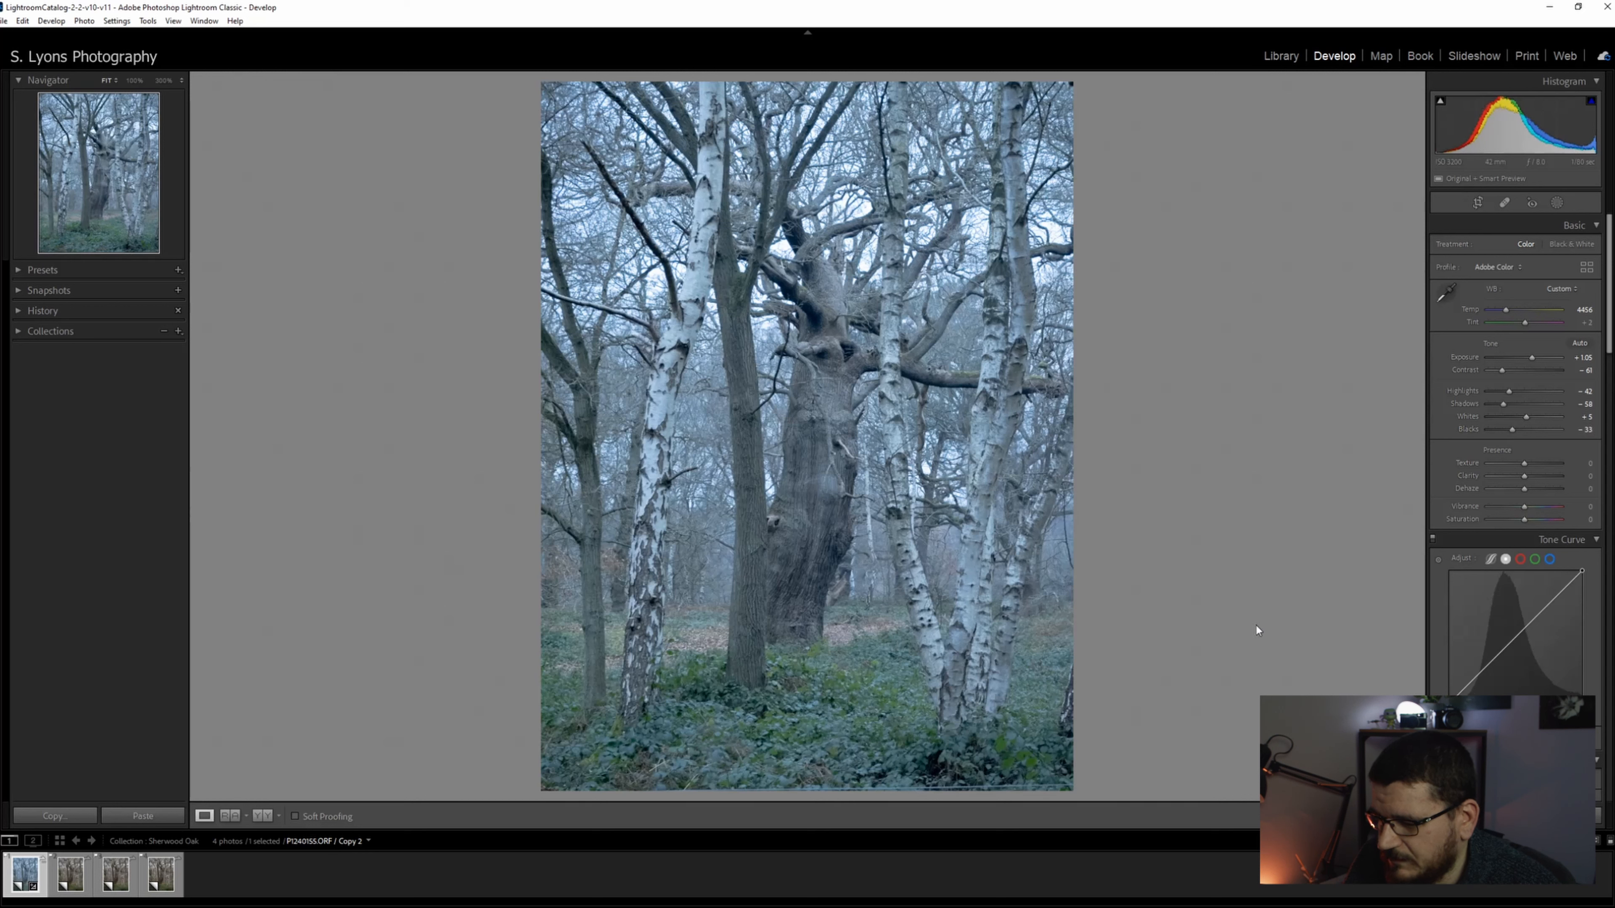
{"action": "mouse_move", "coordinate": [1514, 496]}
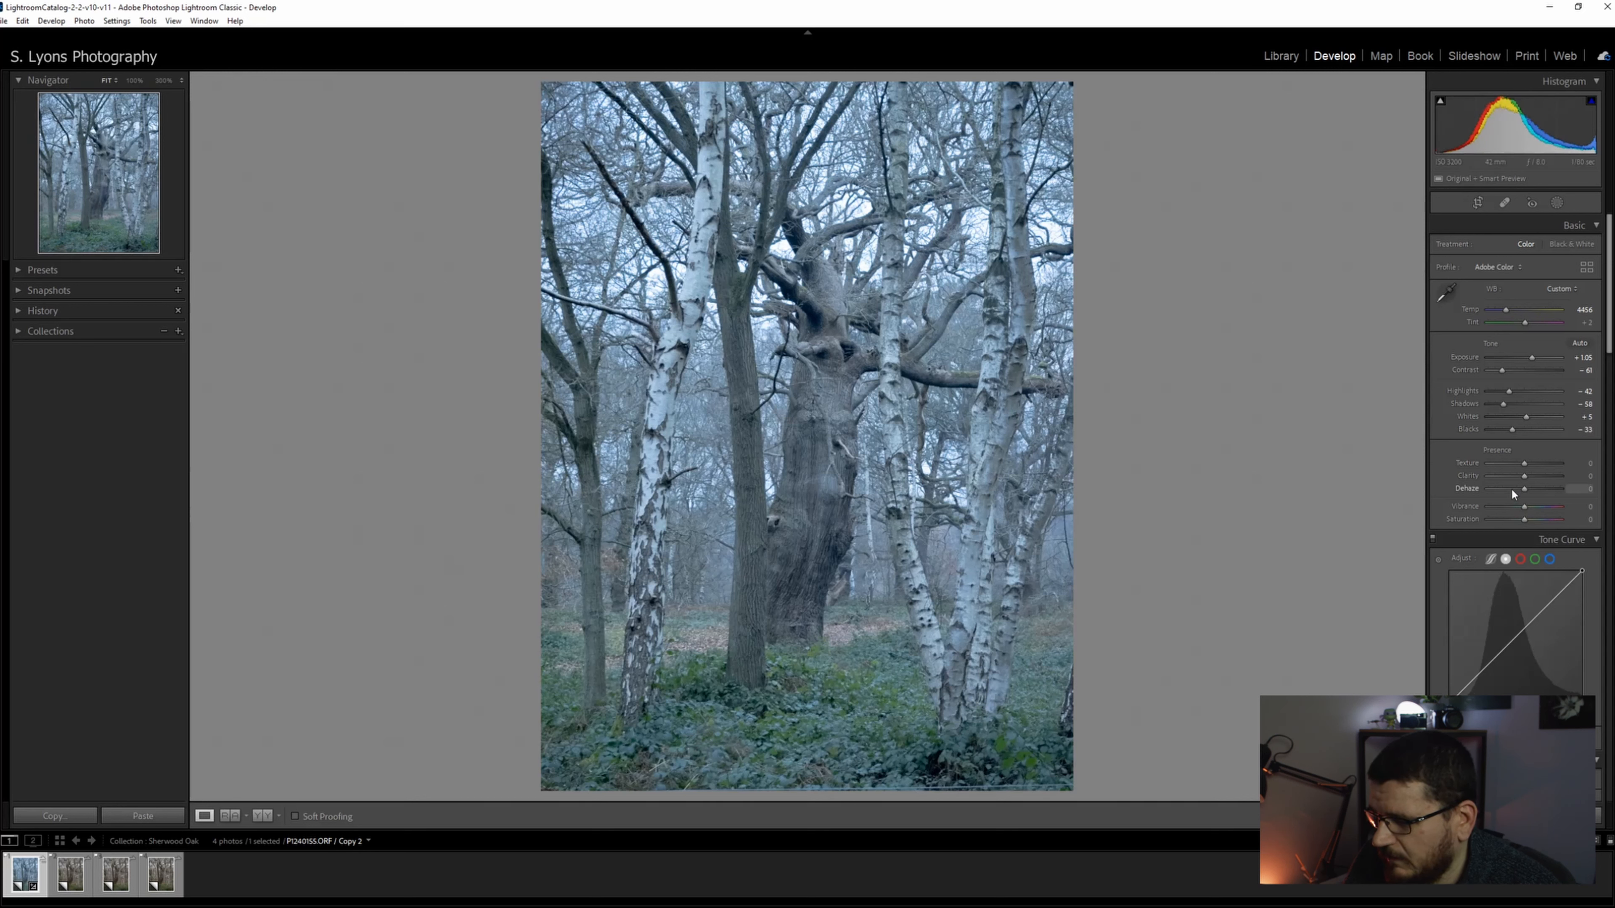
- Push Dehaze strongly negative for a heavy misty, foggy look
{"action": "left_click_drag", "start_coordinate": [1519, 490], "coordinate": [1502, 489]}
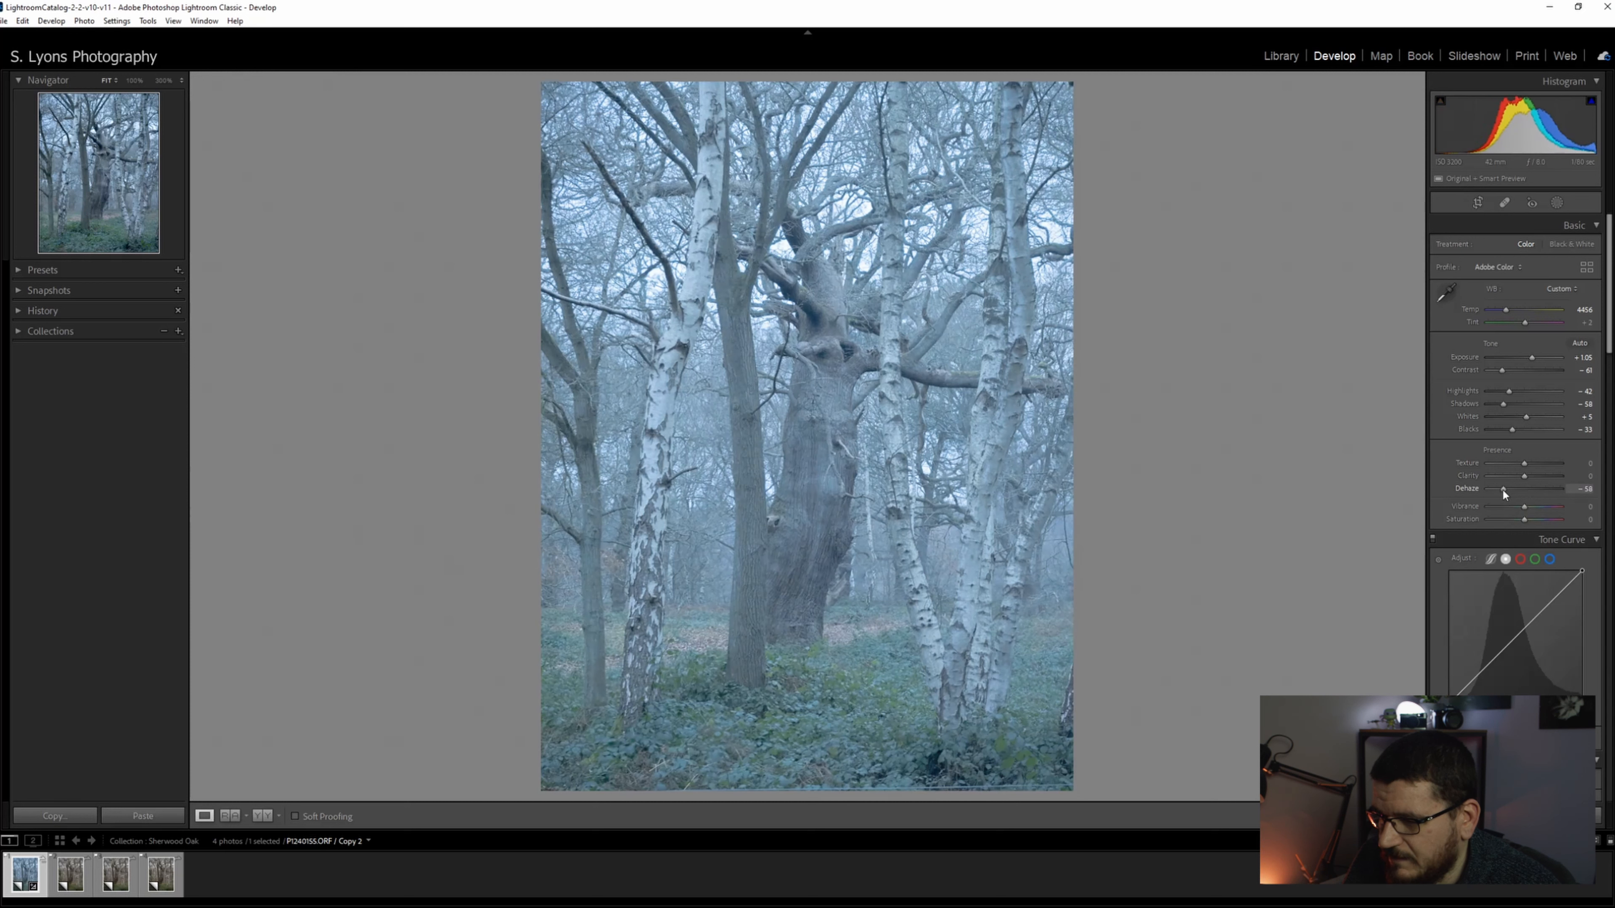
{"action": "left_click_drag", "start_coordinate": [1524, 488], "coordinate": [1505, 488]}
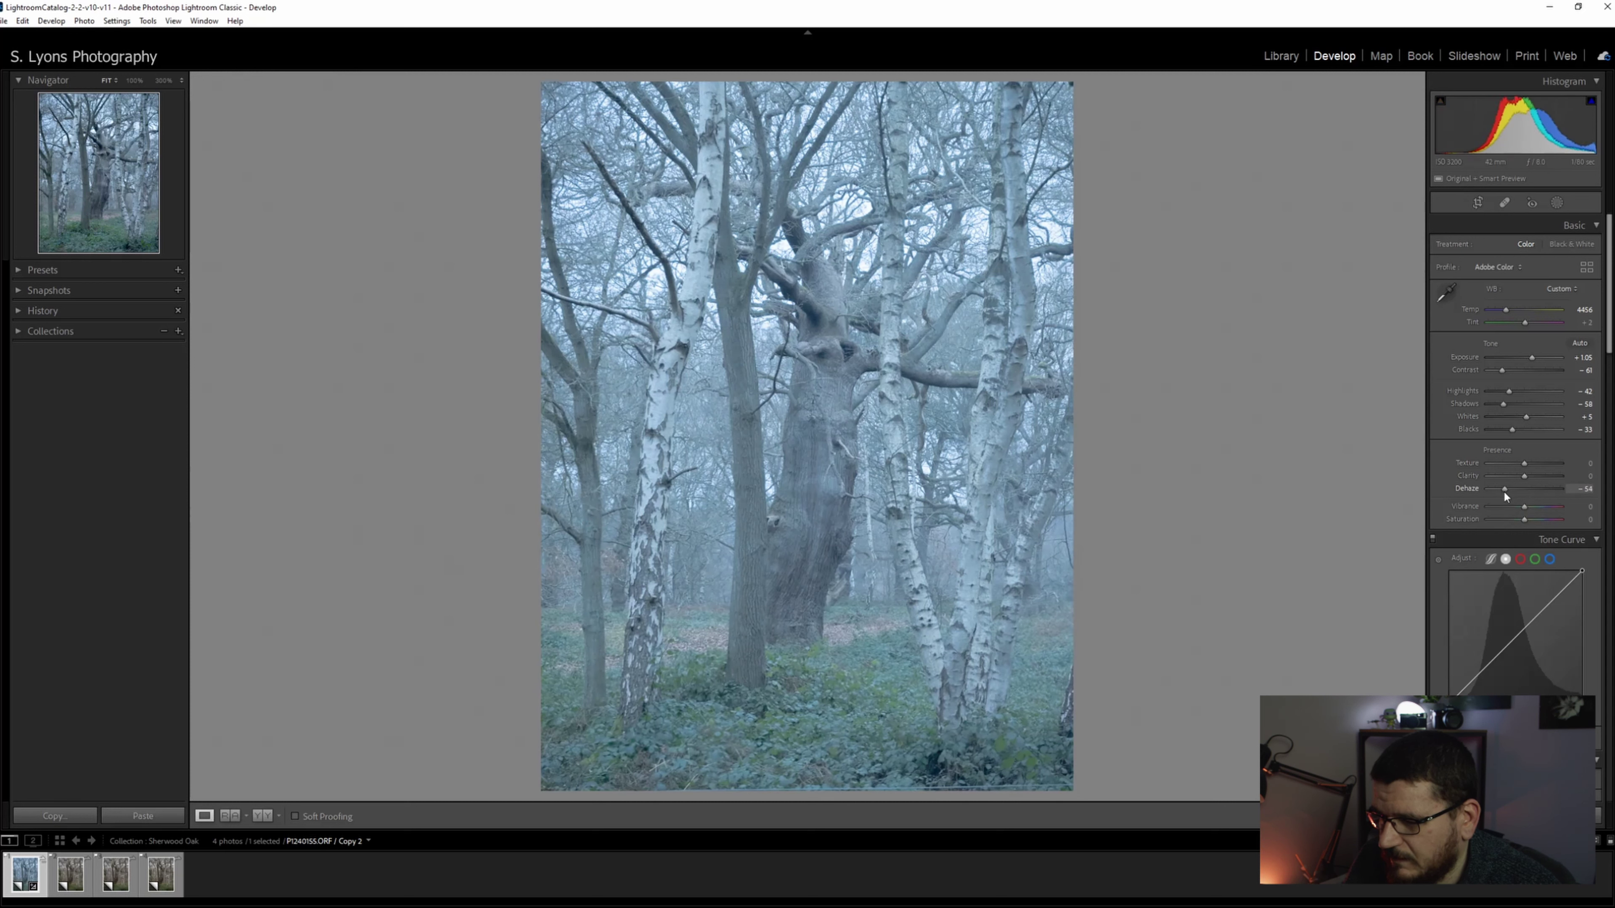
{"action": "left_click_drag", "start_coordinate": [1505, 488], "coordinate": [1504, 488]}
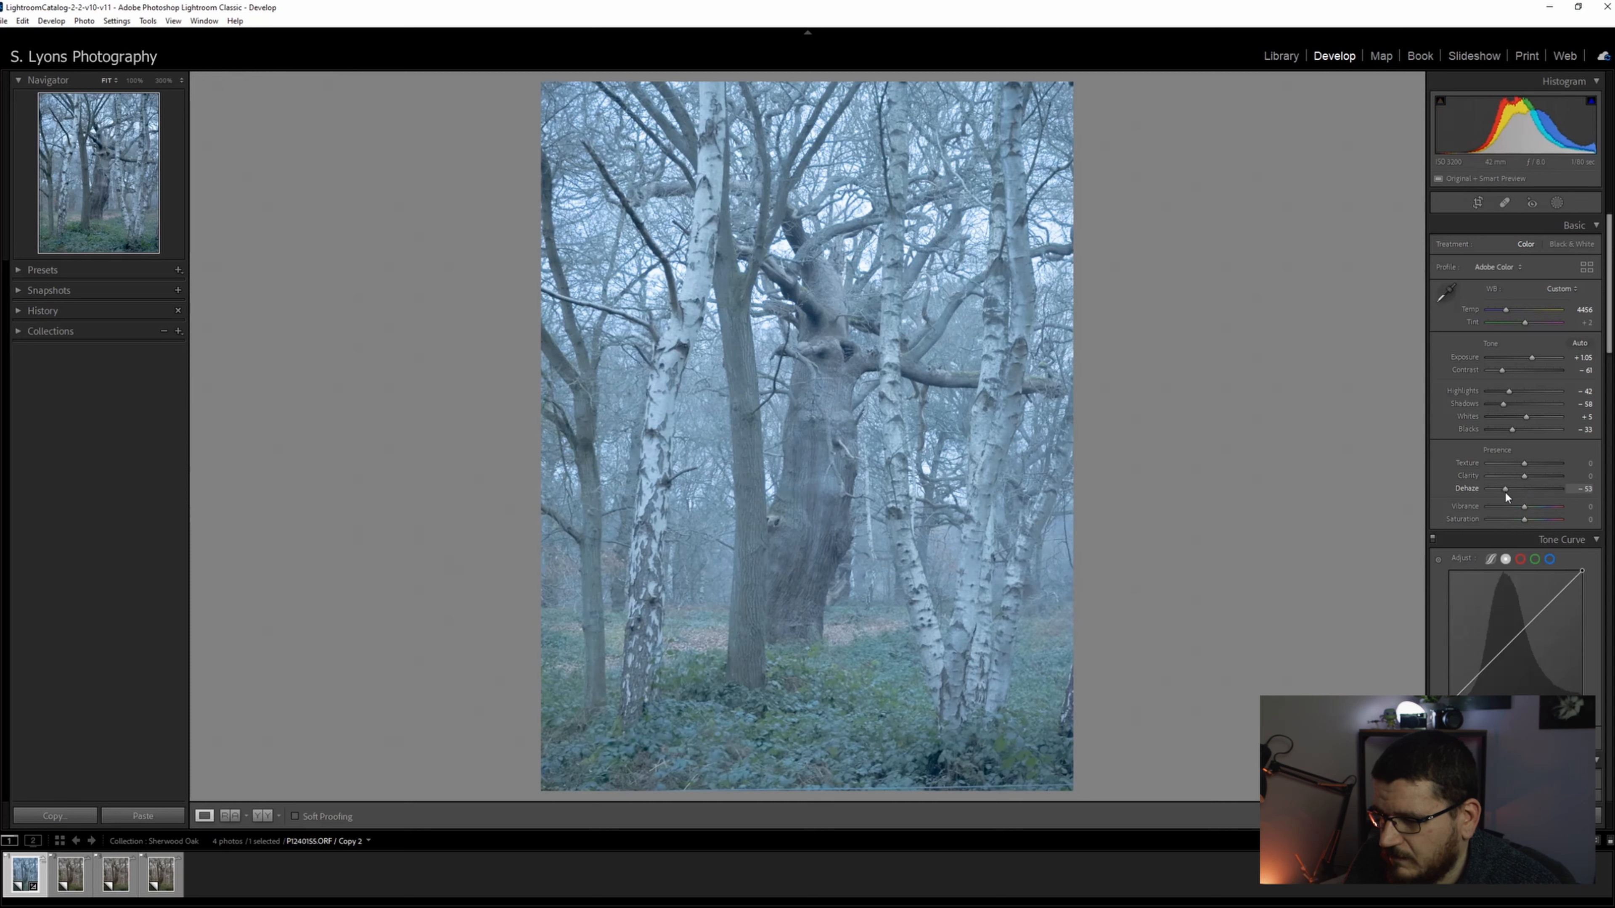
{"action": "left_click_drag", "start_coordinate": [1504, 488], "coordinate": [1497, 488]}
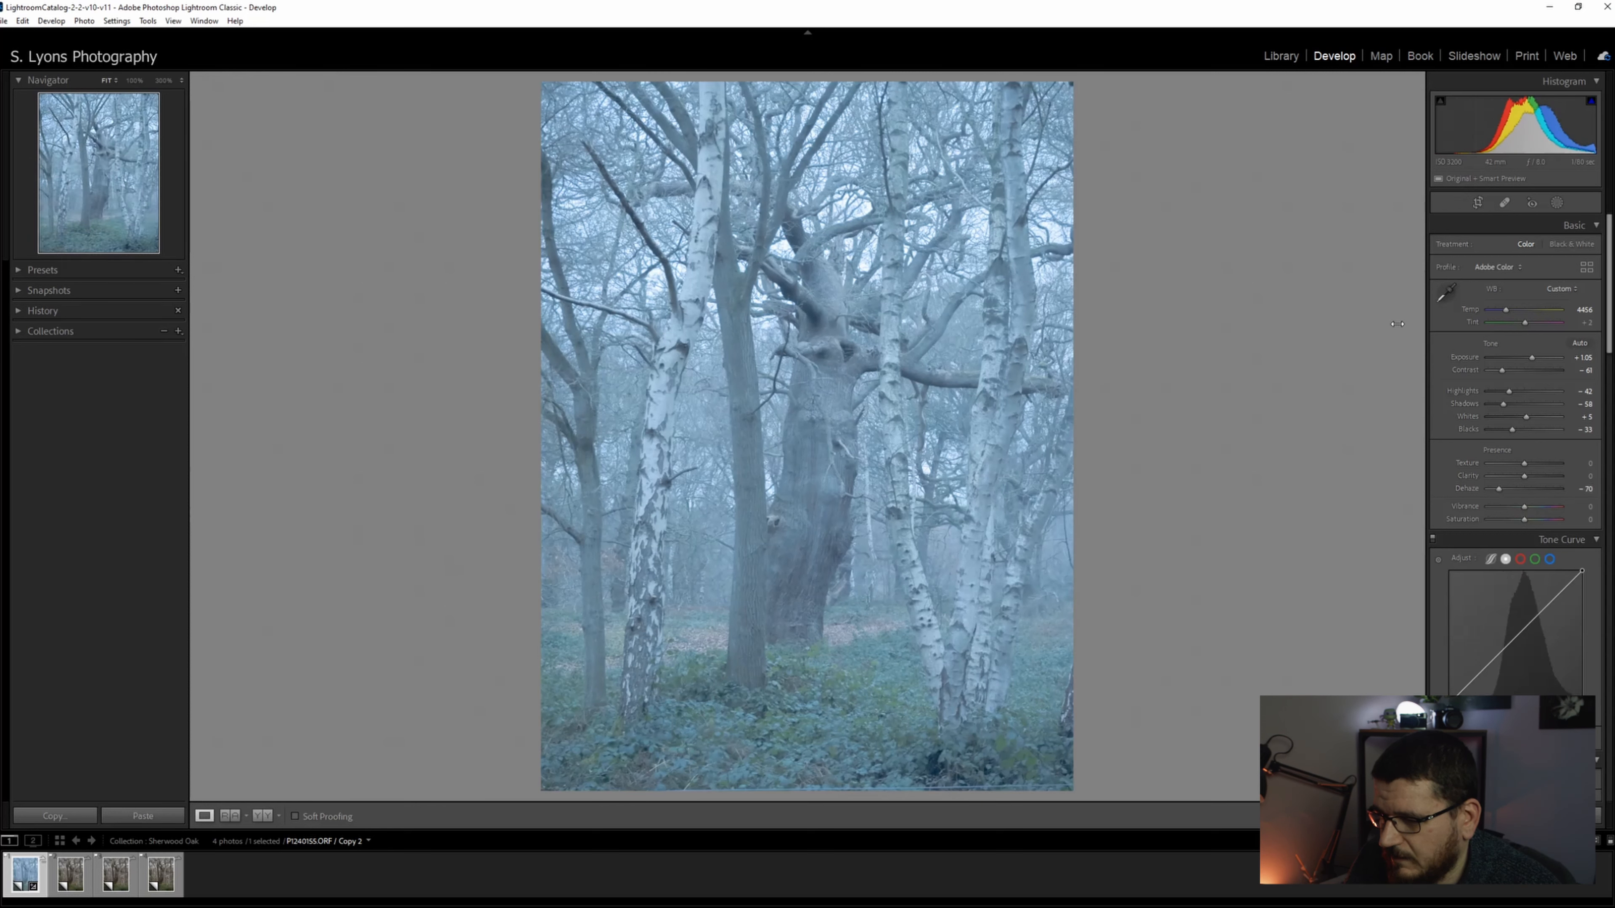
- Lift Vibrance slightly for richer colour in the haze
{"action": "left_click_drag", "start_coordinate": [1522, 505], "coordinate": [1531, 506]}
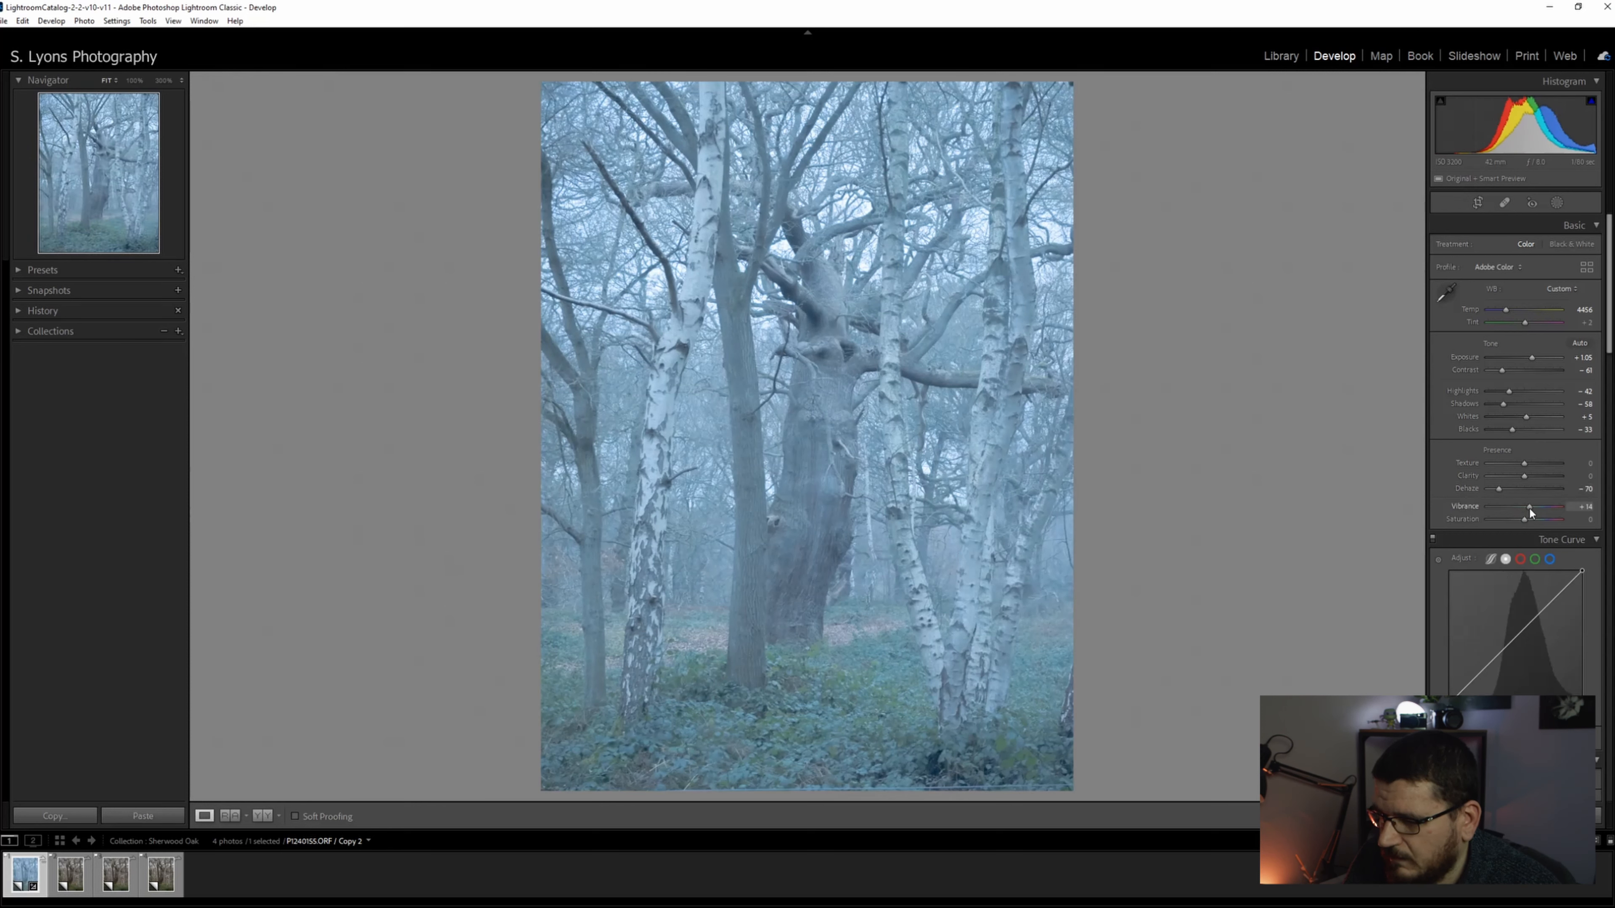
{"action": "left_click_drag", "start_coordinate": [1529, 507], "coordinate": [1534, 507]}
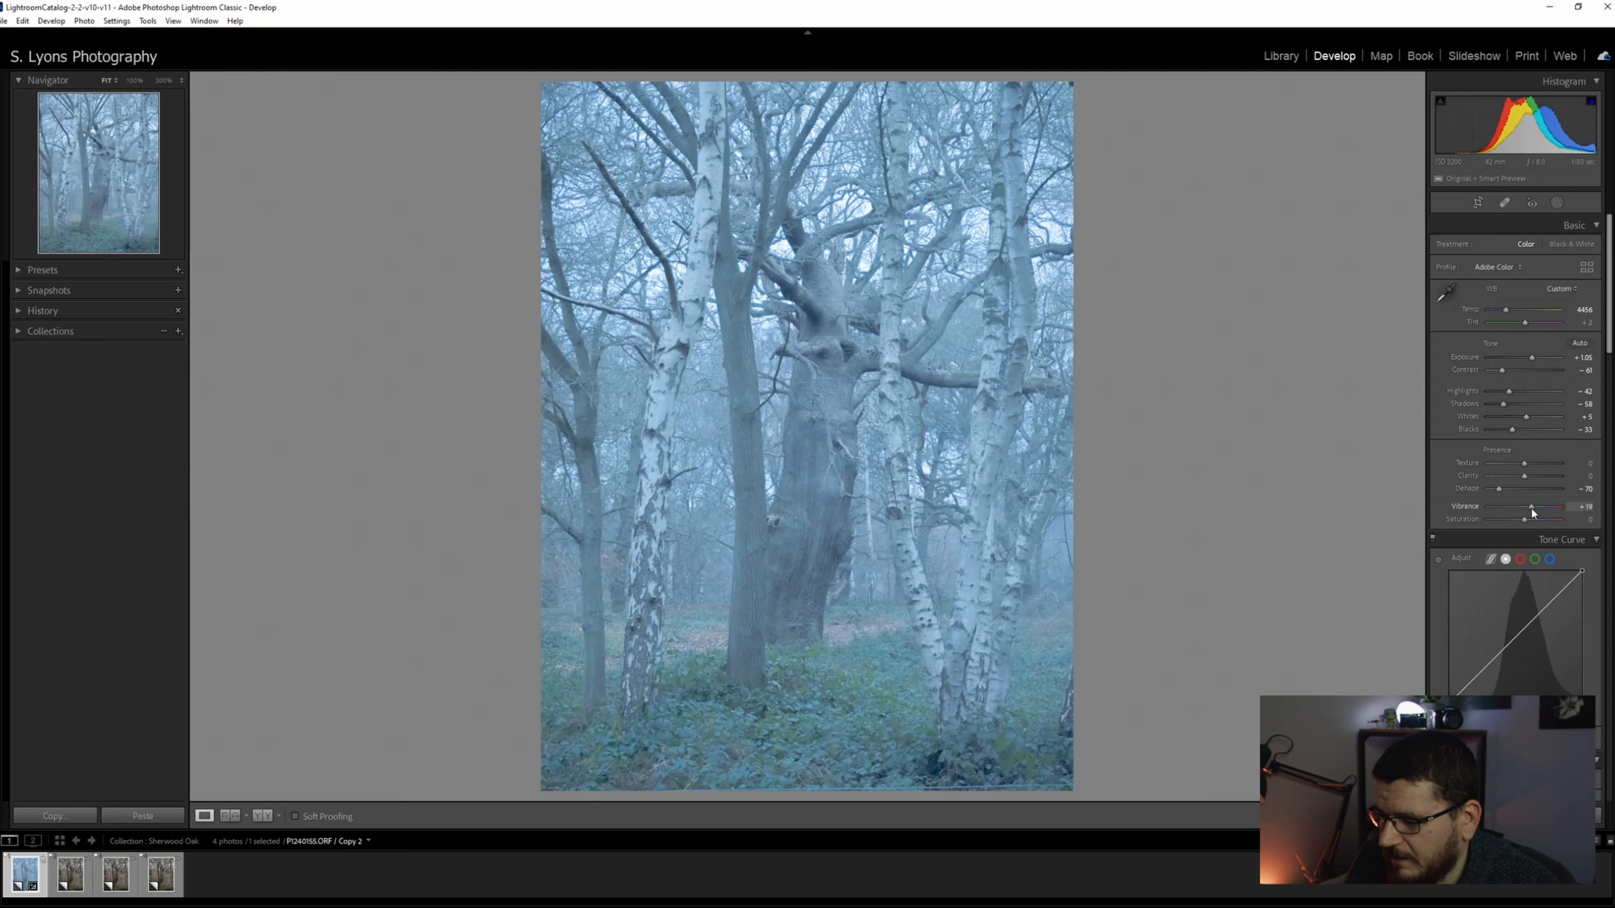
{"action": "left_click_drag", "start_coordinate": [1532, 506], "coordinate": [1527, 506]}
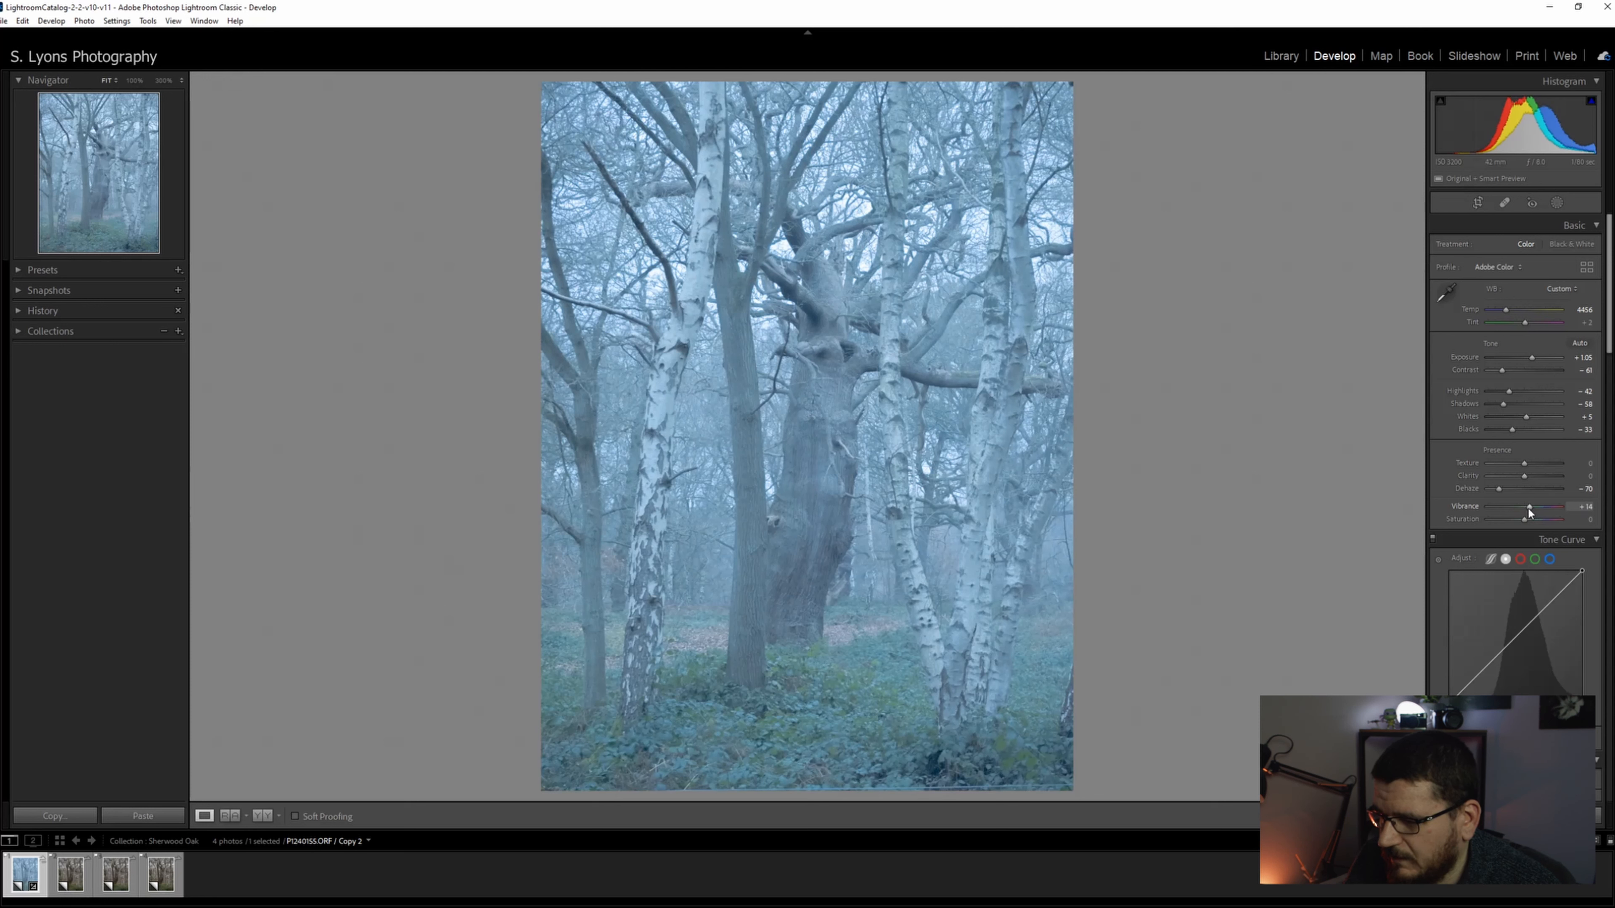
- Adjust the curve's black point, dim the white point and add a highlight point
{"action": "scroll", "scroll_direction": "down", "scroll_amount": 3}
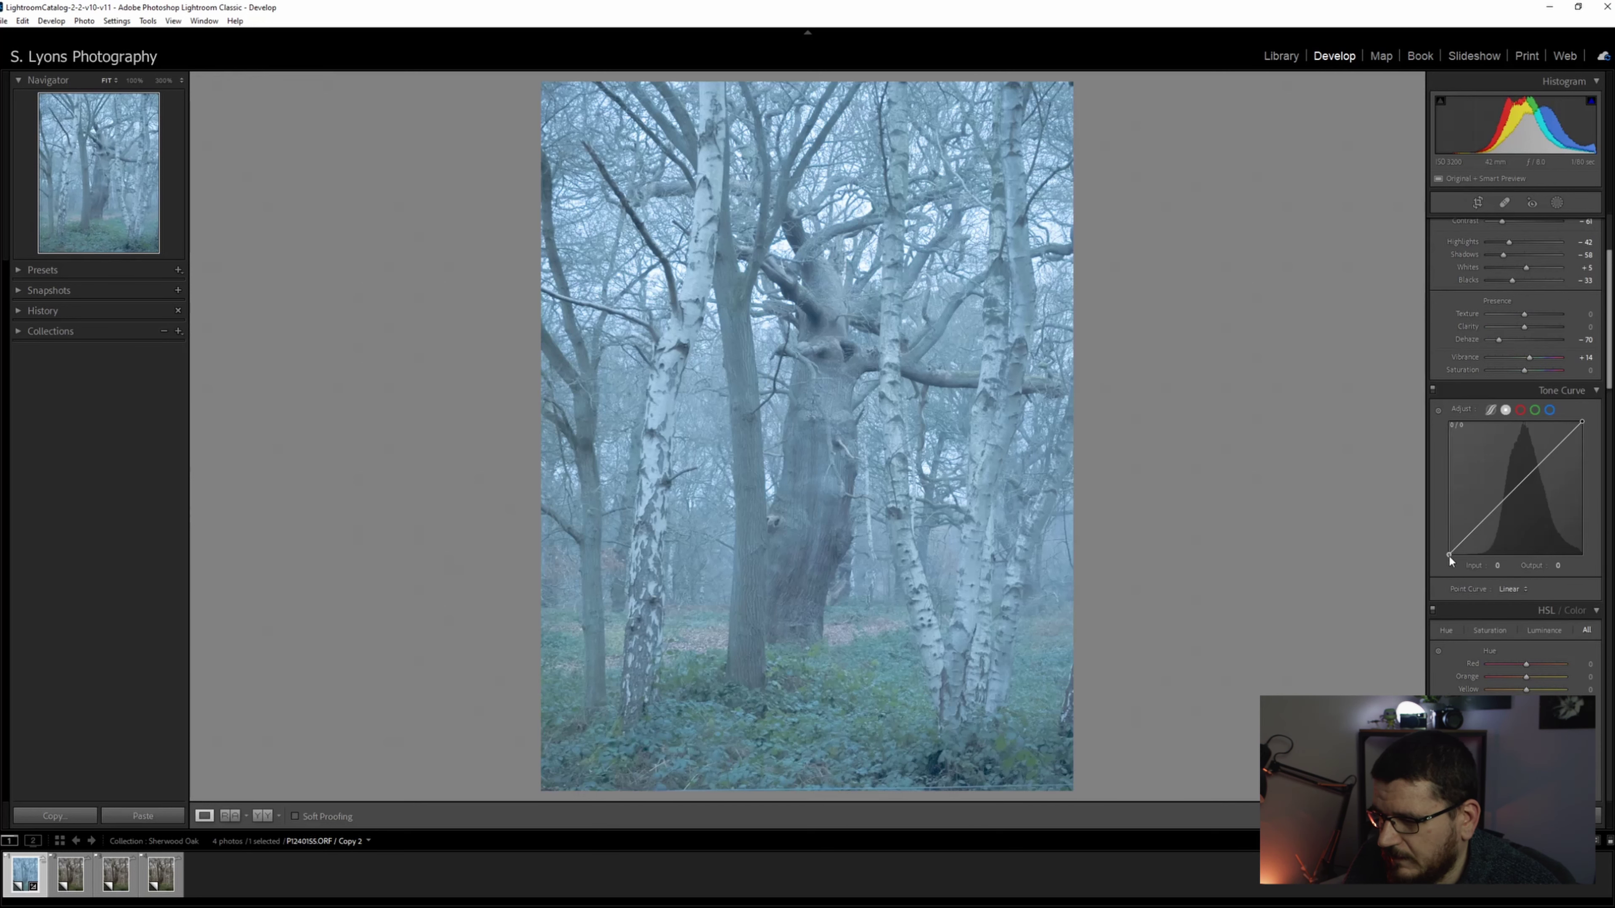
{"action": "left_click_drag", "start_coordinate": [1450, 556], "coordinate": [1450, 537]}
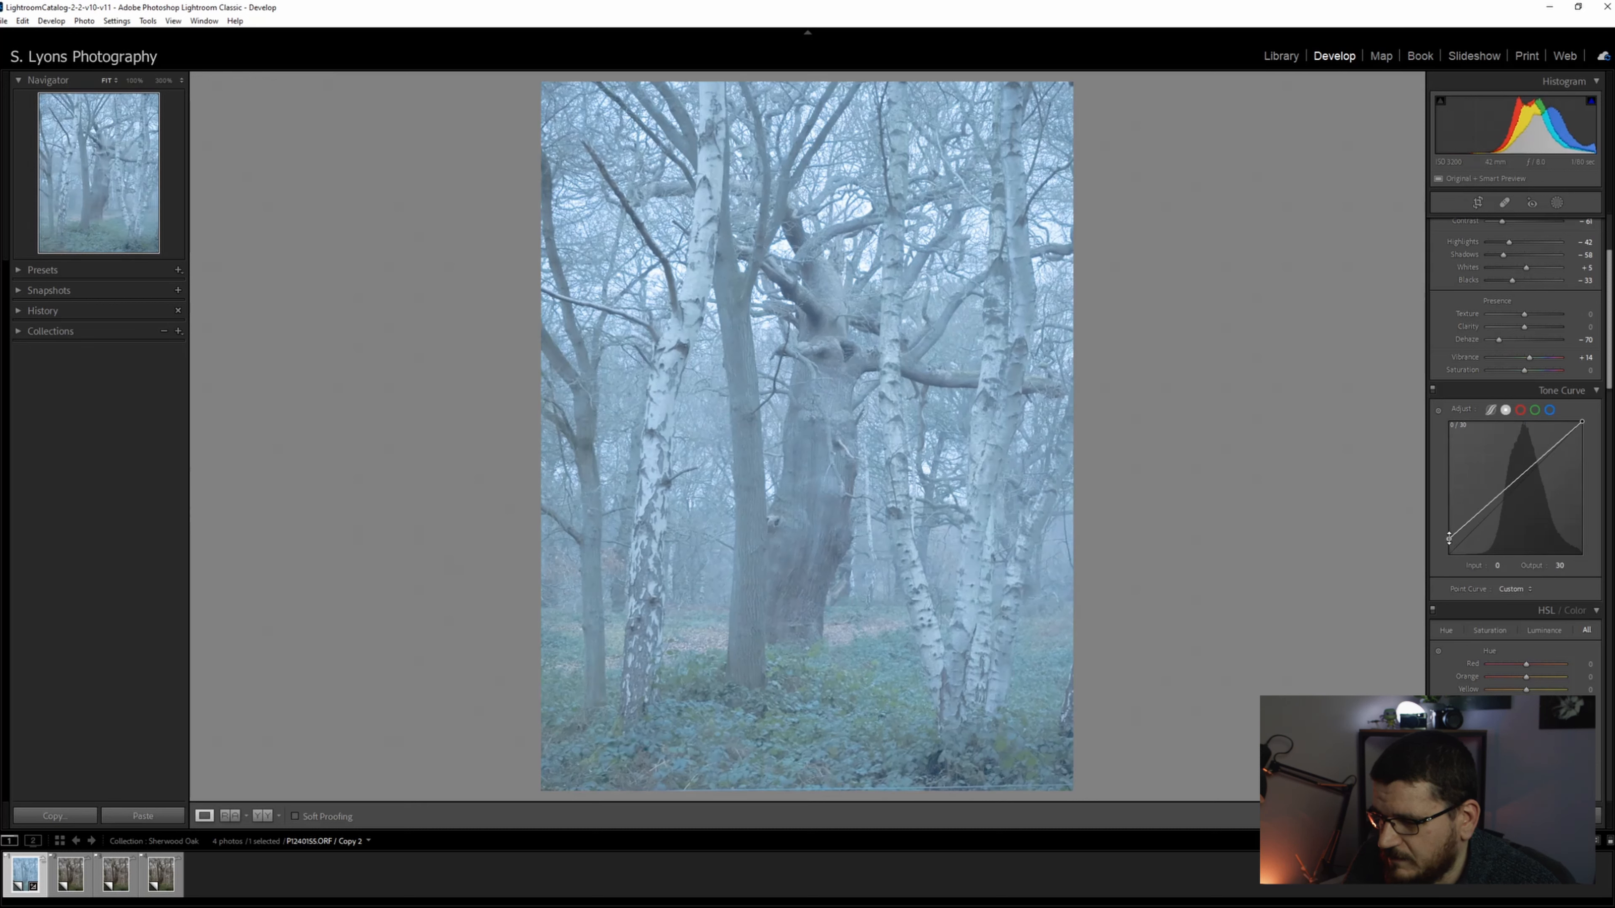
{"action": "left_click_drag", "start_coordinate": [1448, 536], "coordinate": [1449, 545]}
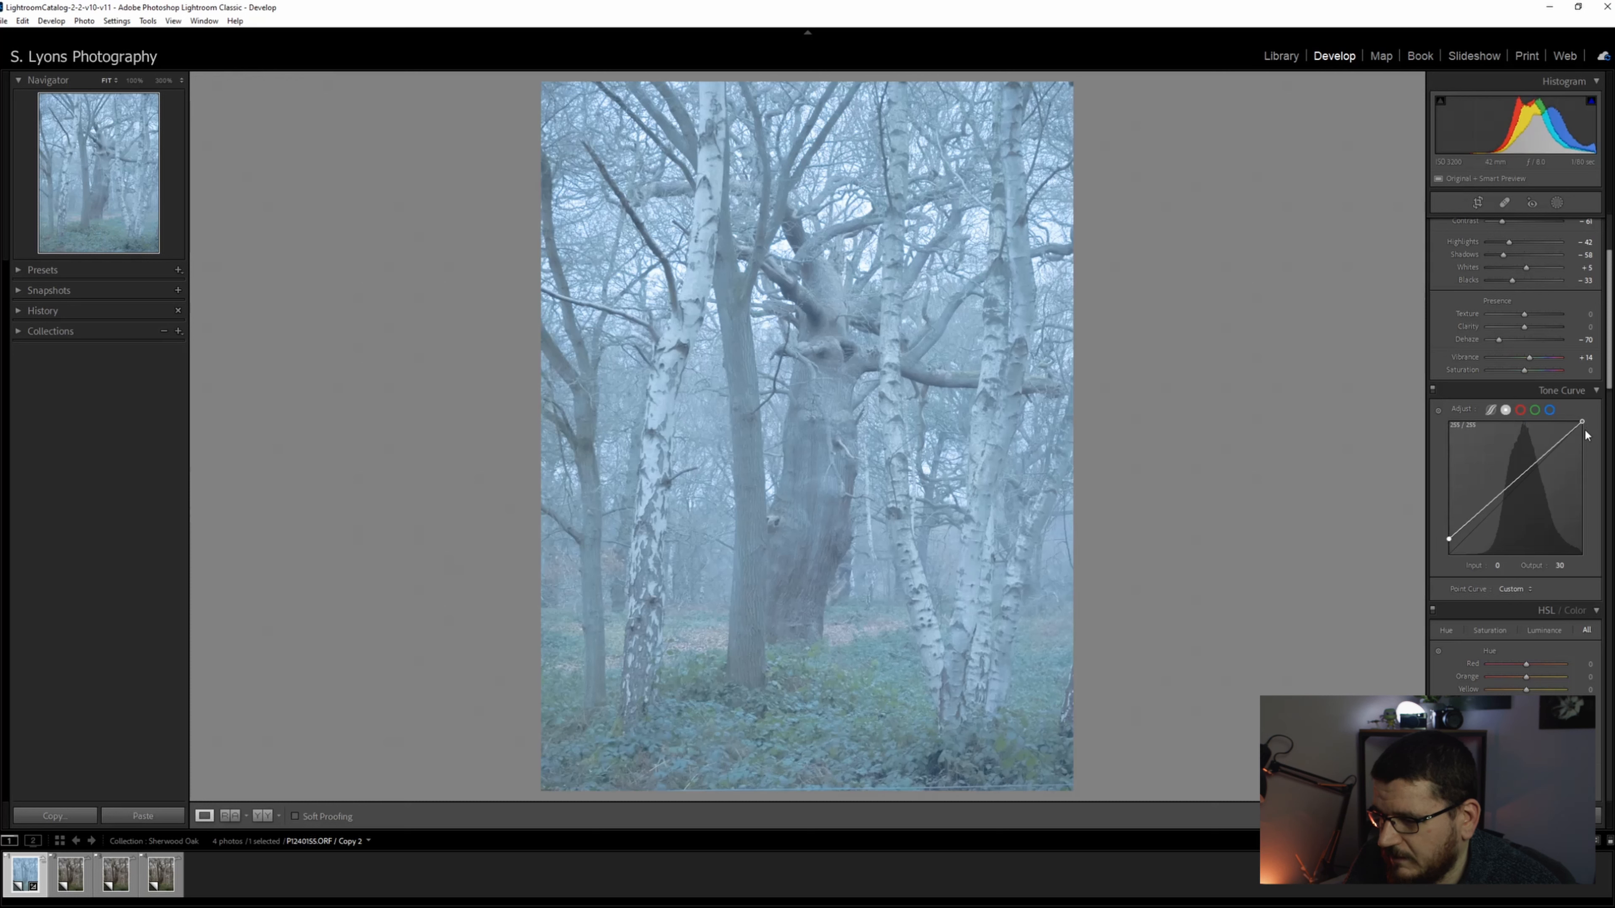
{"action": "left_click_drag", "start_coordinate": [1583, 423], "coordinate": [1583, 440]}
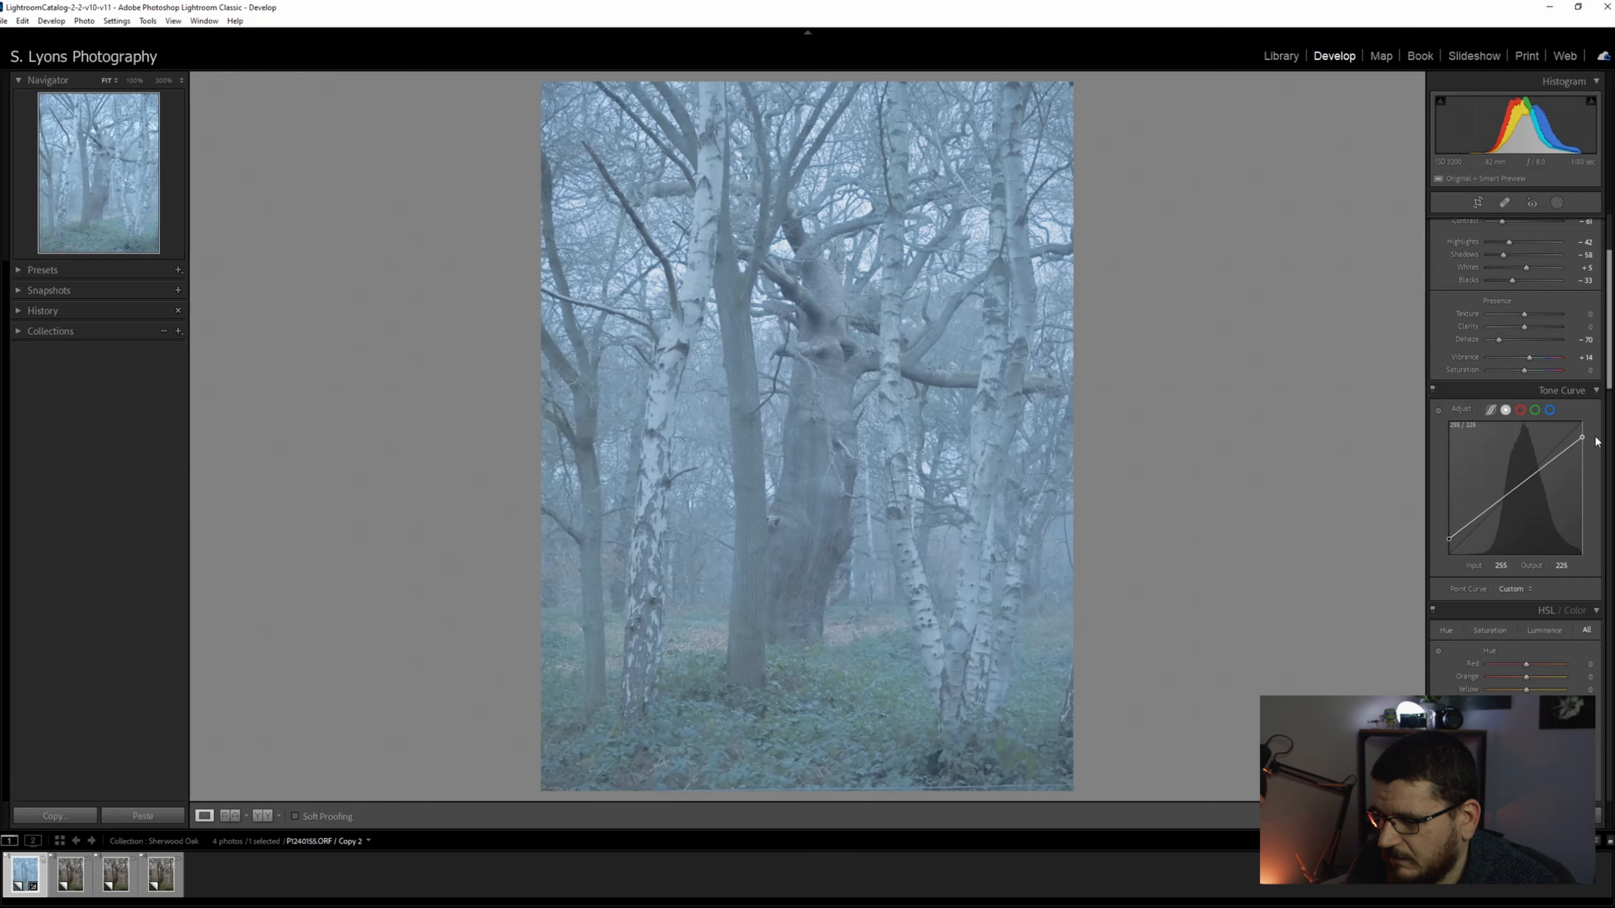
{"action": "left_click_drag", "start_coordinate": [1581, 440], "coordinate": [1557, 456]}
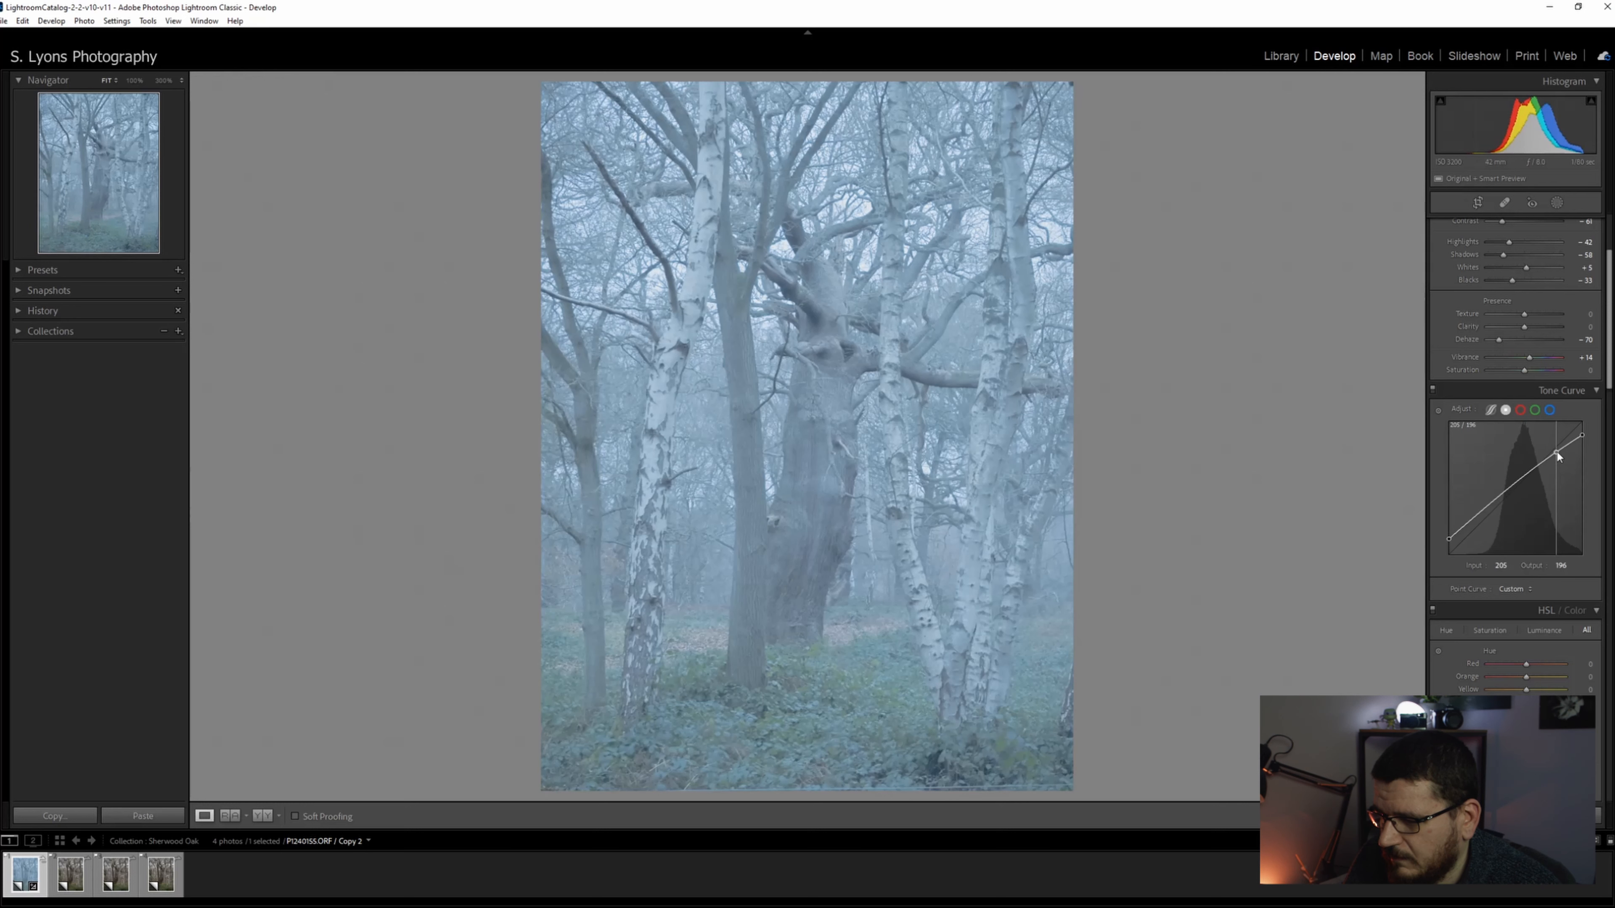
- Add a shadow point and pull it lower to deepen the shadows
{"action": "left_click_drag", "start_coordinate": [1555, 457], "coordinate": [1487, 517]}
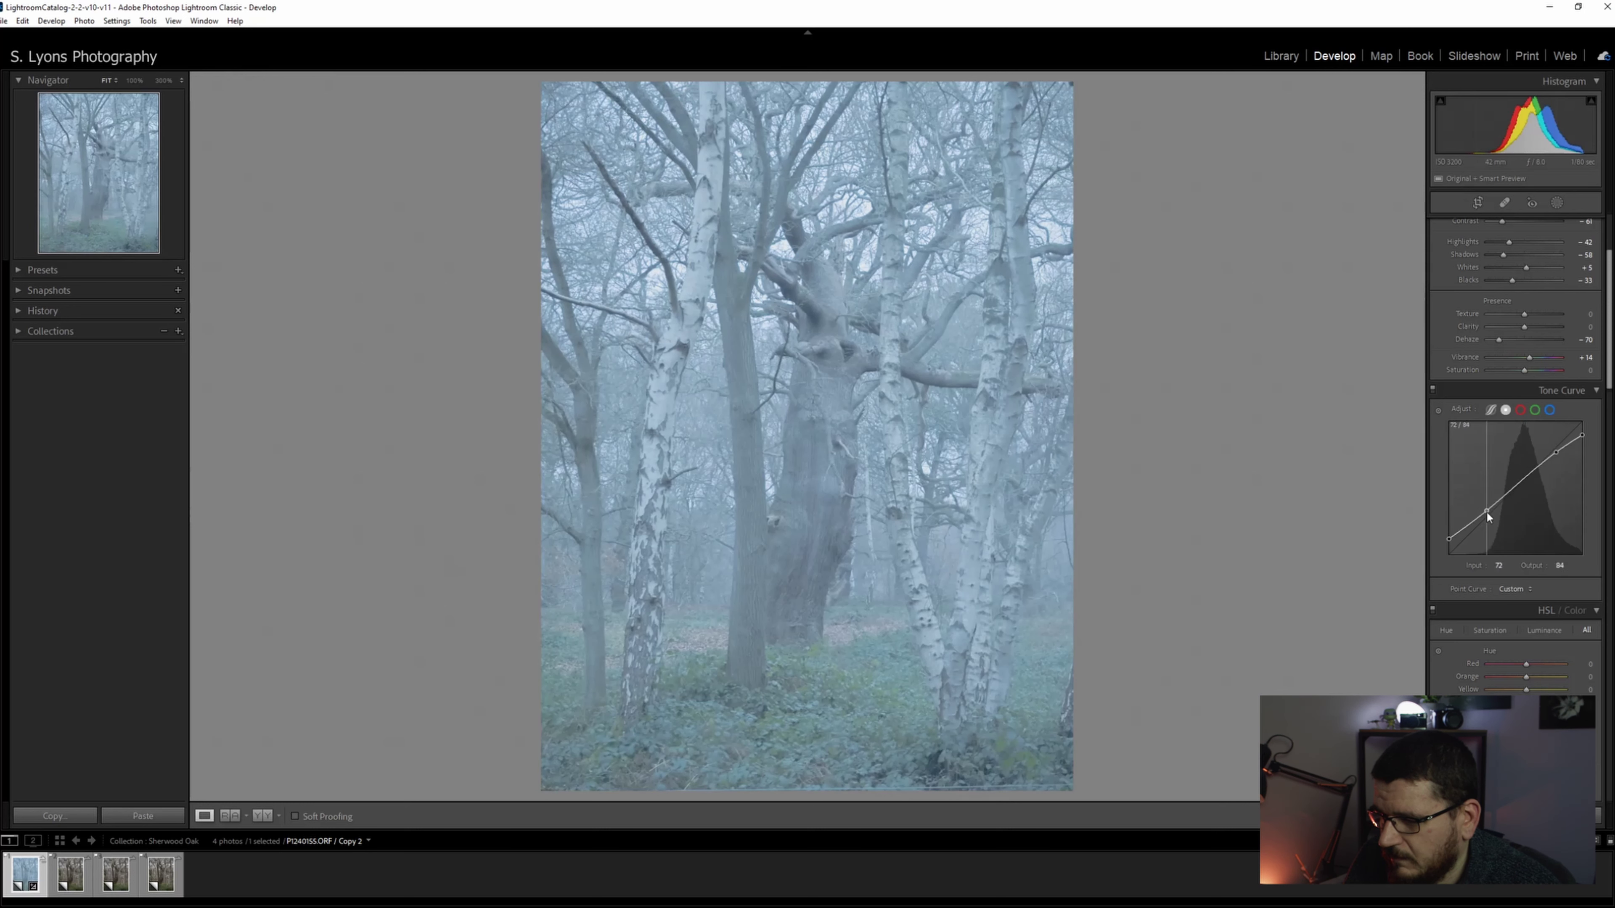
{"action": "left_click_drag", "start_coordinate": [1488, 515], "coordinate": [1491, 520]}
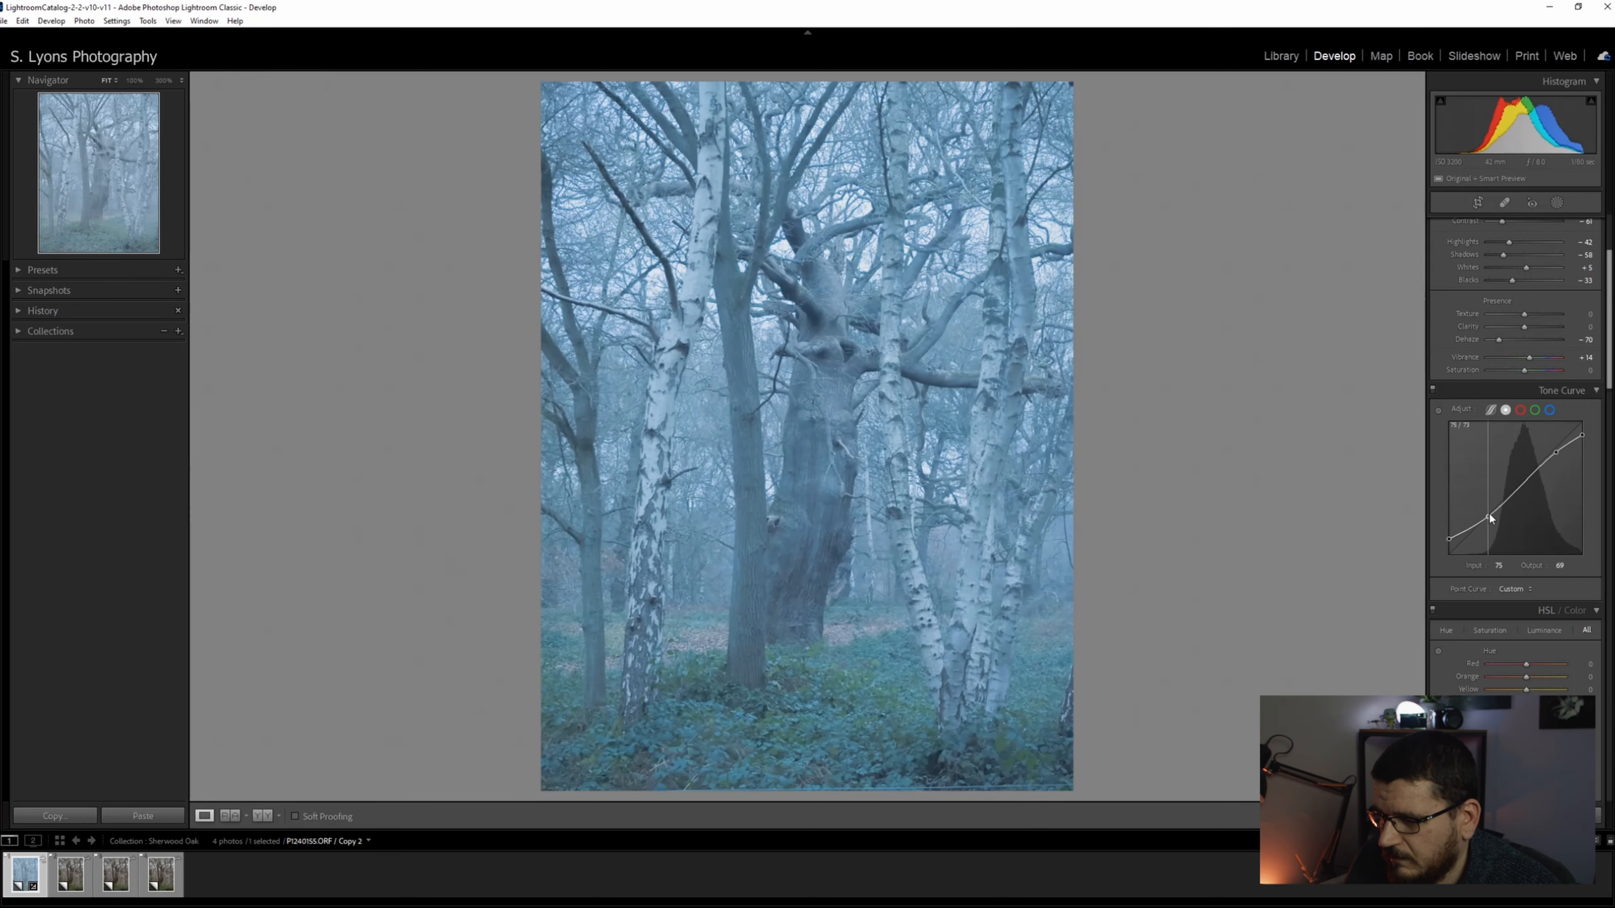
{"action": "left_click_drag", "start_coordinate": [1490, 522], "coordinate": [1490, 519]}
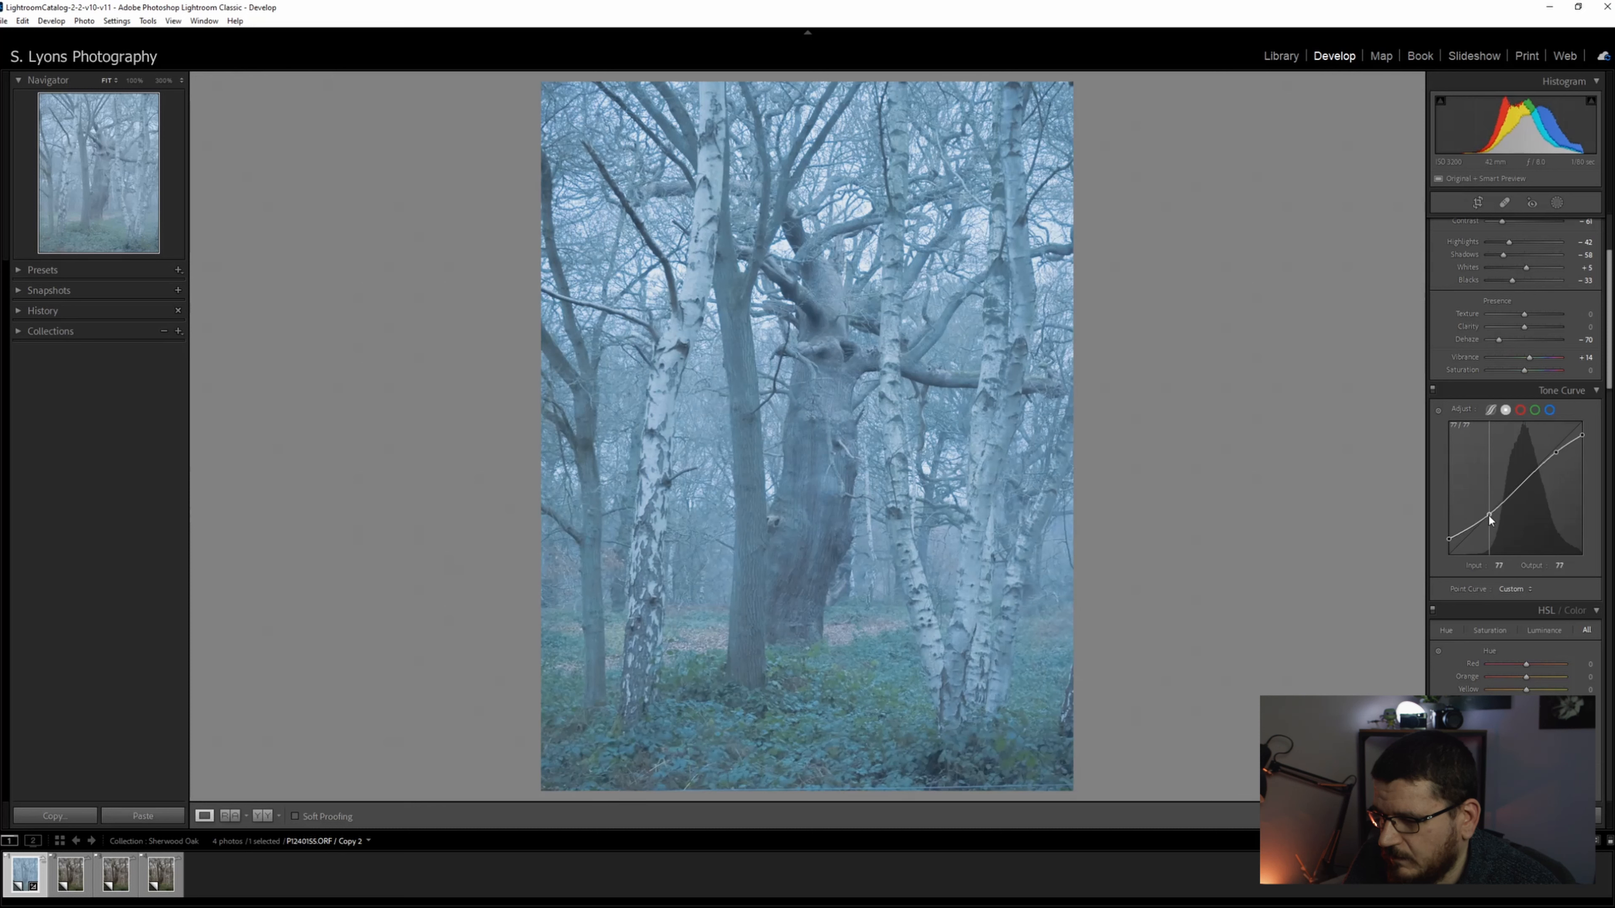
{"action": "left_click_drag", "start_coordinate": [1487, 519], "coordinate": [1479, 525]}
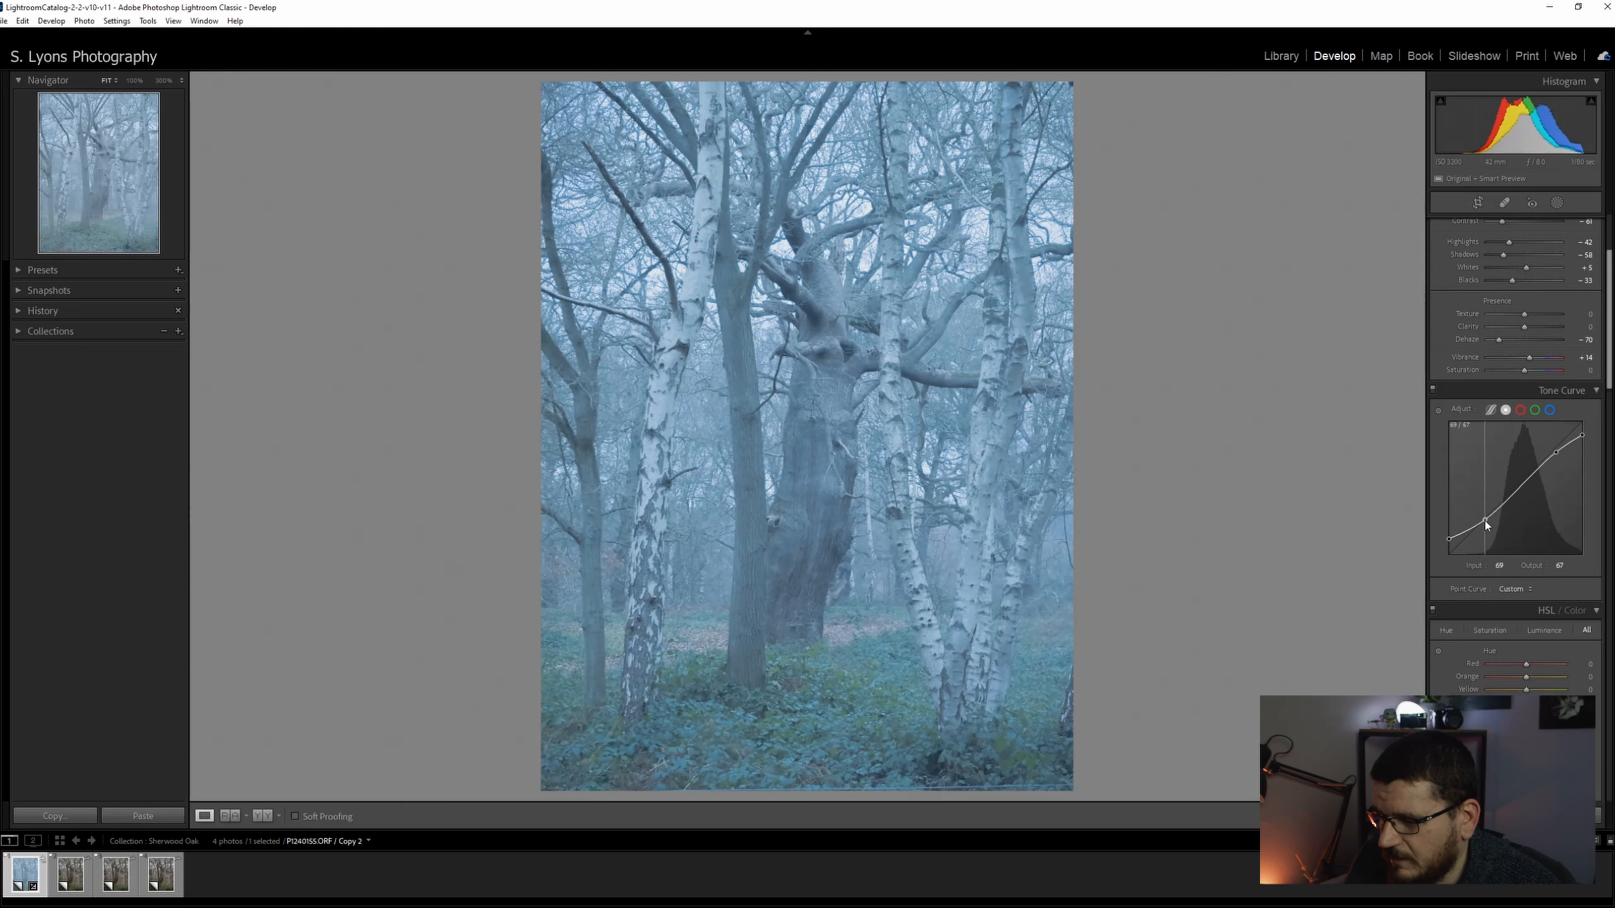
{"action": "left_click_drag", "start_coordinate": [1483, 523], "coordinate": [1486, 525]}
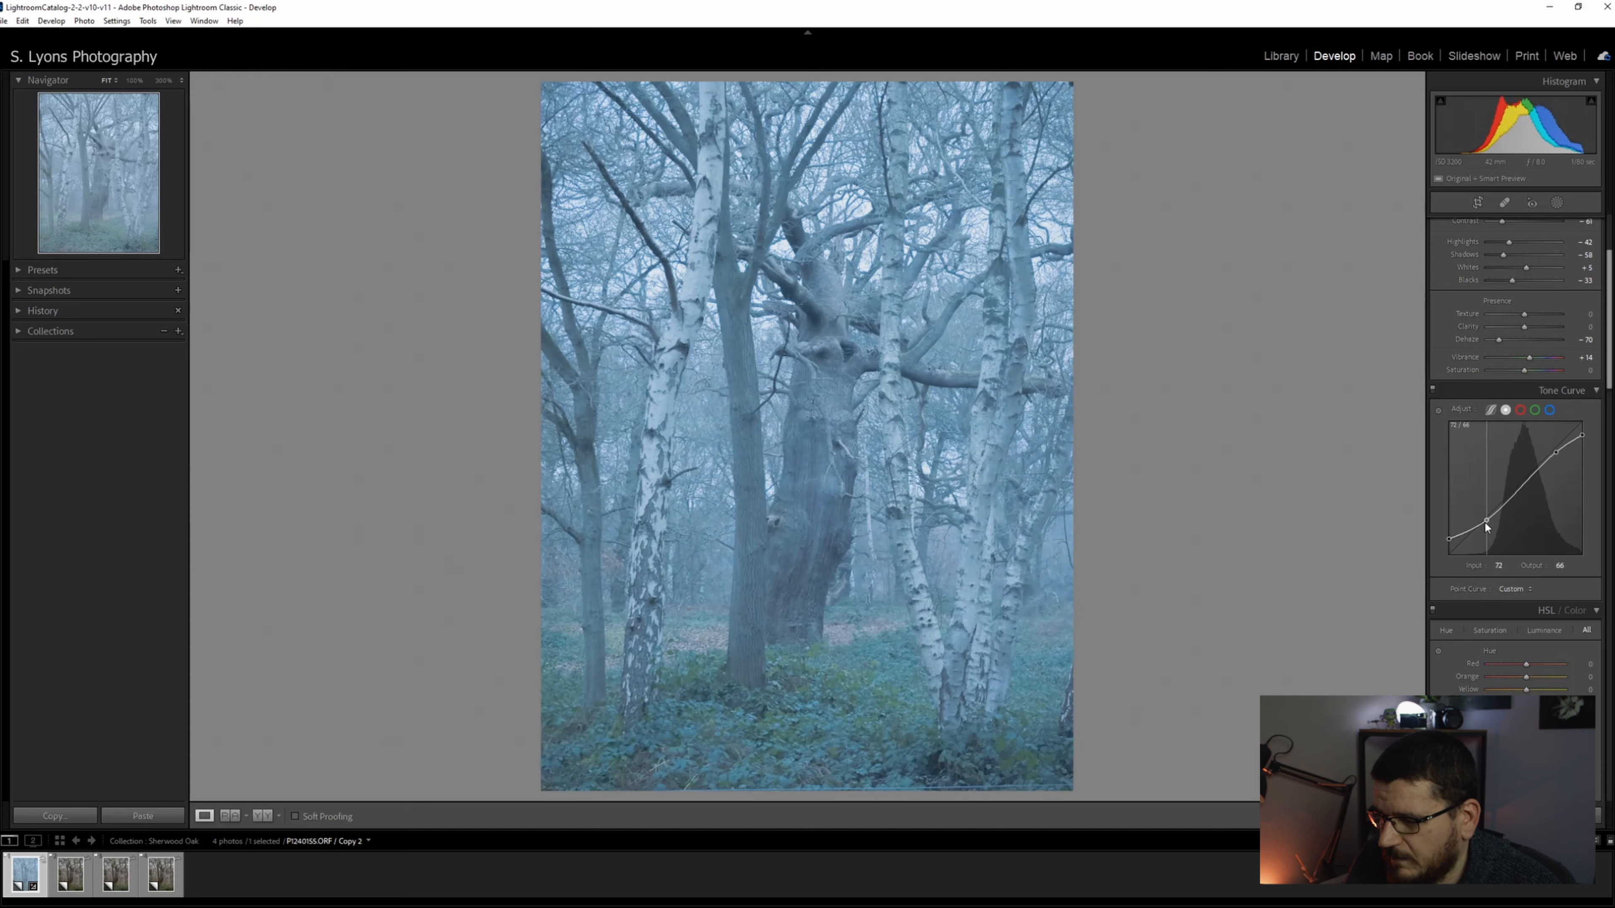
{"action": "left_click_drag", "start_coordinate": [1487, 524], "coordinate": [1479, 532]}
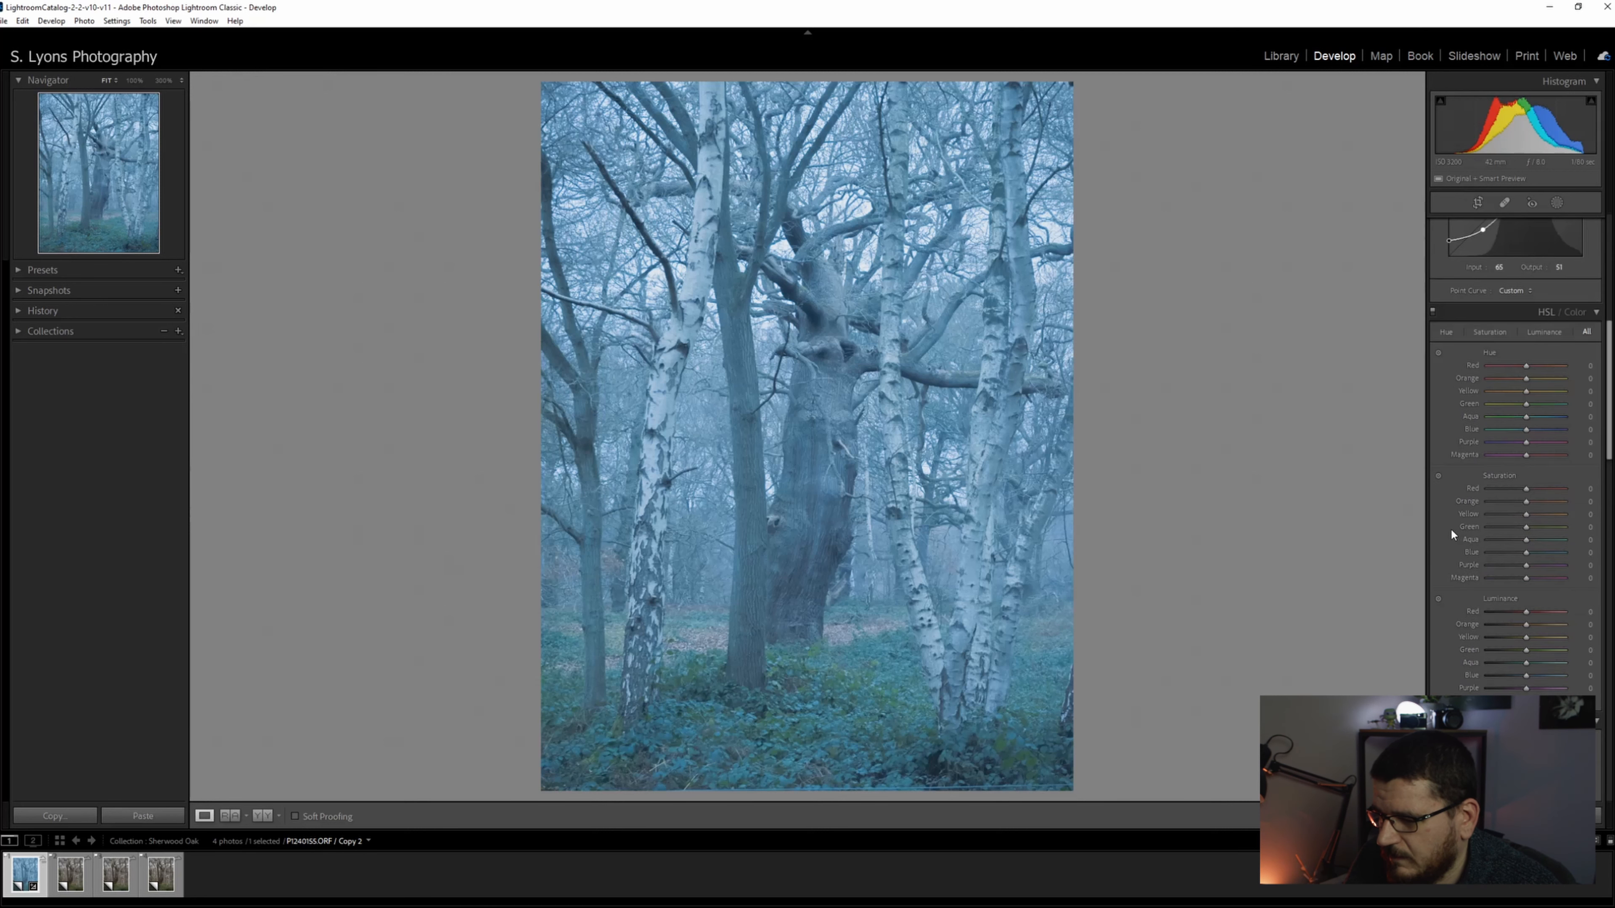
{"action": "mouse_move", "coordinate": [1563, 463]}
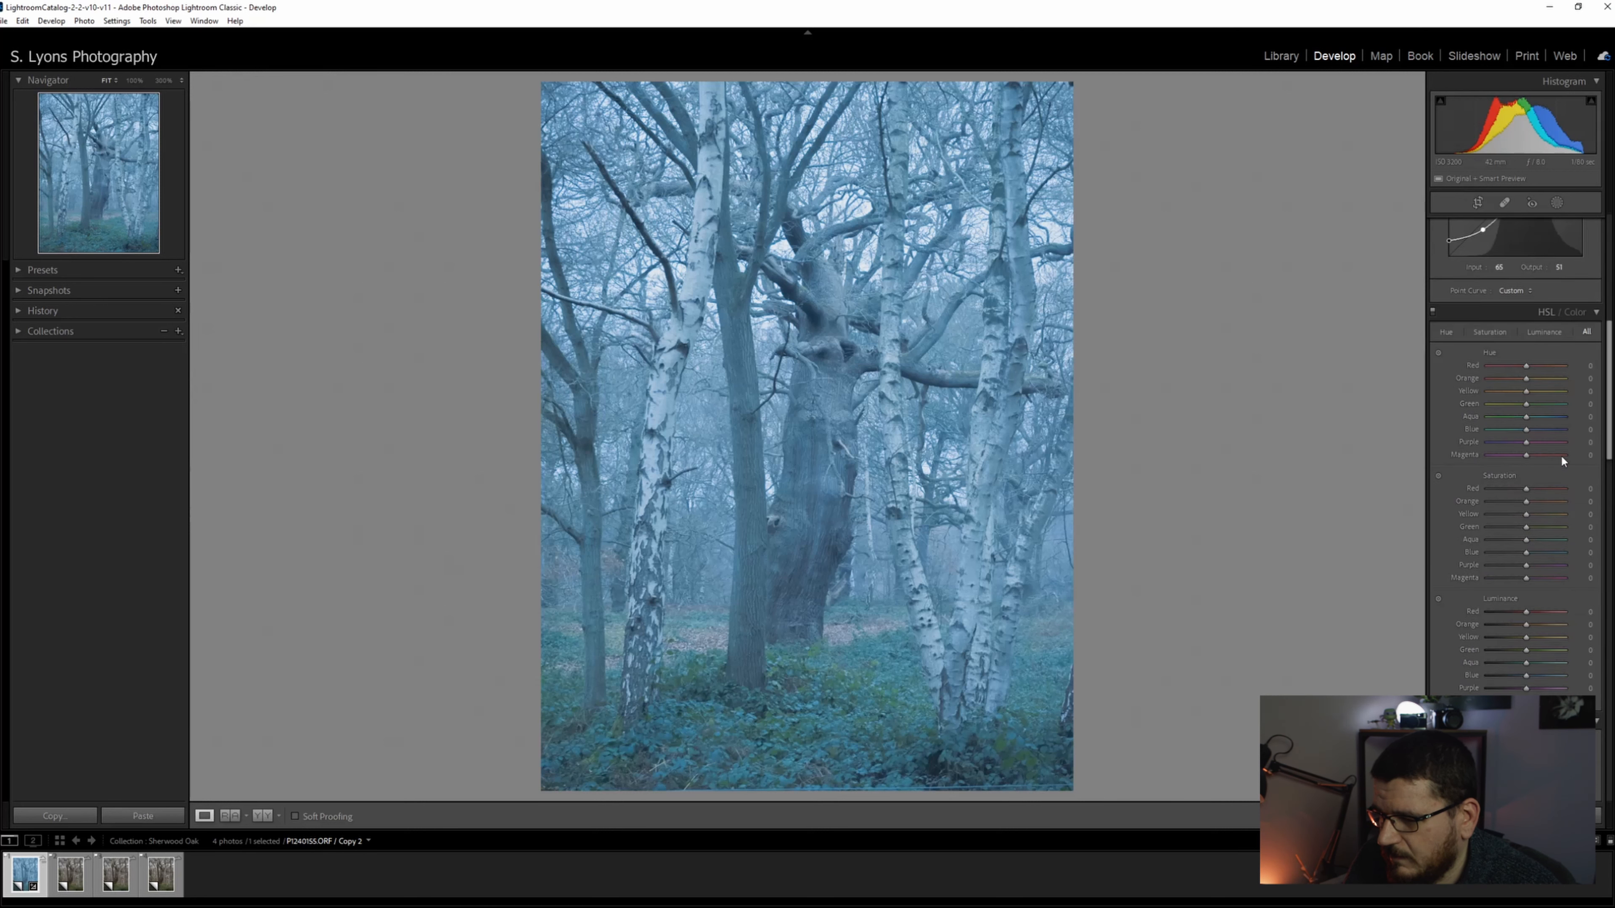
- Raise Green Saturation in HSL, settling on a moderate boost
{"action": "left_click_drag", "start_coordinate": [1527, 526], "coordinate": [1525, 527]}
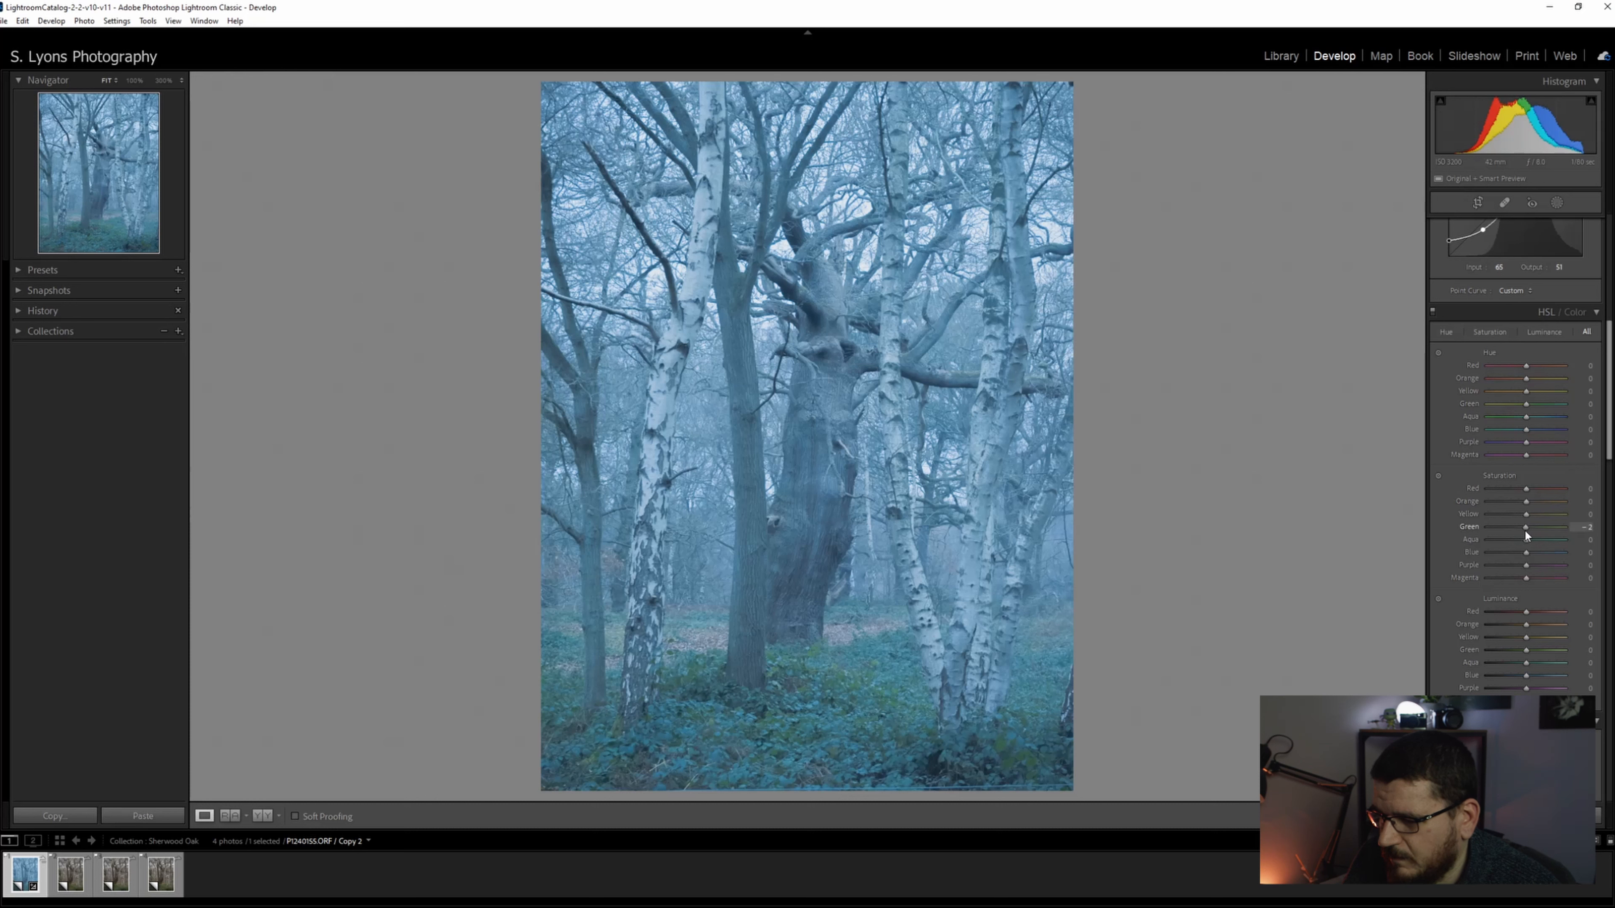
{"action": "left_click_drag", "start_coordinate": [1525, 527], "coordinate": [1547, 526]}
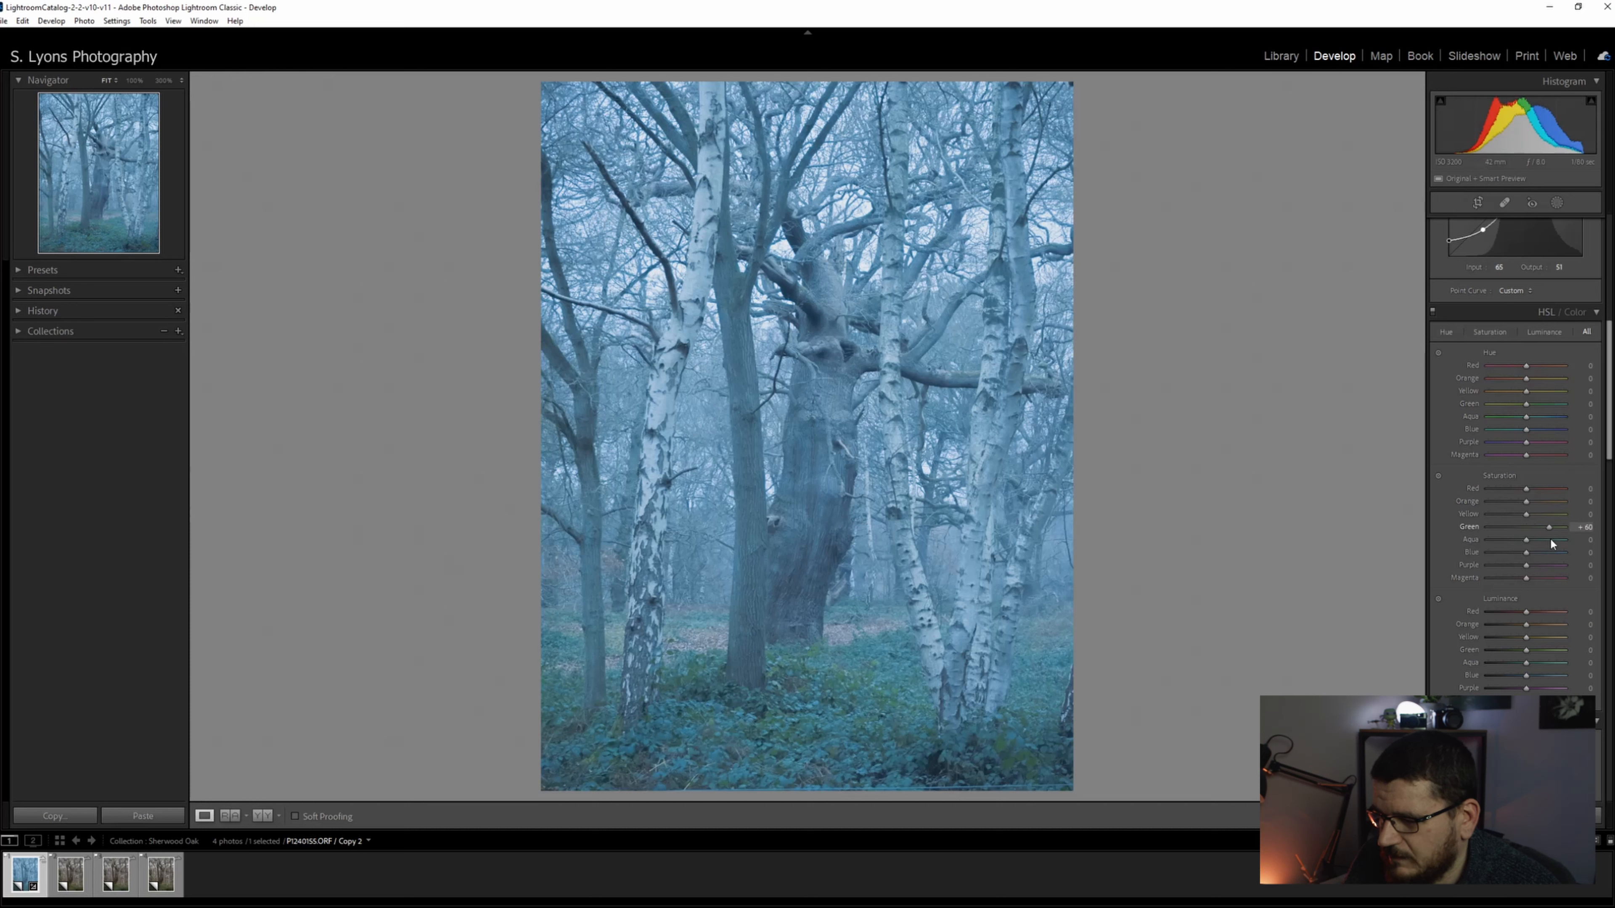
{"action": "left_click_drag", "start_coordinate": [1547, 527], "coordinate": [1540, 527]}
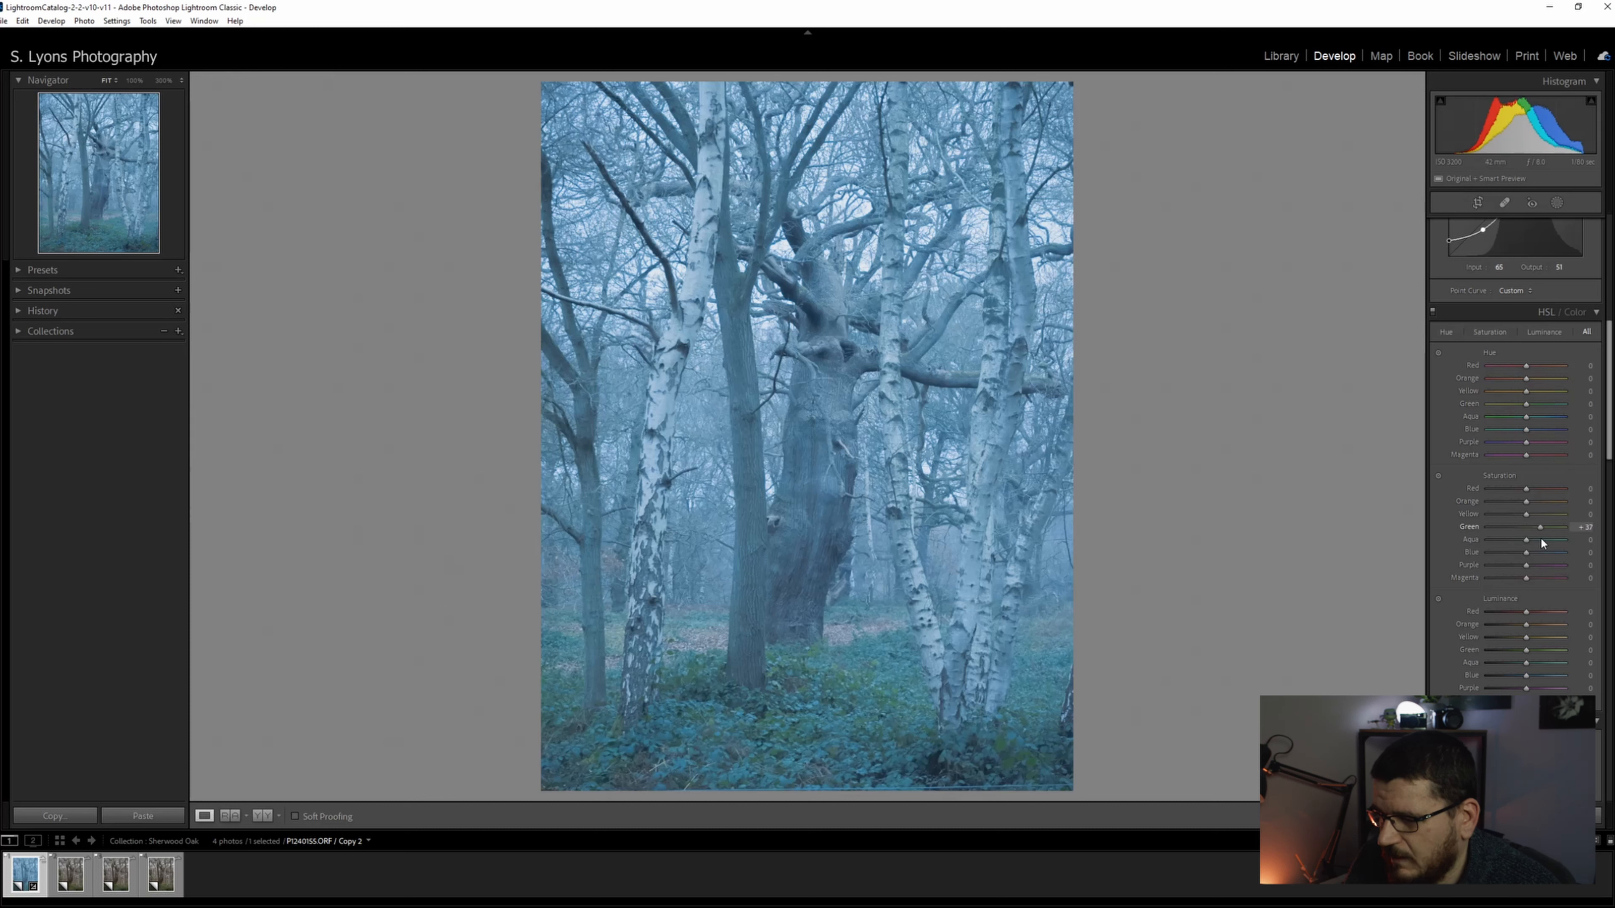
{"action": "left_click_drag", "start_coordinate": [1538, 527], "coordinate": [1535, 527]}
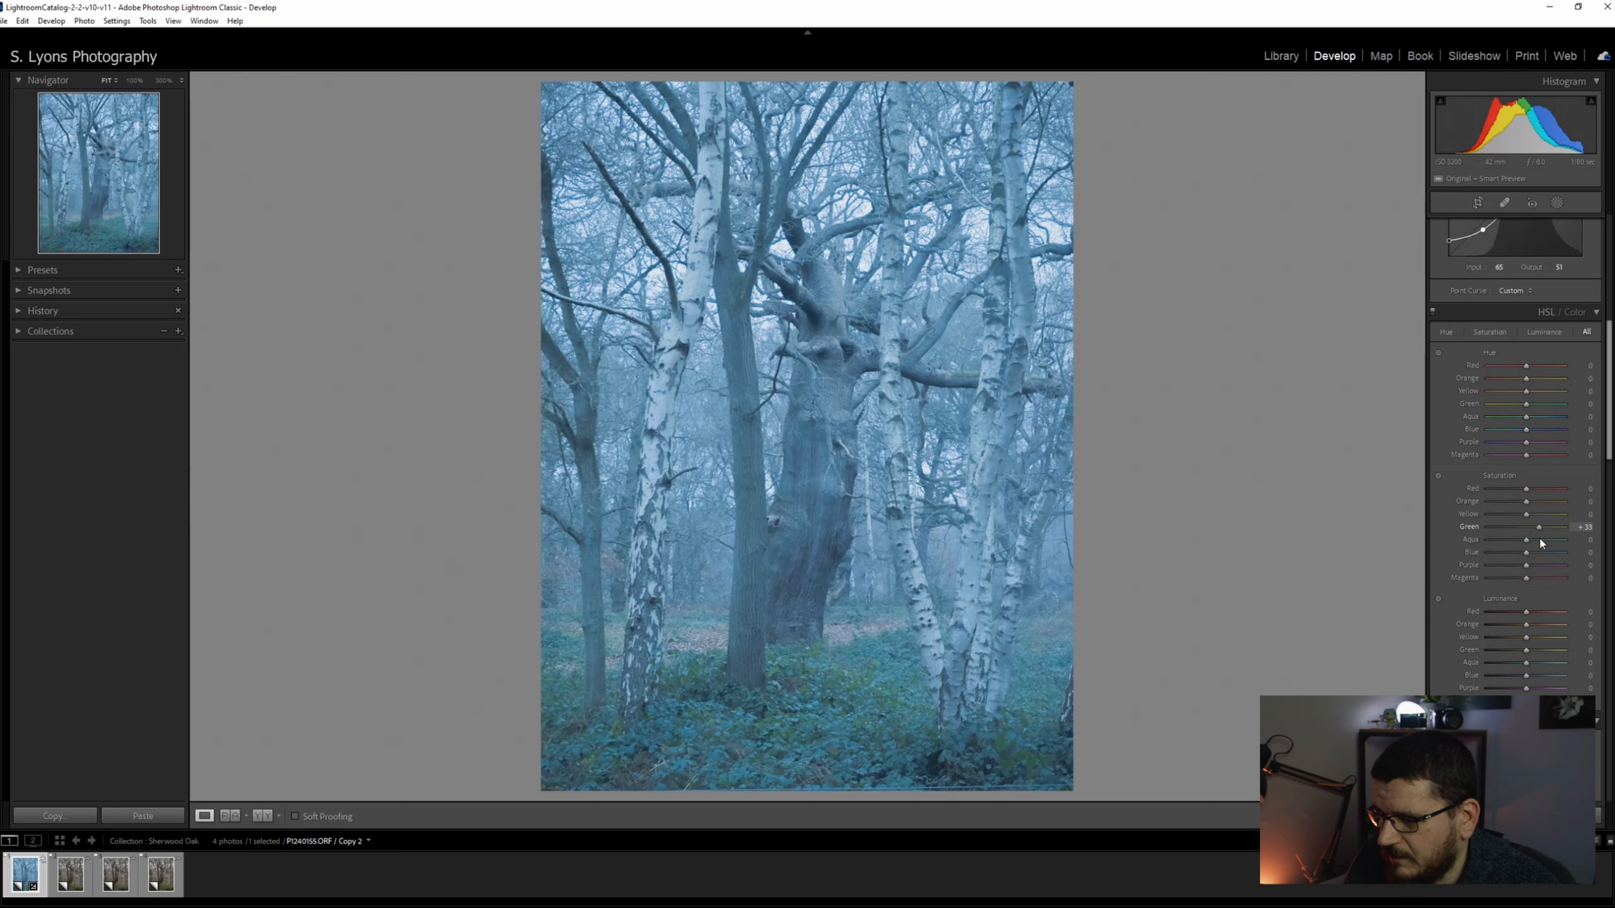
{"action": "left_click_drag", "start_coordinate": [1560, 527], "coordinate": [1533, 526]}
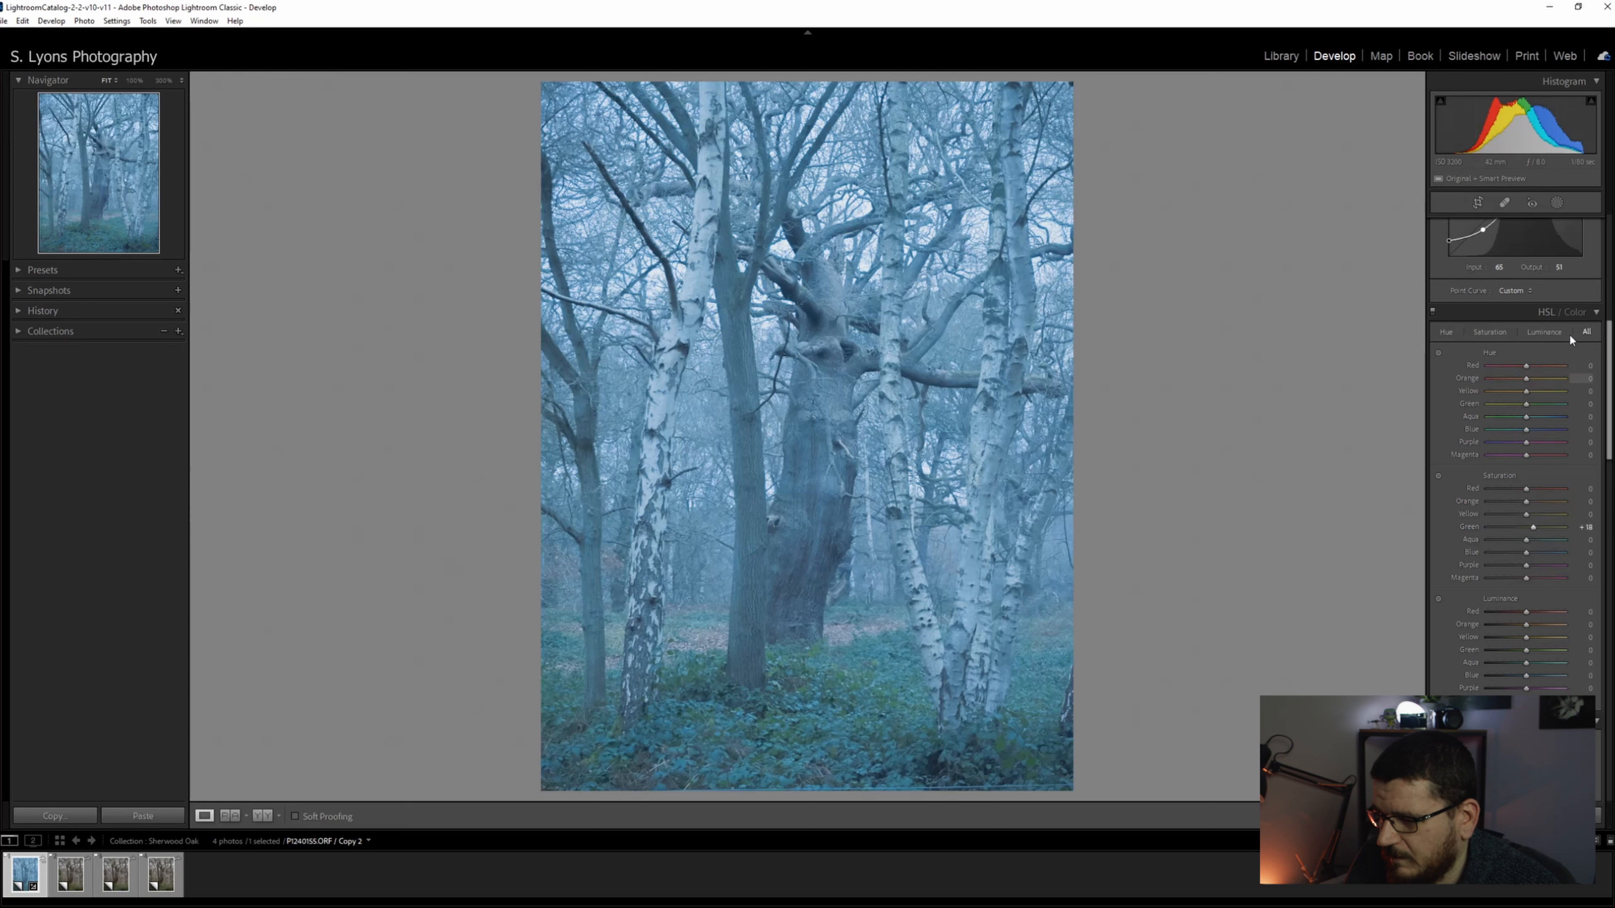
- In the Color view, raise Green saturation and luminance and brighten the Aquas
{"action": "left_click", "coordinate": [1586, 332]}
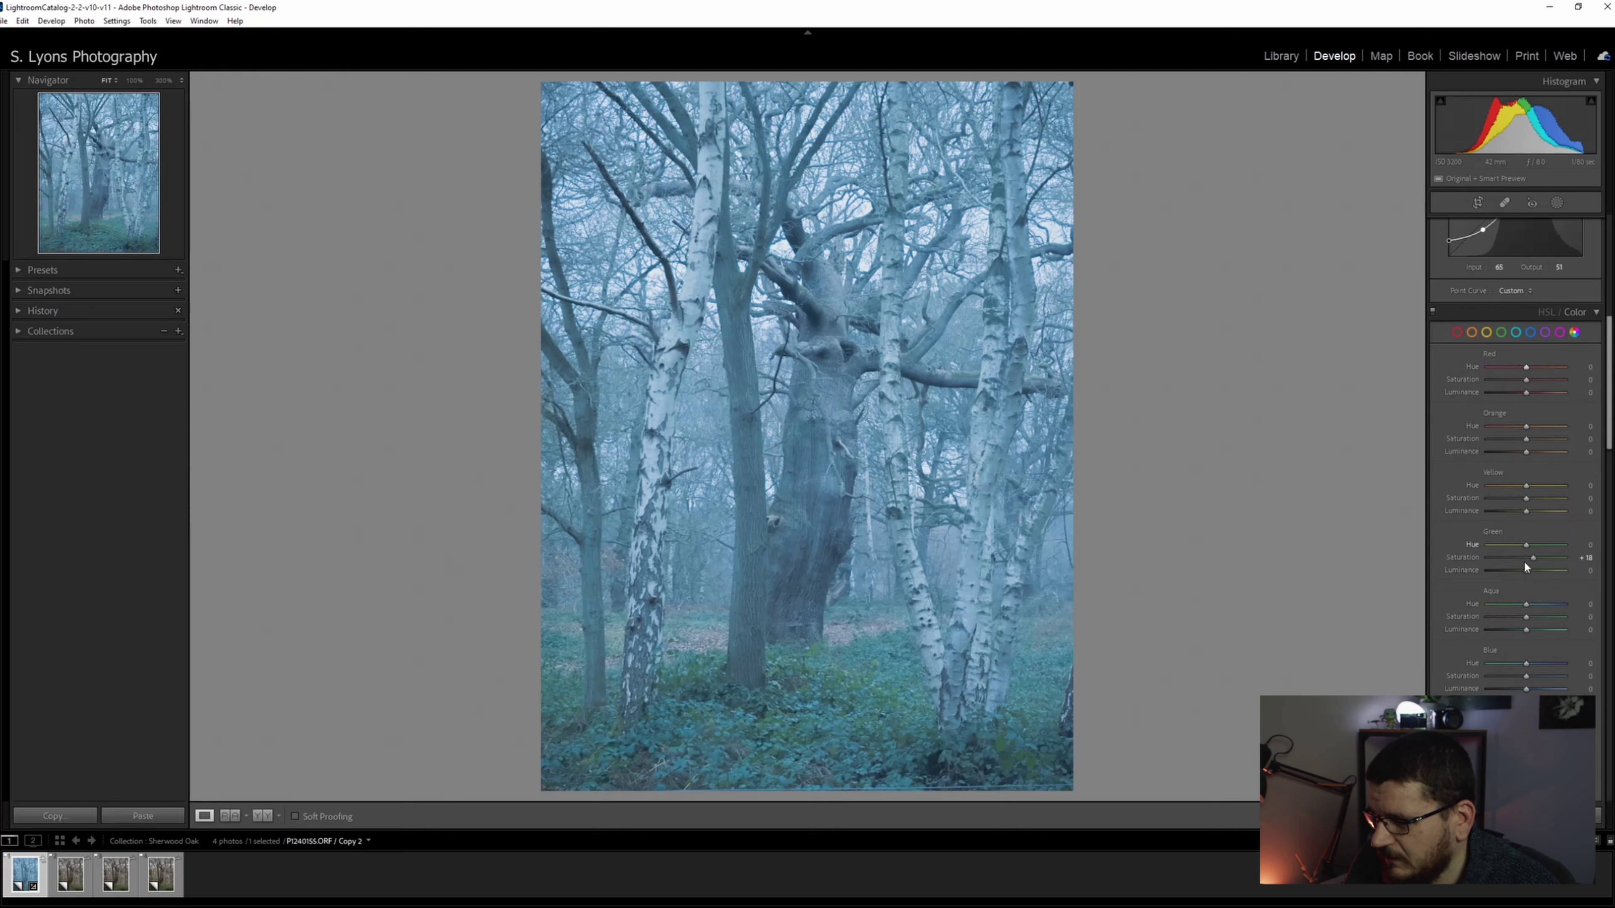
{"action": "left_click_drag", "start_coordinate": [1531, 557], "coordinate": [1542, 557]}
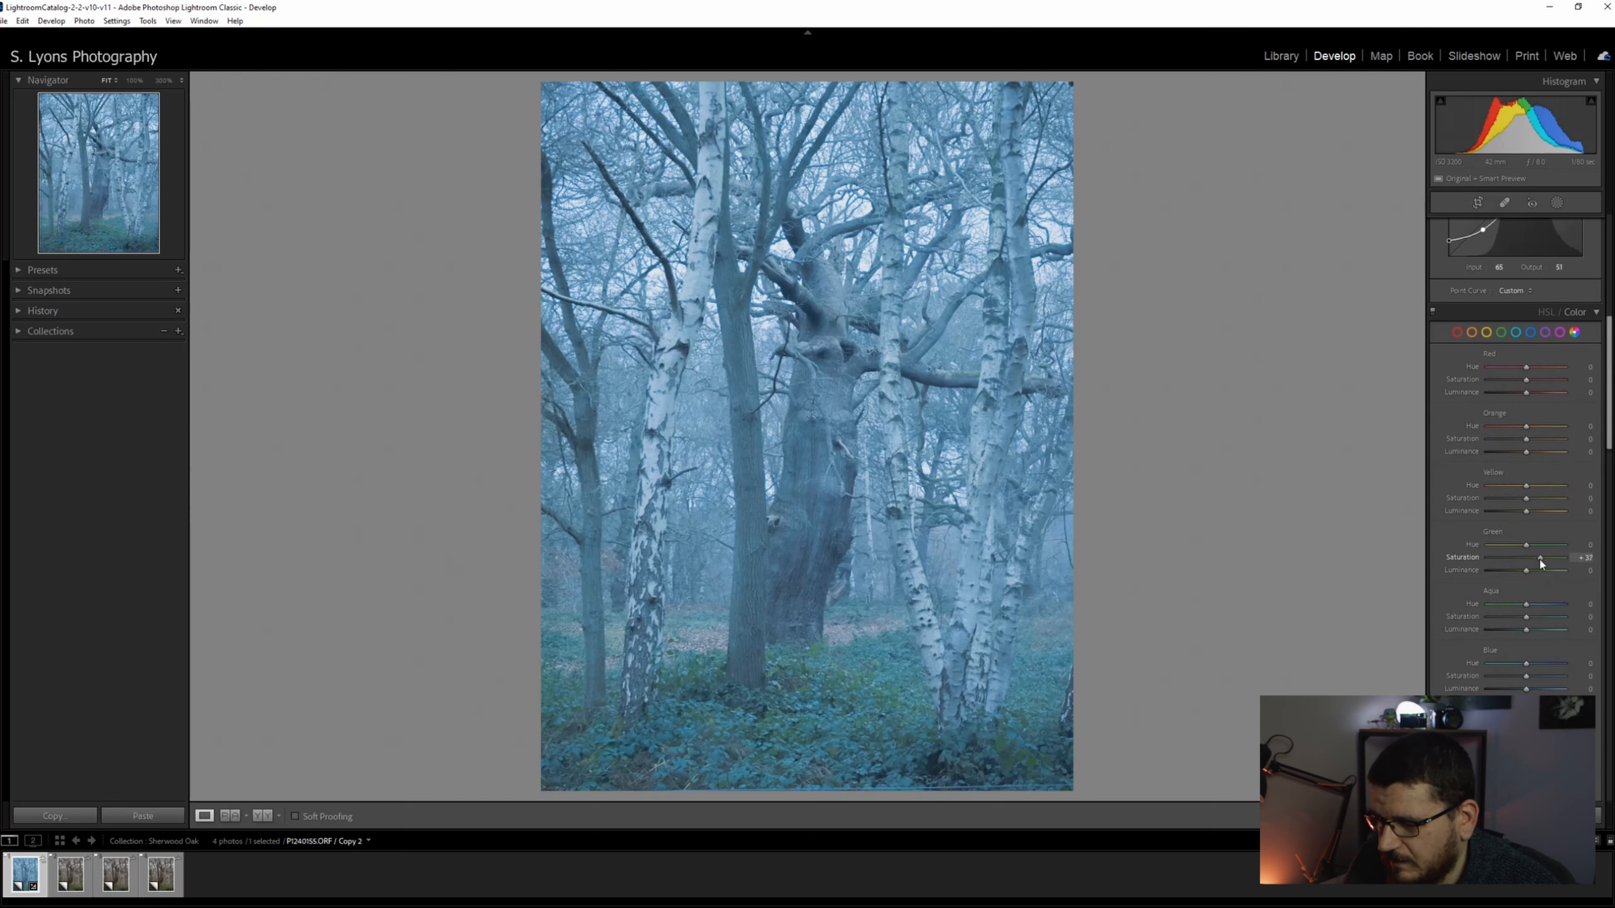
{"action": "left_click_drag", "start_coordinate": [1562, 572], "coordinate": [1532, 572]}
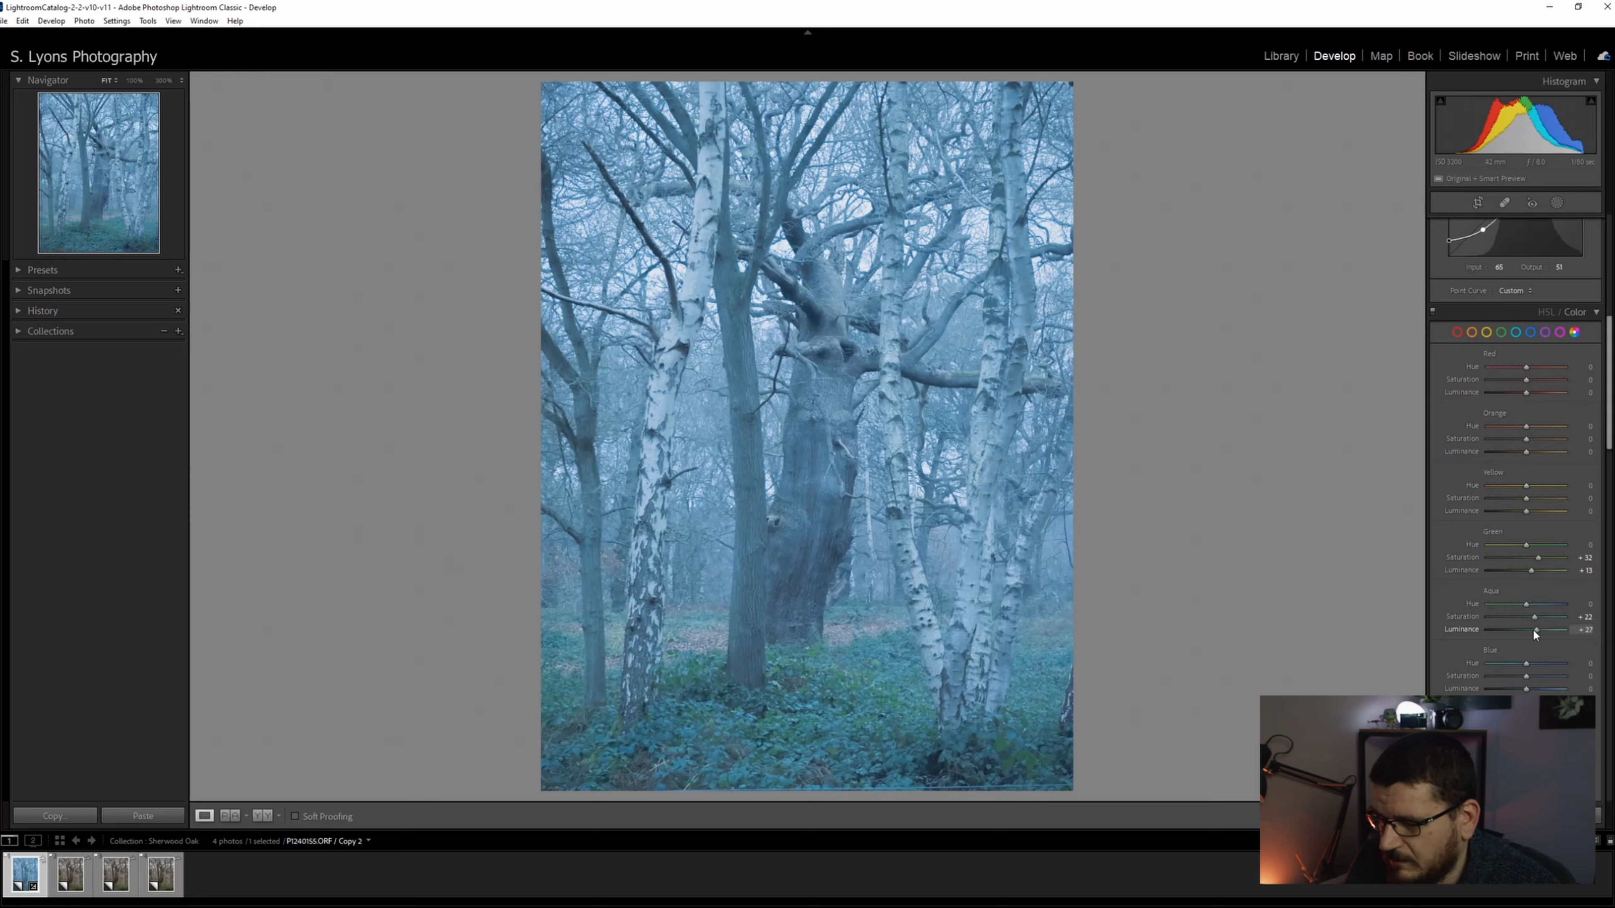
{"action": "left_click_drag", "start_coordinate": [1533, 629], "coordinate": [1537, 629]}
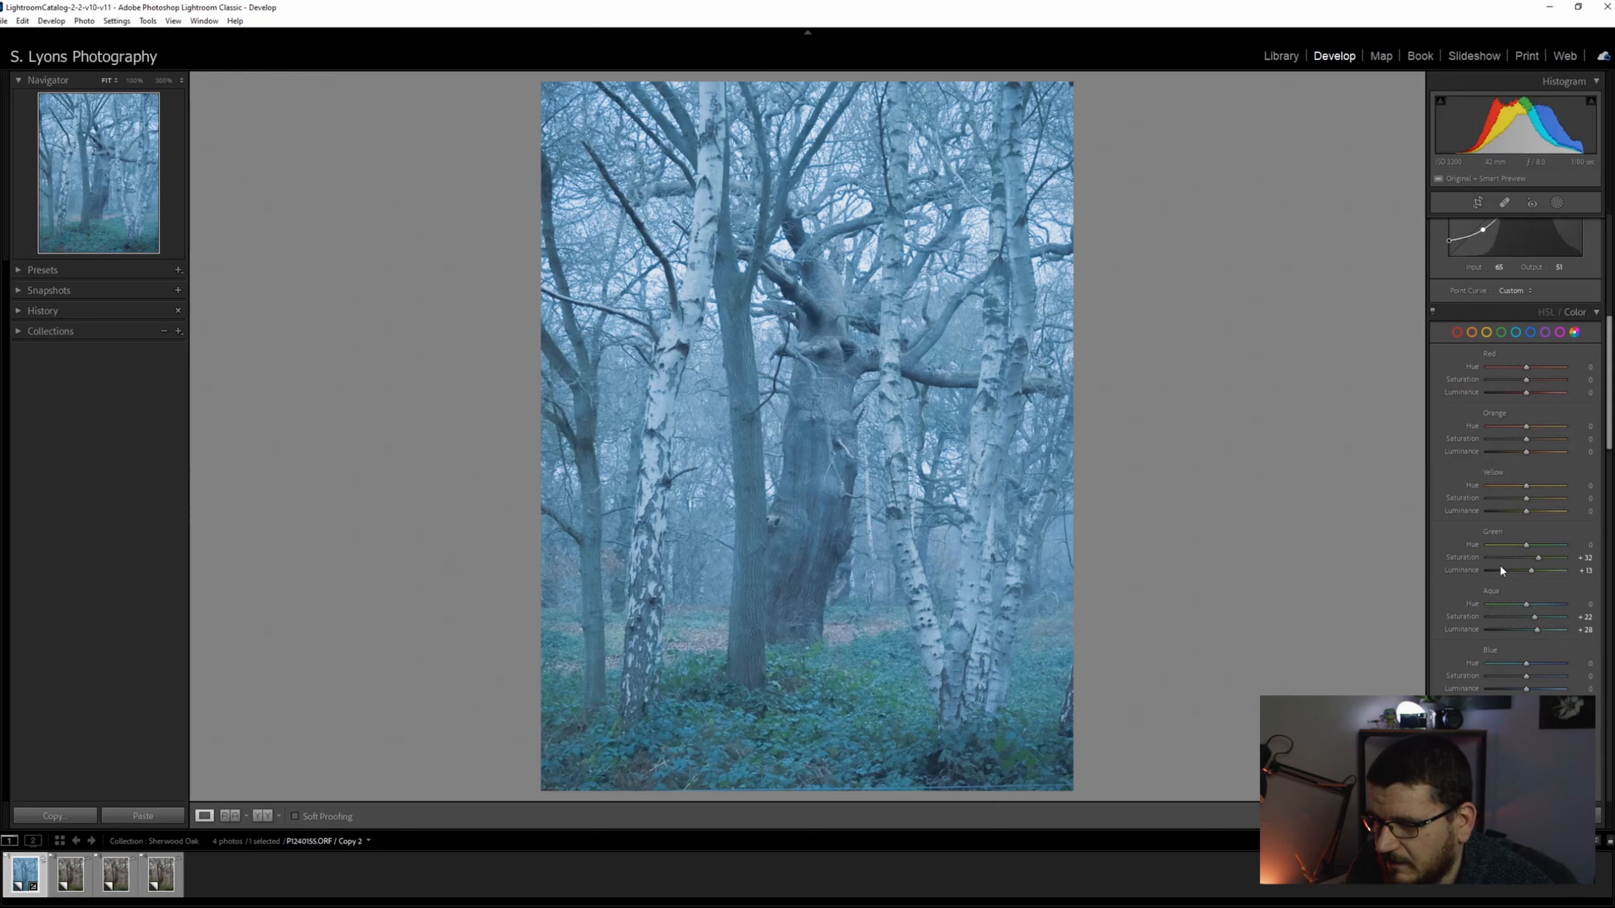
- Tint the Highlights wheel warm orange in Color Grading
{"action": "scroll", "scroll_direction": "down", "scroll_amount": 3}
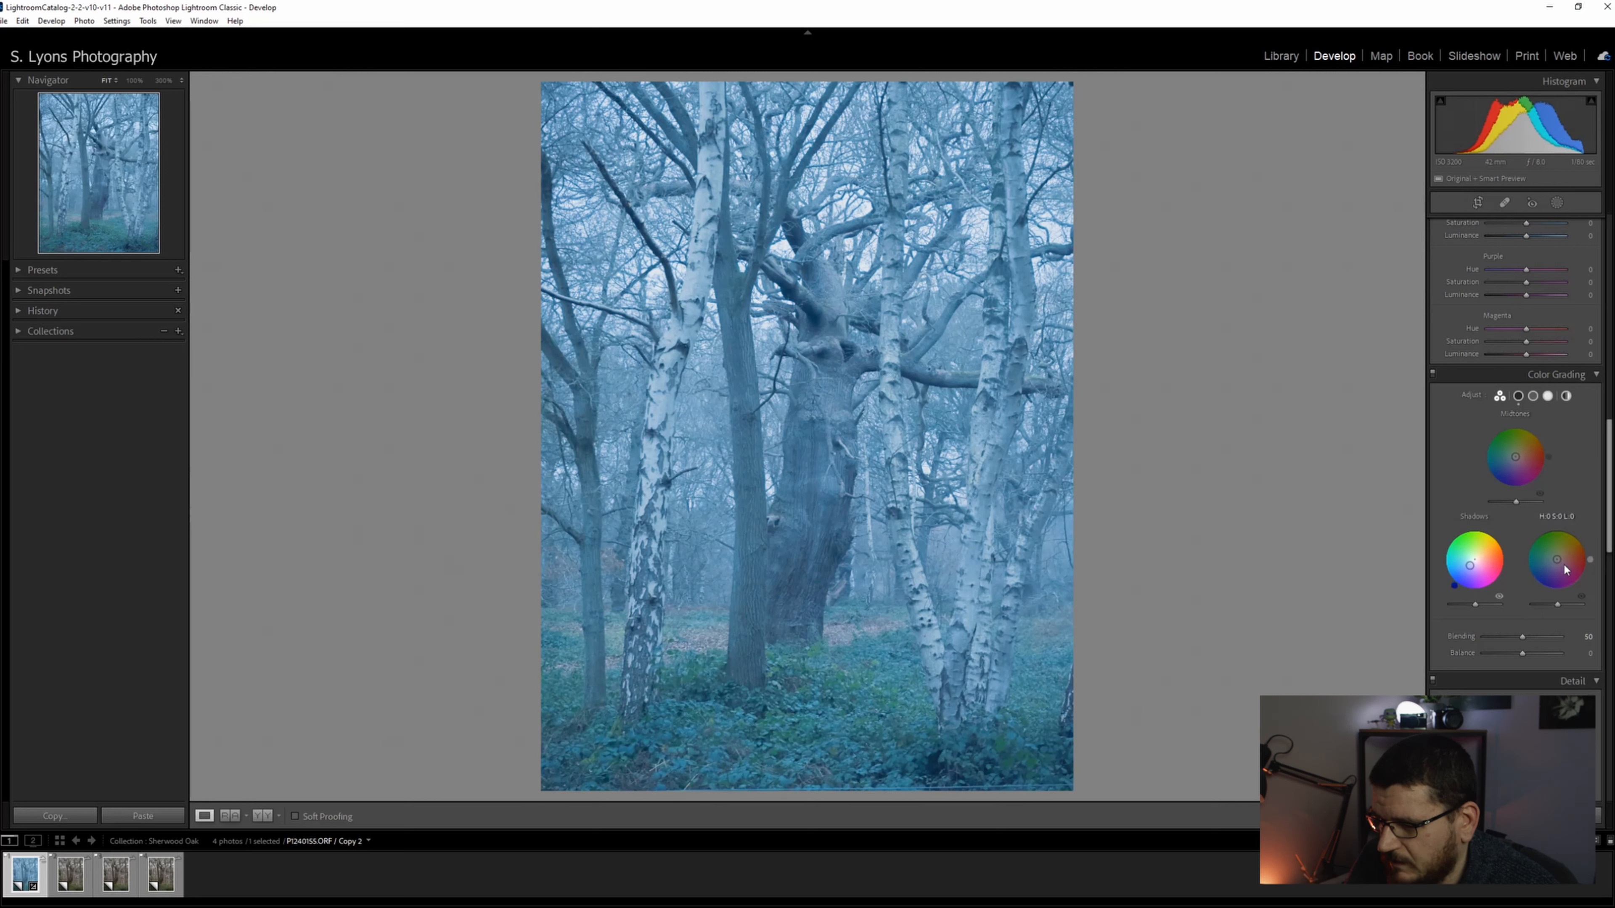
{"action": "left_click_drag", "start_coordinate": [1556, 559], "coordinate": [1556, 556]}
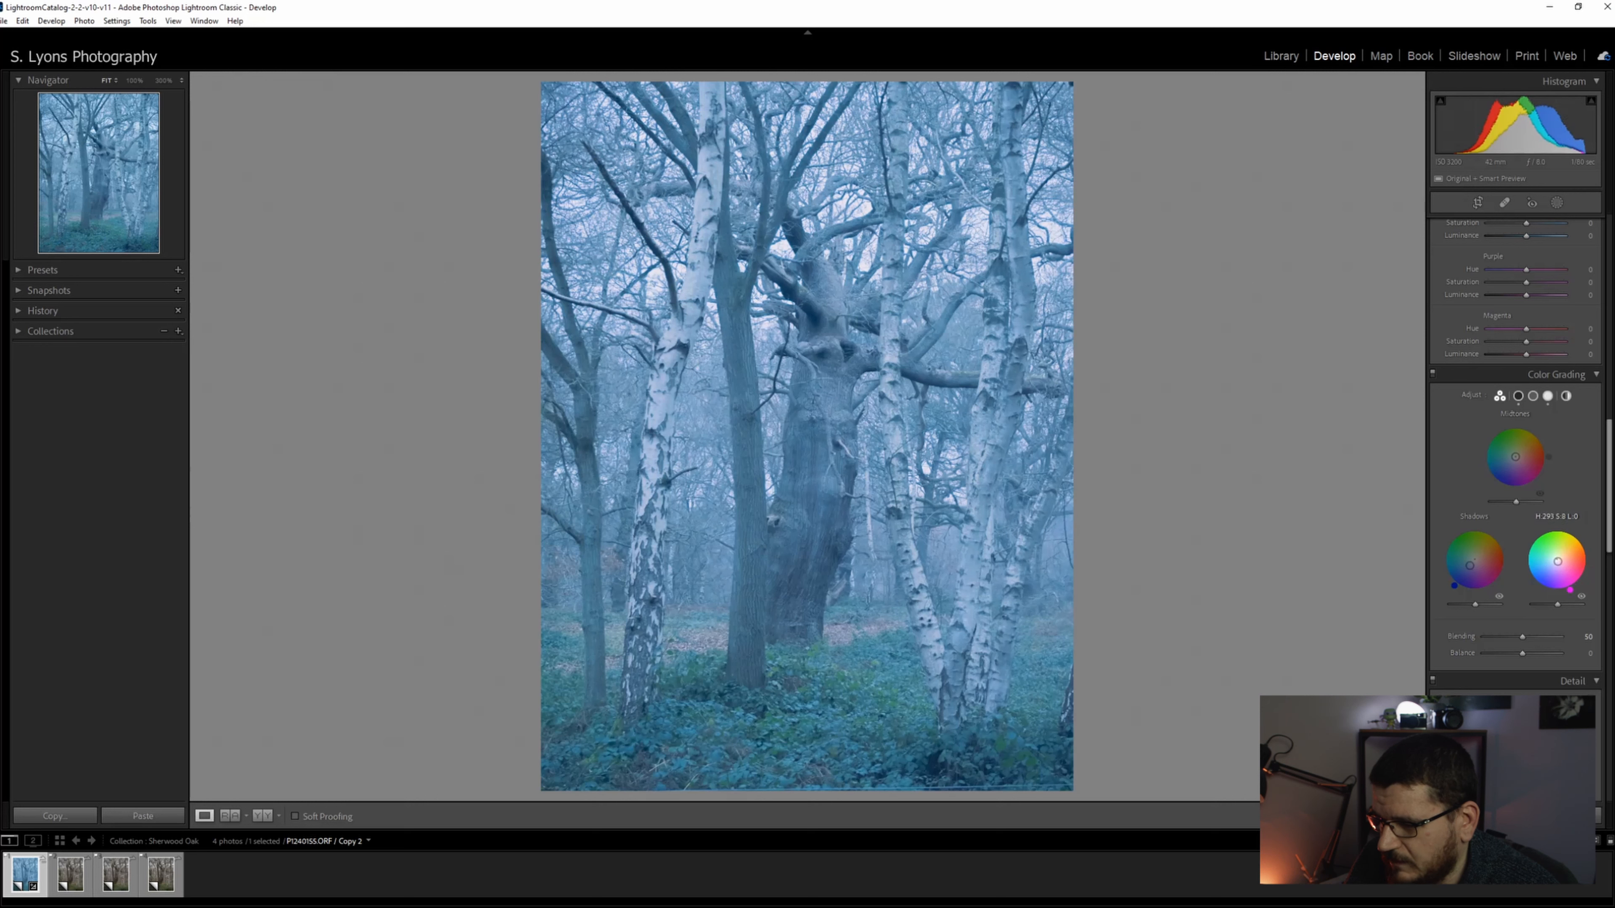
{"action": "left_click_drag", "start_coordinate": [1557, 556], "coordinate": [1586, 549]}
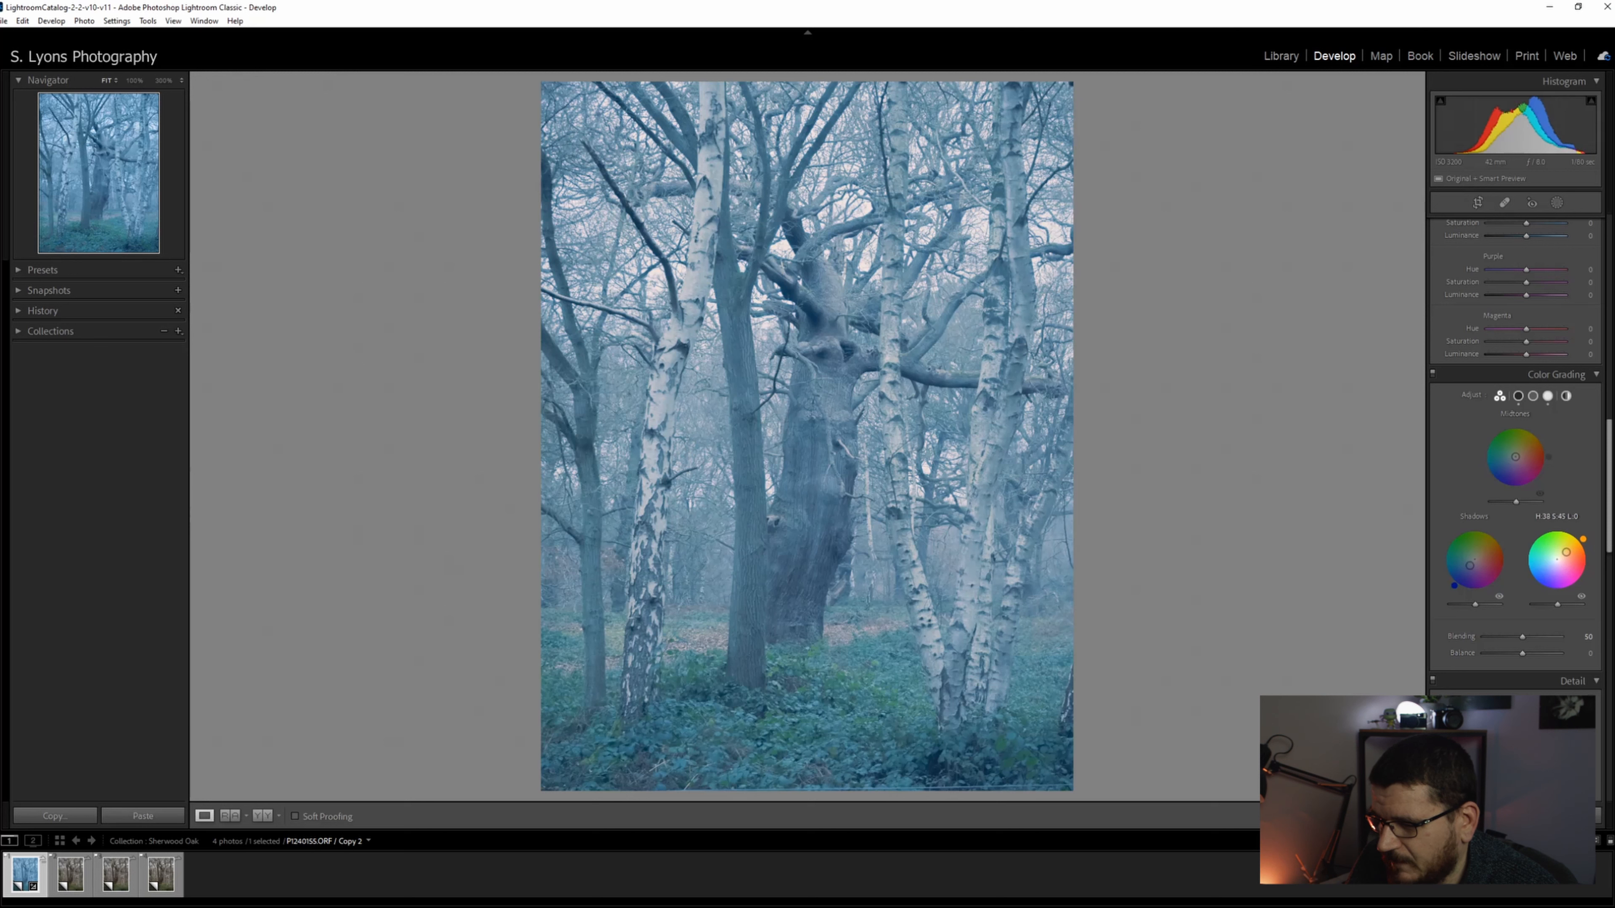
{"action": "left_click_drag", "start_coordinate": [1559, 551], "coordinate": [1561, 561]}
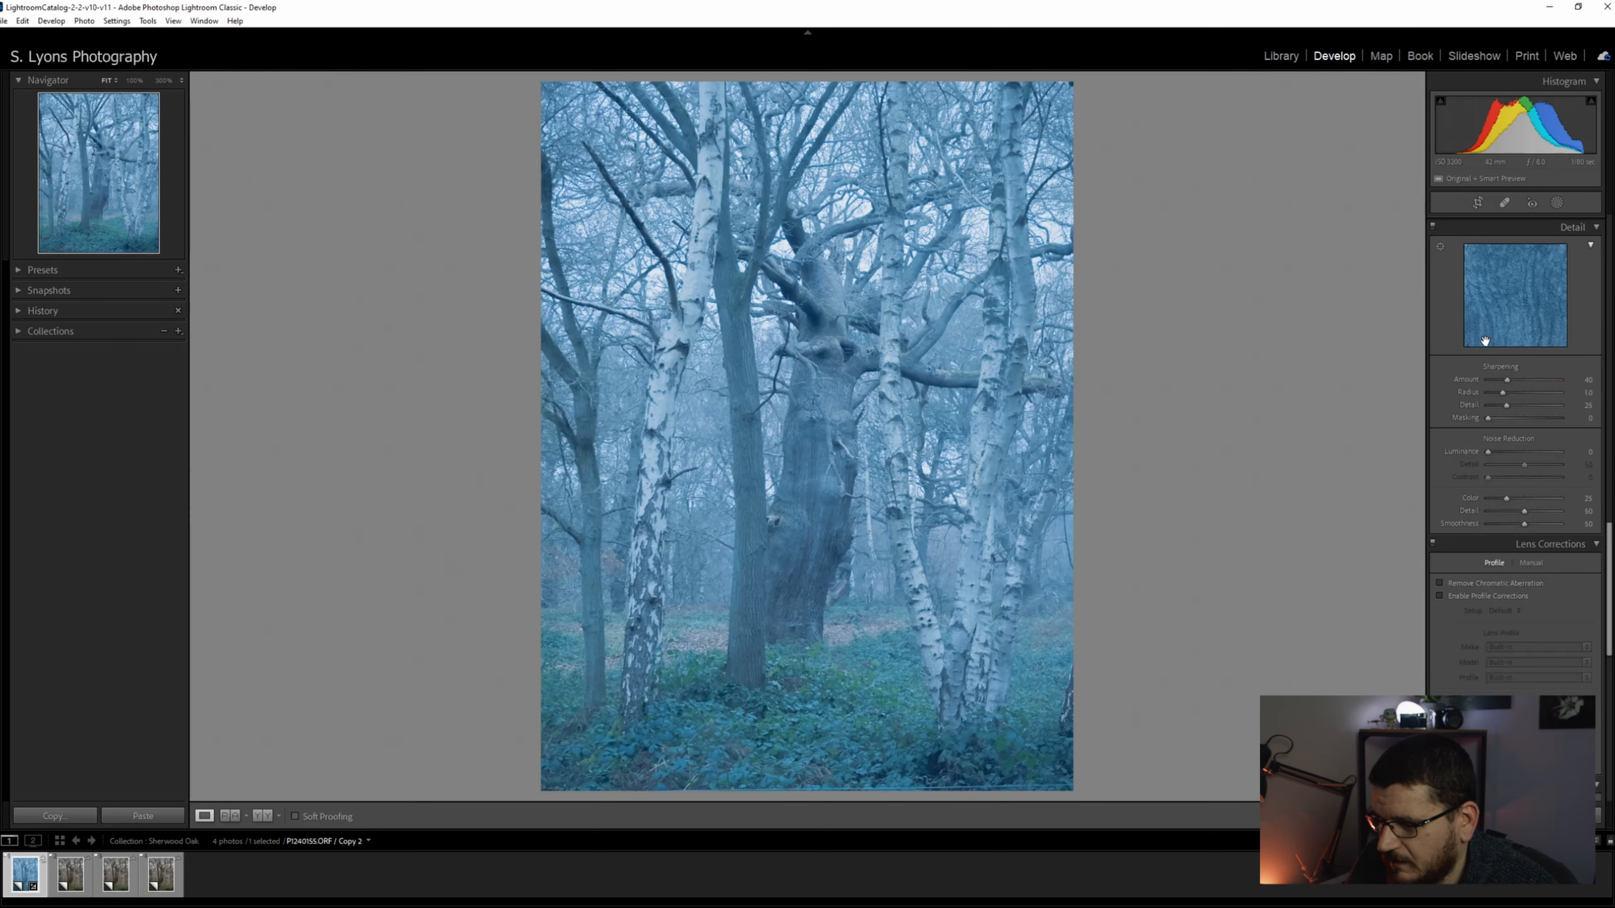
- Enable Remove Chromatic Aberration and Profile Corrections in Lens Corrections
{"action": "left_click", "coordinate": [1440, 584]}
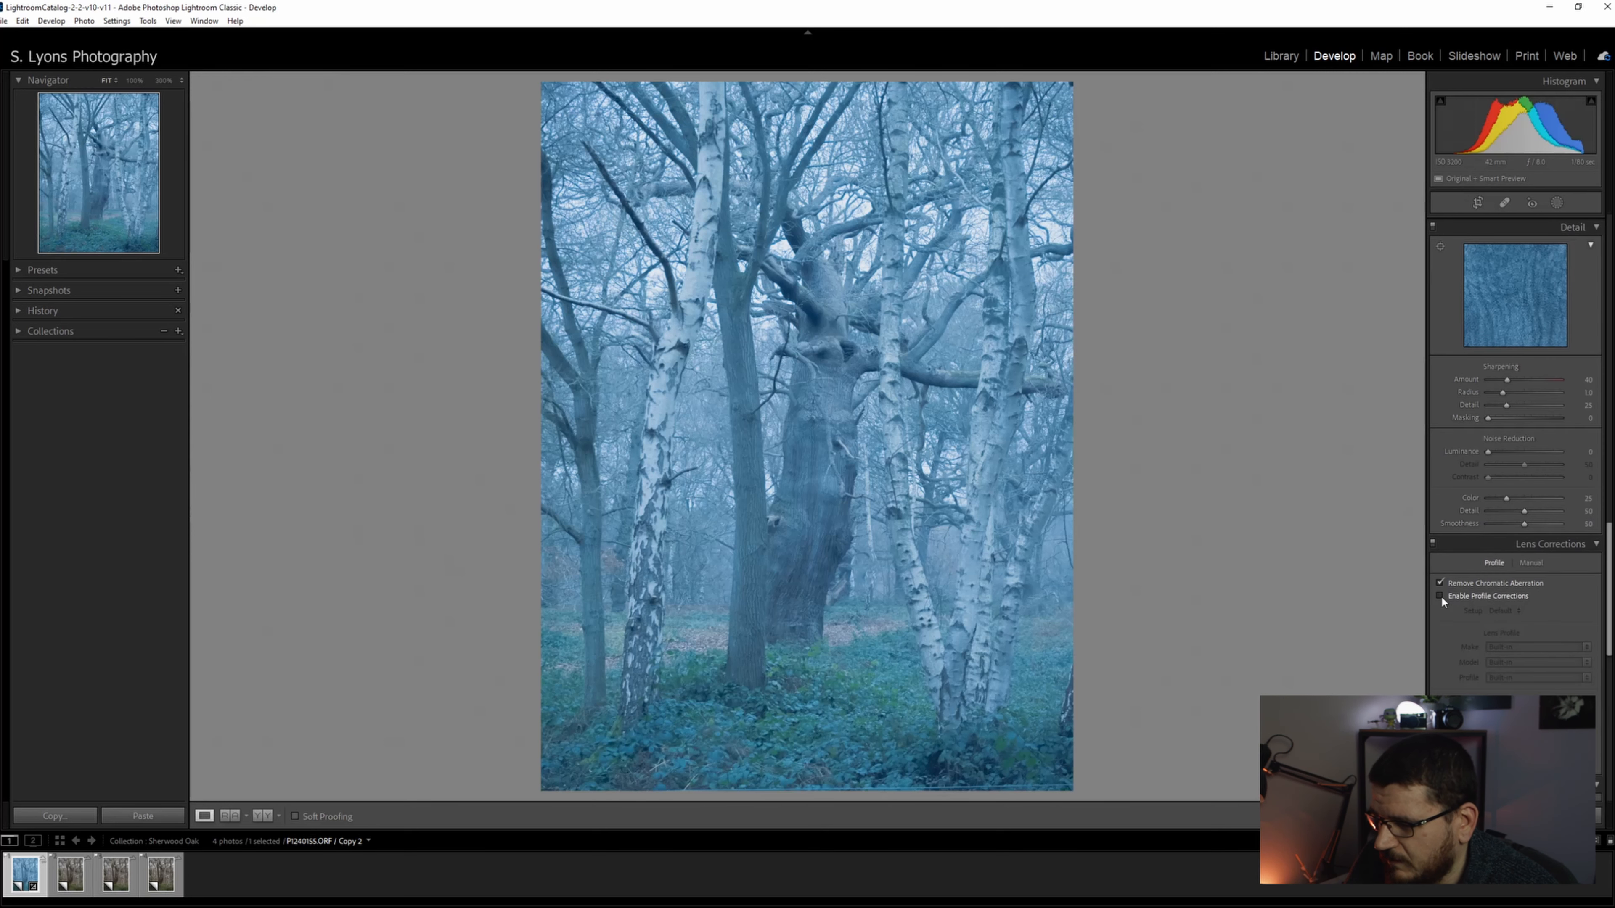
{"action": "left_click", "coordinate": [1440, 595]}
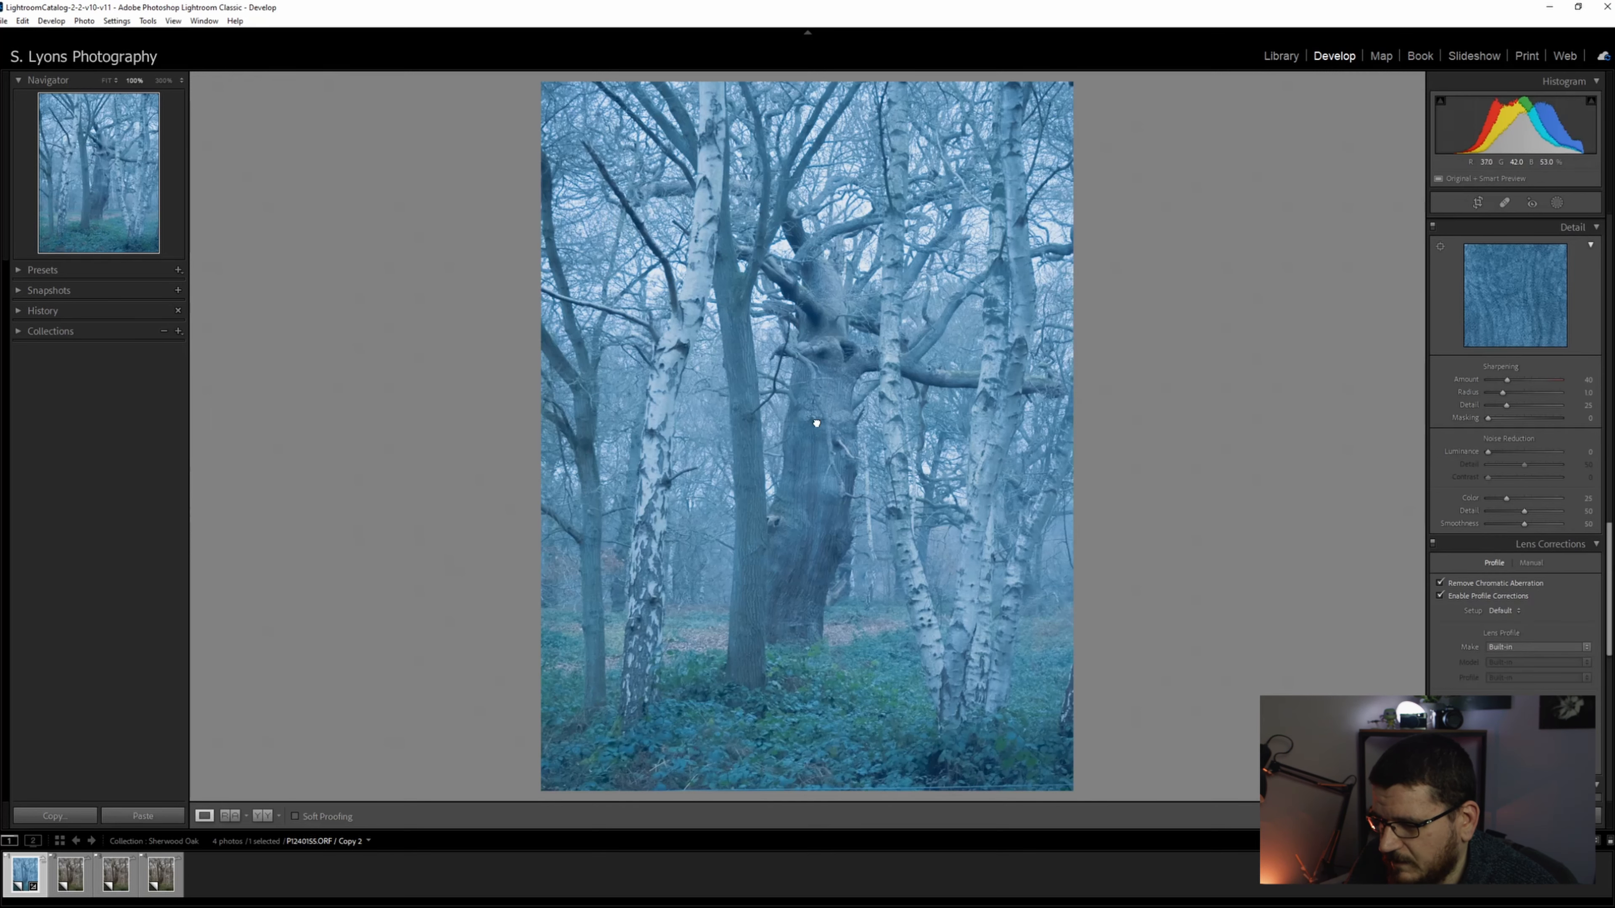
{"action": "left_click", "coordinate": [815, 433]}
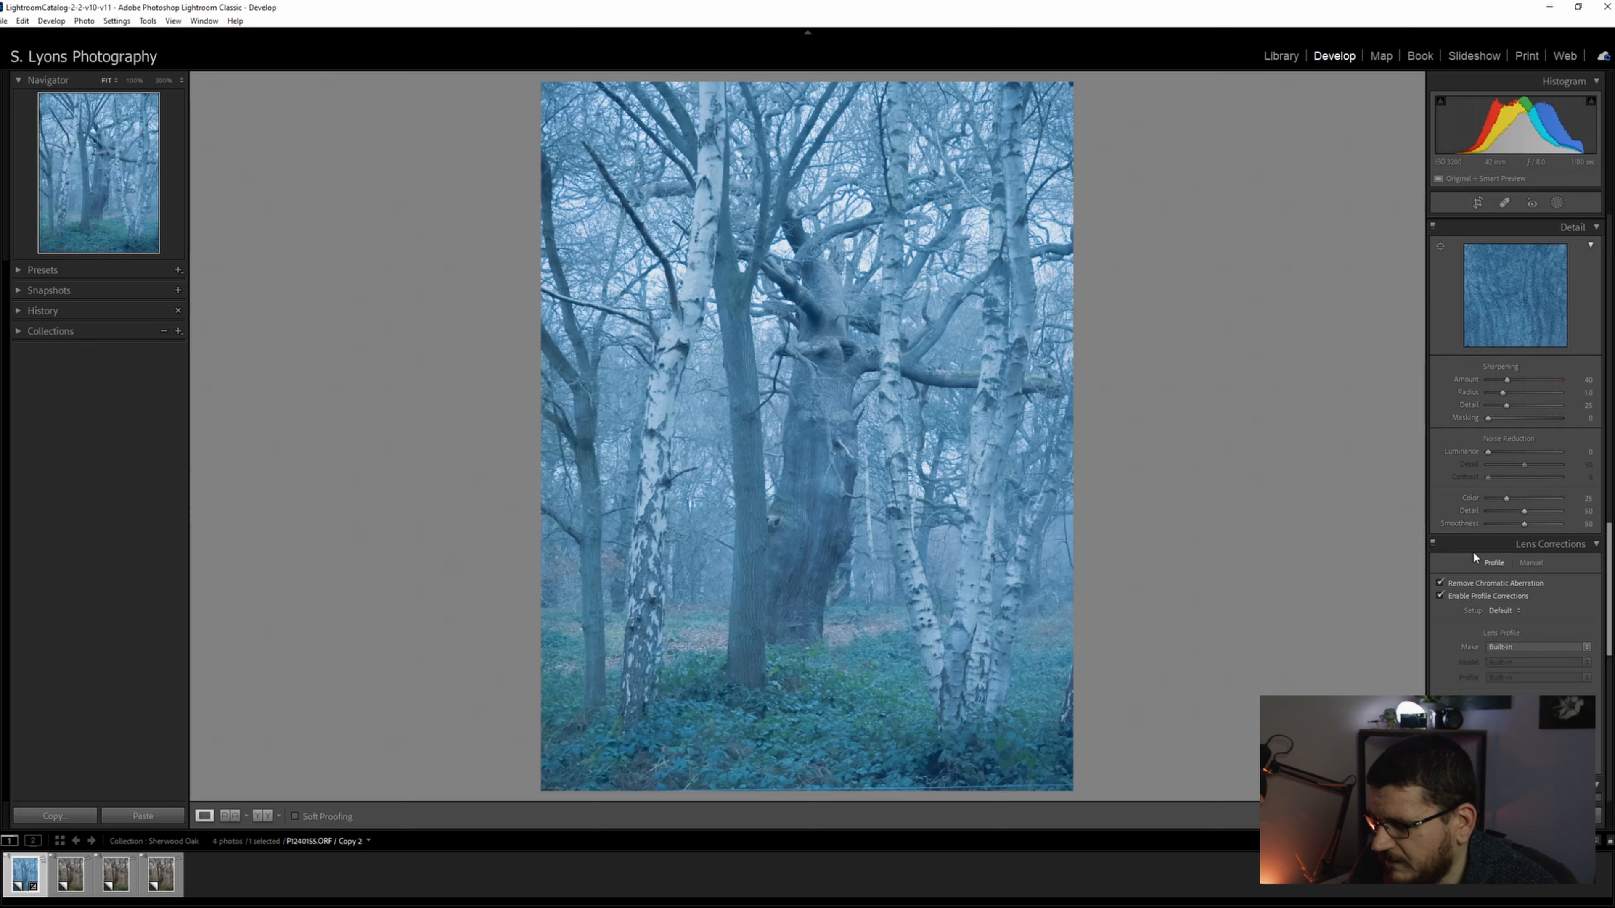
- Set Clarity to about +16, then move to an unedited copy of the photo
{"action": "scroll", "scroll_direction": "down", "scroll_amount": 3}
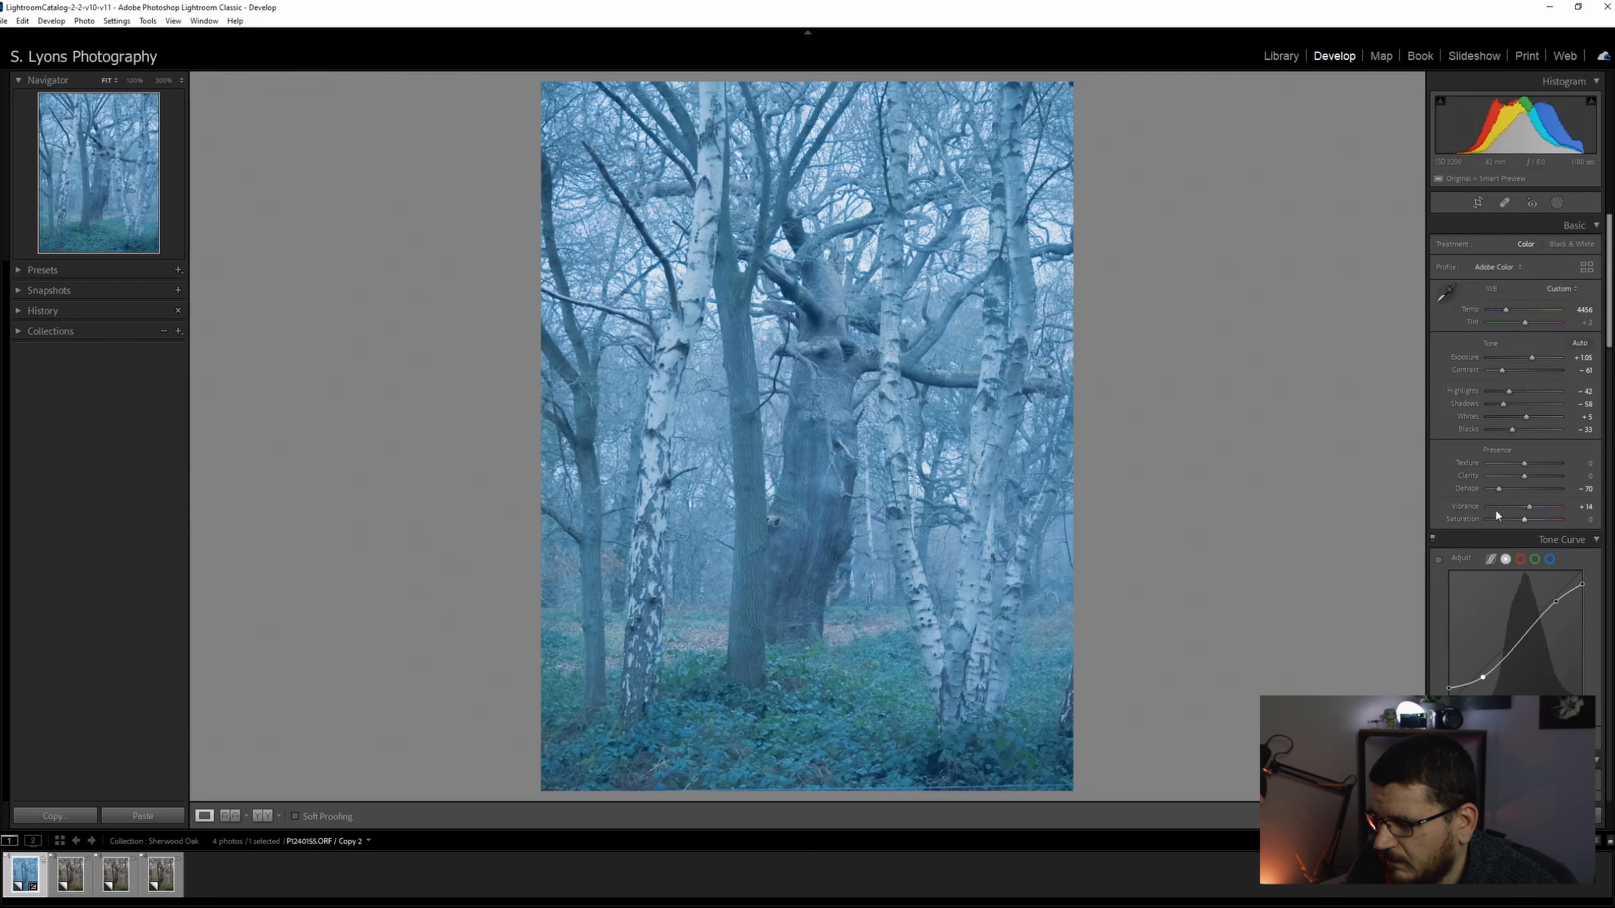
{"action": "left_click_drag", "start_coordinate": [1555, 476], "coordinate": [1530, 476]}
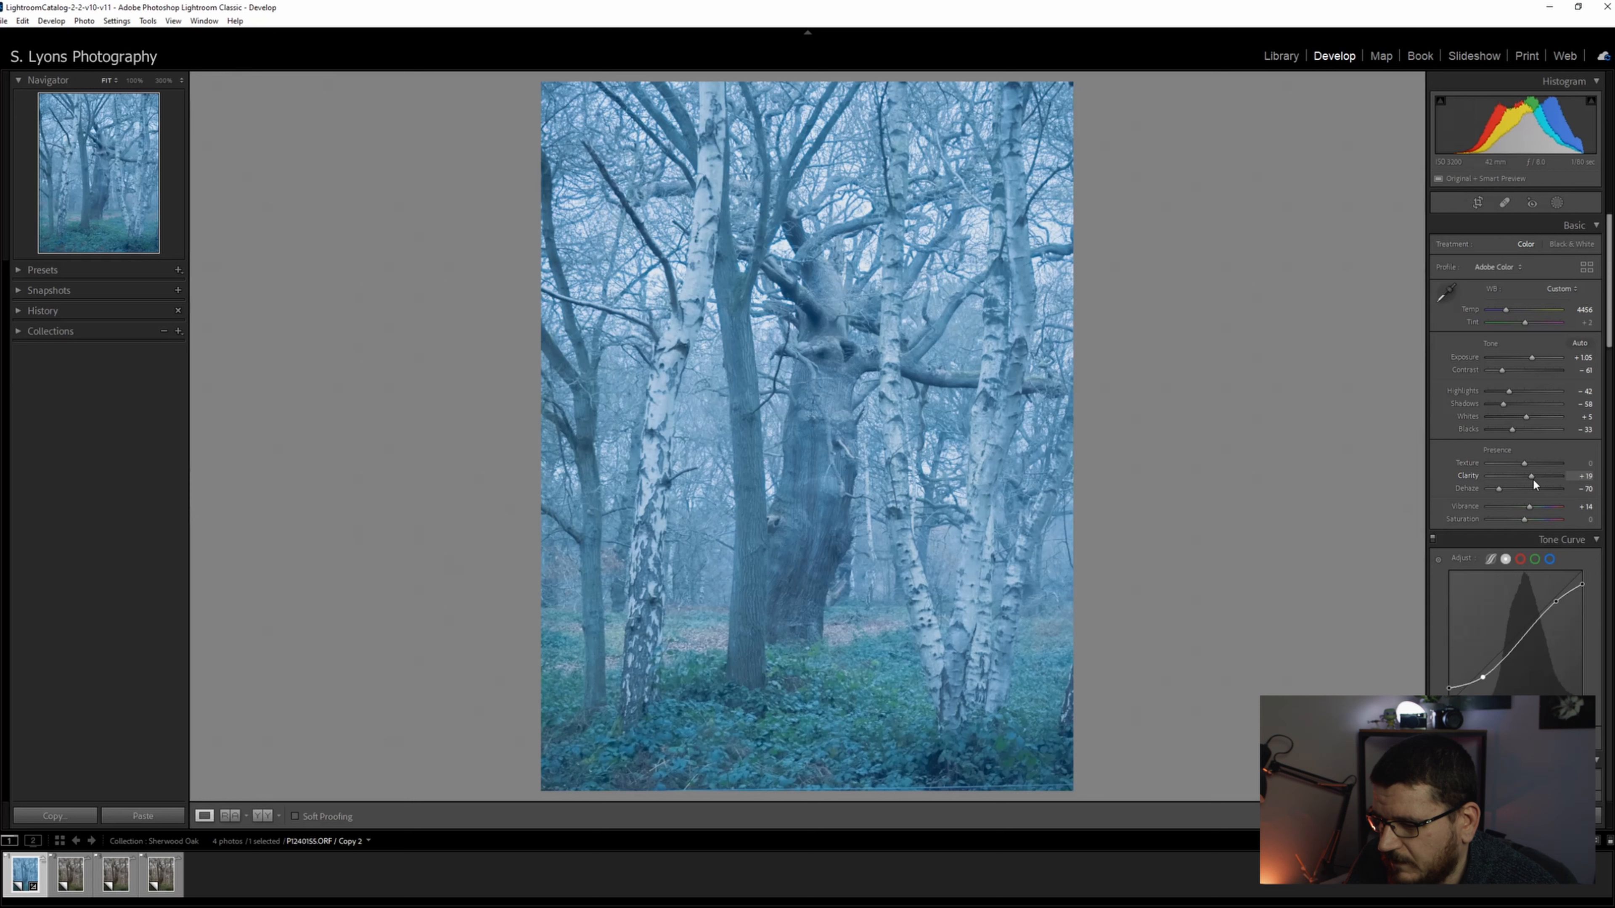
{"action": "left_click_drag", "start_coordinate": [1532, 474], "coordinate": [1528, 475]}
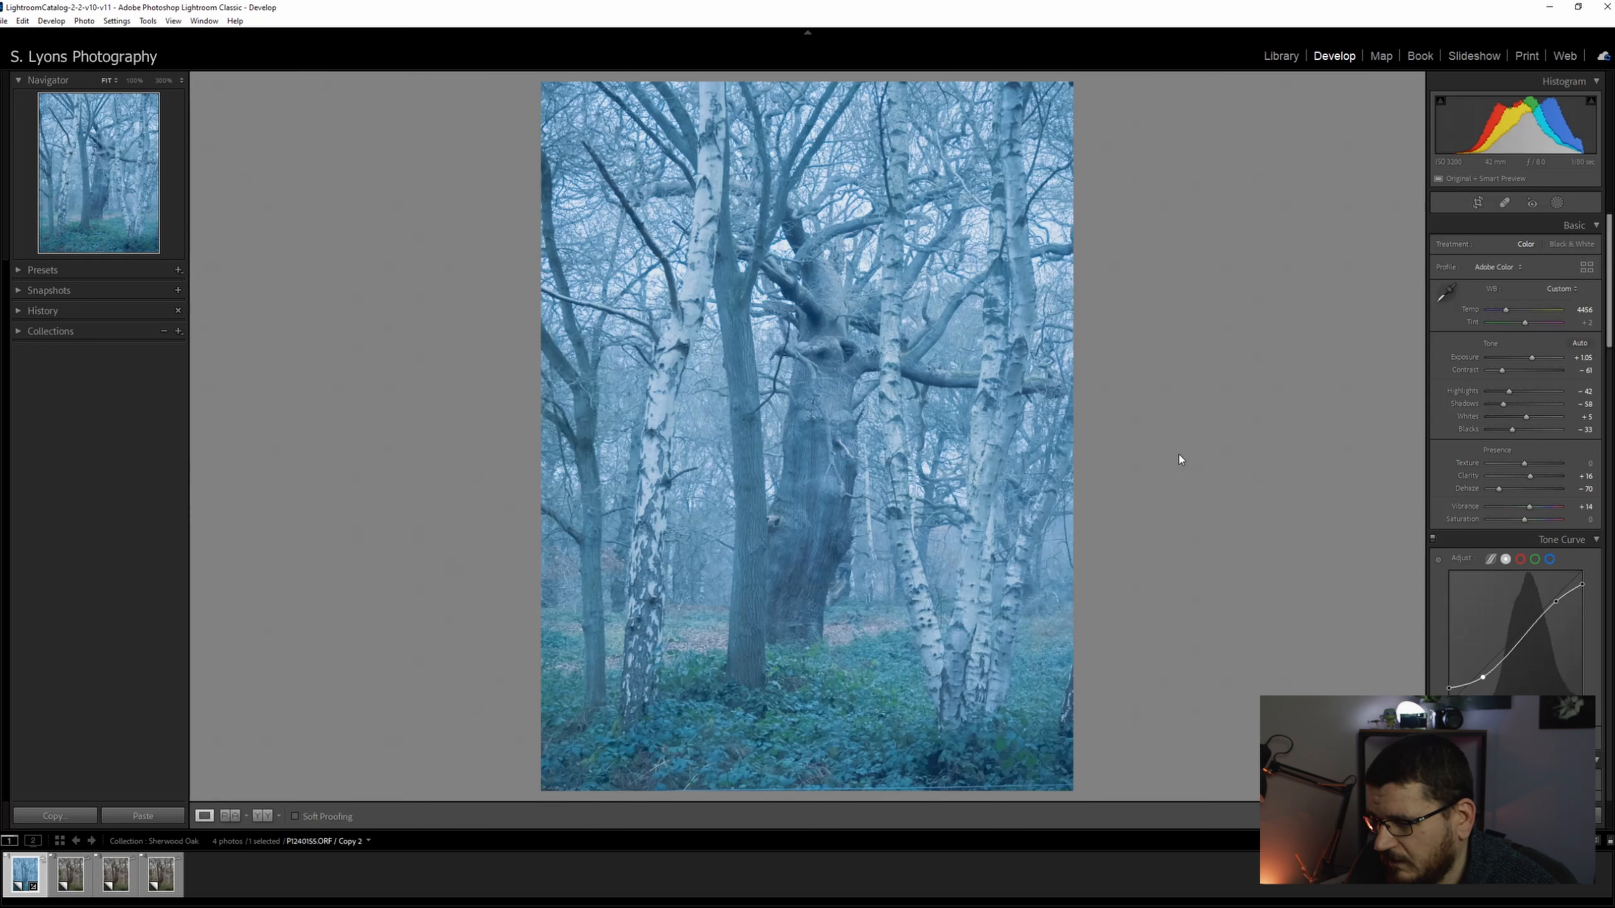
{"action": "mouse_move", "coordinate": [428, 555]}
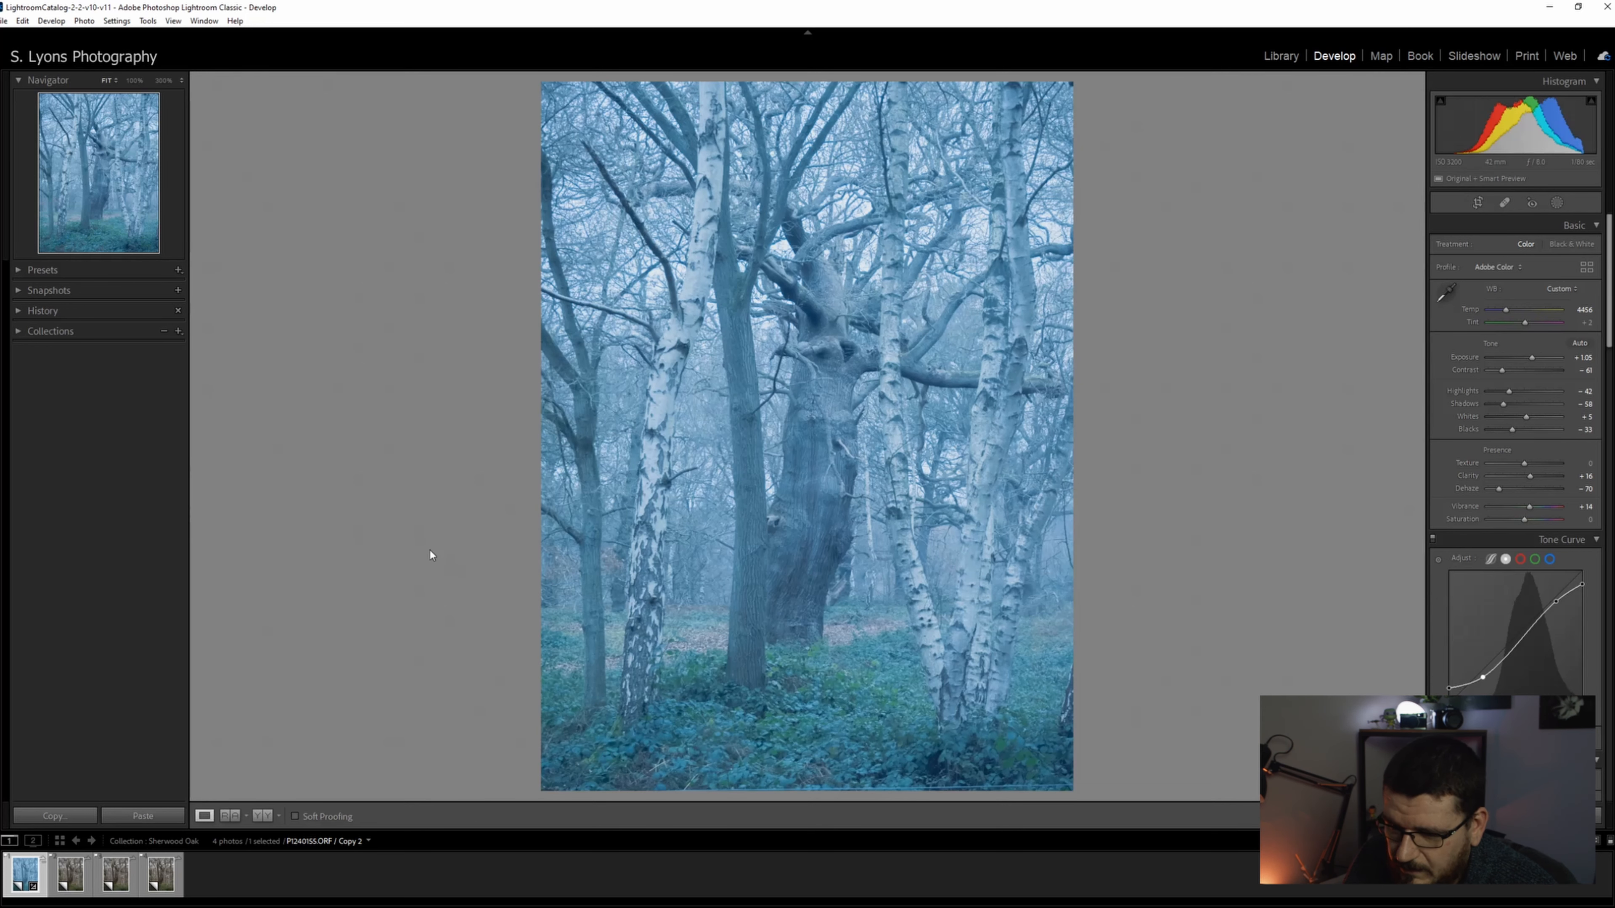
{"action": "mouse_move", "coordinate": [618, 623]}
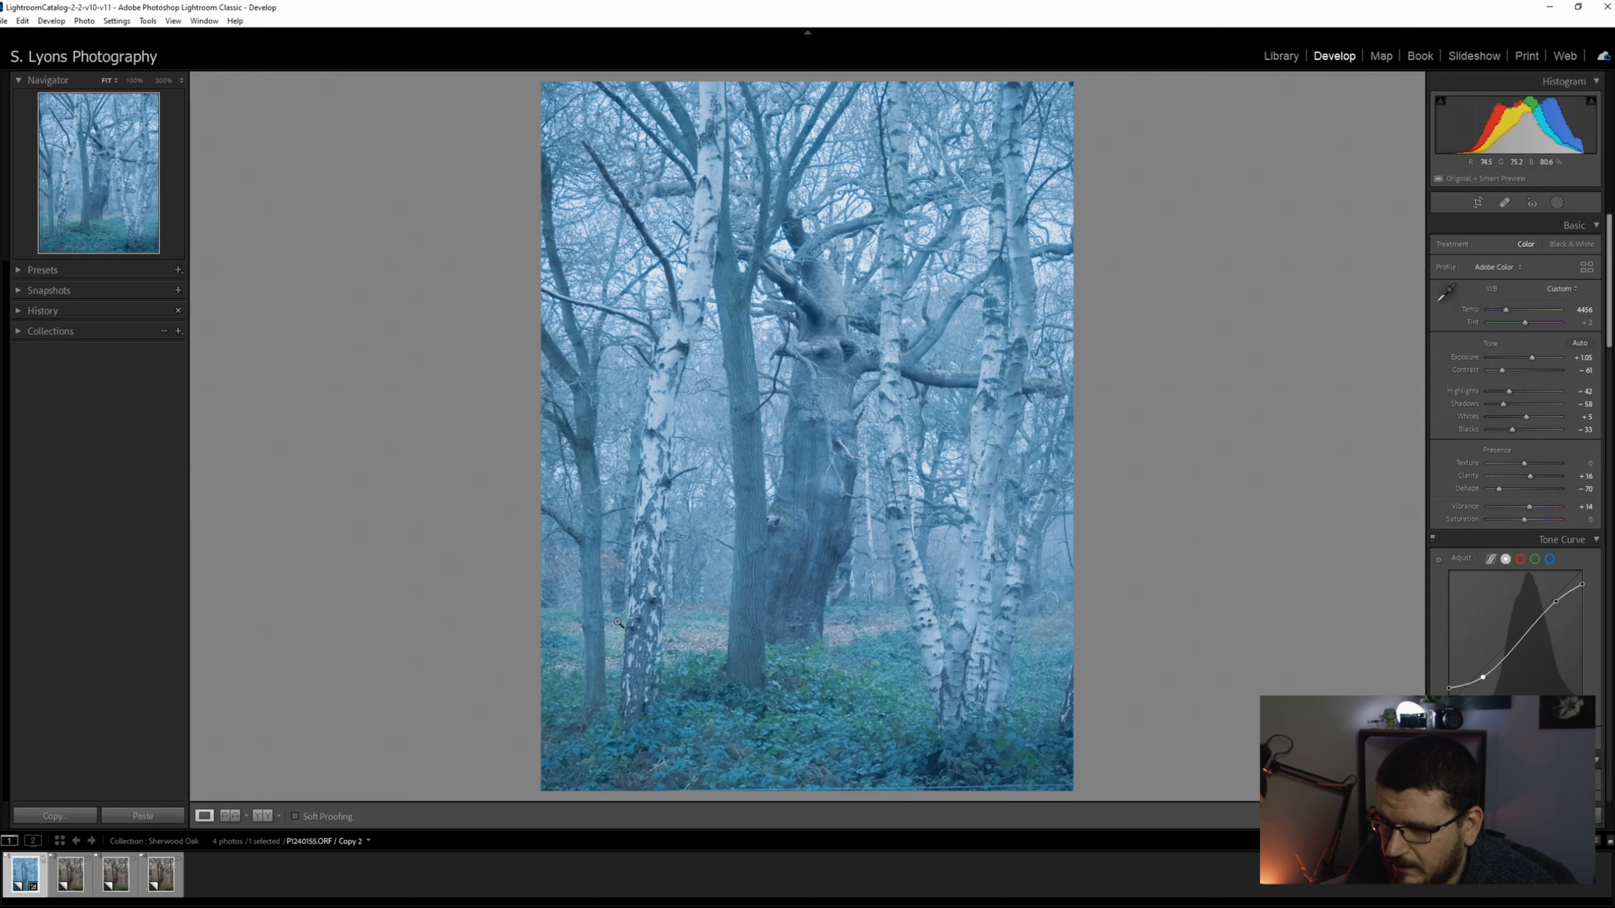
{"action": "left_click", "coordinate": [69, 880]}
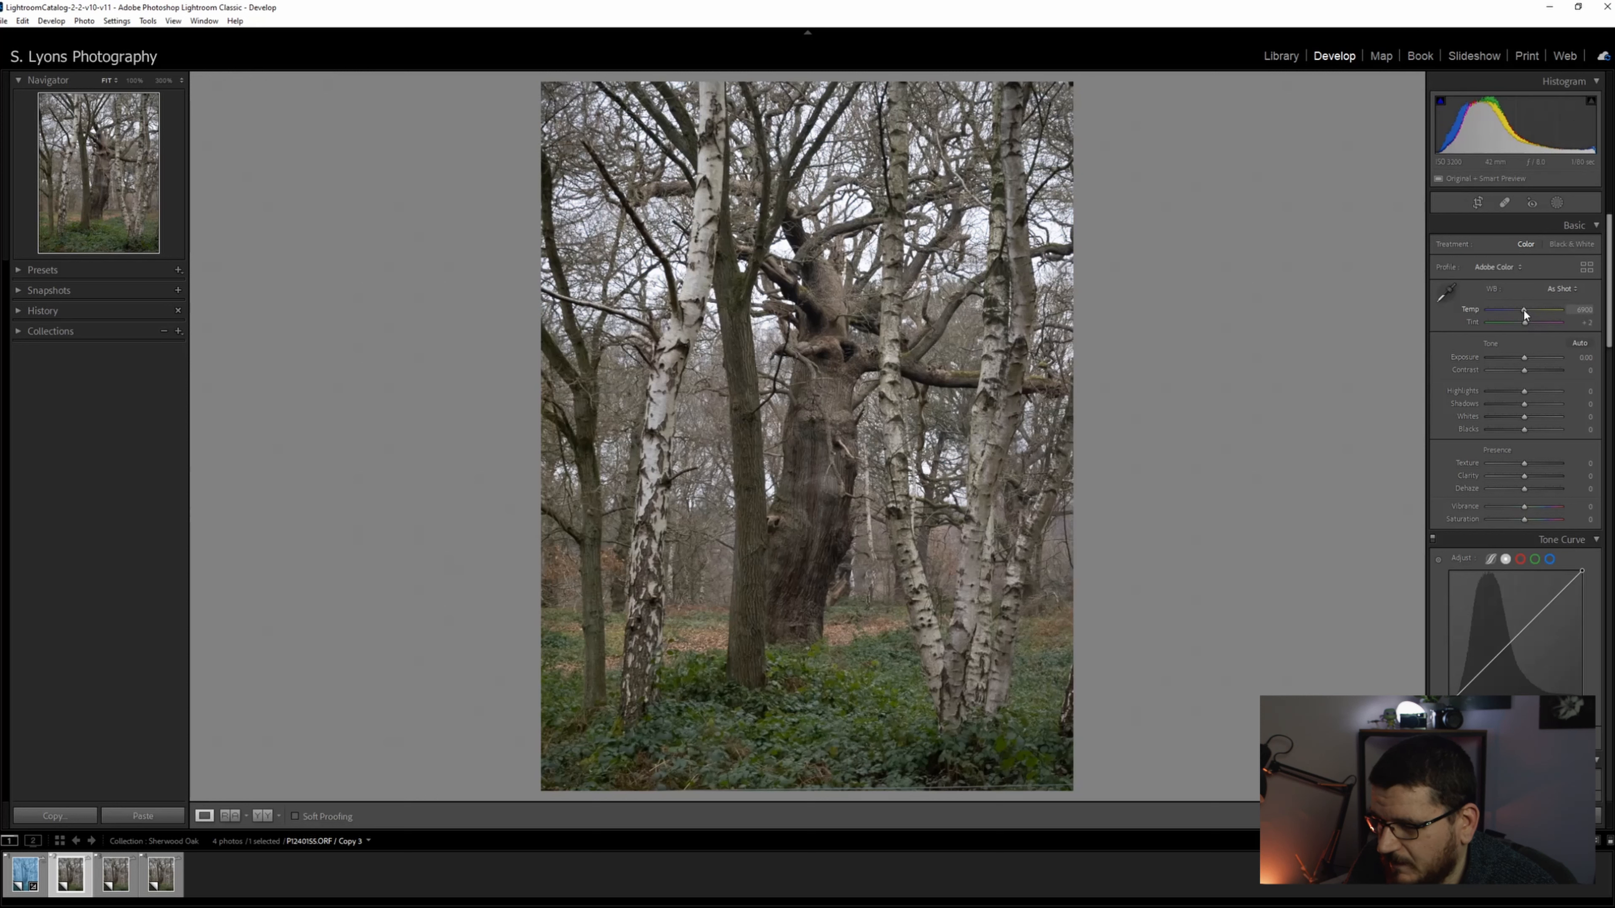
- Push Temp far warm for a strong golden-brown, sepia-like cast
{"action": "left_click_drag", "start_coordinate": [1524, 311], "coordinate": [1551, 311]}
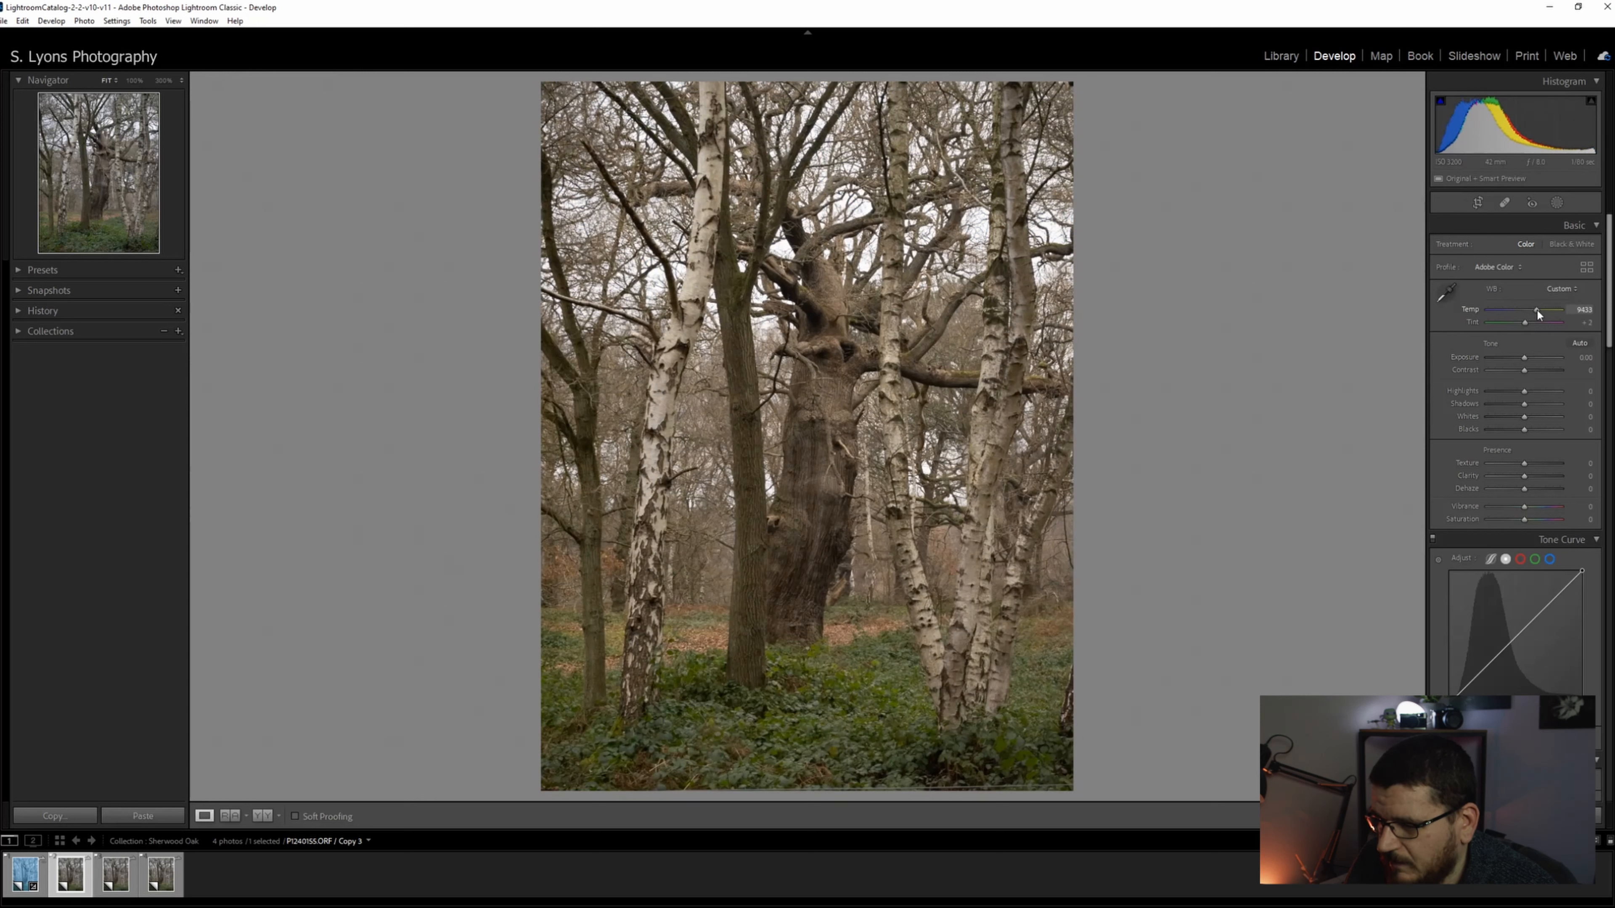
{"action": "left_click_drag", "start_coordinate": [1534, 311], "coordinate": [1552, 311]}
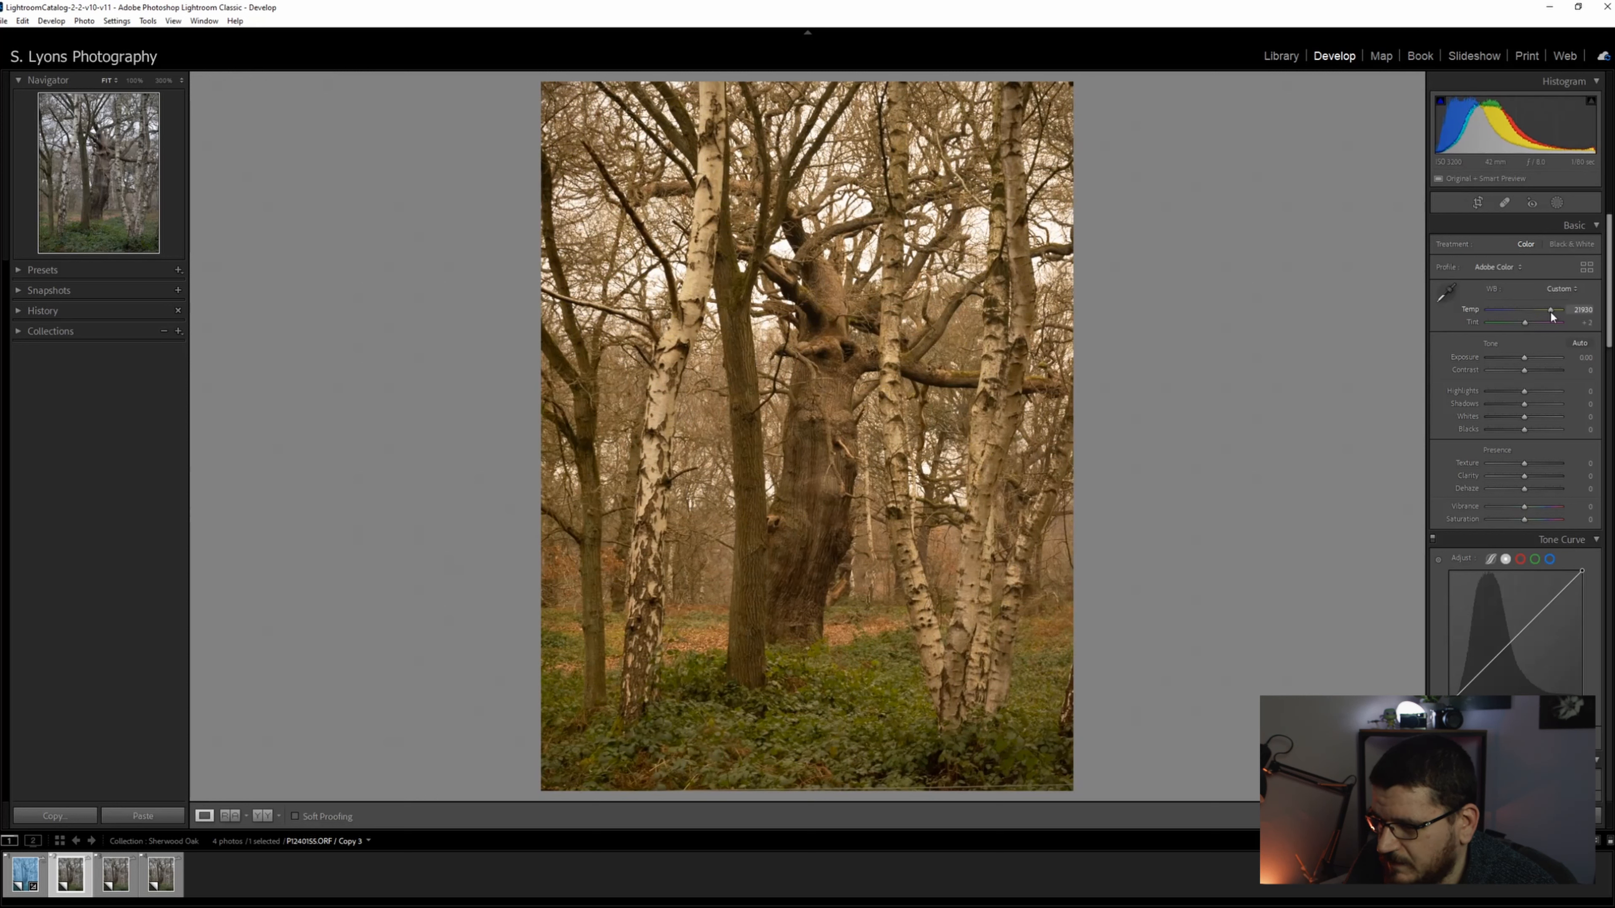
{"action": "left_click_drag", "start_coordinate": [1552, 310], "coordinate": [1543, 310]}
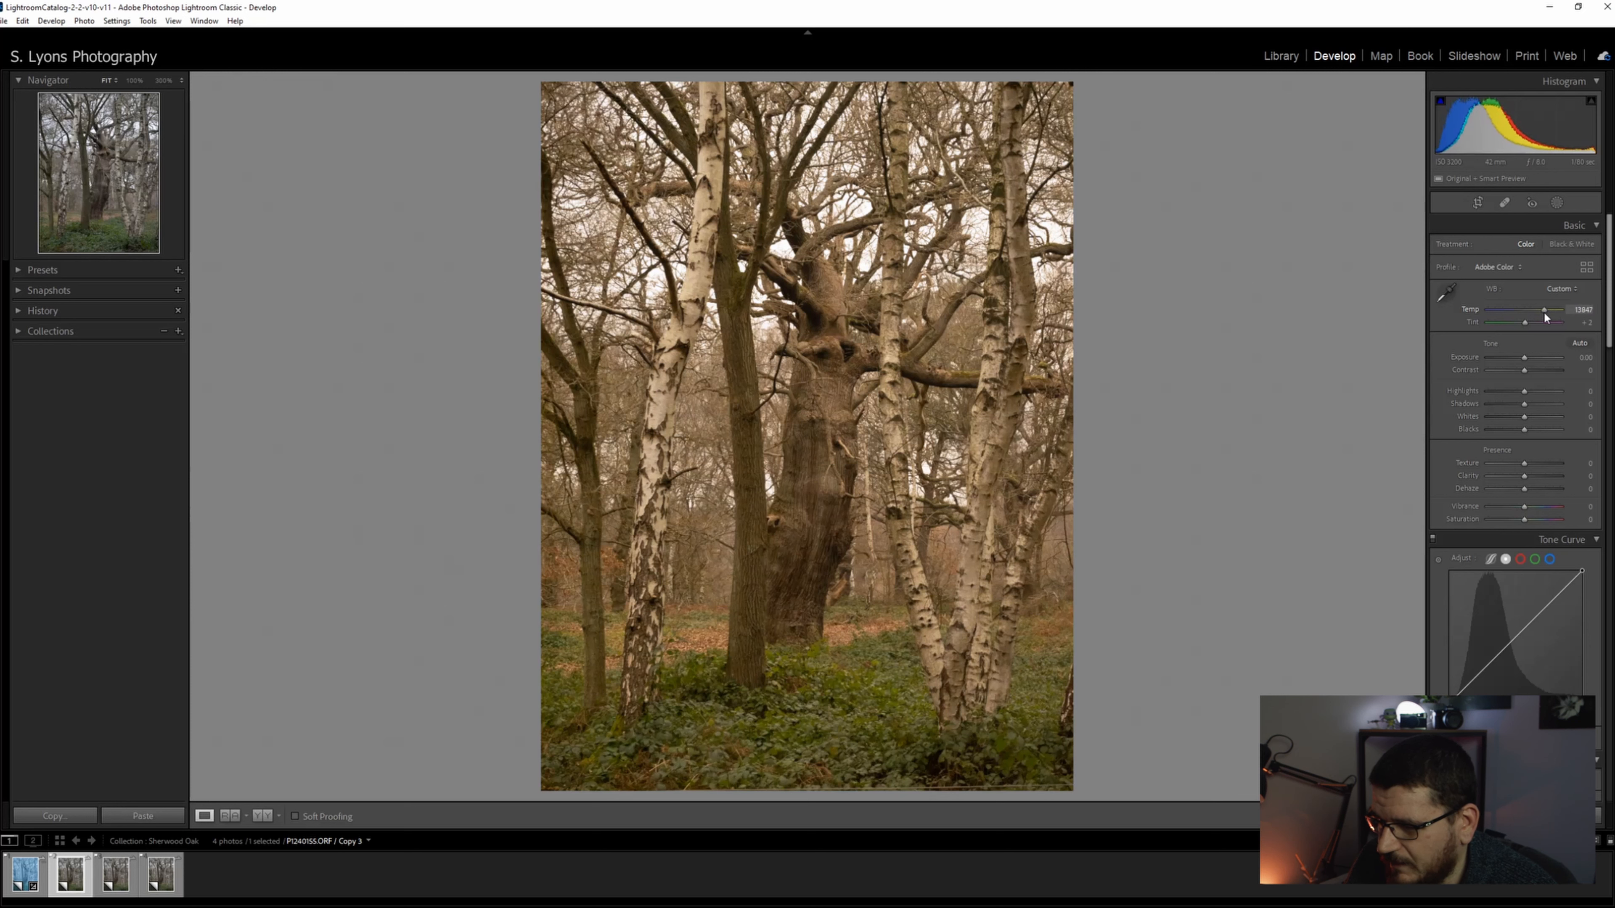
{"action": "left_click_drag", "start_coordinate": [1543, 311], "coordinate": [1550, 310]}
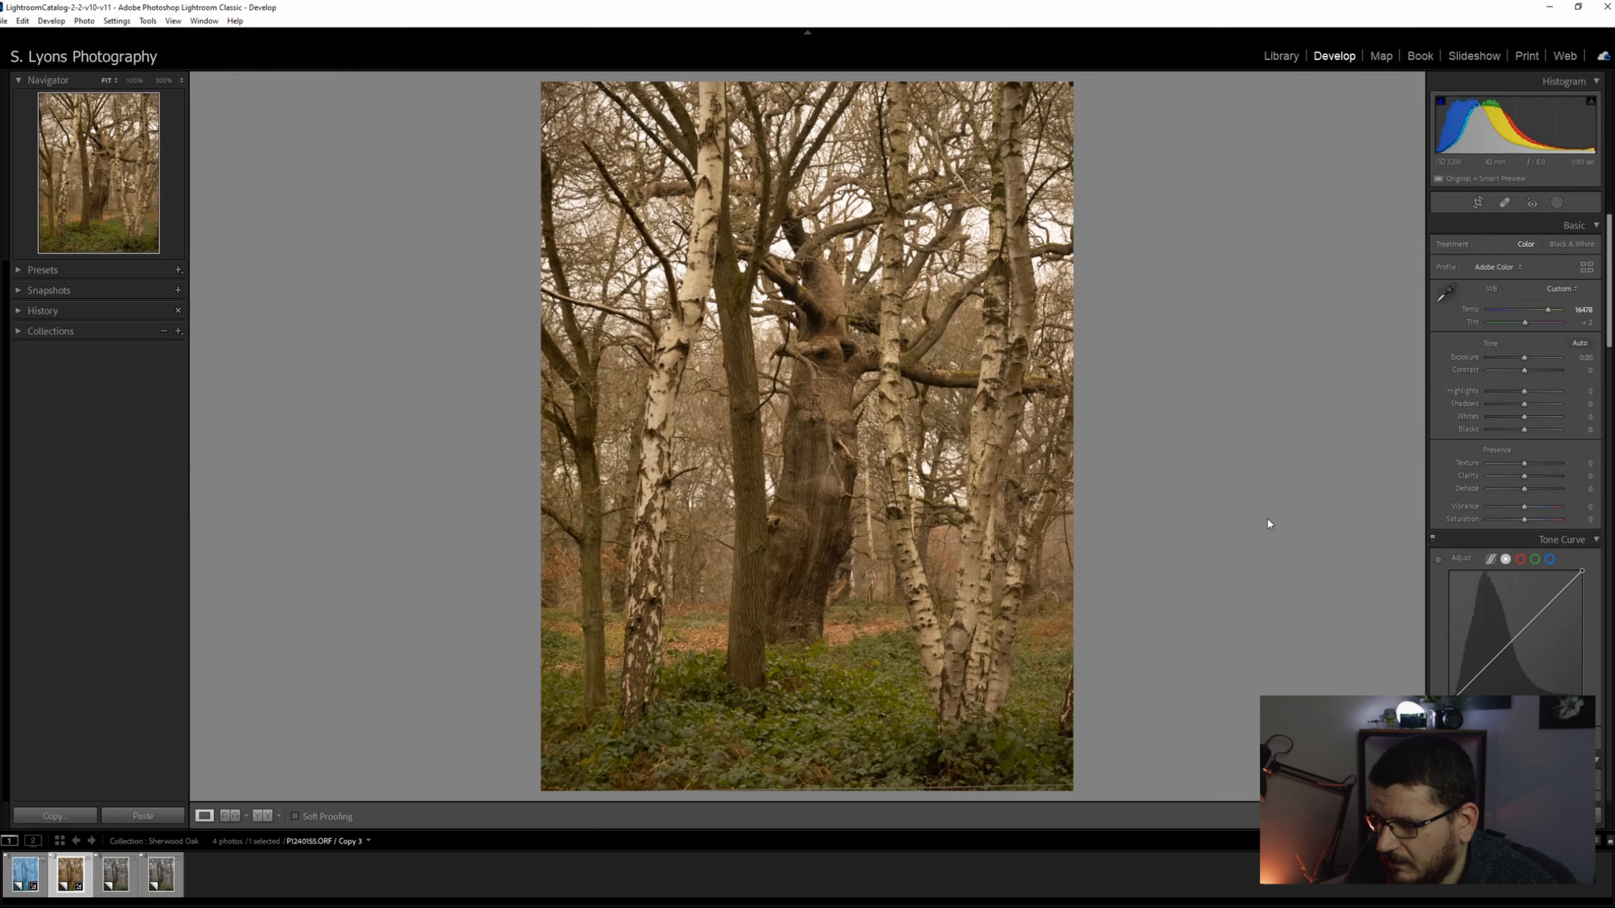
{"action": "mouse_move", "coordinate": [705, 657]}
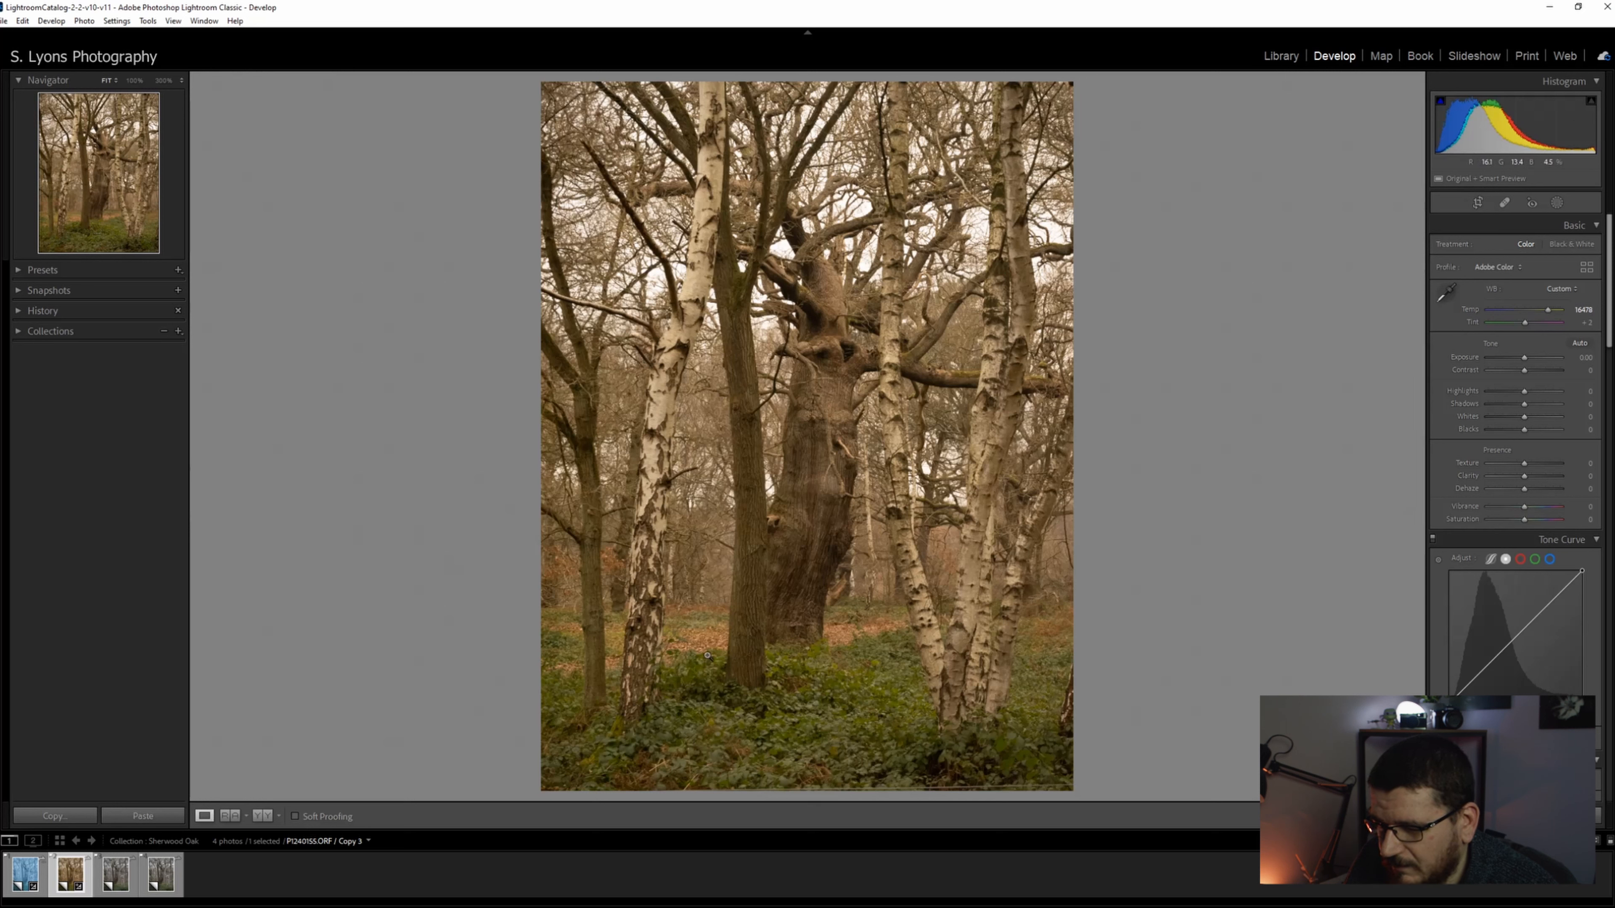
{"action": "mouse_move", "coordinate": [959, 646]}
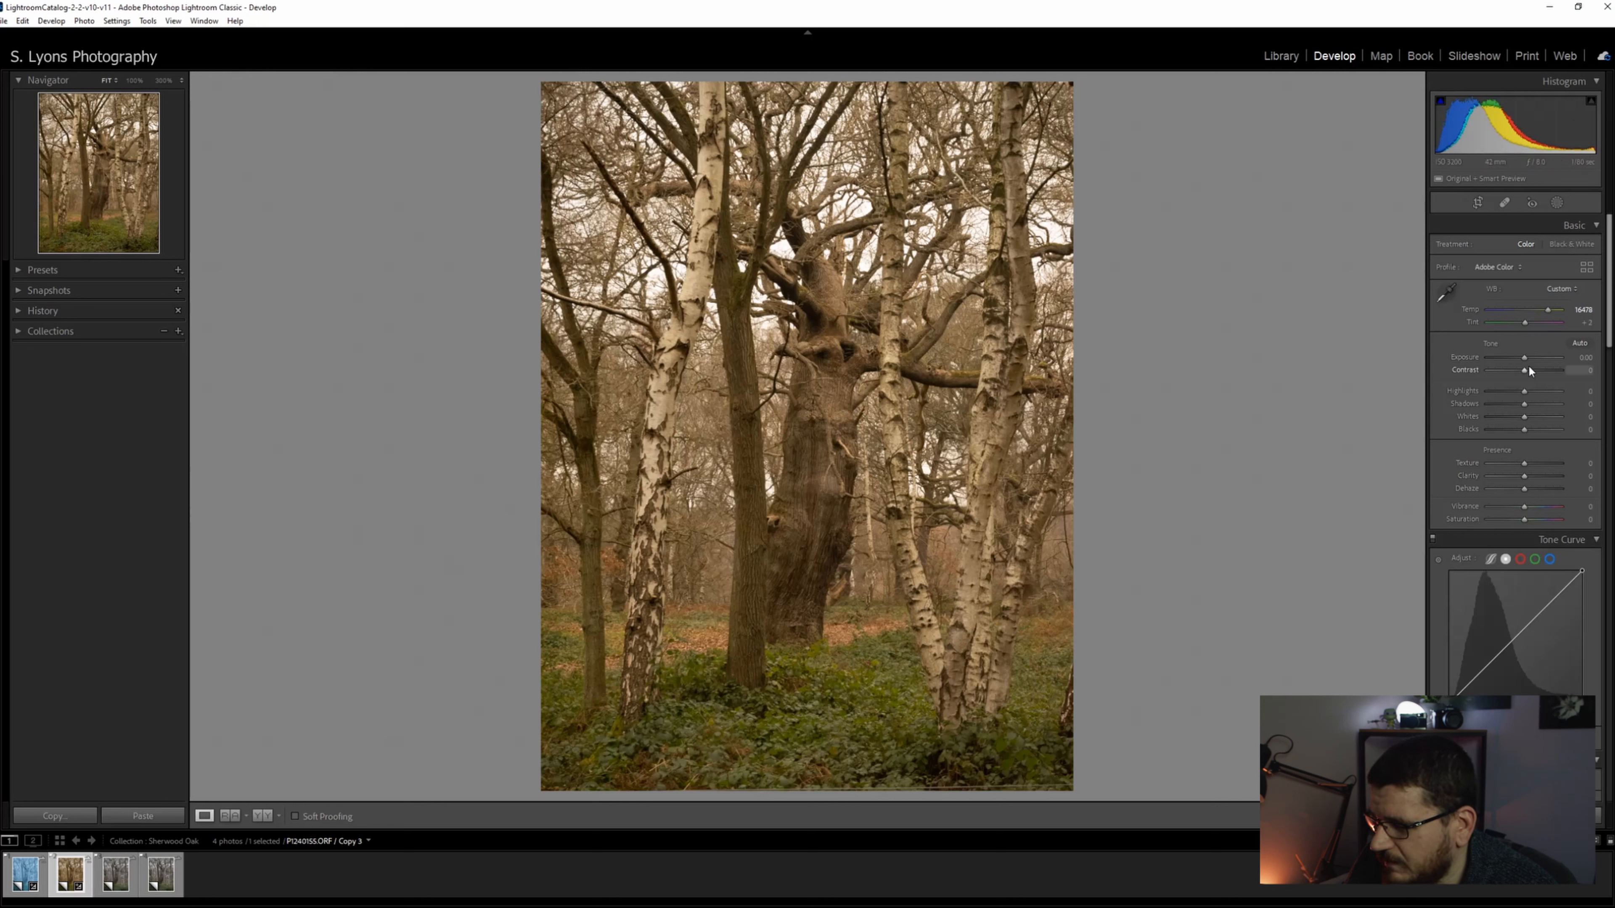
{"action": "mouse_move", "coordinate": [1526, 361]}
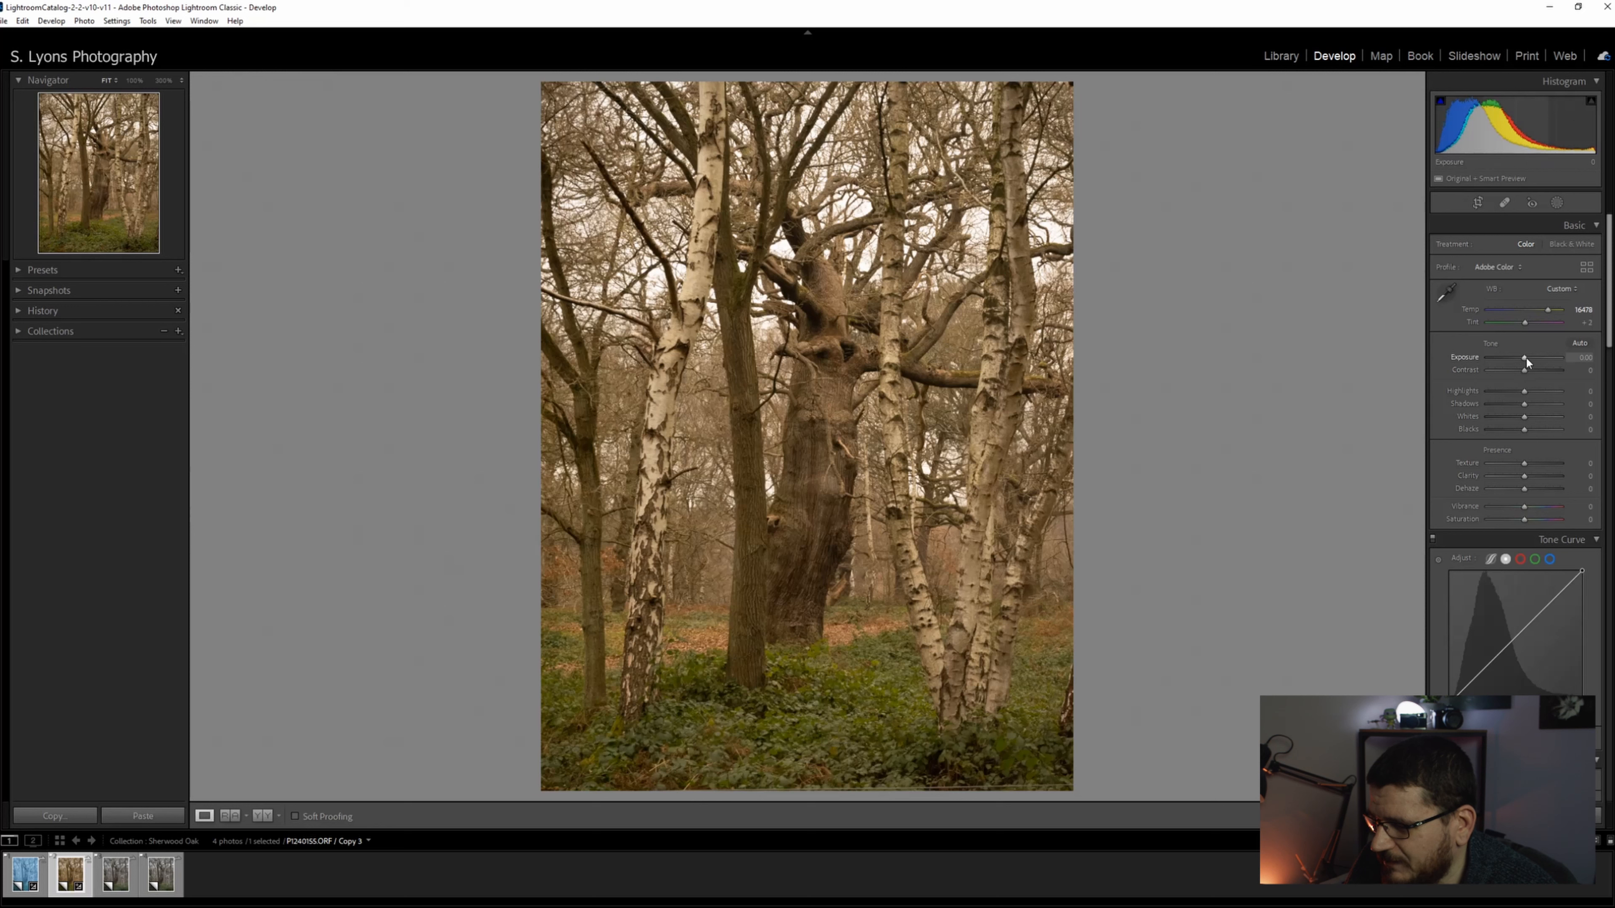
- Lower Exposure, raise Contrast, pull down Highlights, lift Shadows and lower Whites
{"action": "left_click_drag", "start_coordinate": [1527, 358], "coordinate": [1519, 358]}
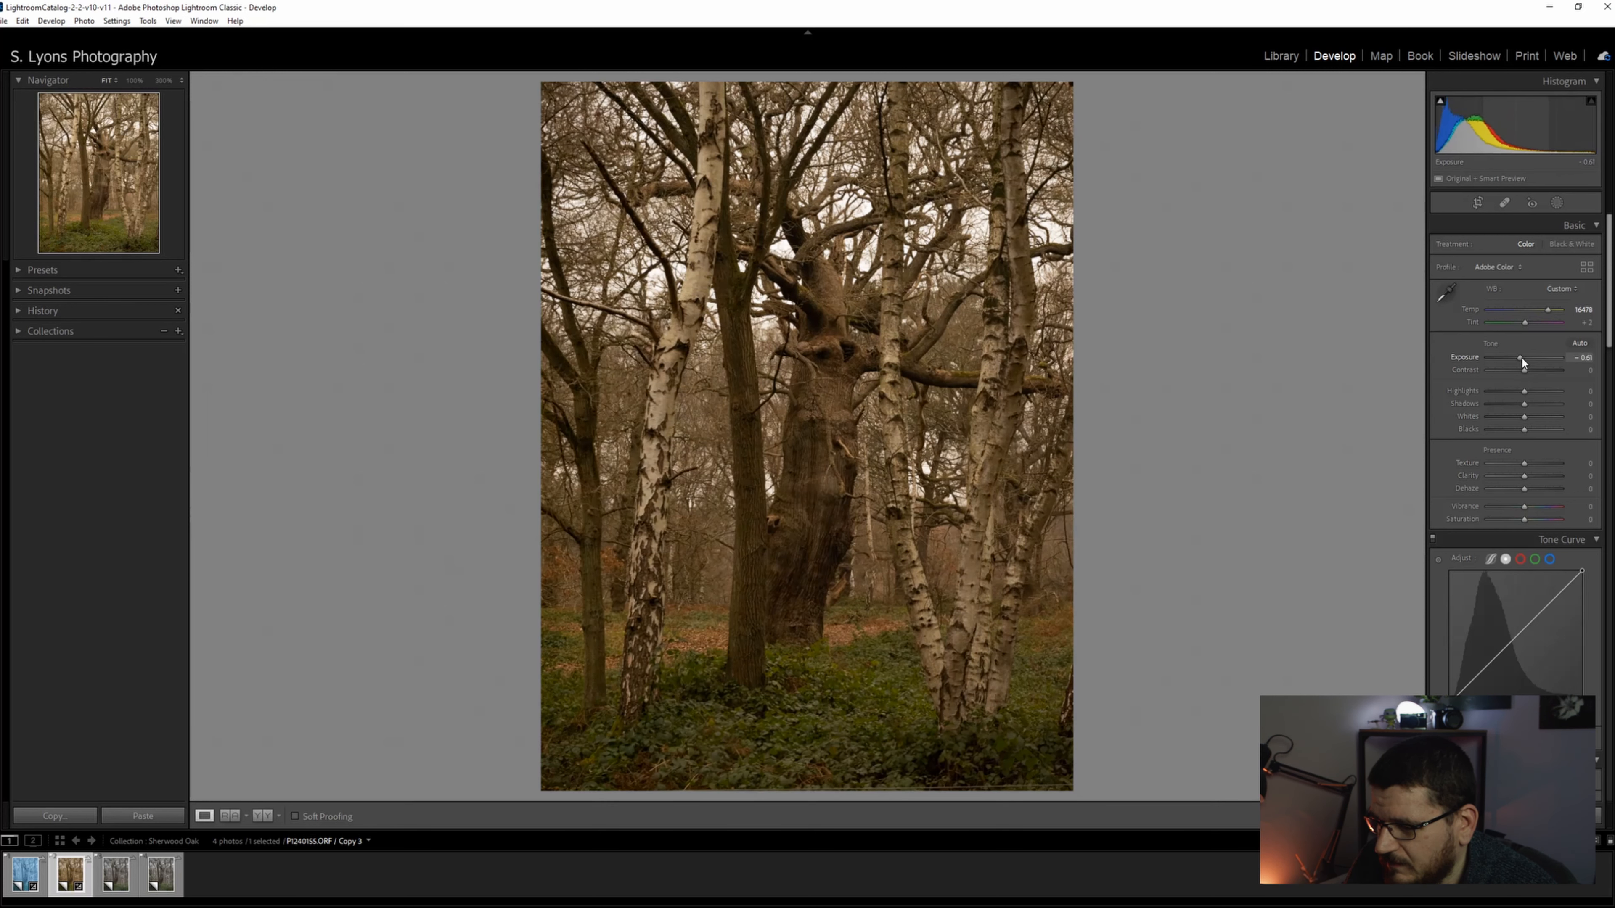
{"action": "left_click_drag", "start_coordinate": [1524, 370], "coordinate": [1540, 370]}
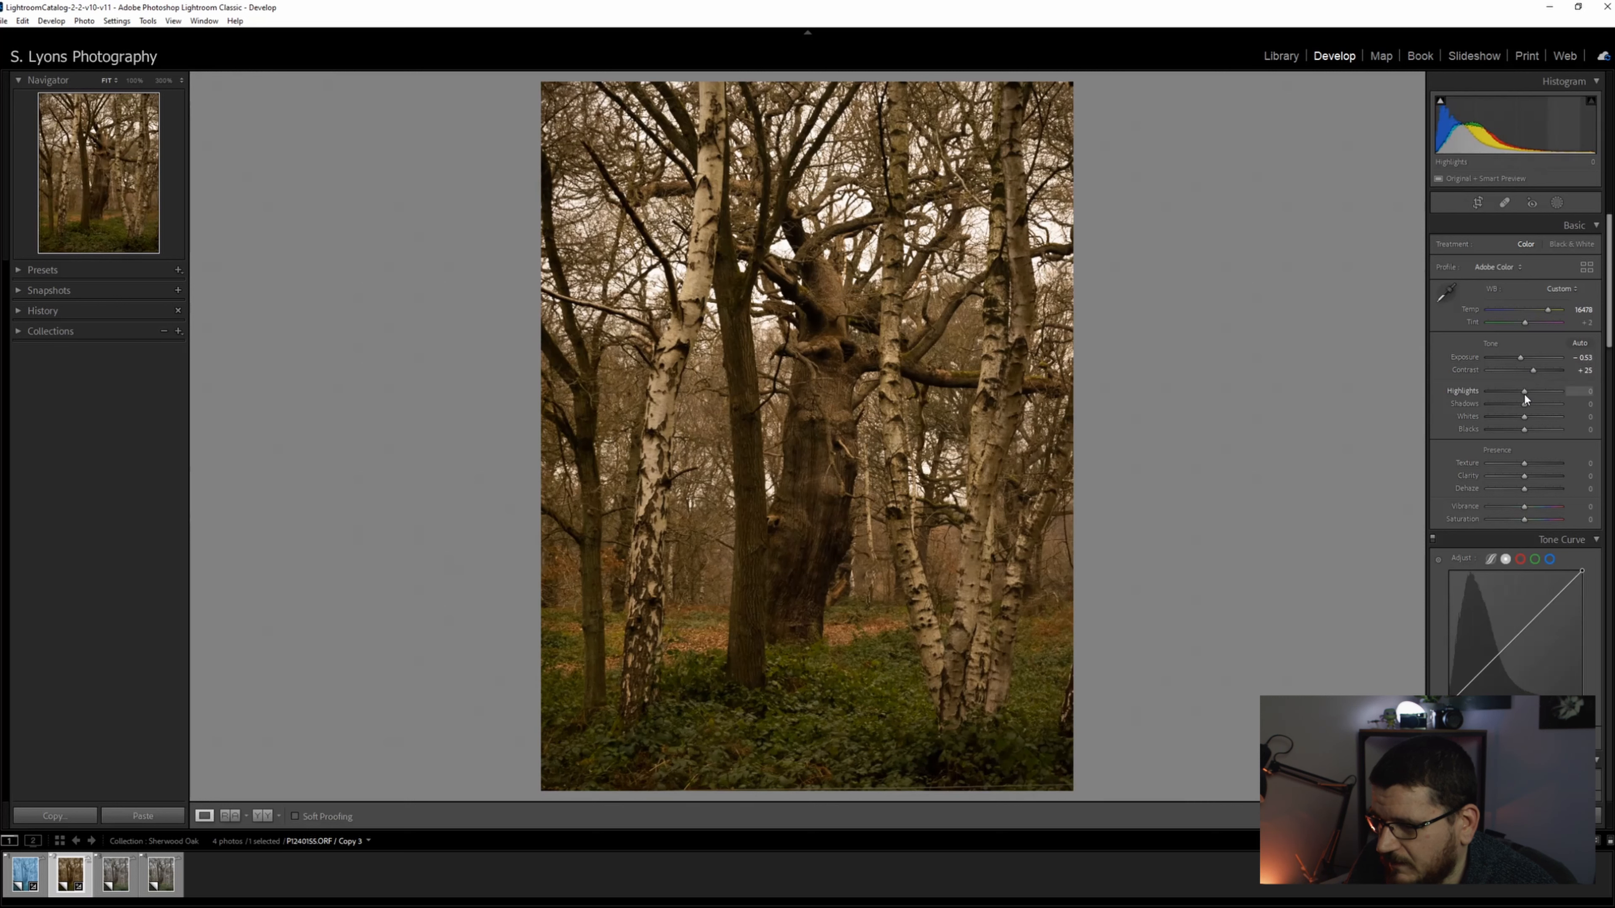
{"action": "left_click_drag", "start_coordinate": [1546, 390], "coordinate": [1505, 390]}
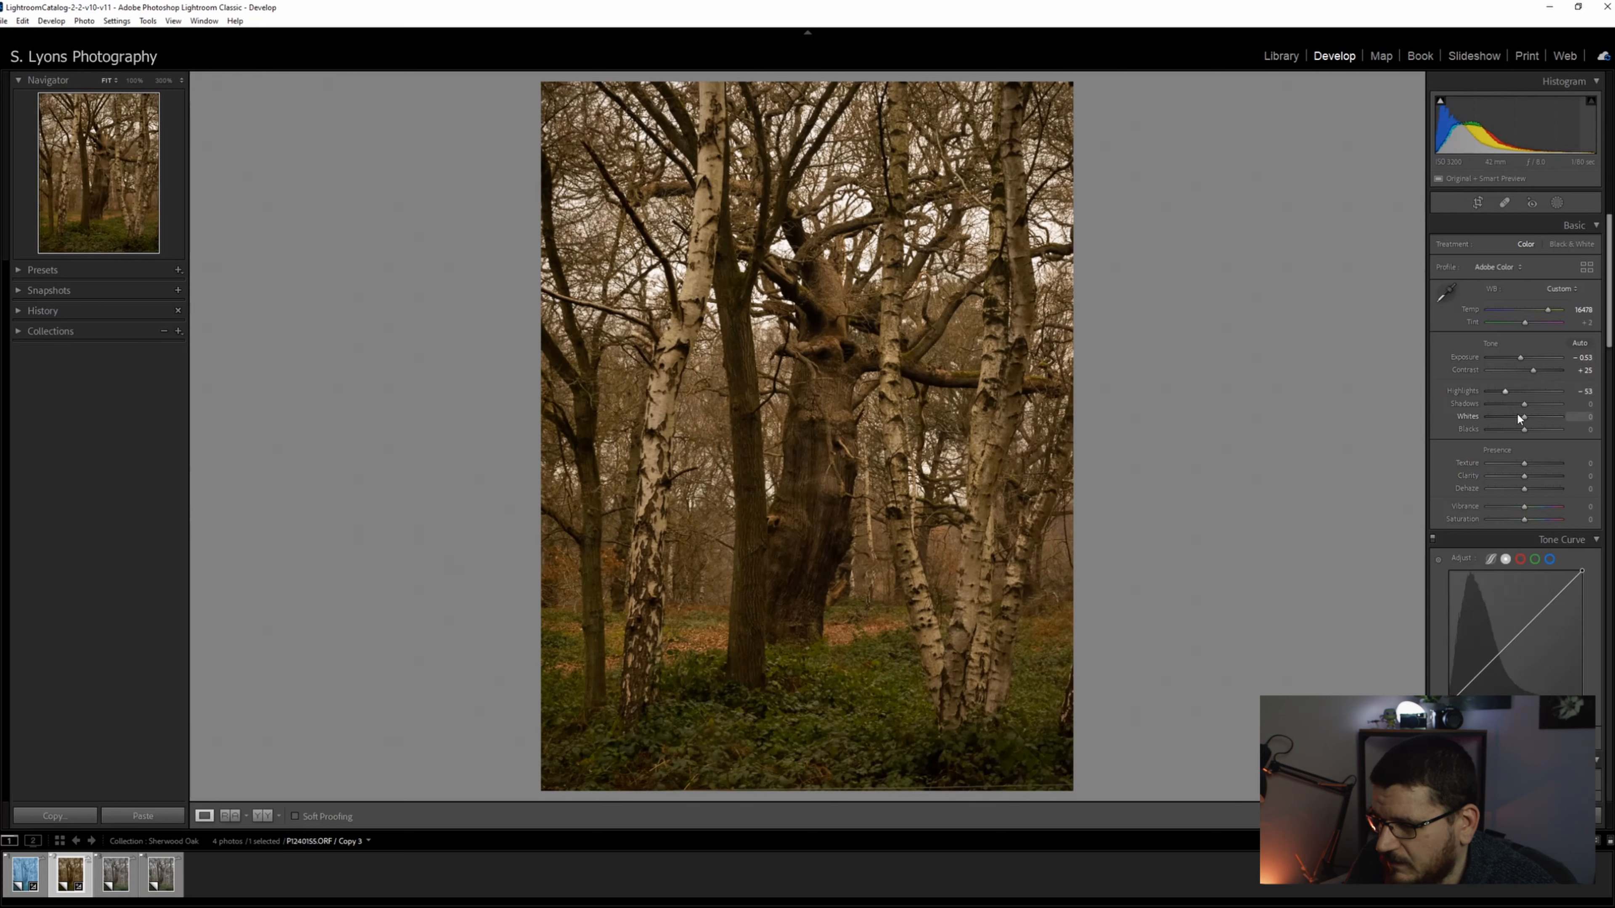
{"action": "left_click_drag", "start_coordinate": [1523, 403], "coordinate": [1540, 403]}
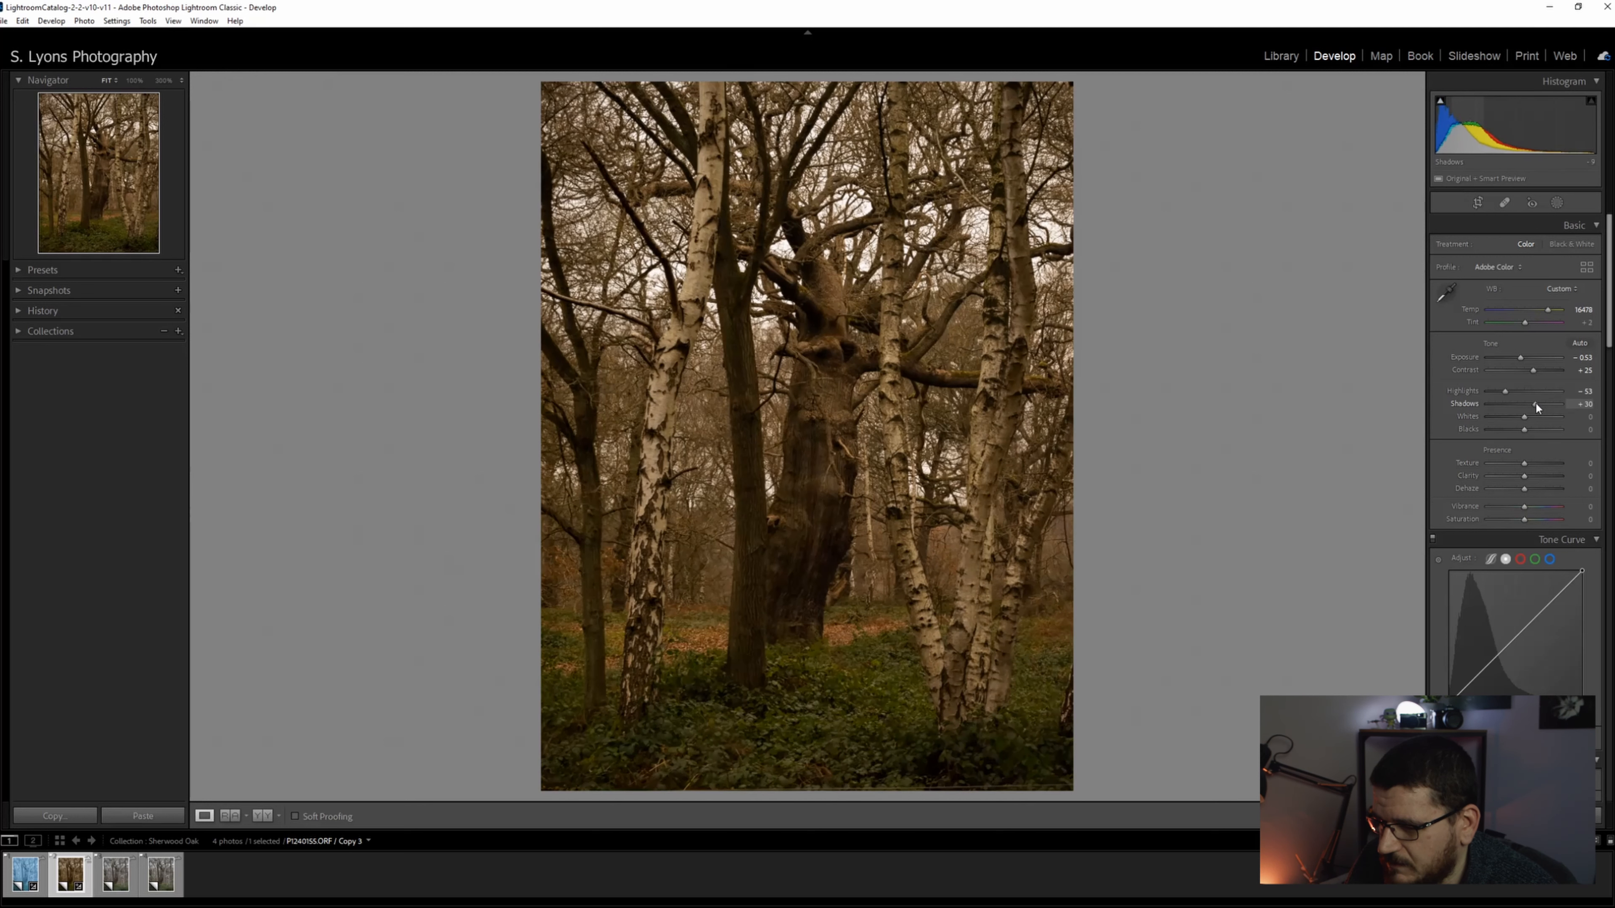
{"action": "left_click_drag", "start_coordinate": [1525, 417], "coordinate": [1514, 417]}
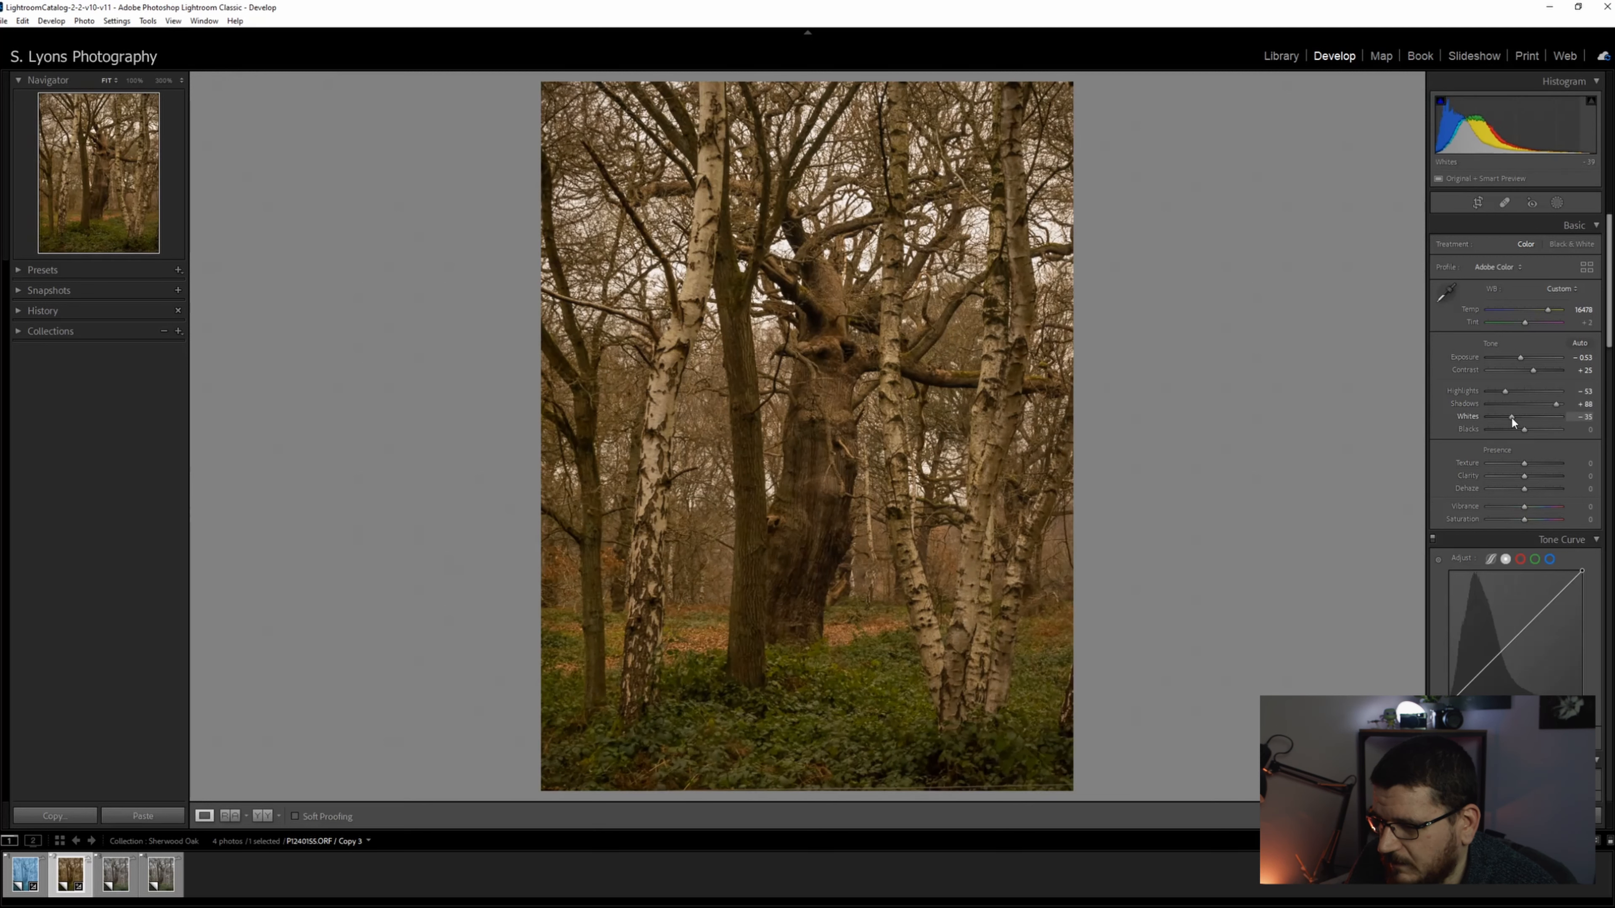
- Raise Blacks slightly and reduce Texture and Clarity for a softer look
{"action": "left_click_drag", "start_coordinate": [1519, 429], "coordinate": [1530, 430]}
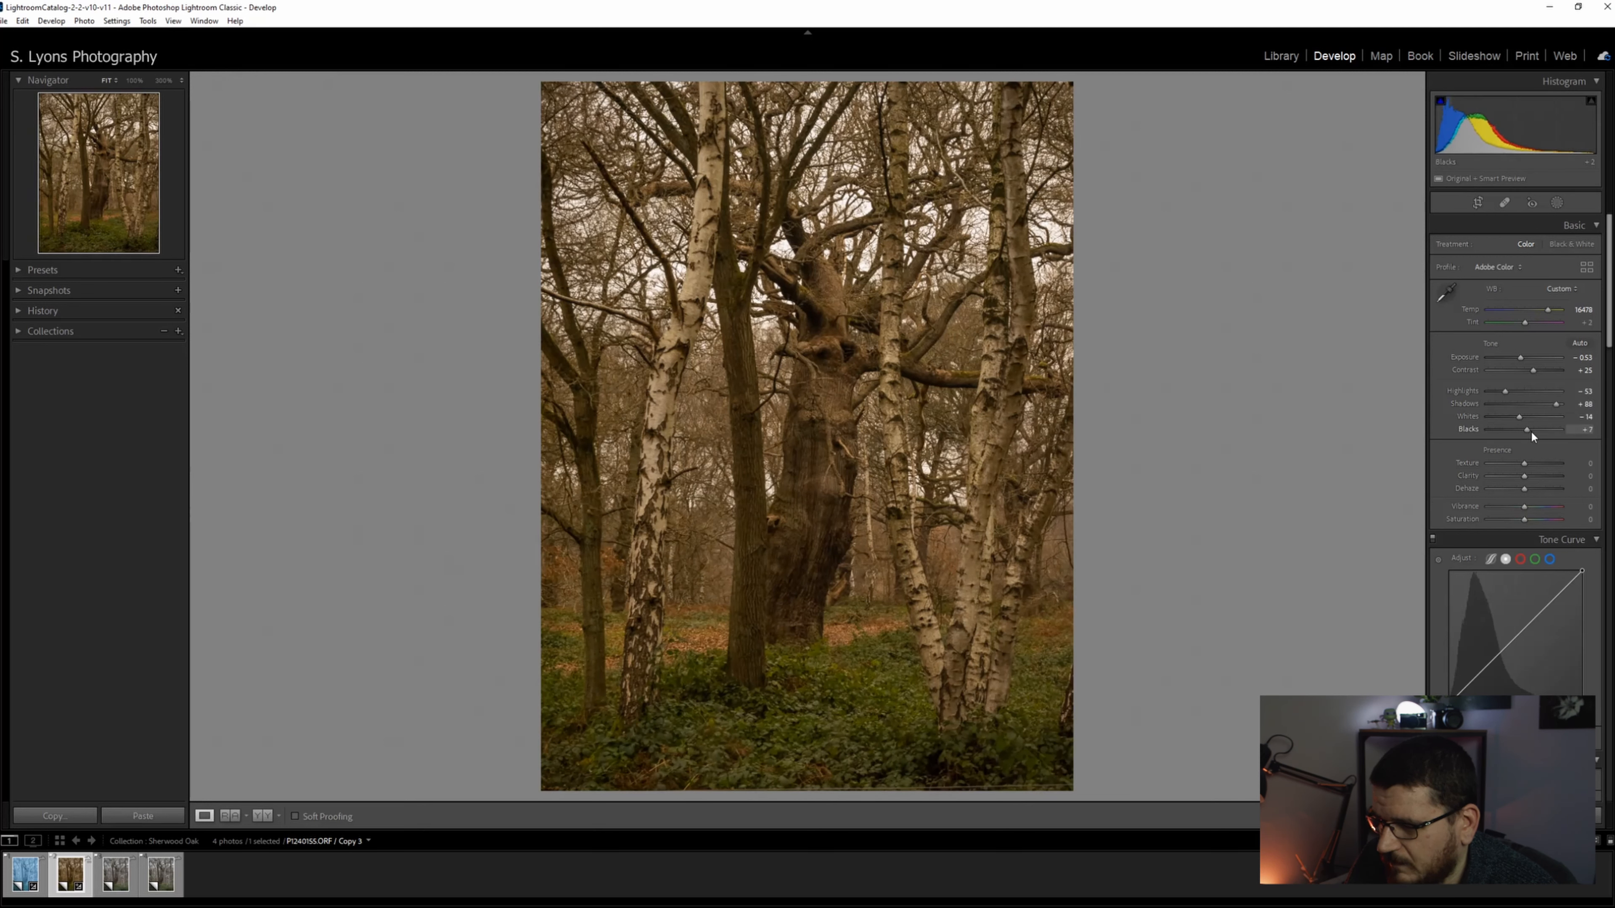
{"action": "left_click_drag", "start_coordinate": [1527, 429], "coordinate": [1523, 430]}
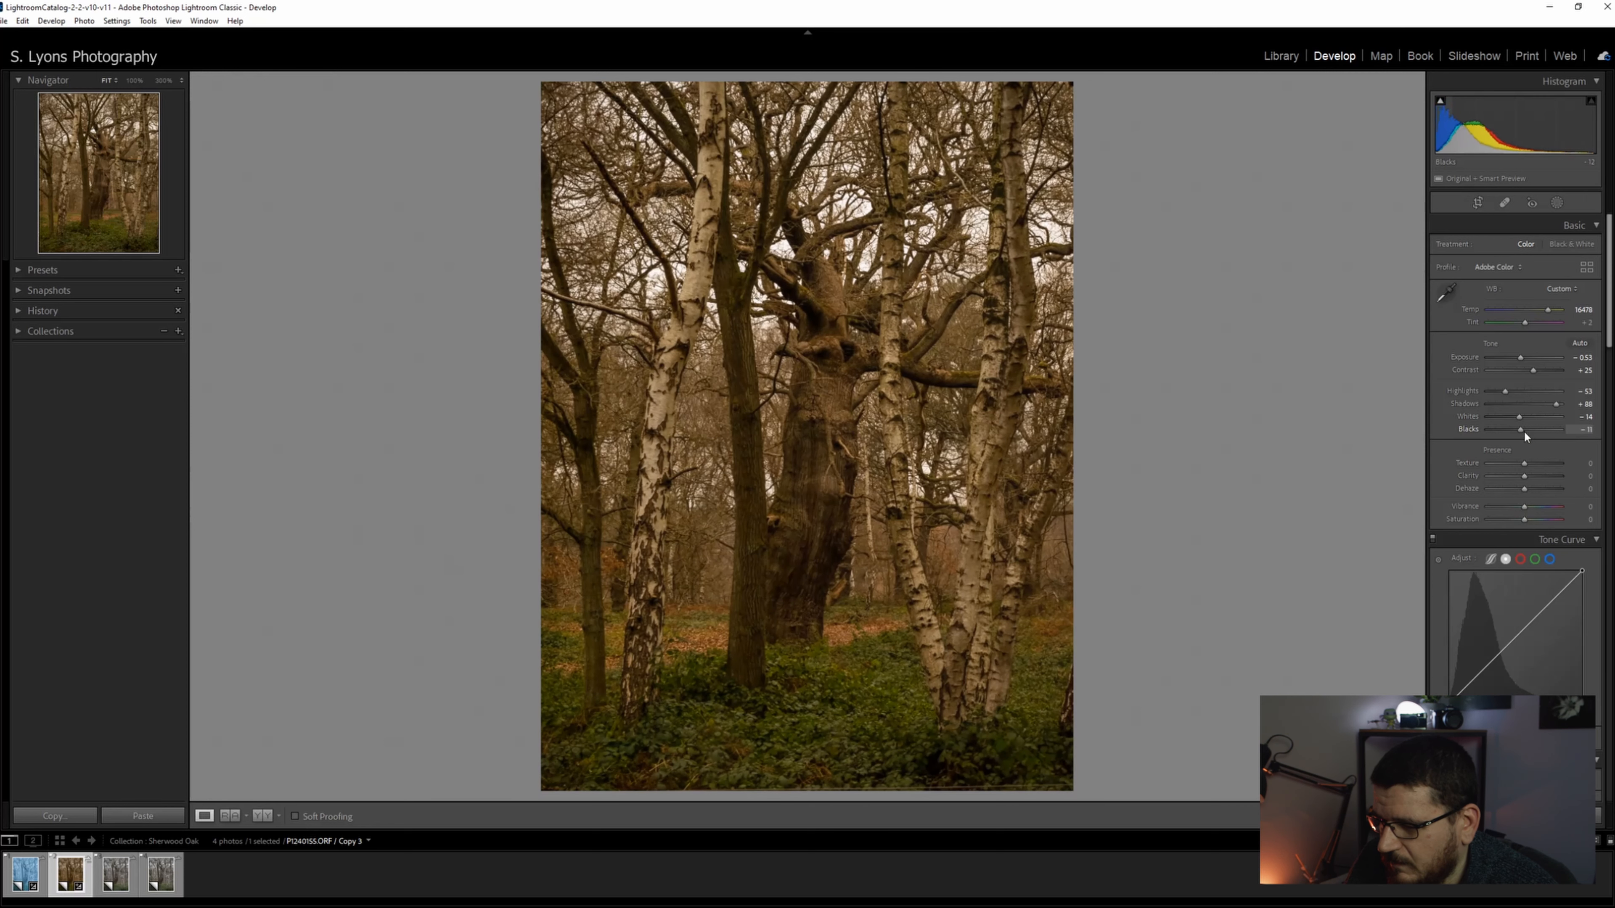
{"action": "left_click_drag", "start_coordinate": [1519, 430], "coordinate": [1532, 430]}
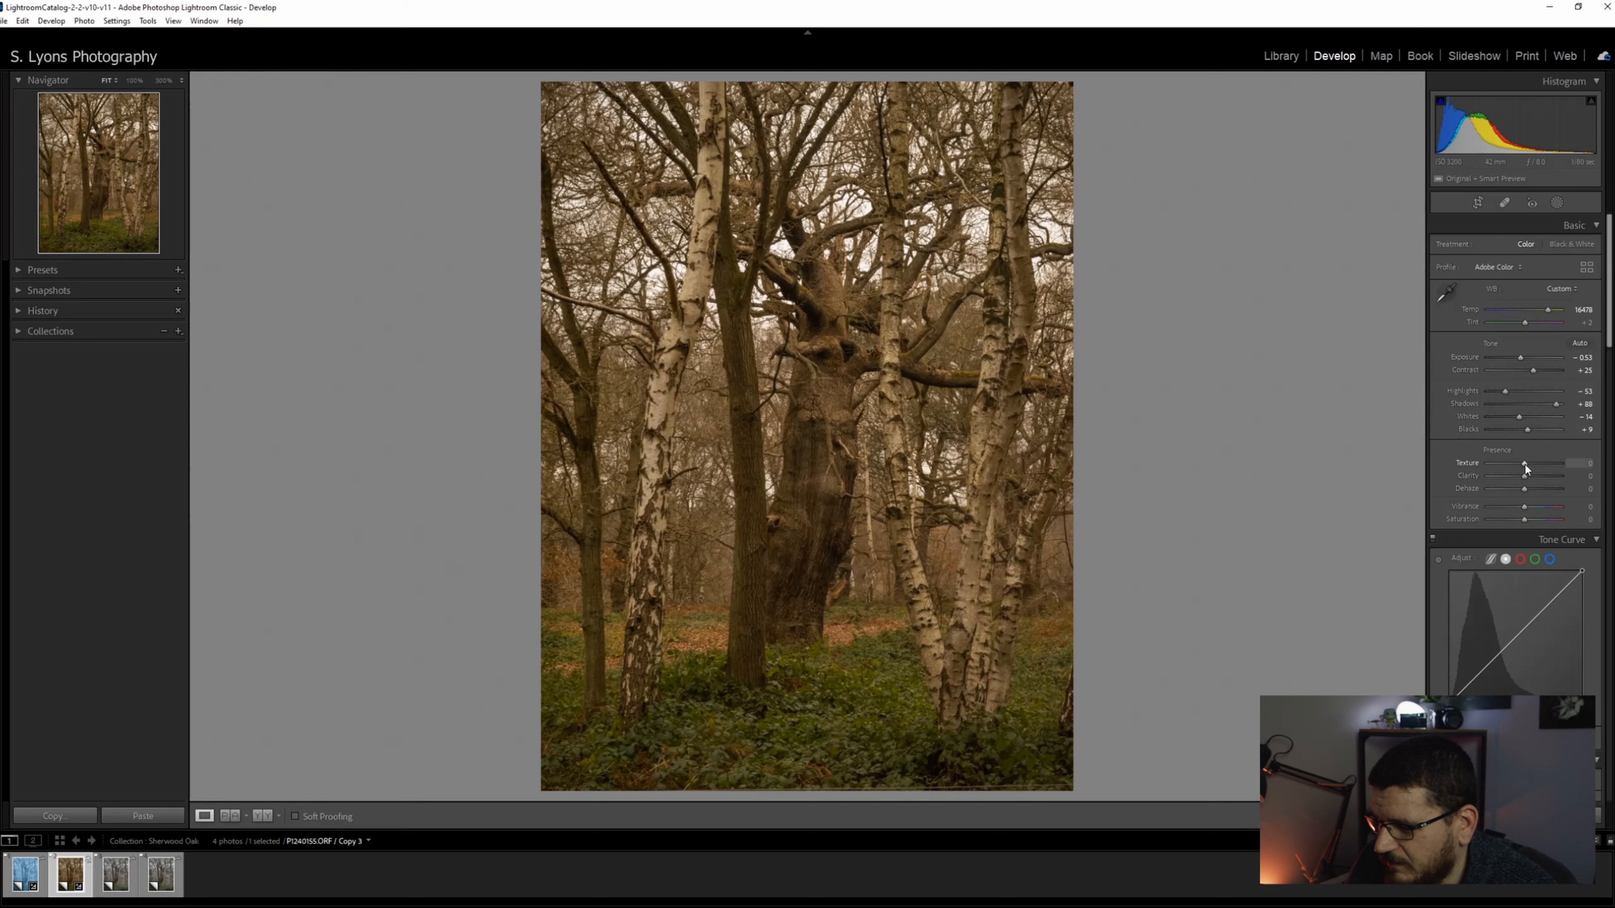
{"action": "left_click_drag", "start_coordinate": [1550, 463], "coordinate": [1528, 462]}
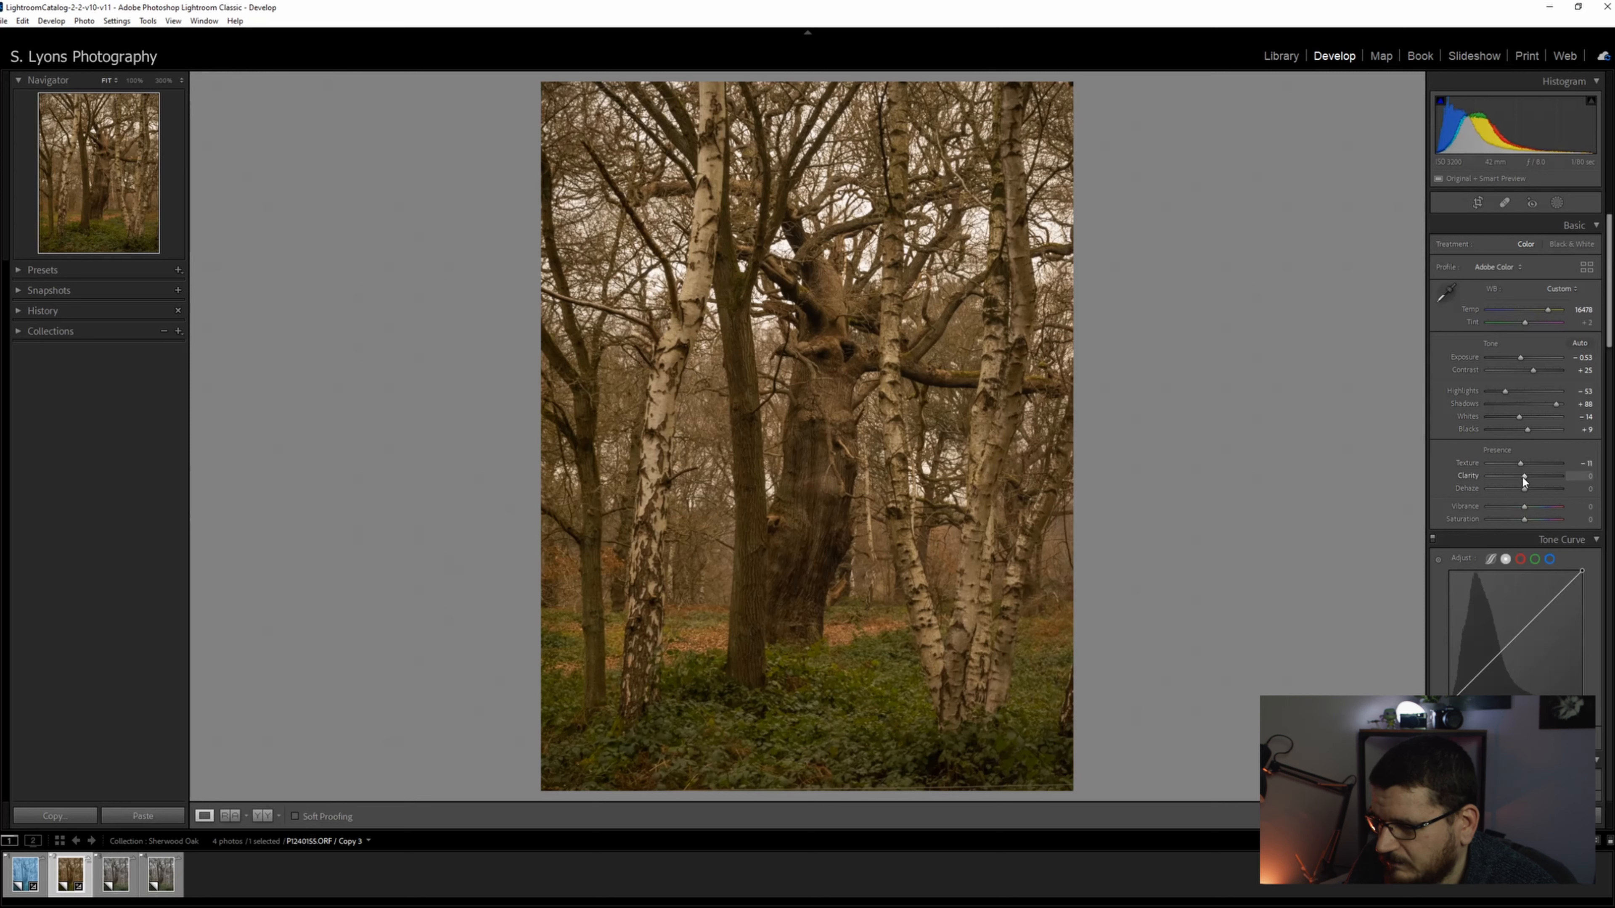
{"action": "left_click_drag", "start_coordinate": [1530, 463], "coordinate": [1515, 463]}
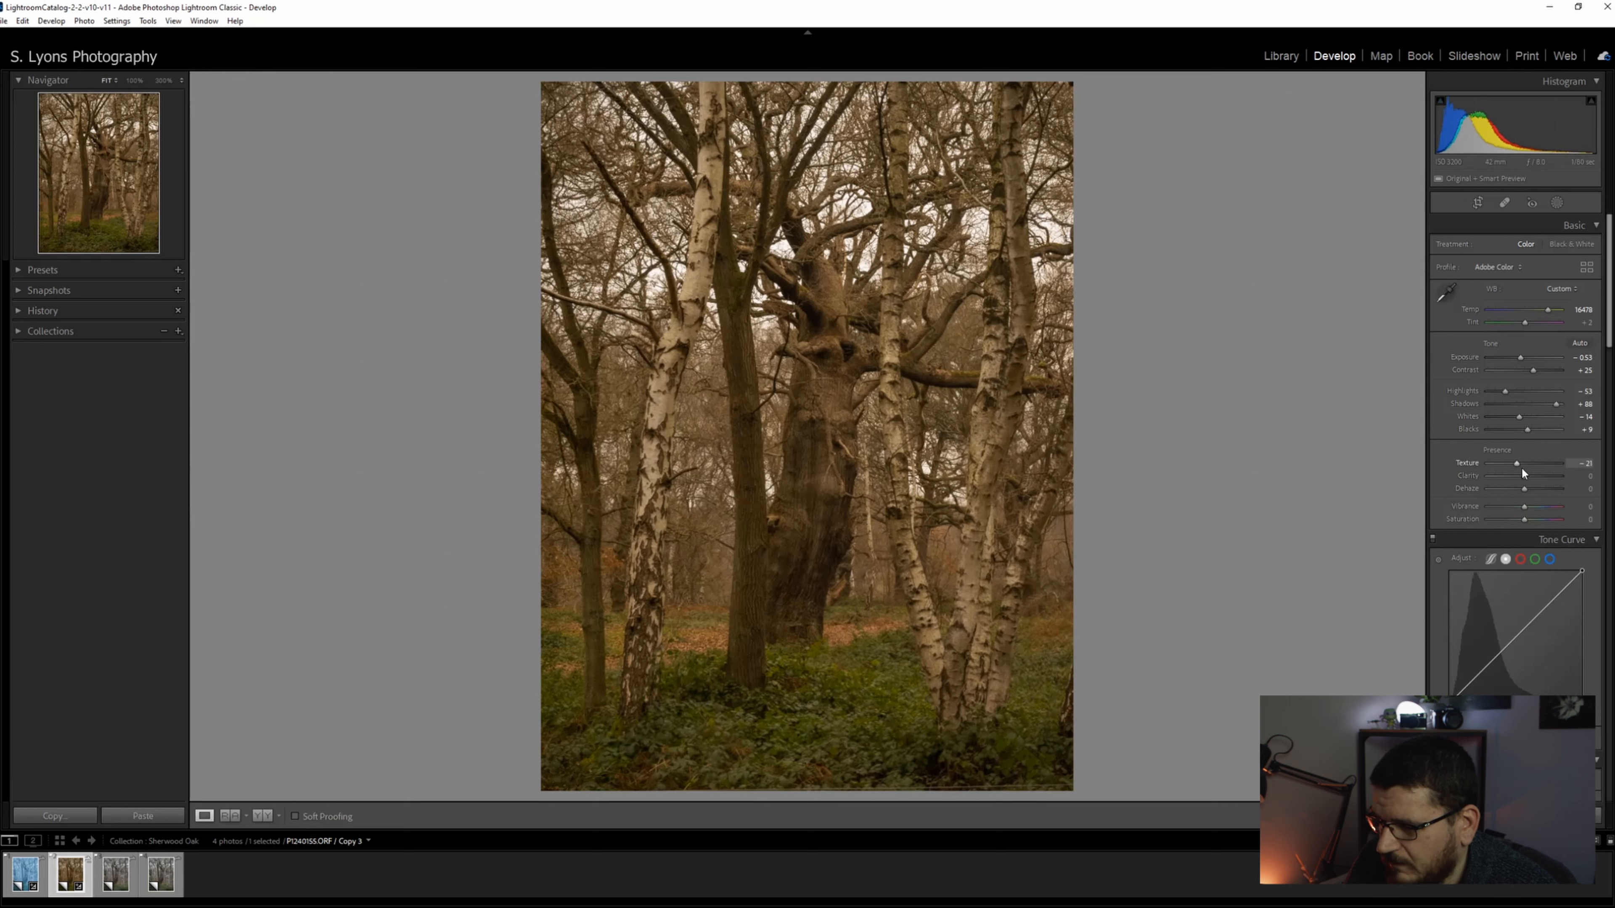
{"action": "left_click_drag", "start_coordinate": [1524, 476], "coordinate": [1514, 476]}
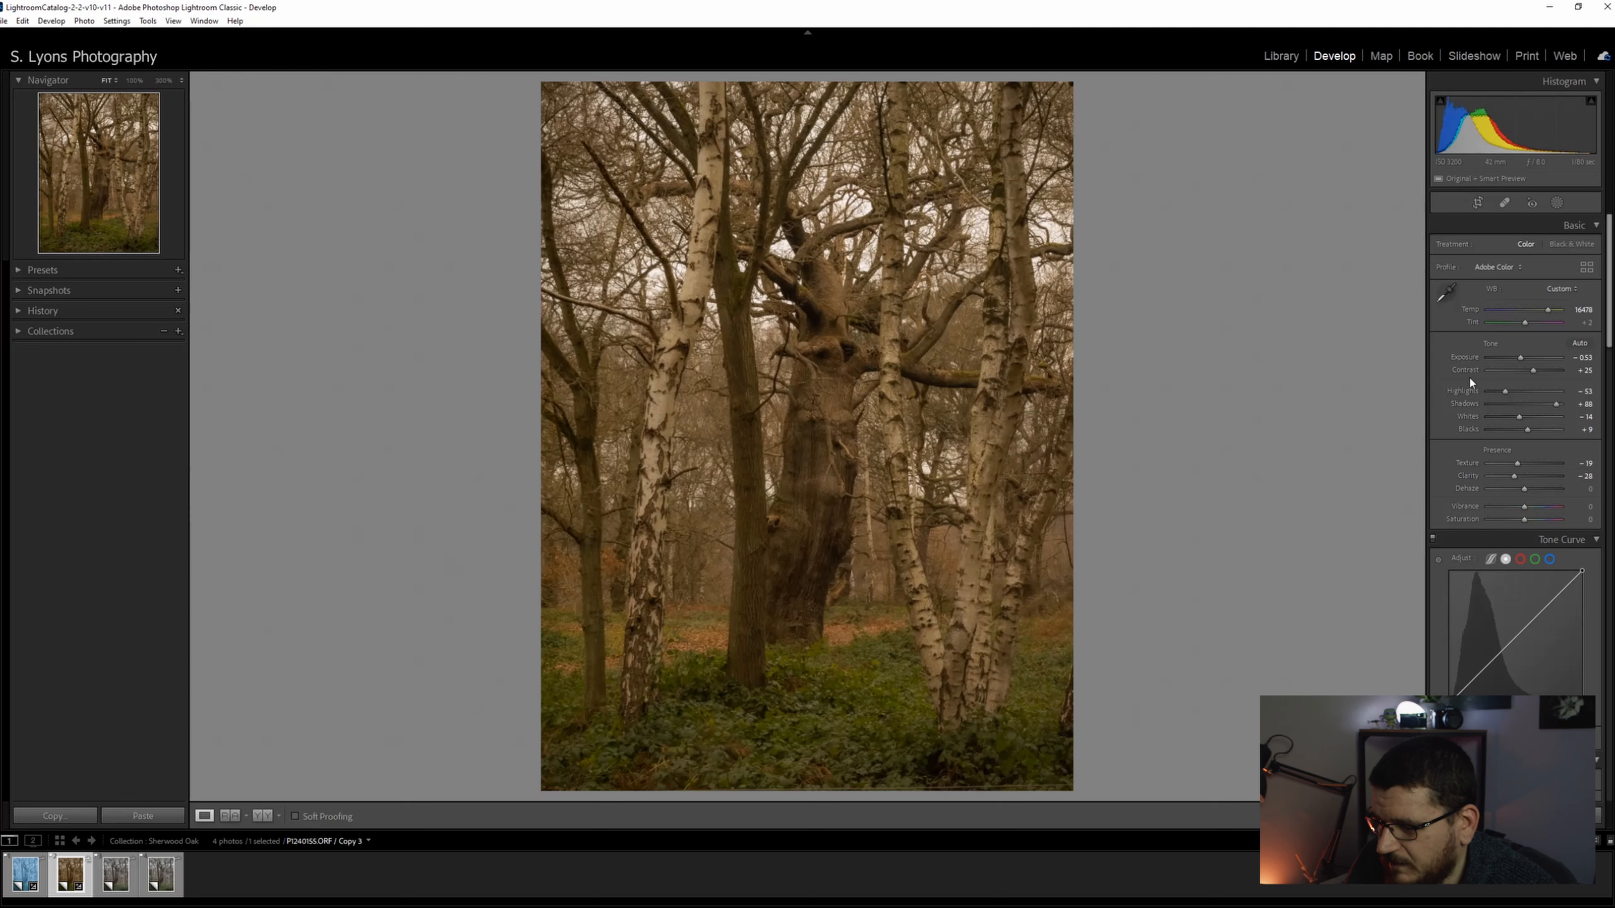
- Lower the RGB curve's white point slightly and pull the shadows down to deepen them
{"action": "scroll", "scroll_direction": "down", "scroll_amount": 3}
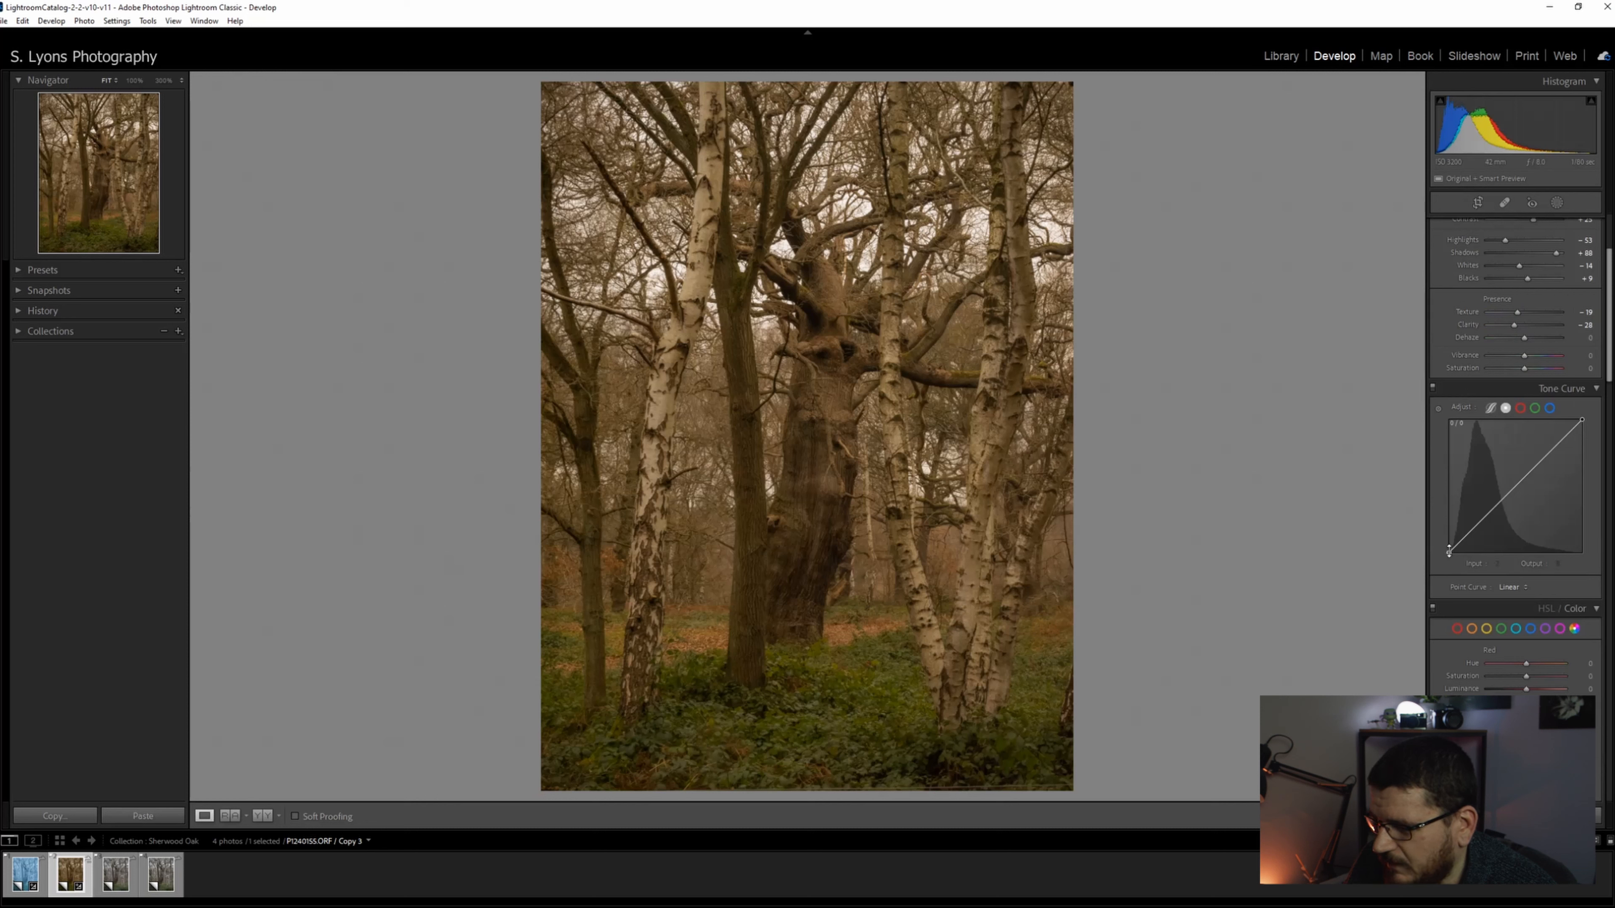
{"action": "left_click_drag", "start_coordinate": [1582, 423], "coordinate": [1581, 427]}
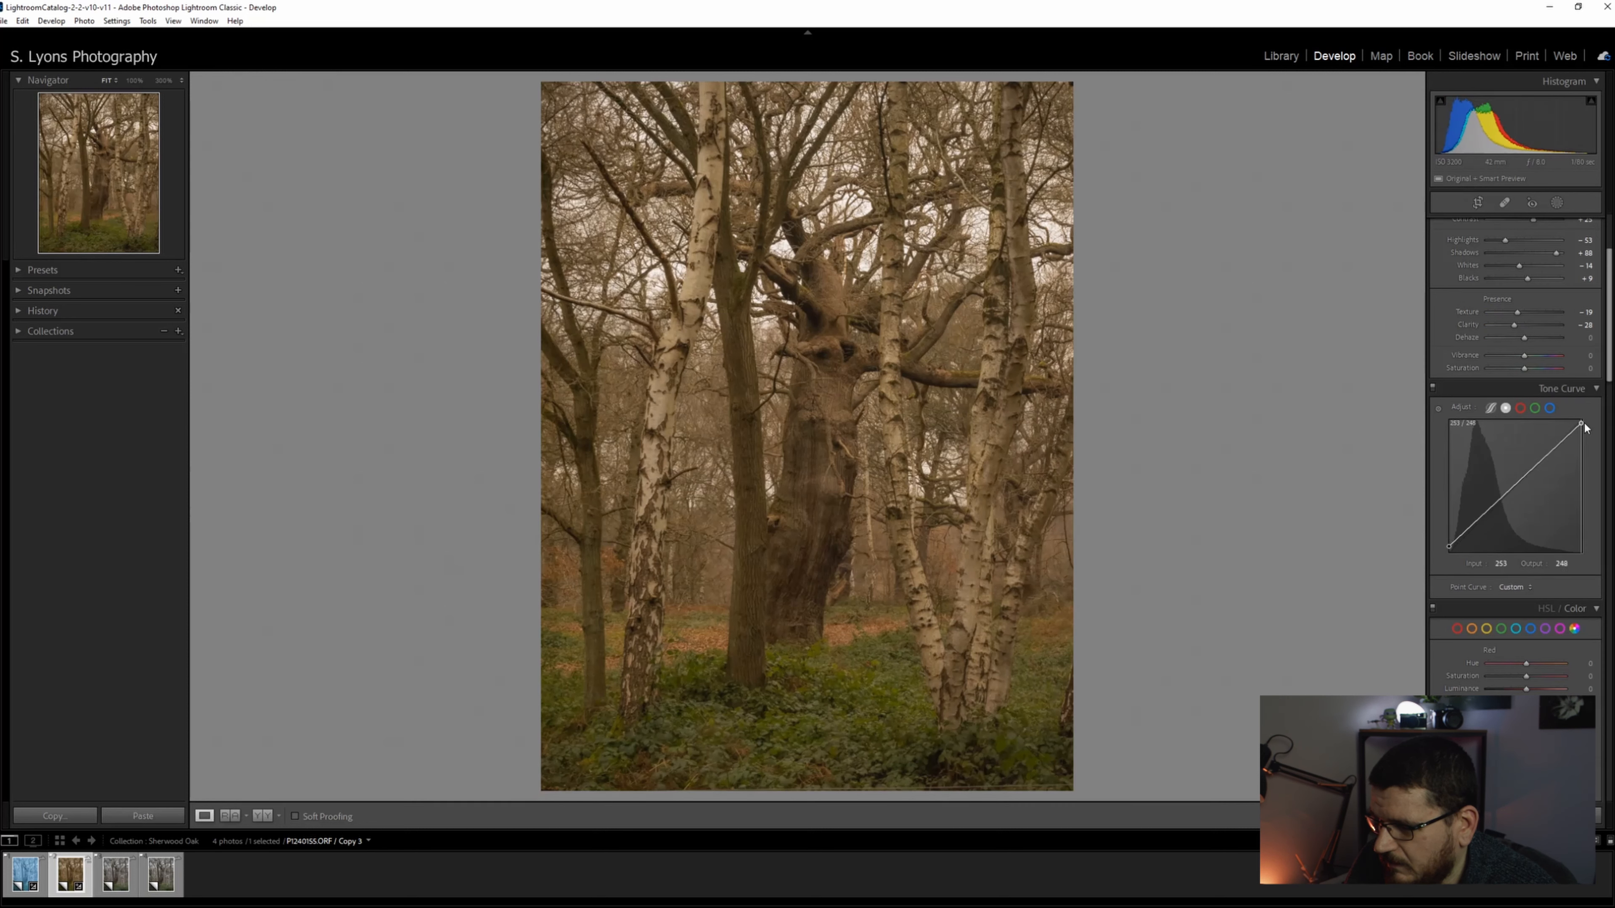
{"action": "left_click_drag", "start_coordinate": [1582, 426], "coordinate": [1556, 449]}
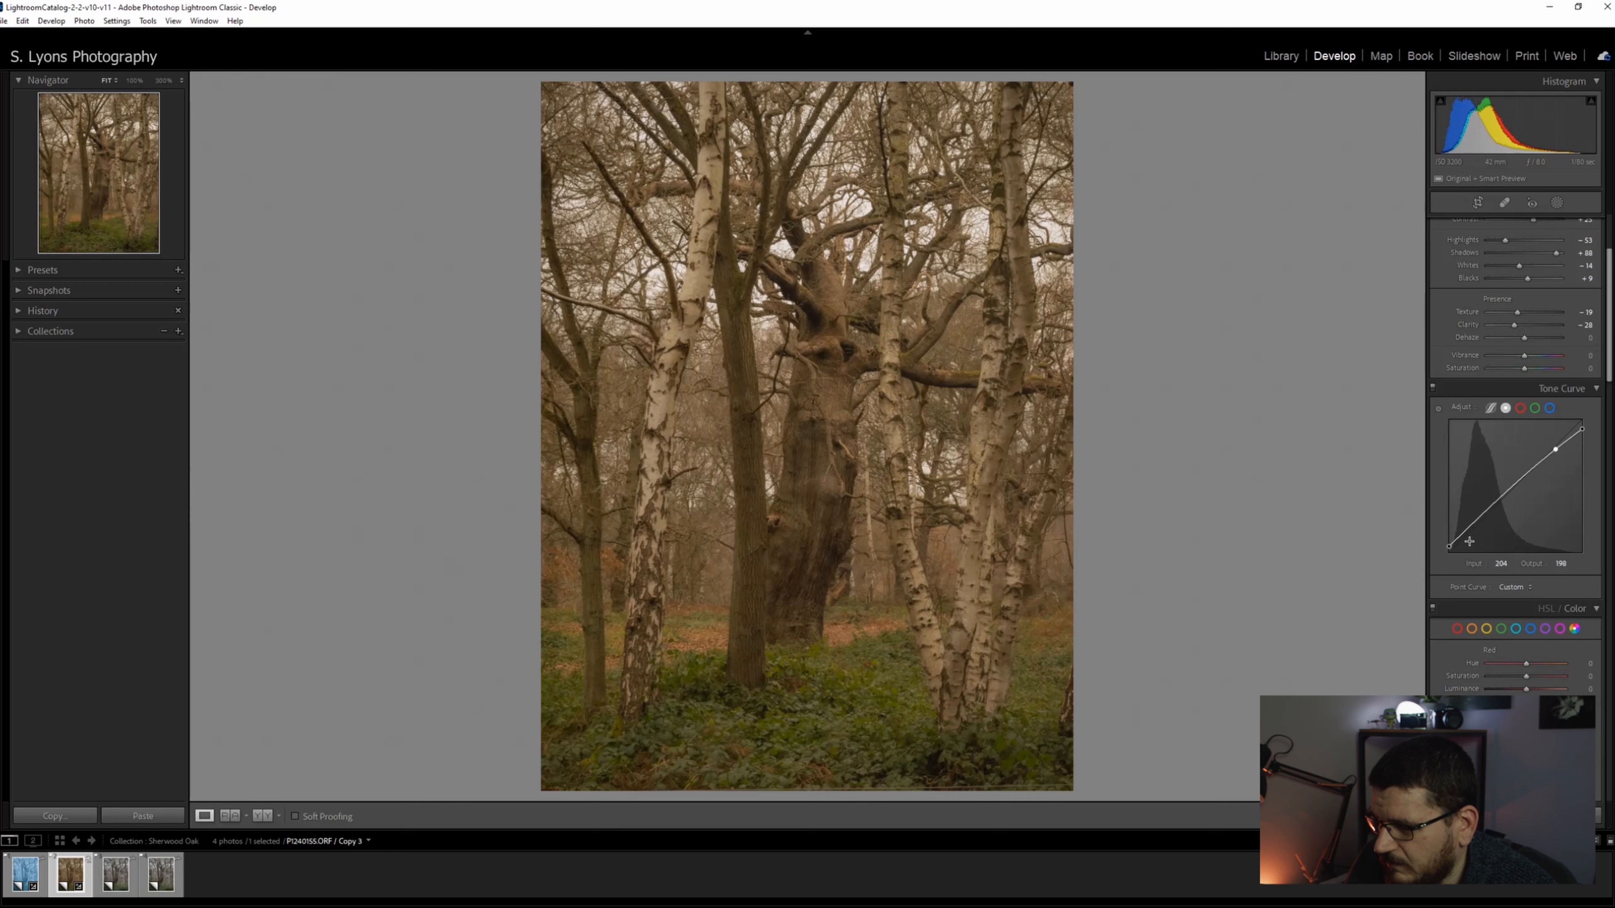
{"action": "left_click_drag", "start_coordinate": [1471, 540], "coordinate": [1478, 533]}
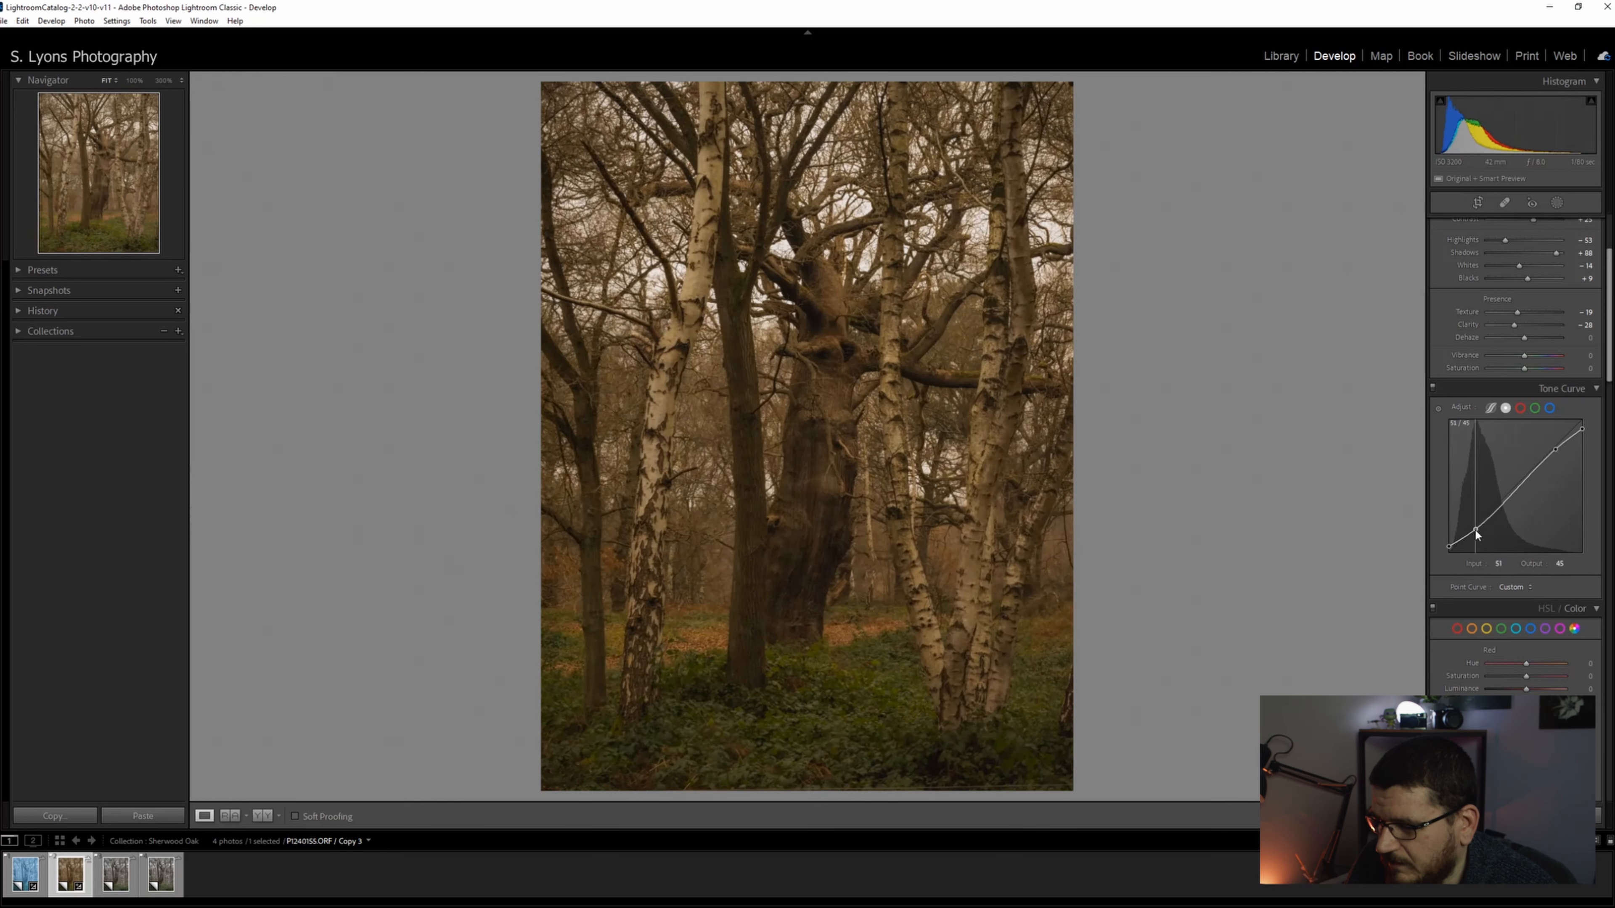
- Try pulling blue down in the shadows on the Blue channel curve, then reset that channel
{"action": "left_click", "coordinate": [1549, 408]}
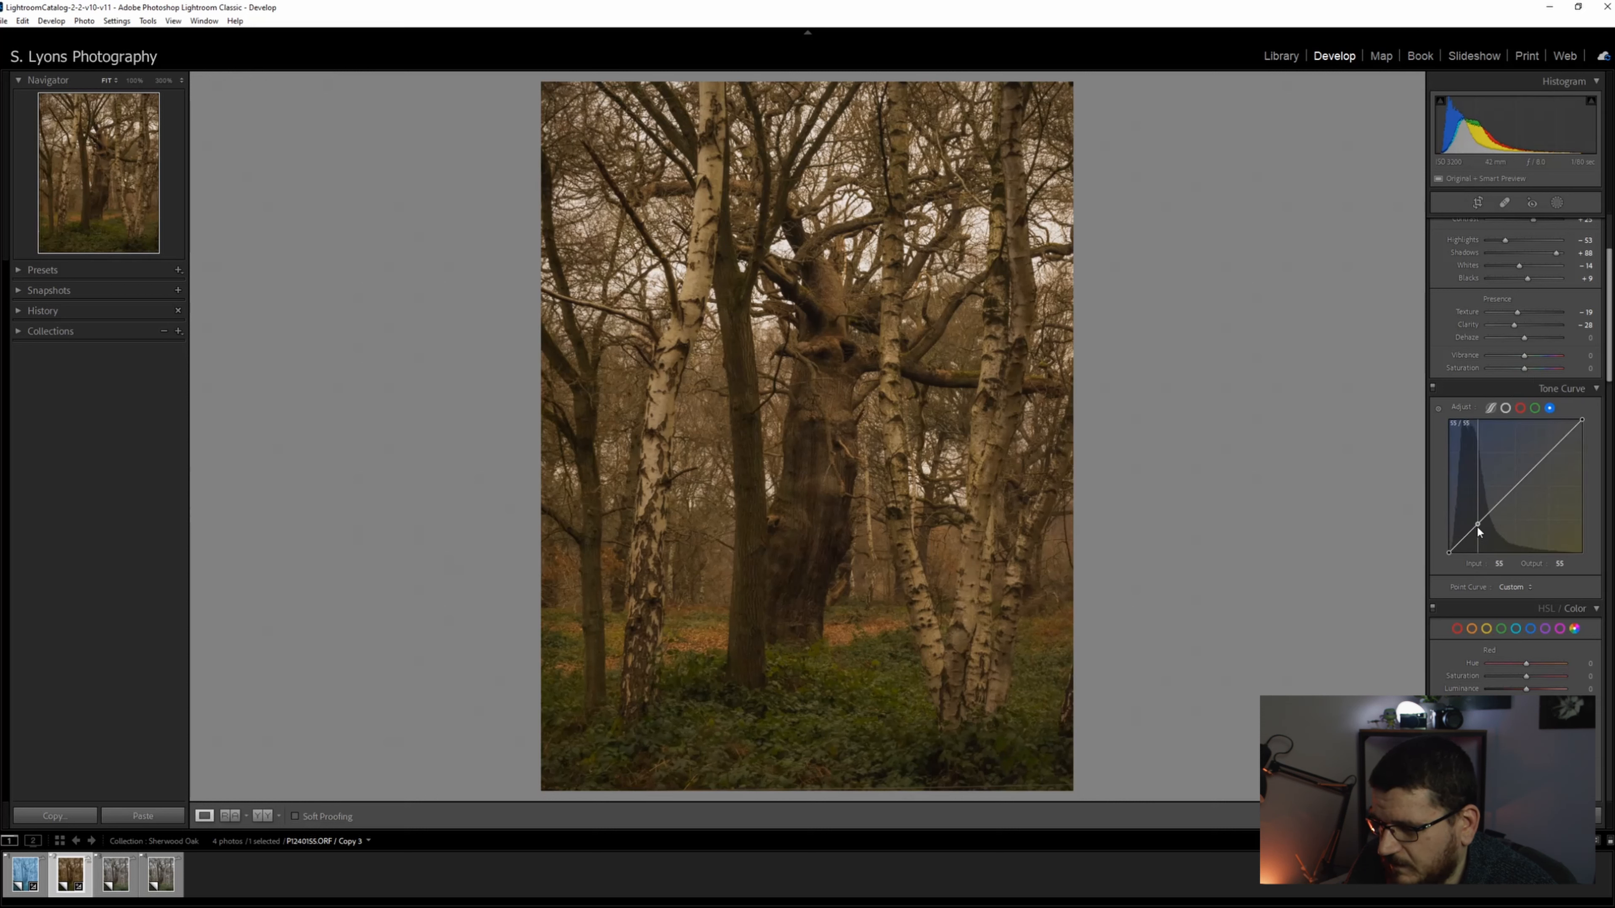
{"action": "left_click_drag", "start_coordinate": [1478, 531], "coordinate": [1483, 532]}
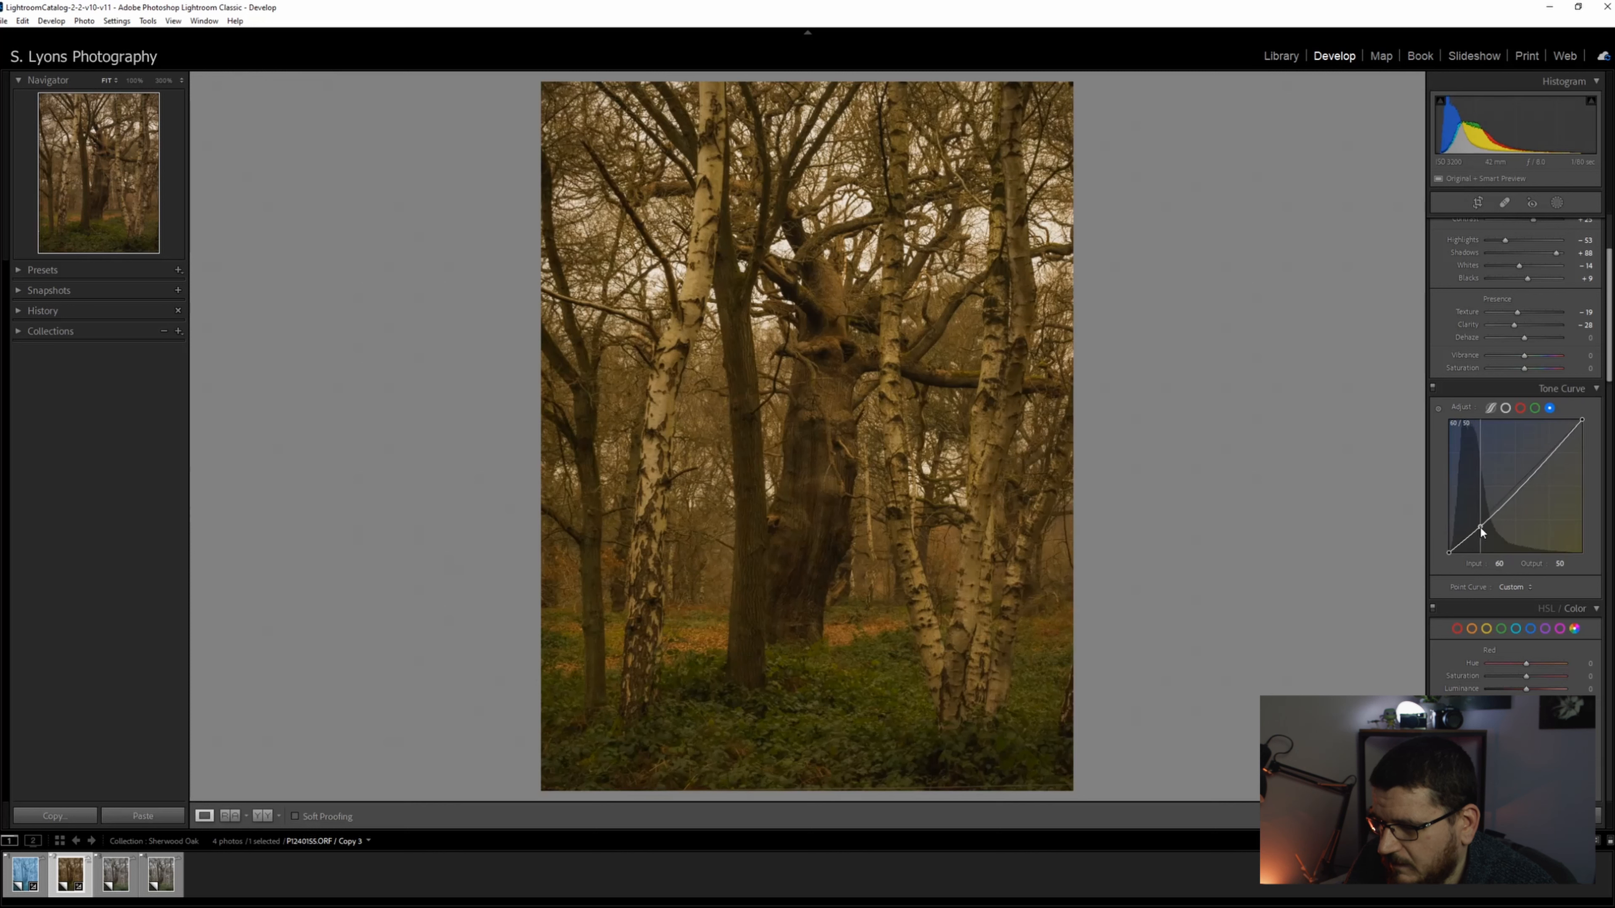
{"action": "left_click_drag", "start_coordinate": [1481, 531], "coordinate": [1489, 541]}
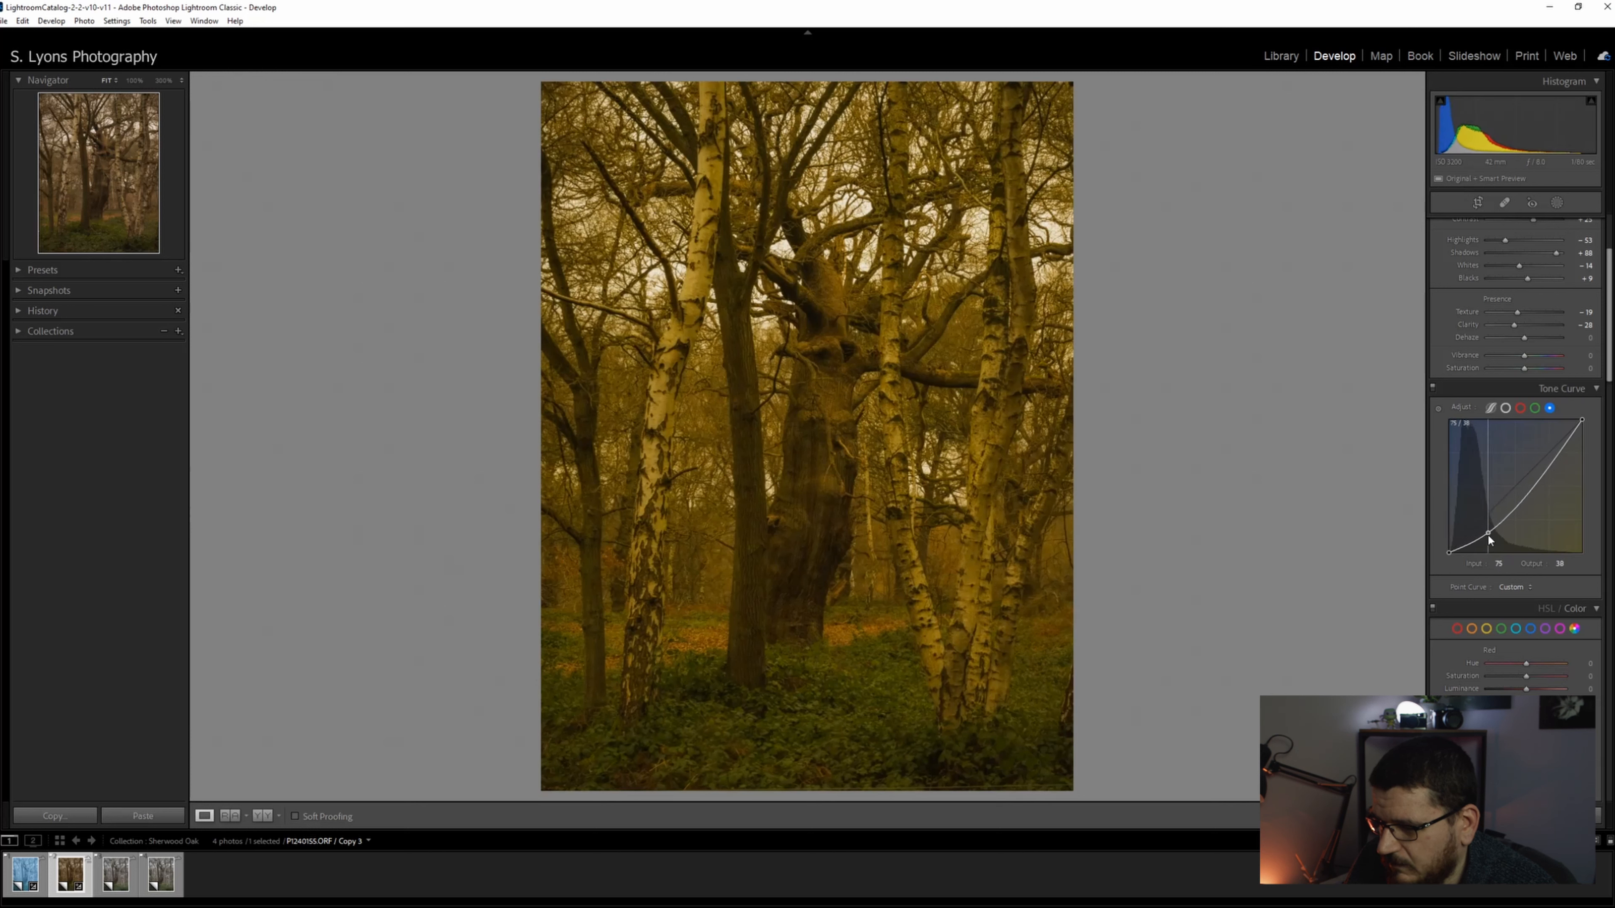
{"action": "left_click_drag", "start_coordinate": [1487, 541], "coordinate": [1484, 525]}
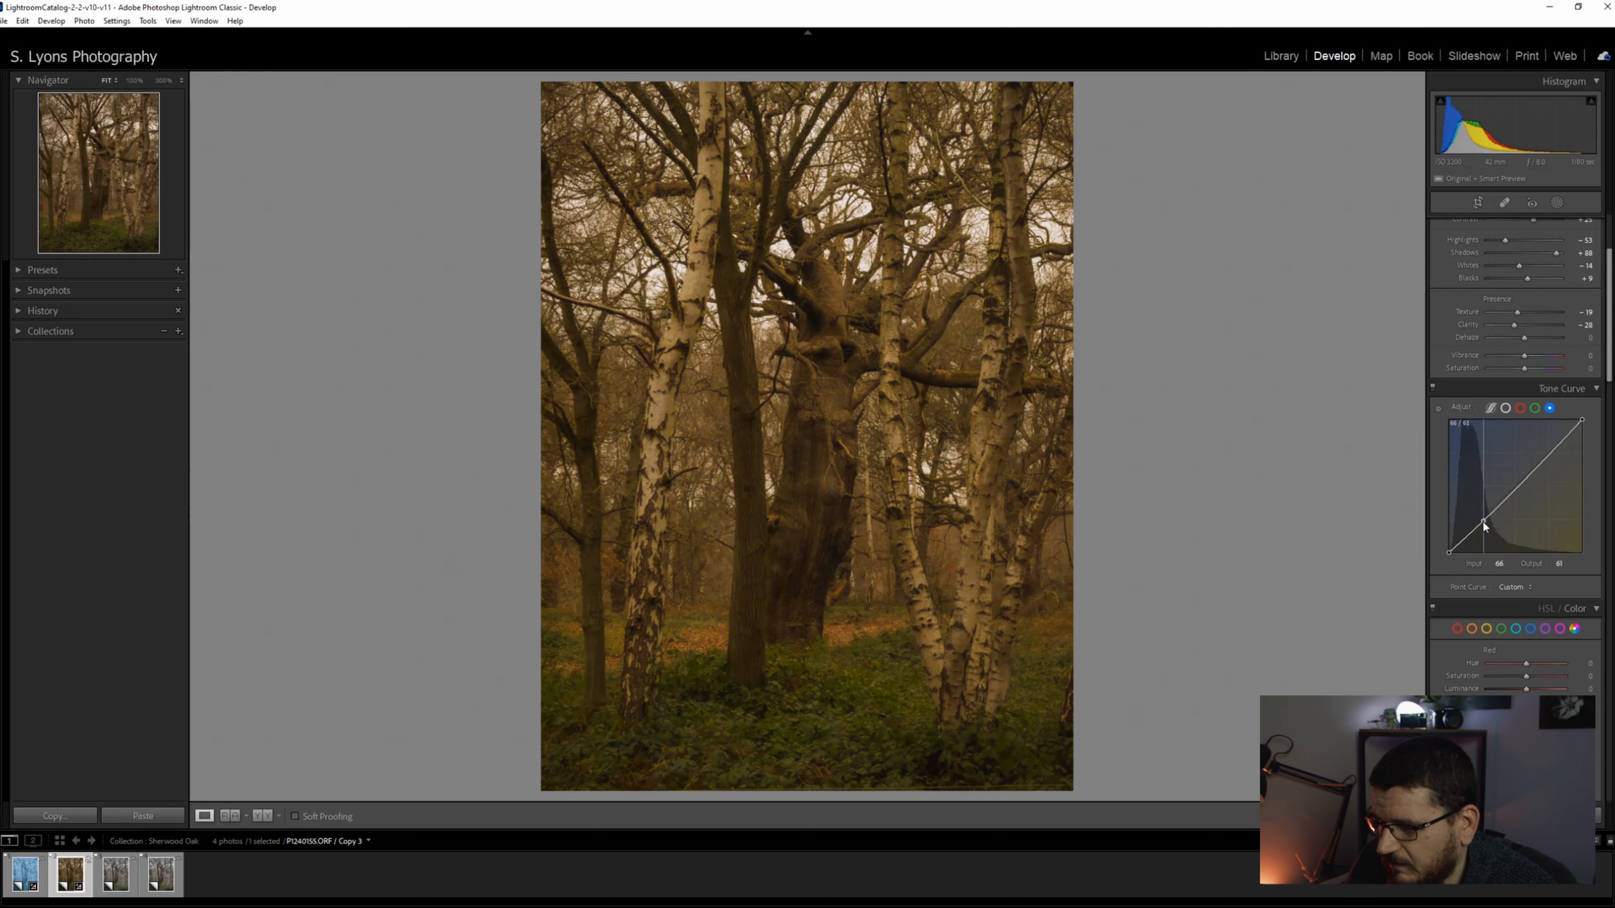
{"action": "left_click_drag", "start_coordinate": [1484, 523], "coordinate": [1473, 544]}
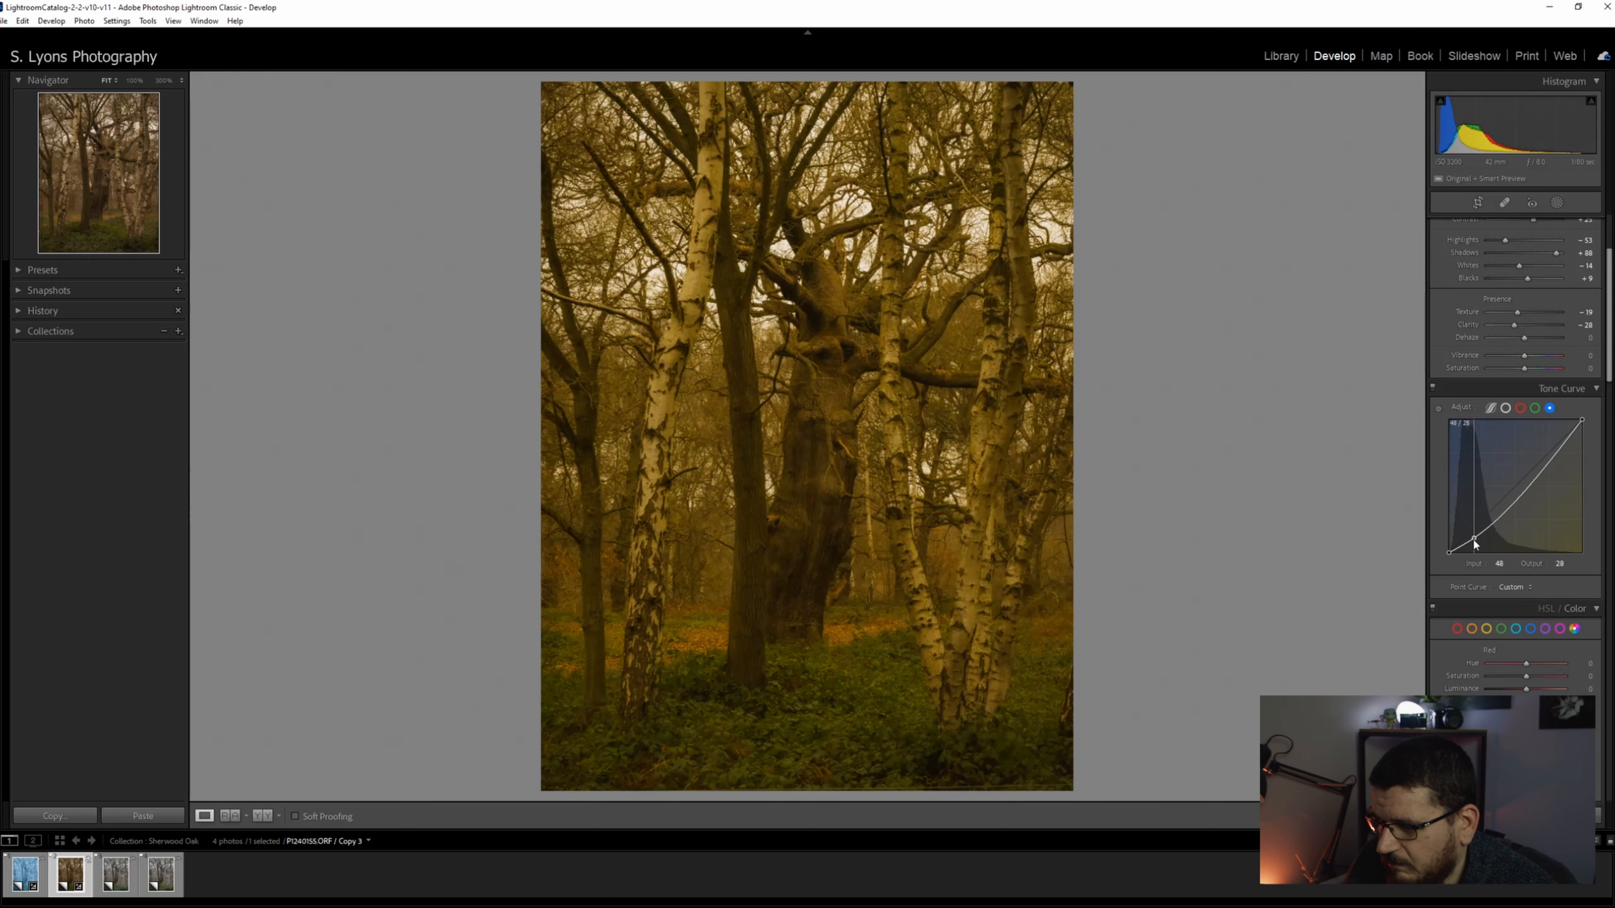
{"action": "left_click_drag", "start_coordinate": [1473, 544], "coordinate": [1473, 533]}
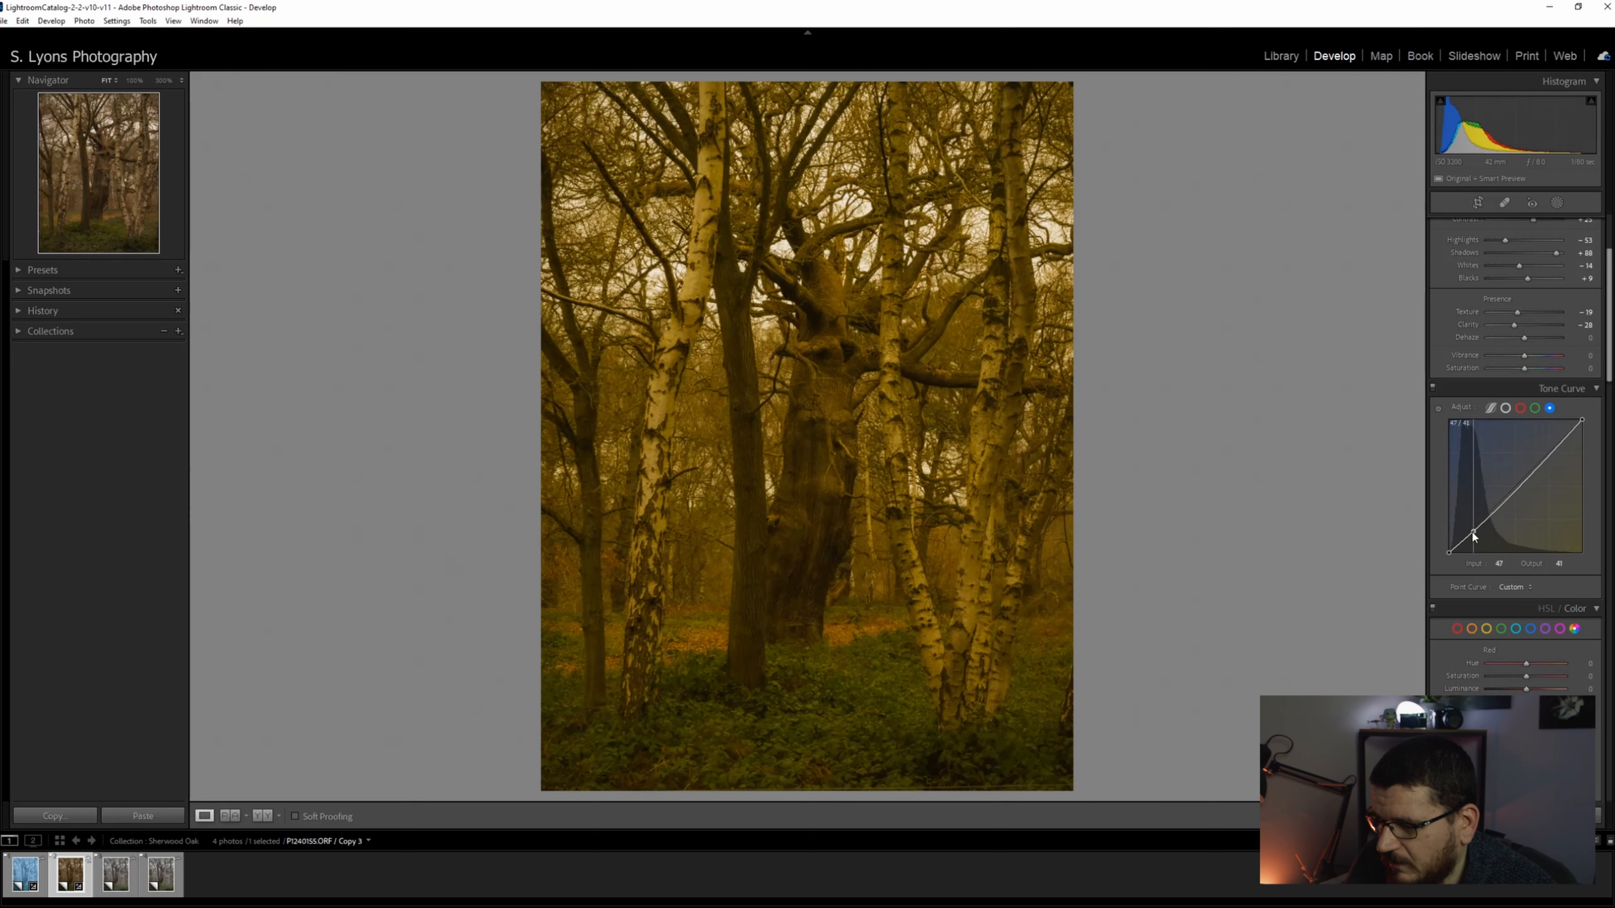
{"action": "right_click", "coordinate": [1472, 524]}
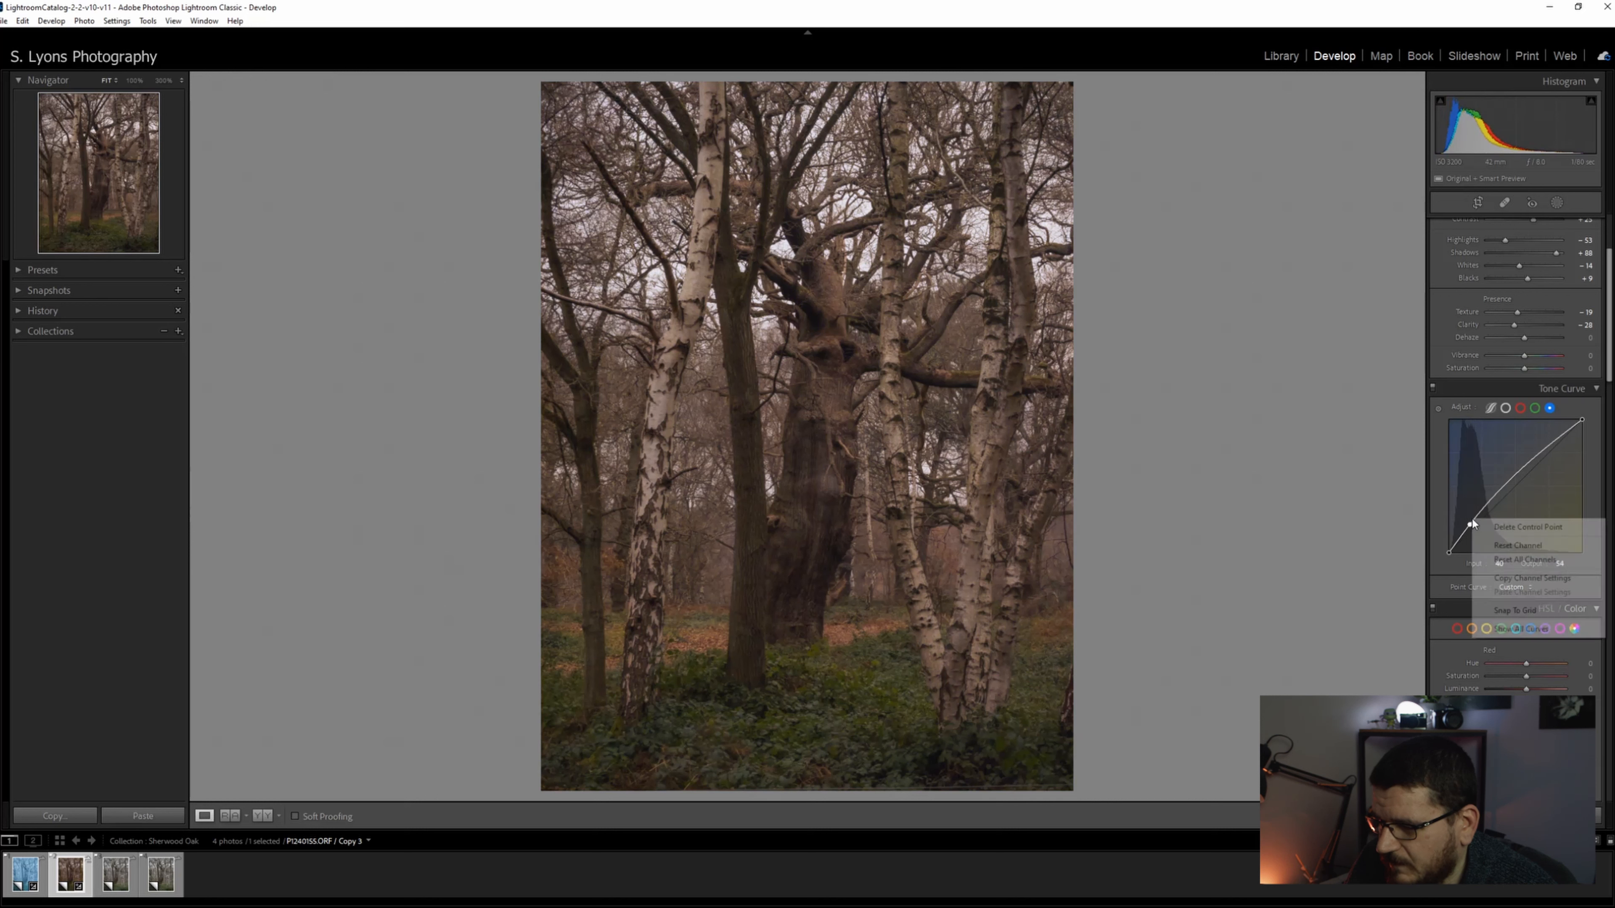
{"action": "left_click", "coordinate": [1524, 558]}
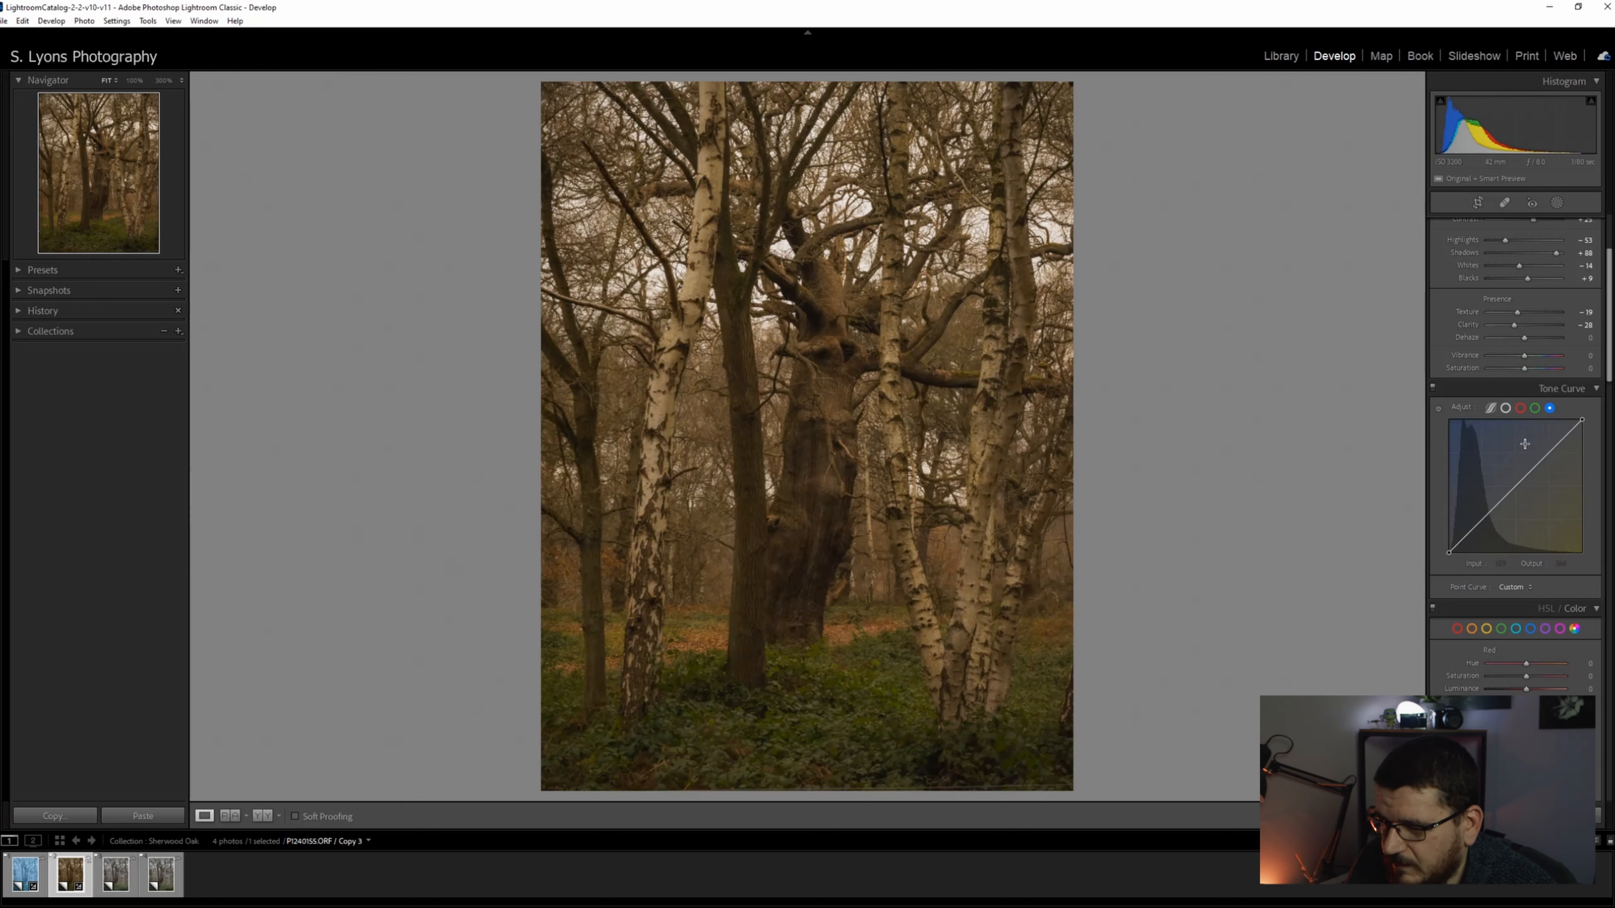
{"action": "left_click_drag", "start_coordinate": [1524, 444], "coordinate": [1499, 417]}
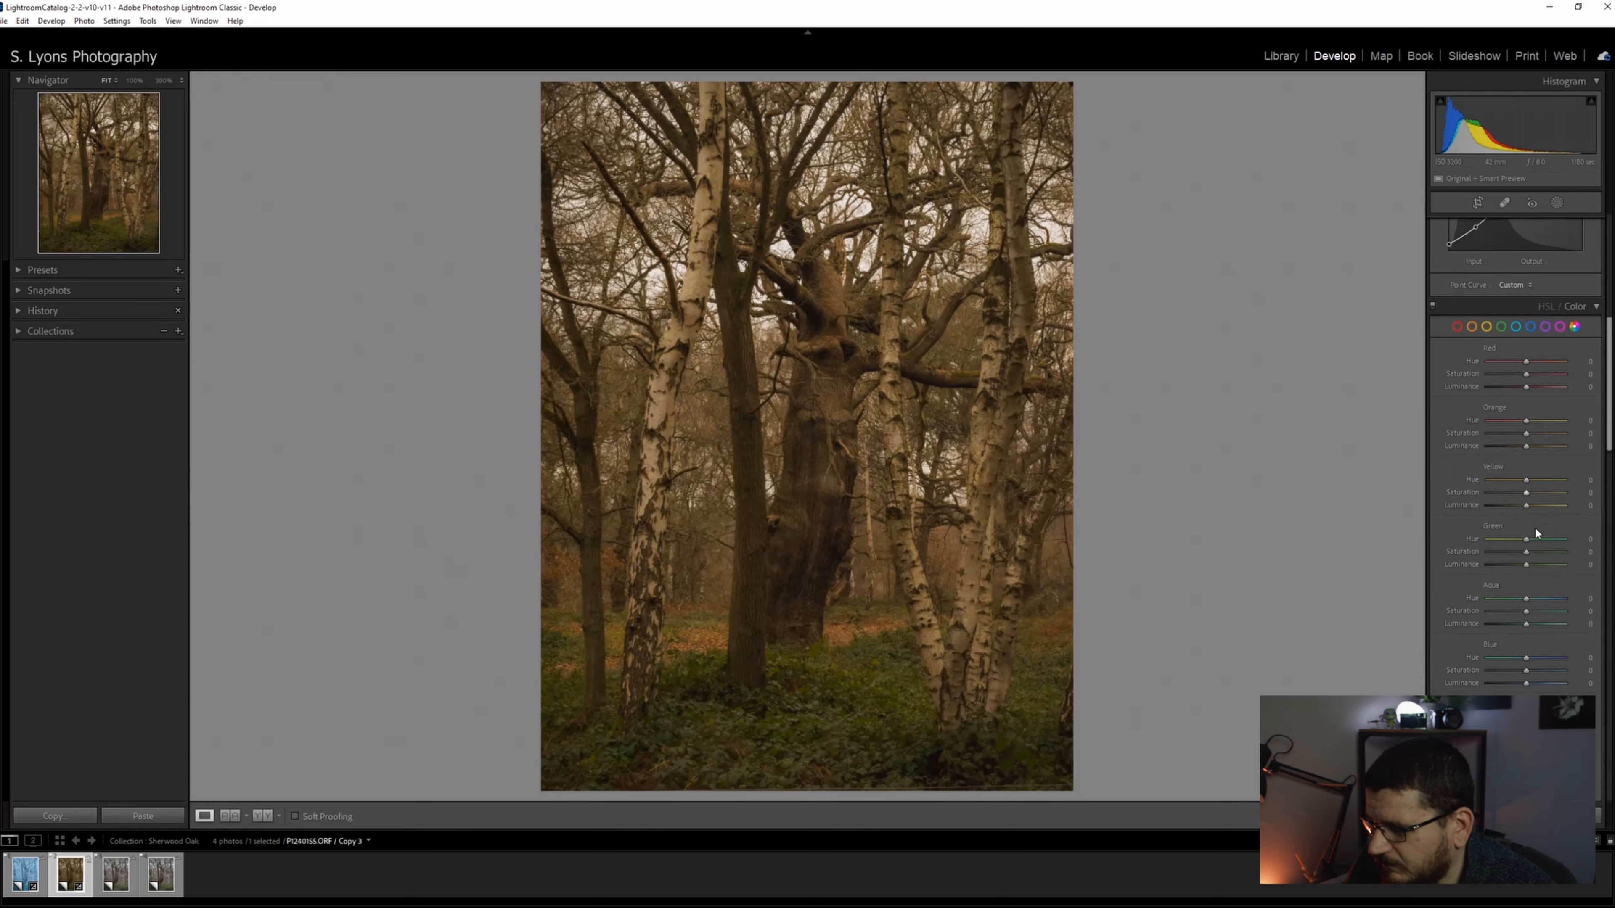
- Desaturate the greens, raise their luminance and shift green hue toward yellow
{"action": "left_click_drag", "start_coordinate": [1525, 553], "coordinate": [1499, 554]}
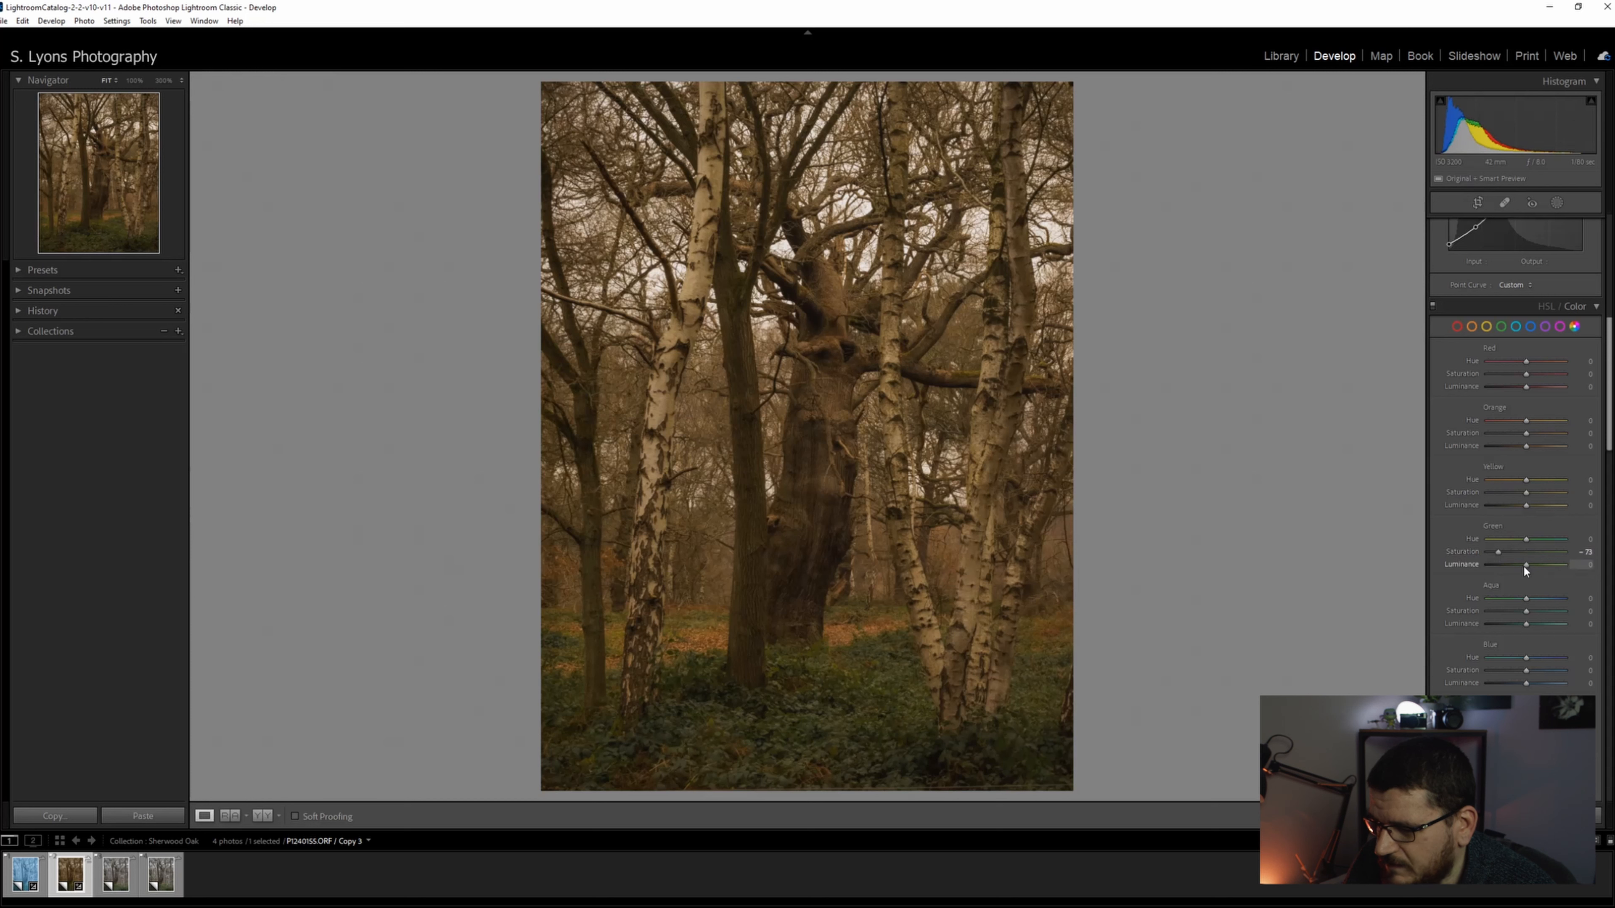
{"action": "left_click_drag", "start_coordinate": [1524, 565], "coordinate": [1555, 565]}
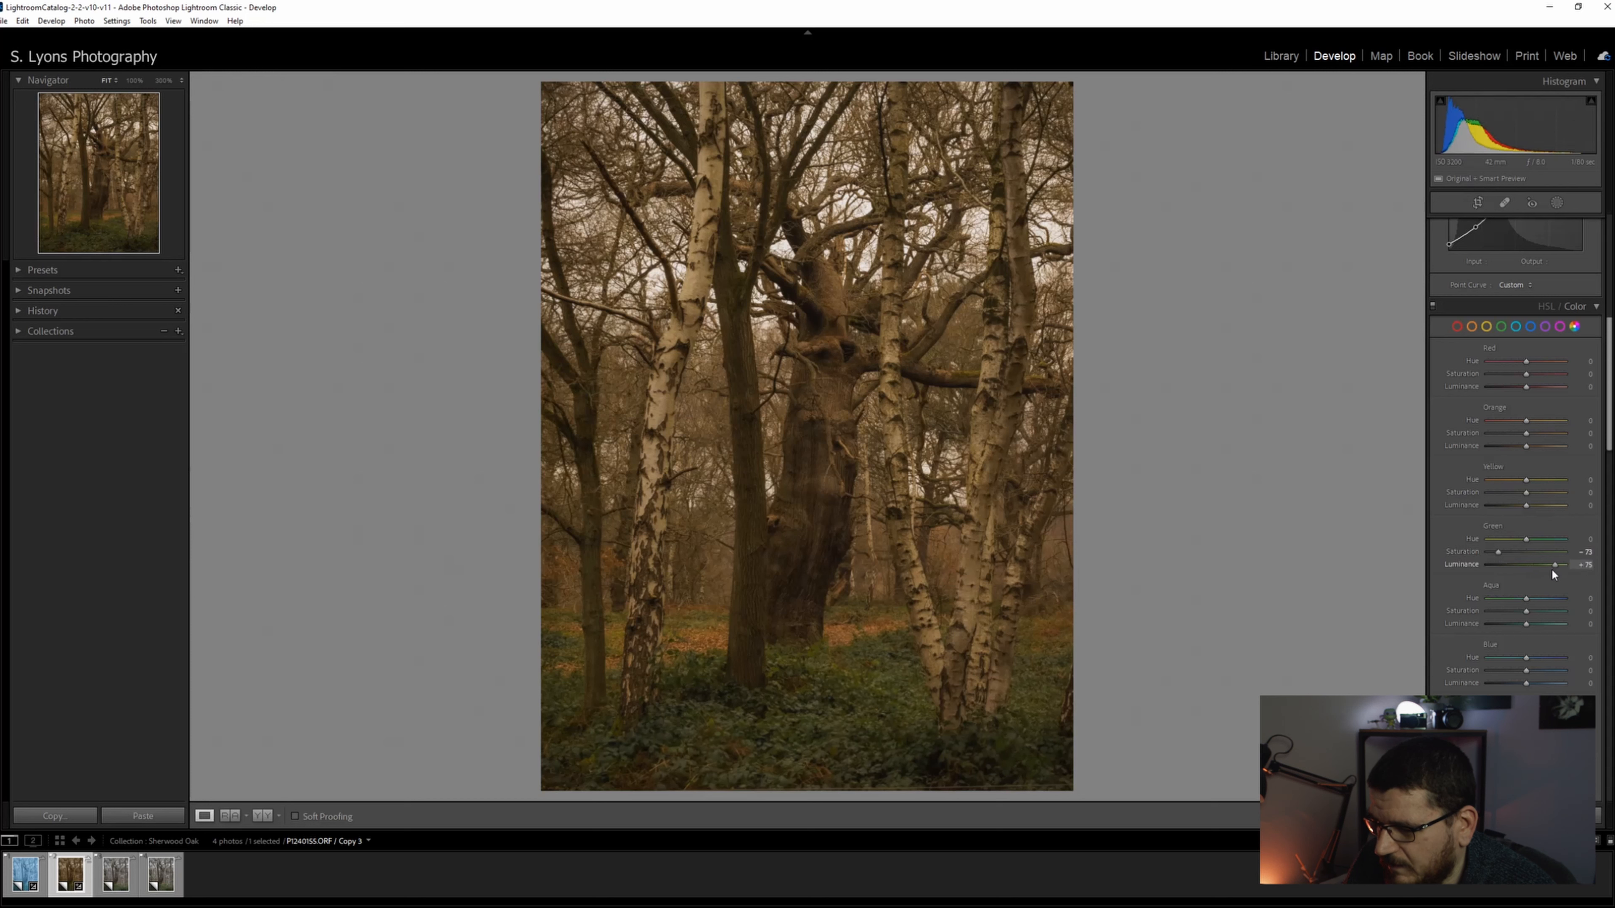
{"action": "left_click_drag", "start_coordinate": [1555, 564], "coordinate": [1545, 565]}
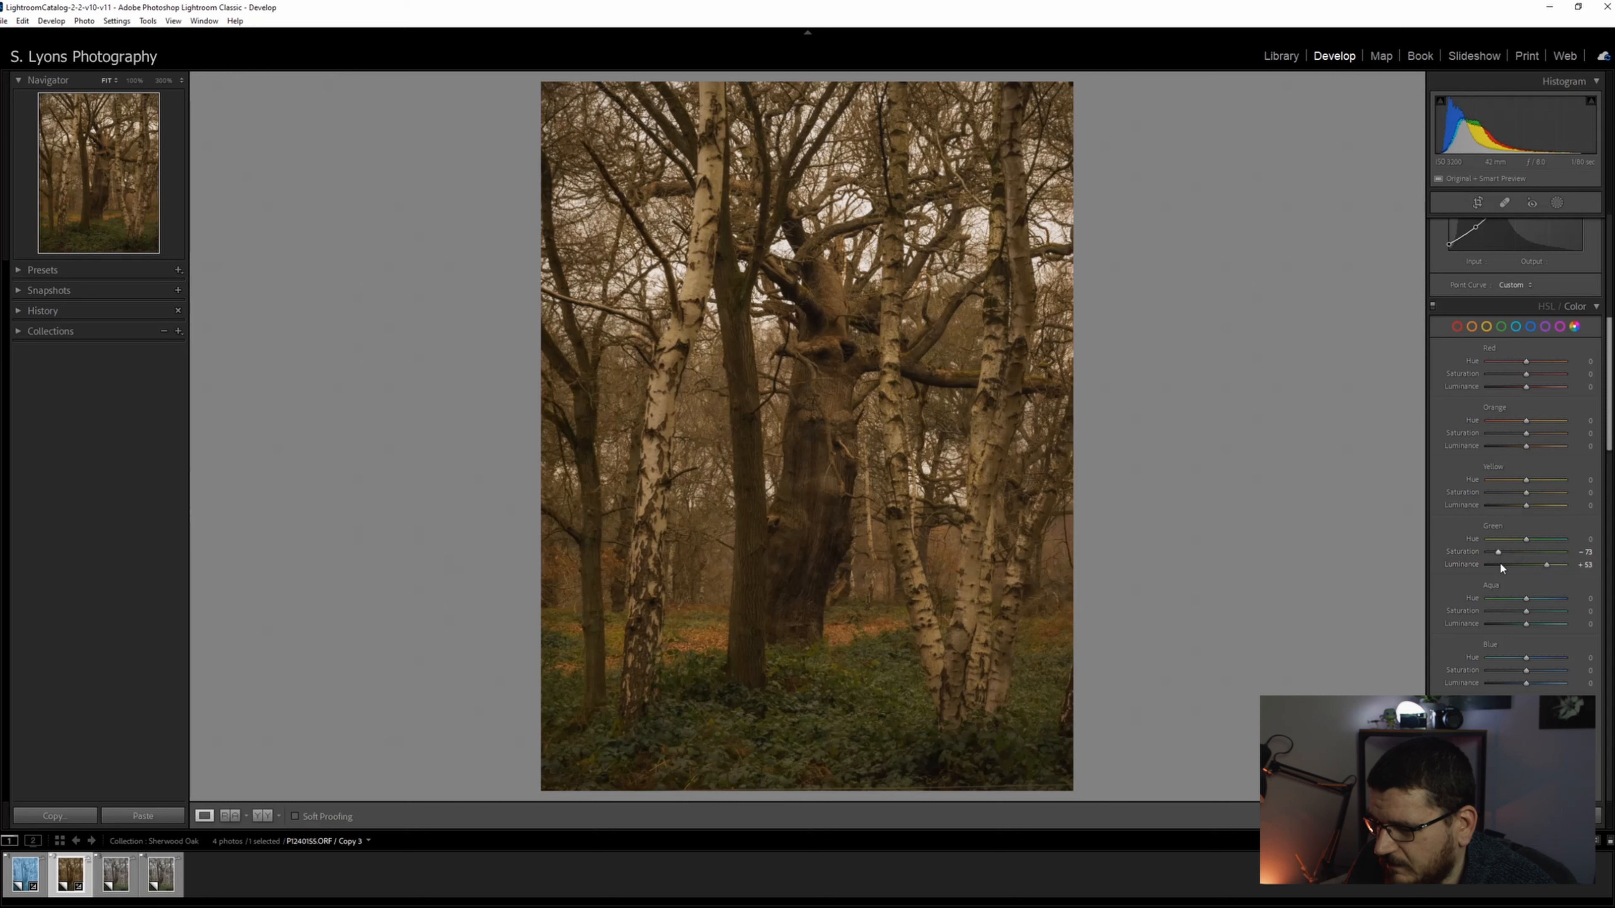
{"action": "left_click_drag", "start_coordinate": [1524, 540], "coordinate": [1494, 540]}
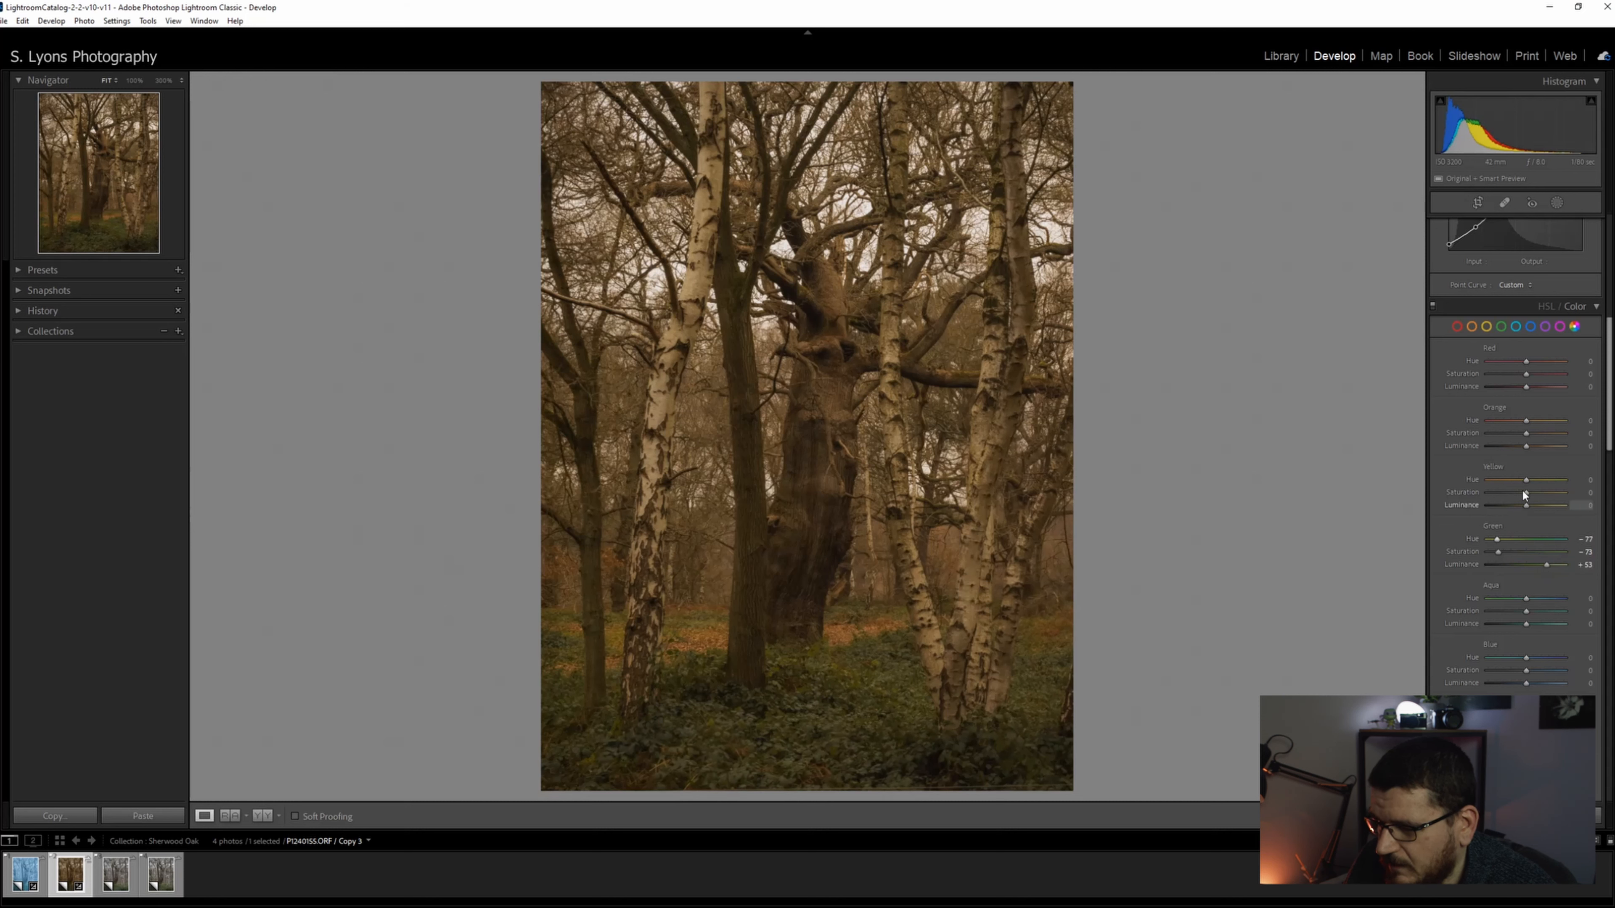
- Shift yellow hue toward orange and mute yellows; shift orange hue toward yellow and boost orange saturation
{"action": "left_click_drag", "start_coordinate": [1527, 479], "coordinate": [1515, 479]}
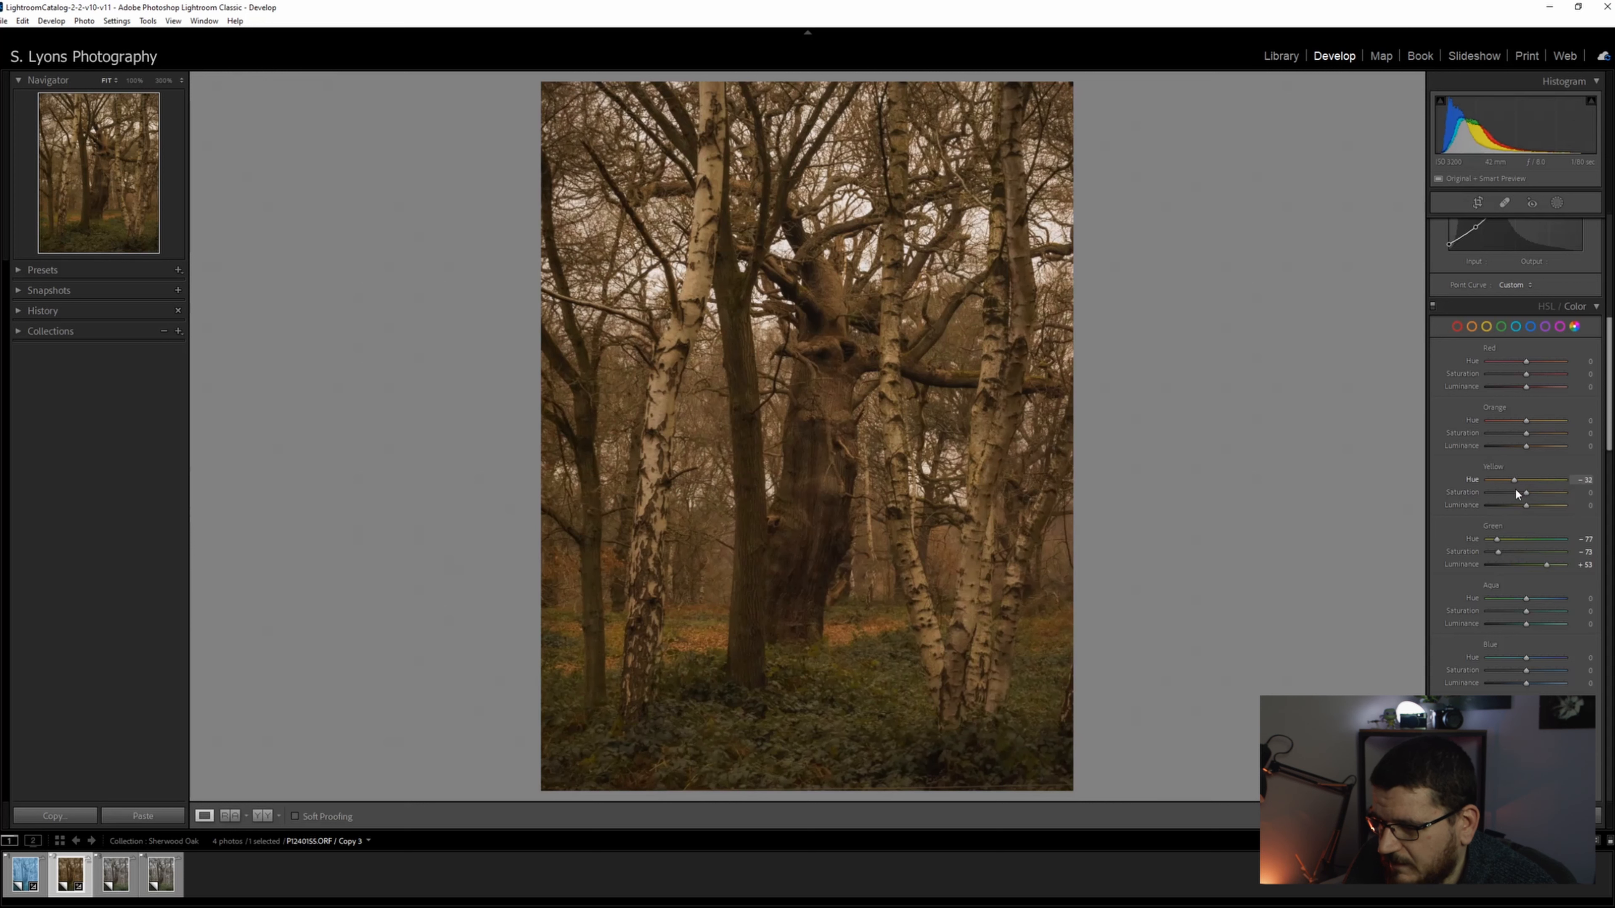
{"action": "left_click_drag", "start_coordinate": [1514, 481], "coordinate": [1511, 481]}
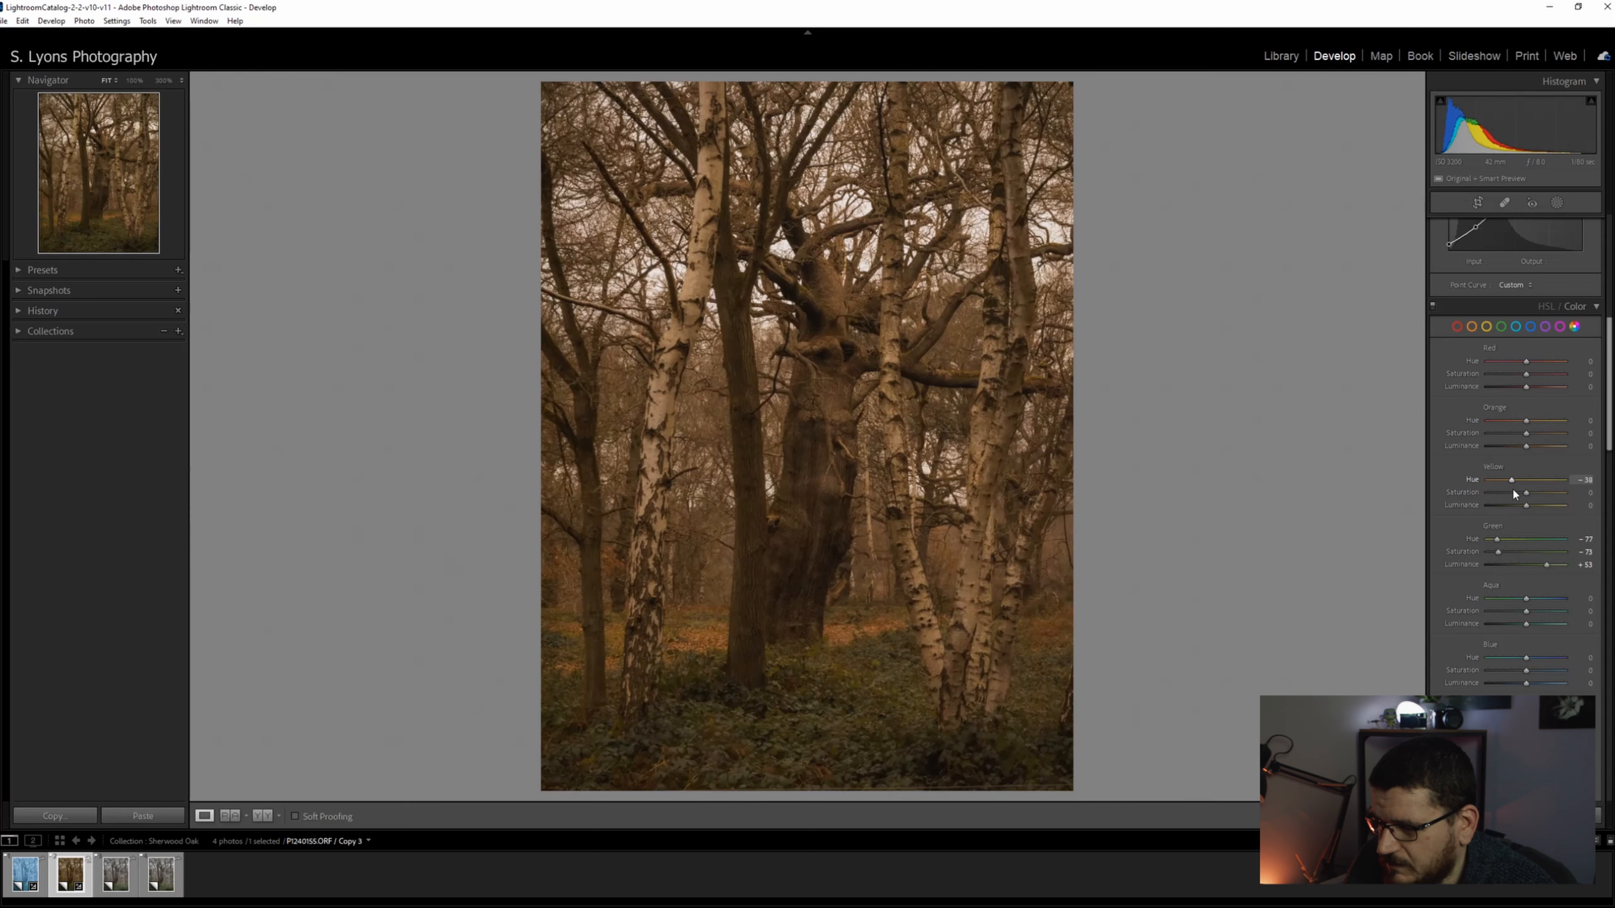
{"action": "left_click_drag", "start_coordinate": [1511, 421], "coordinate": [1534, 420]}
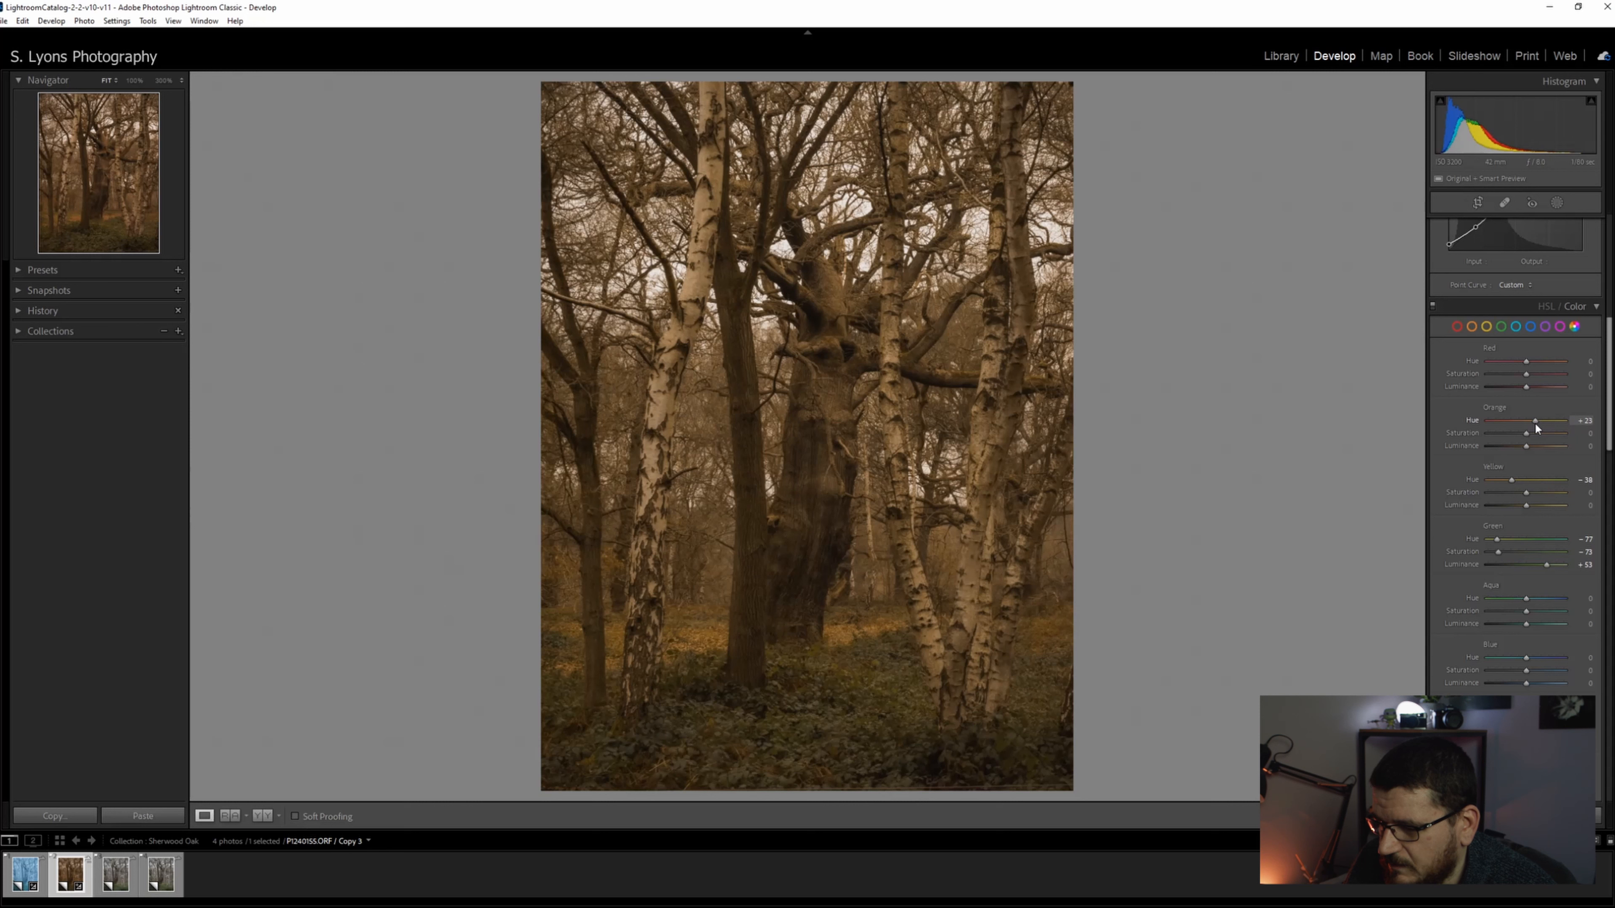
{"action": "left_click_drag", "start_coordinate": [1535, 432], "coordinate": [1524, 433]}
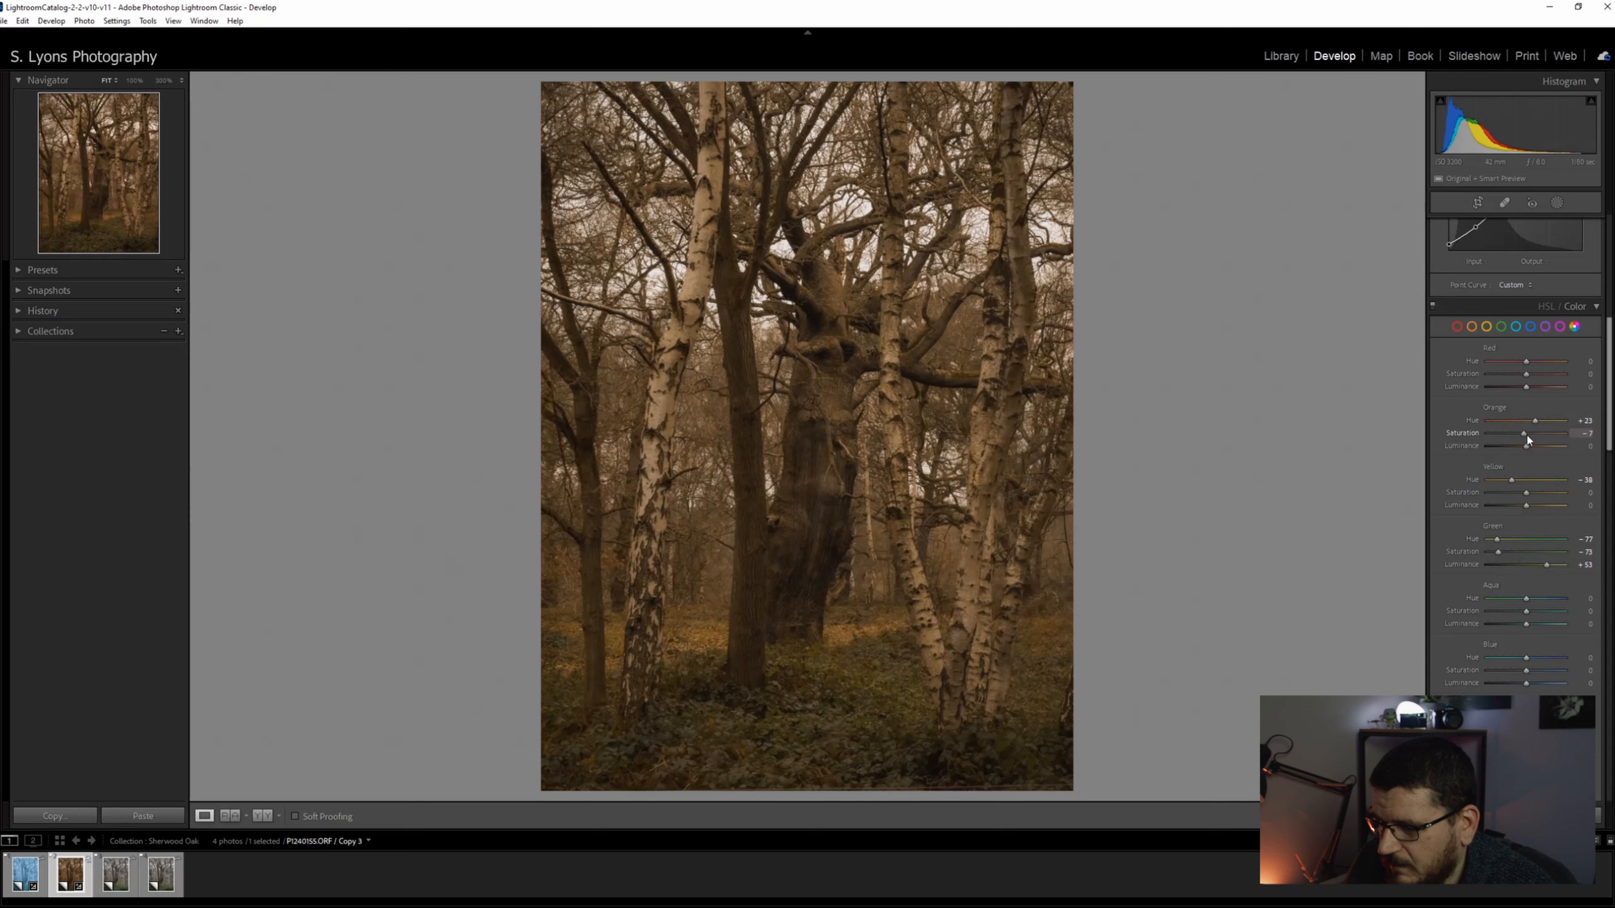
{"action": "left_click_drag", "start_coordinate": [1524, 433], "coordinate": [1550, 432]}
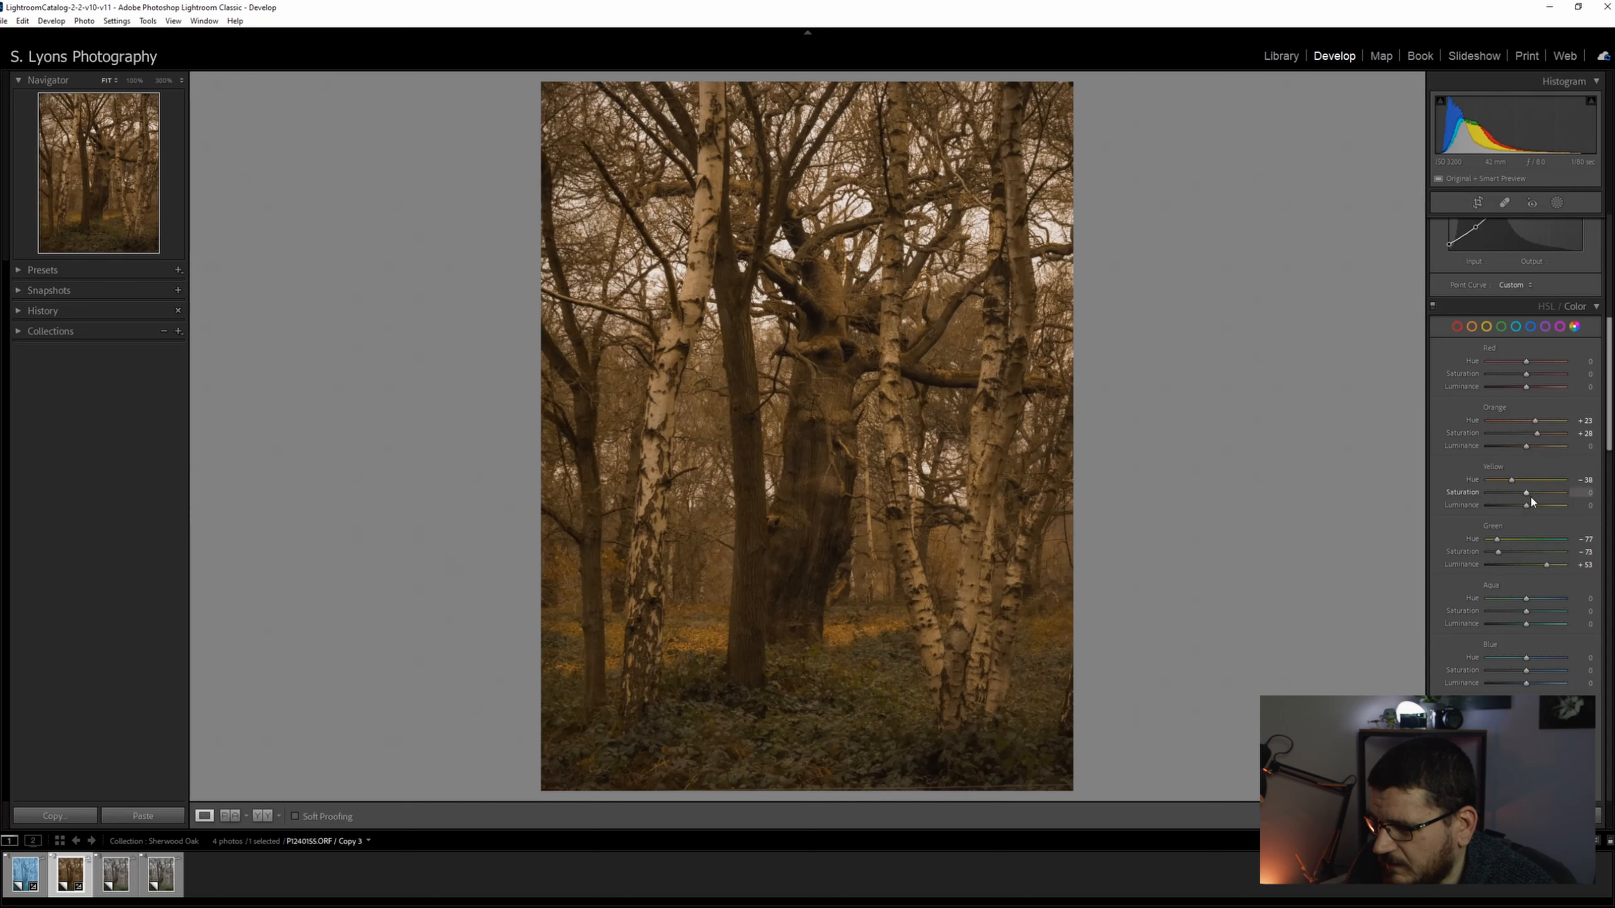
{"action": "left_click_drag", "start_coordinate": [1525, 492], "coordinate": [1525, 492]}
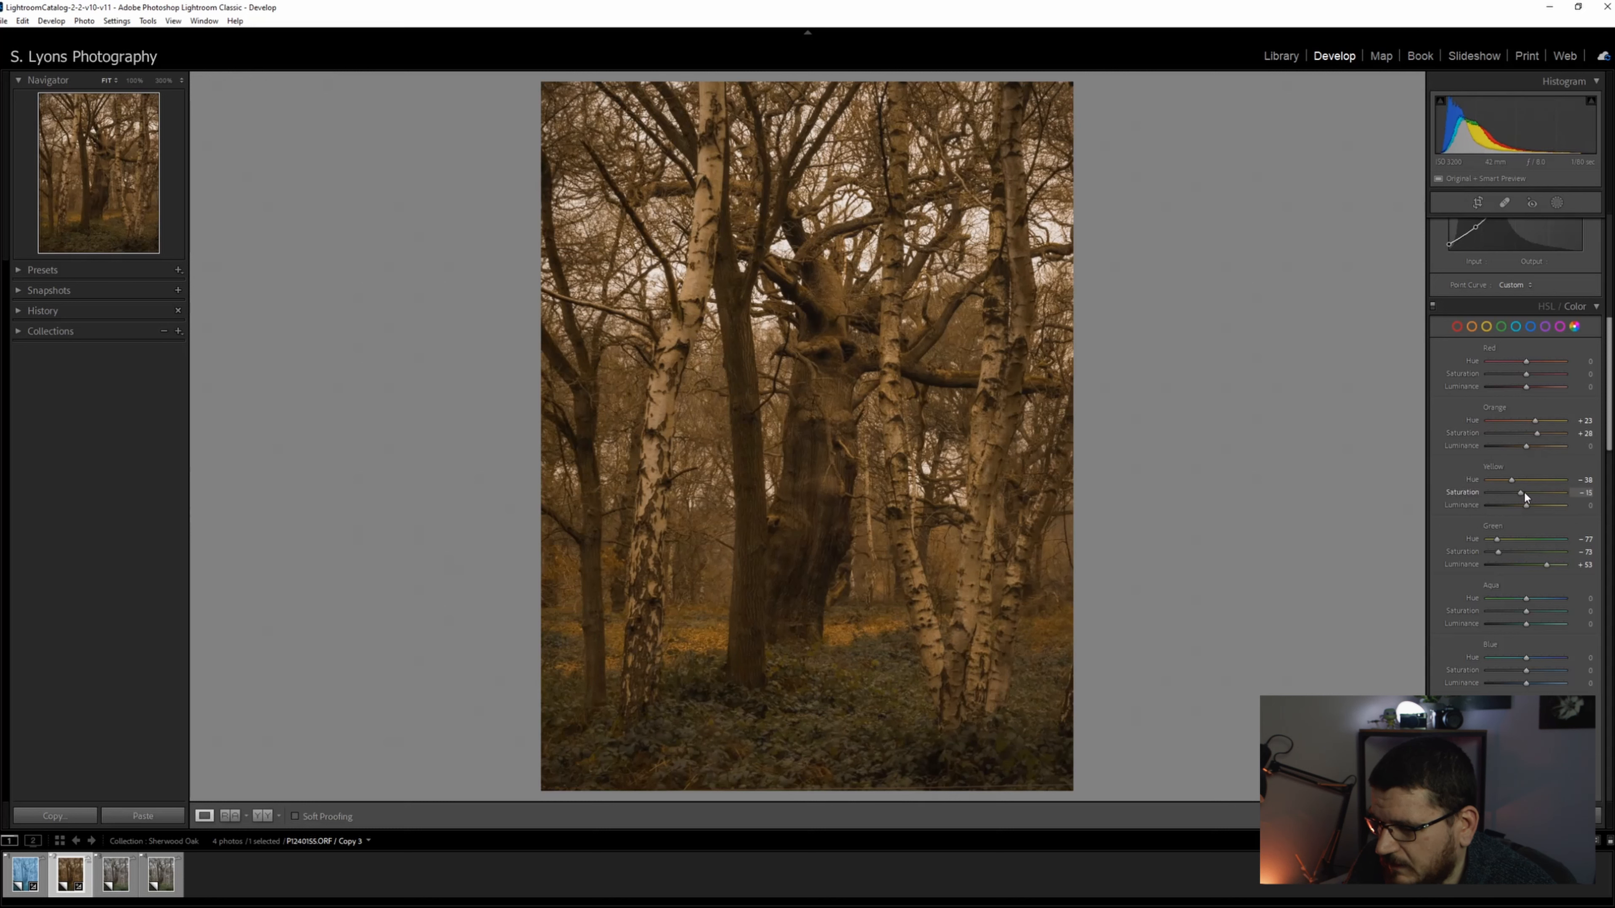
{"action": "left_click_drag", "start_coordinate": [1524, 500], "coordinate": [1559, 499]}
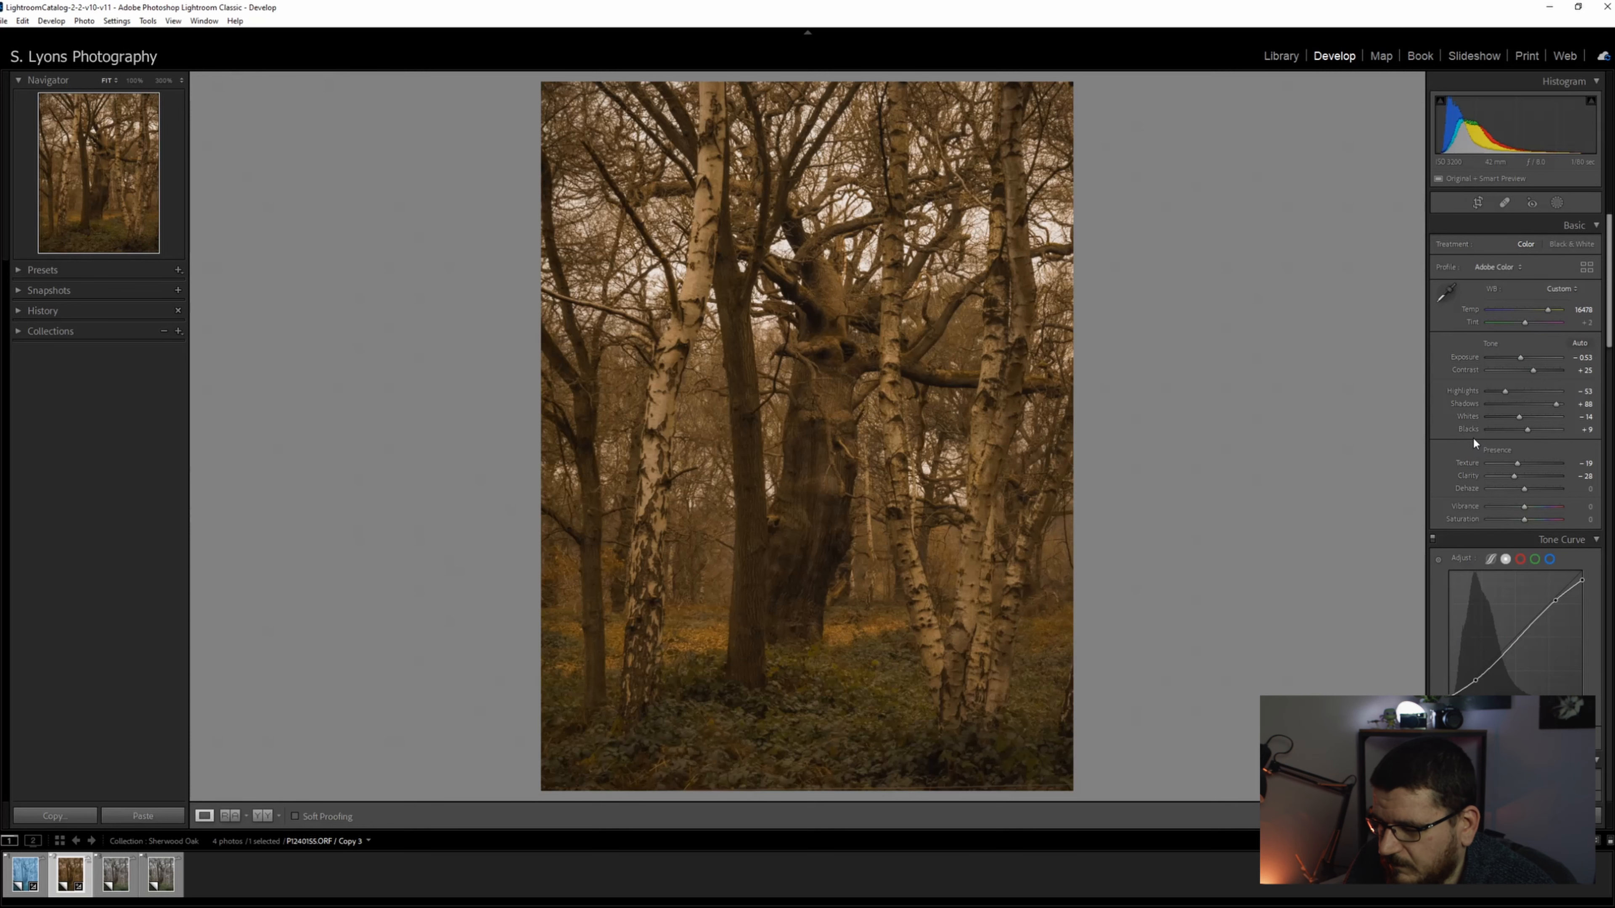
{"action": "mouse_move", "coordinate": [1252, 479]}
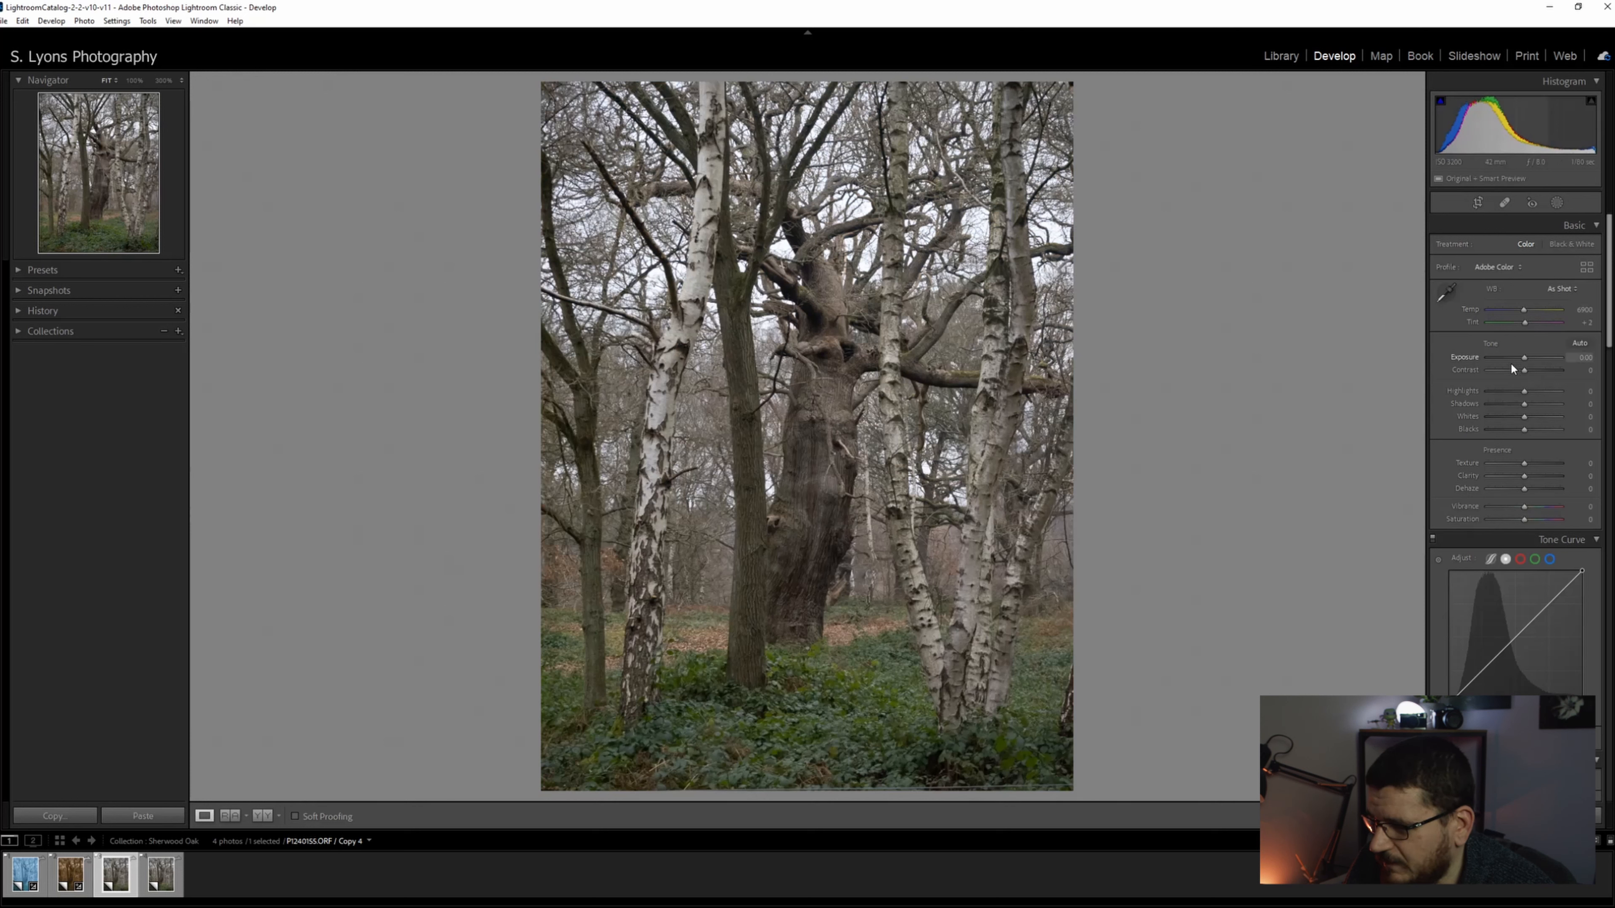
- Warm the fourth photo's white balance, brighten exposure slightly and raise contrast
{"action": "left_click_drag", "start_coordinate": [1524, 308], "coordinate": [1528, 308]}
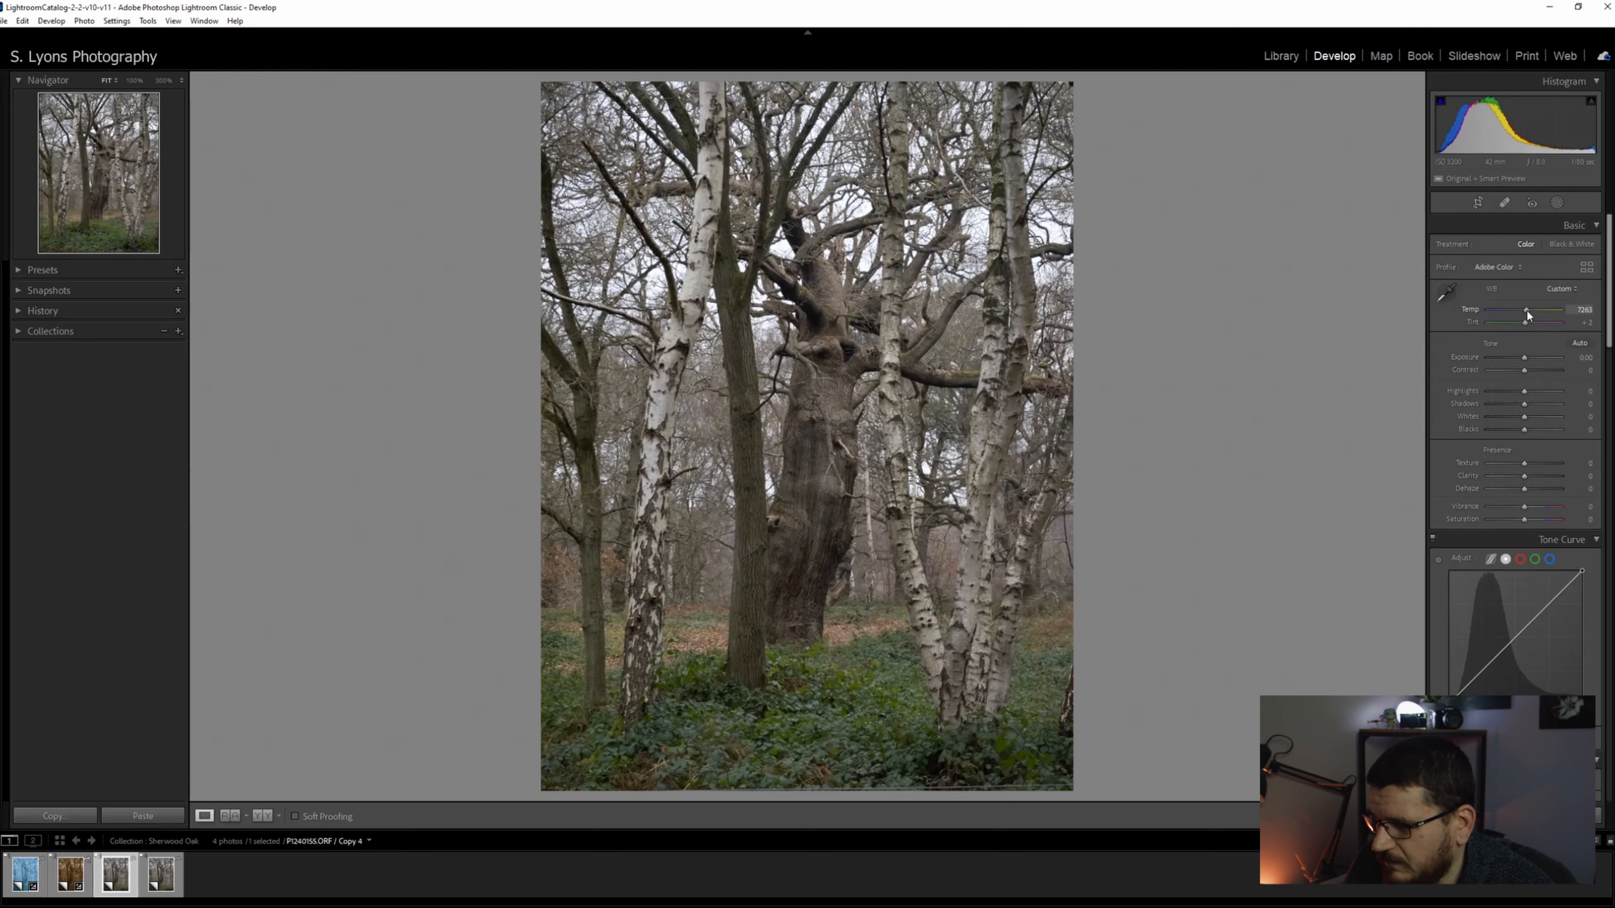
{"action": "left_click_drag", "start_coordinate": [1525, 311], "coordinate": [1532, 310]}
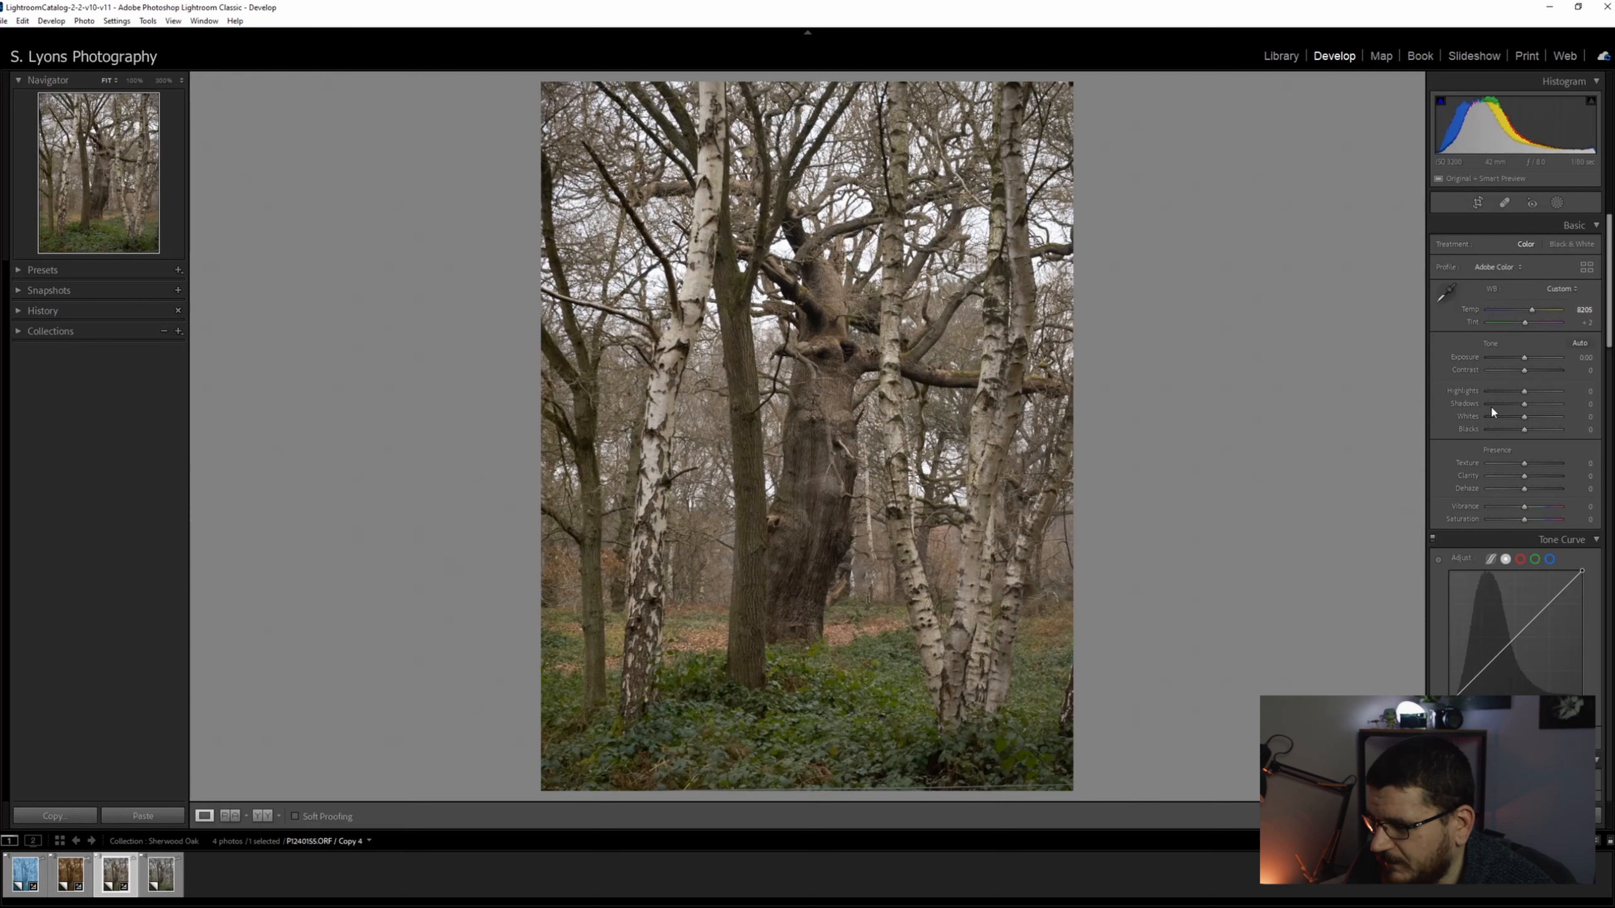
{"action": "left_click_drag", "start_coordinate": [1530, 357], "coordinate": [1544, 358]}
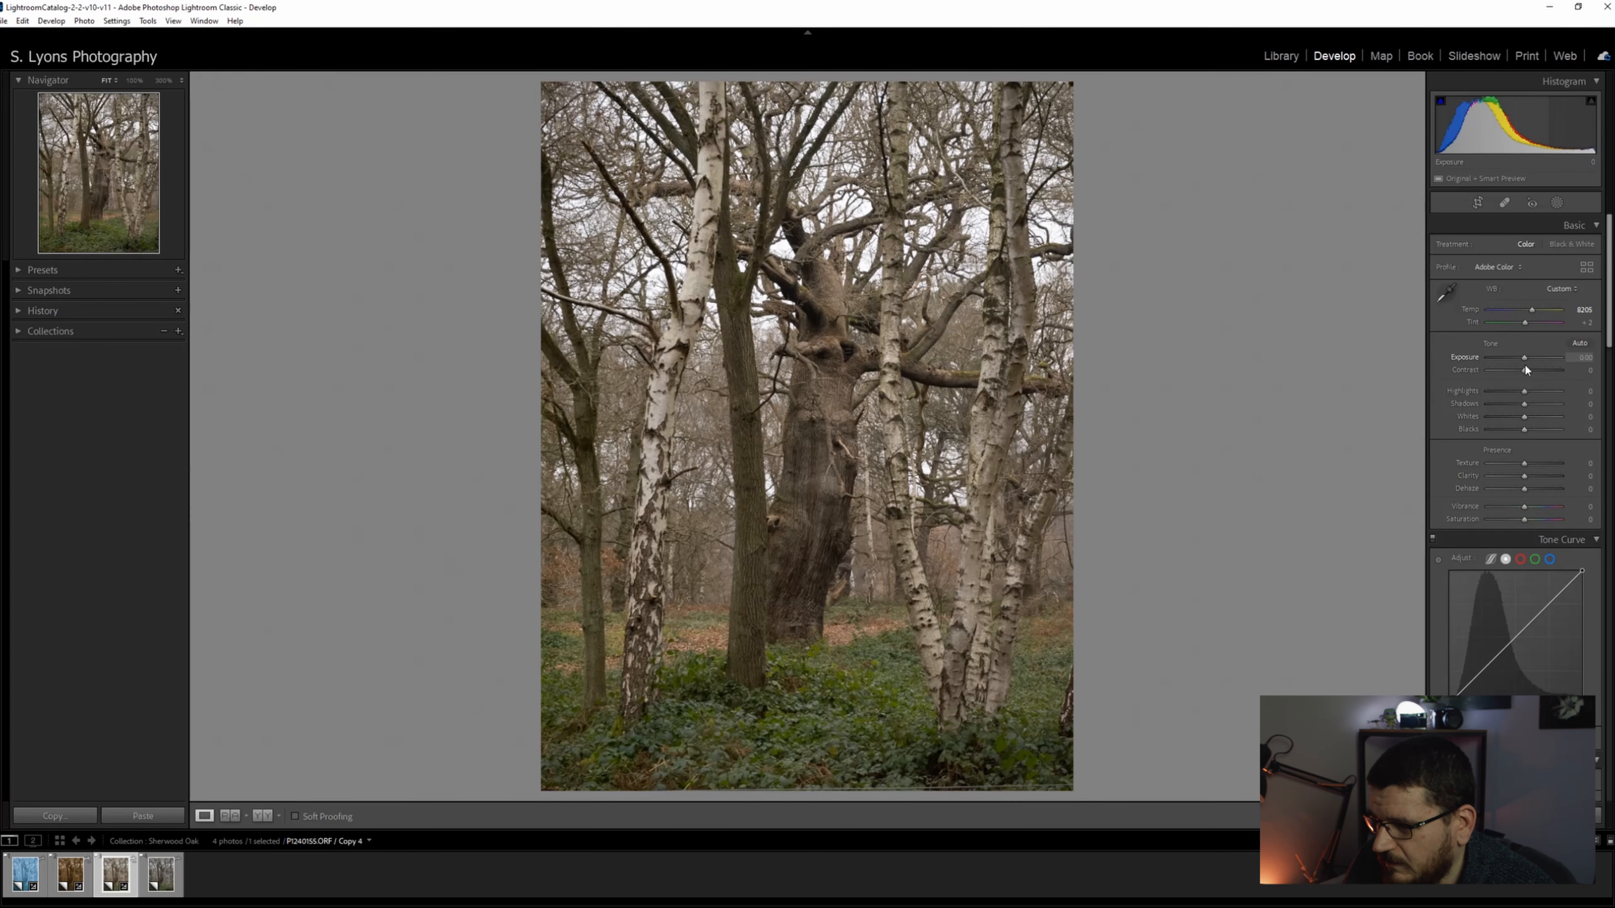
{"action": "left_click_drag", "start_coordinate": [1524, 357], "coordinate": [1528, 357]}
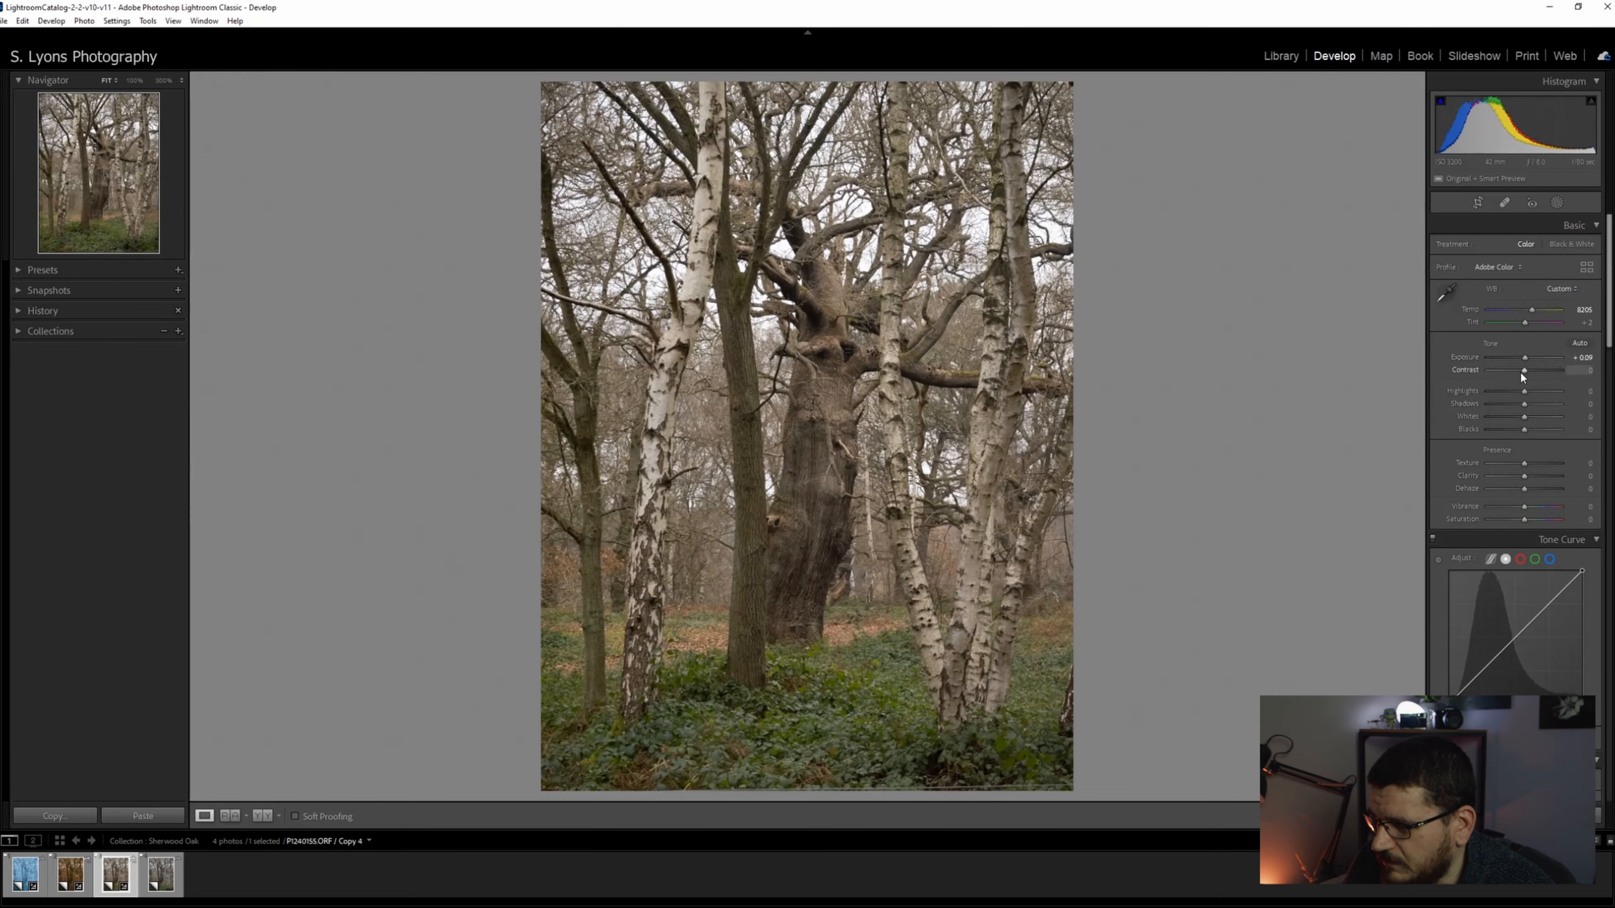
{"action": "left_click_drag", "start_coordinate": [1525, 370], "coordinate": [1544, 370]}
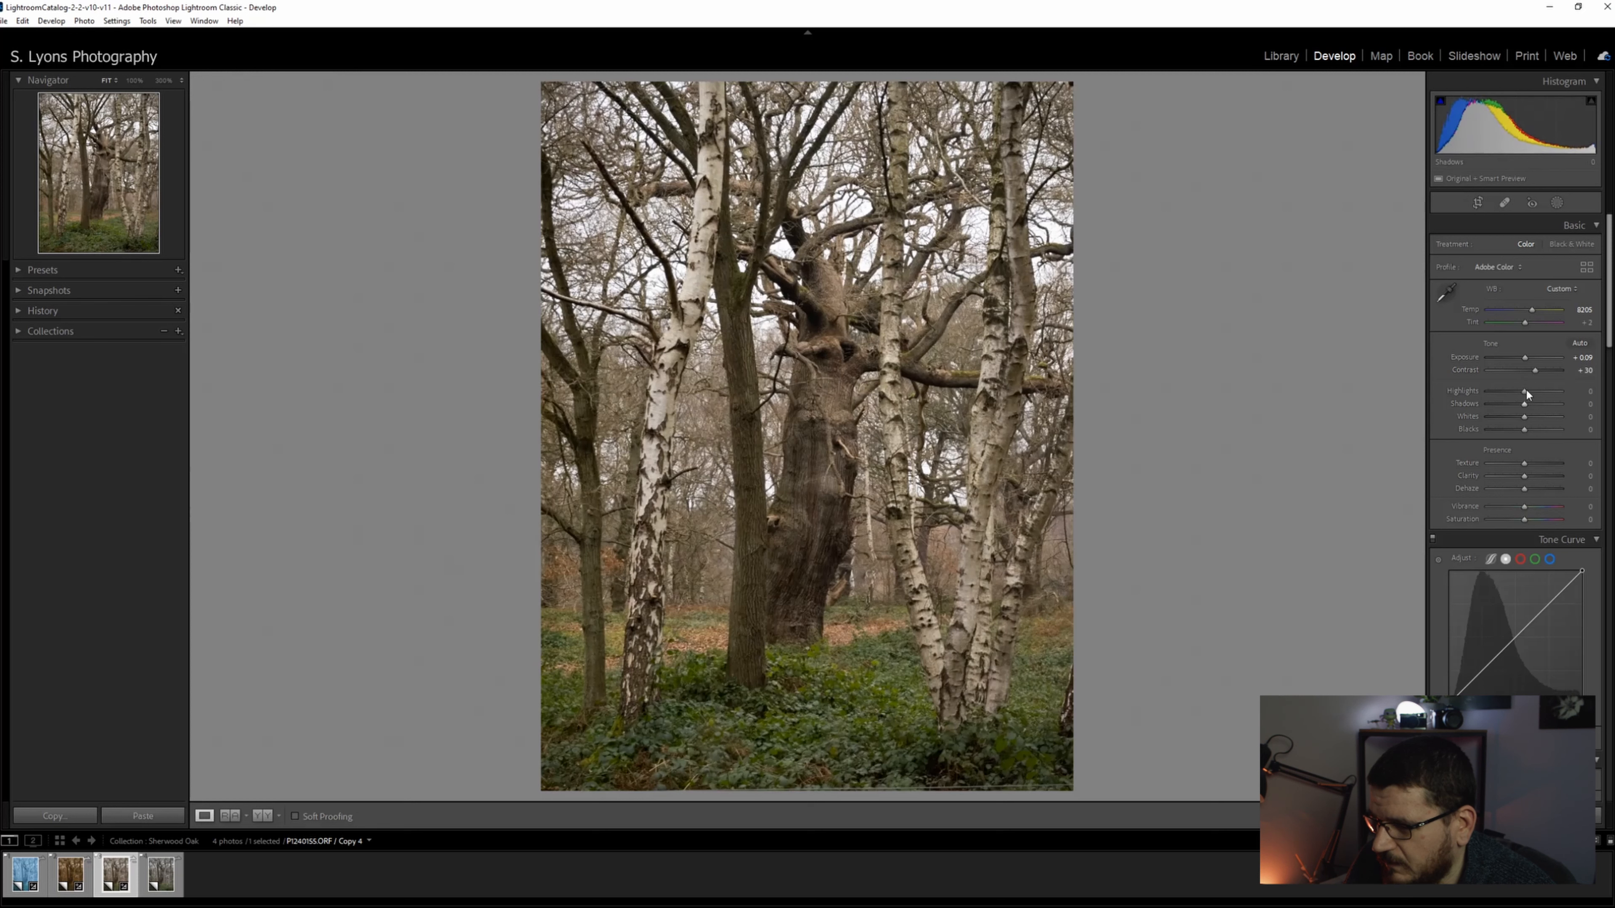
- Lift highlights and whites, deepen the blacks and settle Clarity at about +8
{"action": "left_click_drag", "start_coordinate": [1528, 391], "coordinate": [1527, 391]}
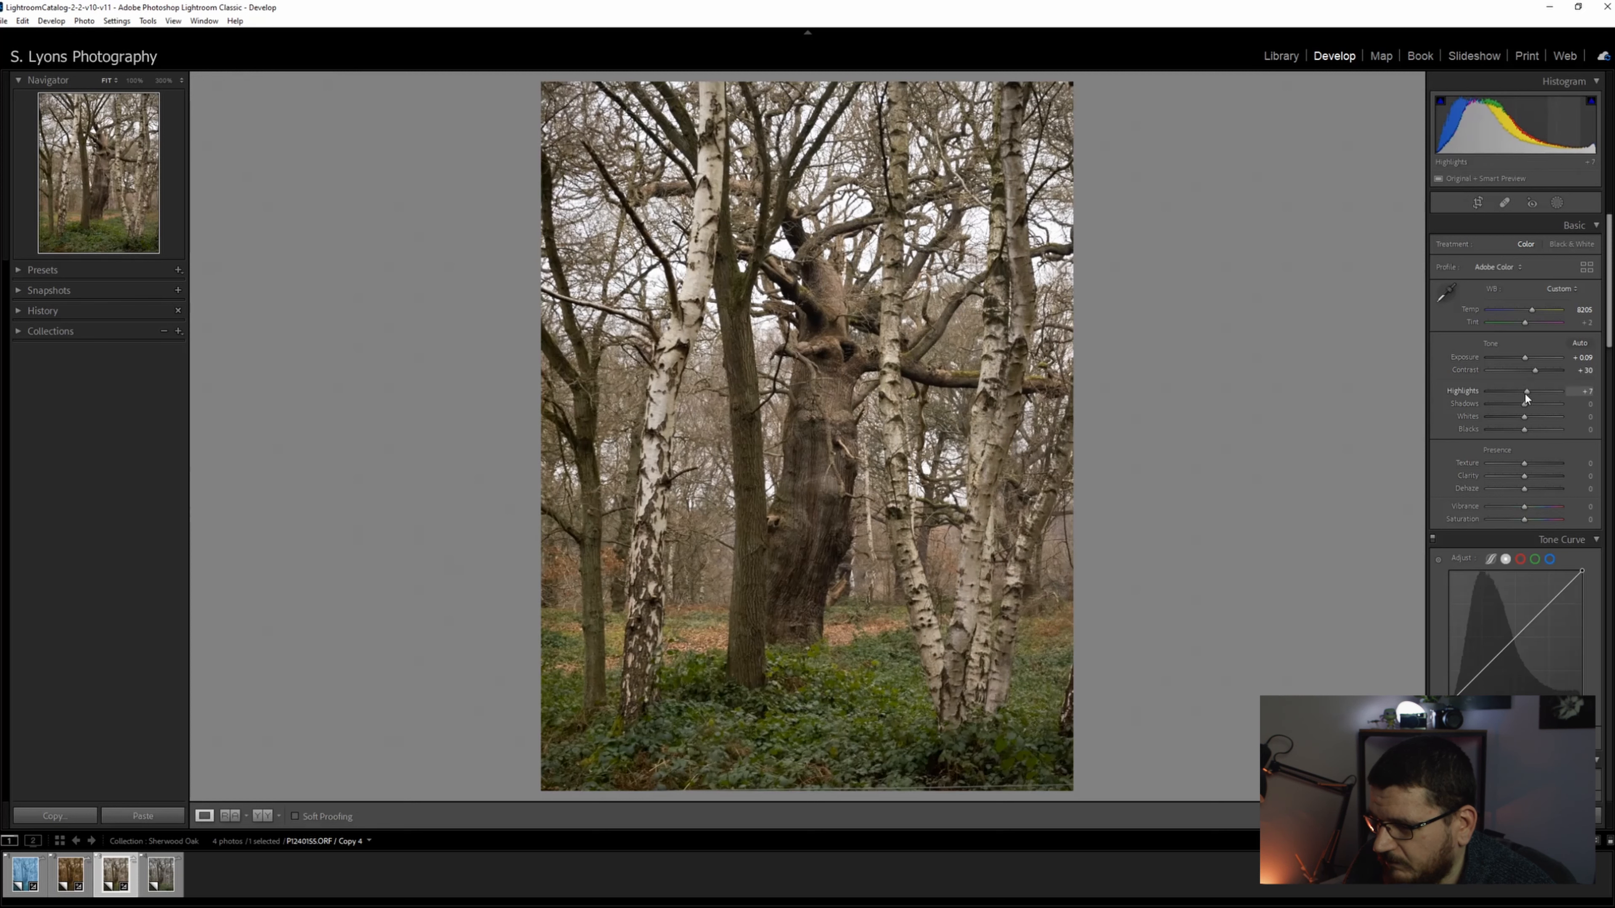
{"action": "left_click_drag", "start_coordinate": [1524, 404], "coordinate": [1502, 404]}
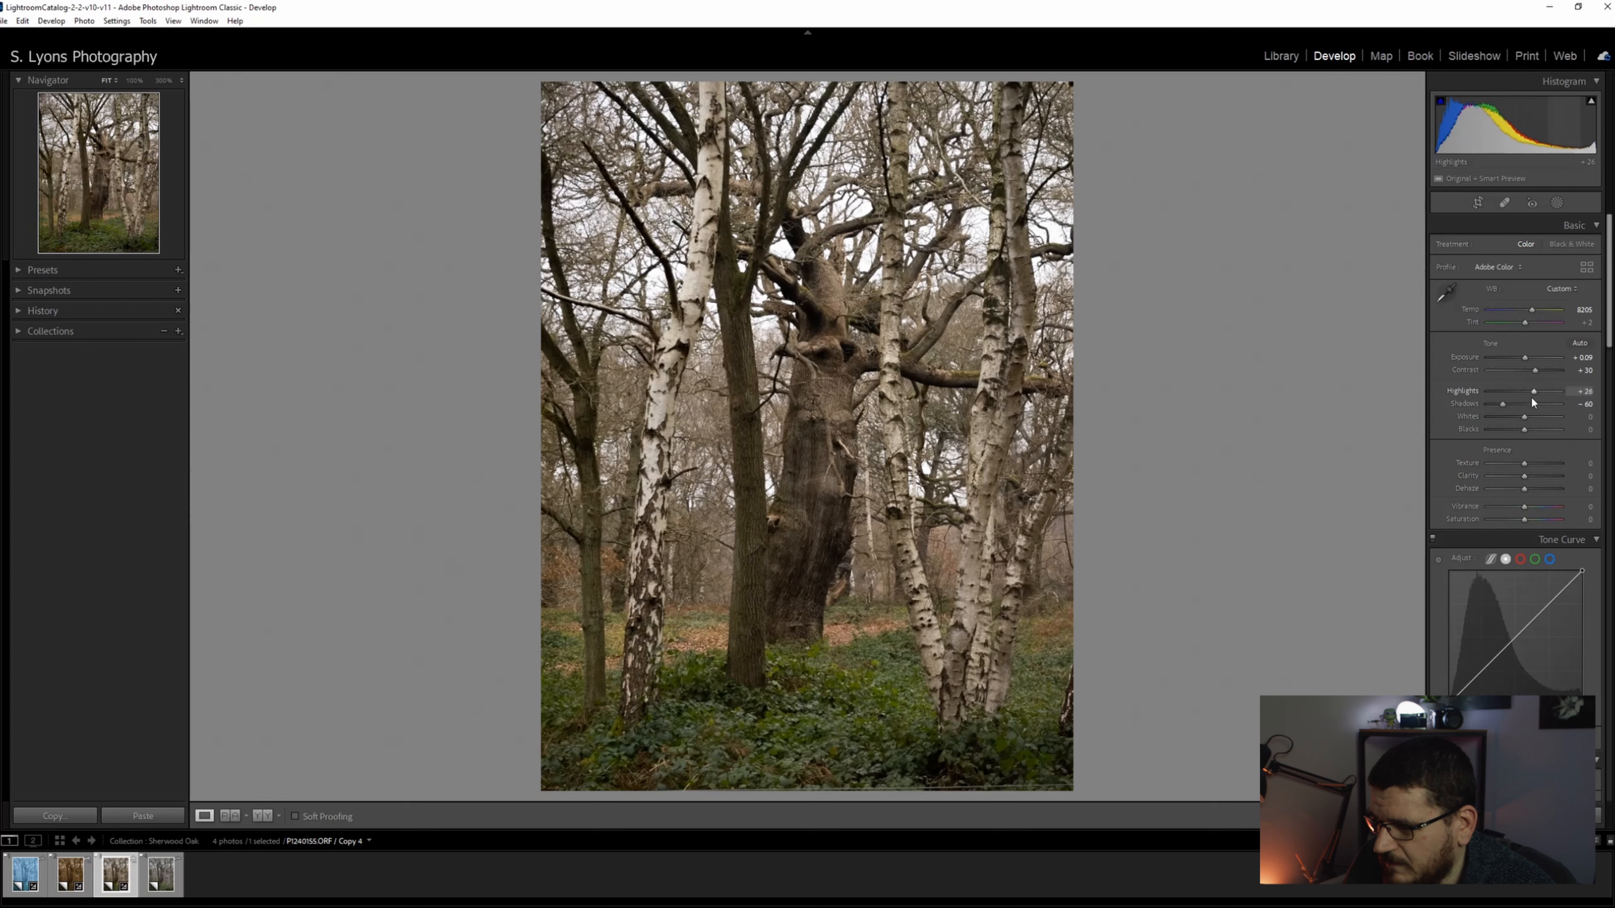
{"action": "left_click_drag", "start_coordinate": [1531, 416], "coordinate": [1523, 416]}
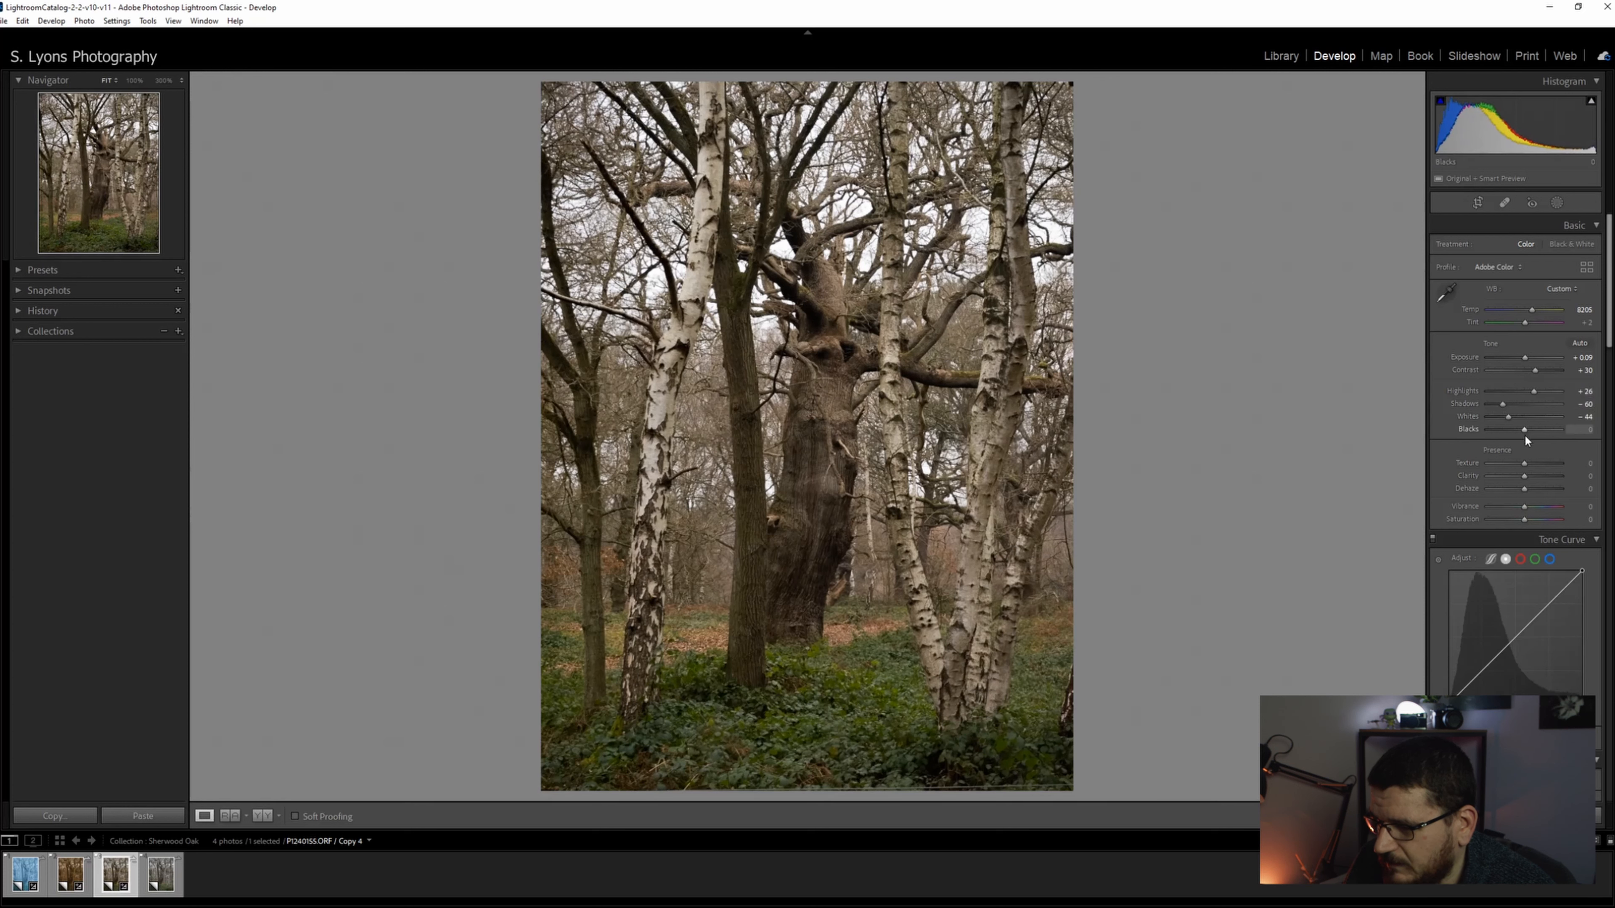
{"action": "left_click_drag", "start_coordinate": [1522, 430], "coordinate": [1512, 430]}
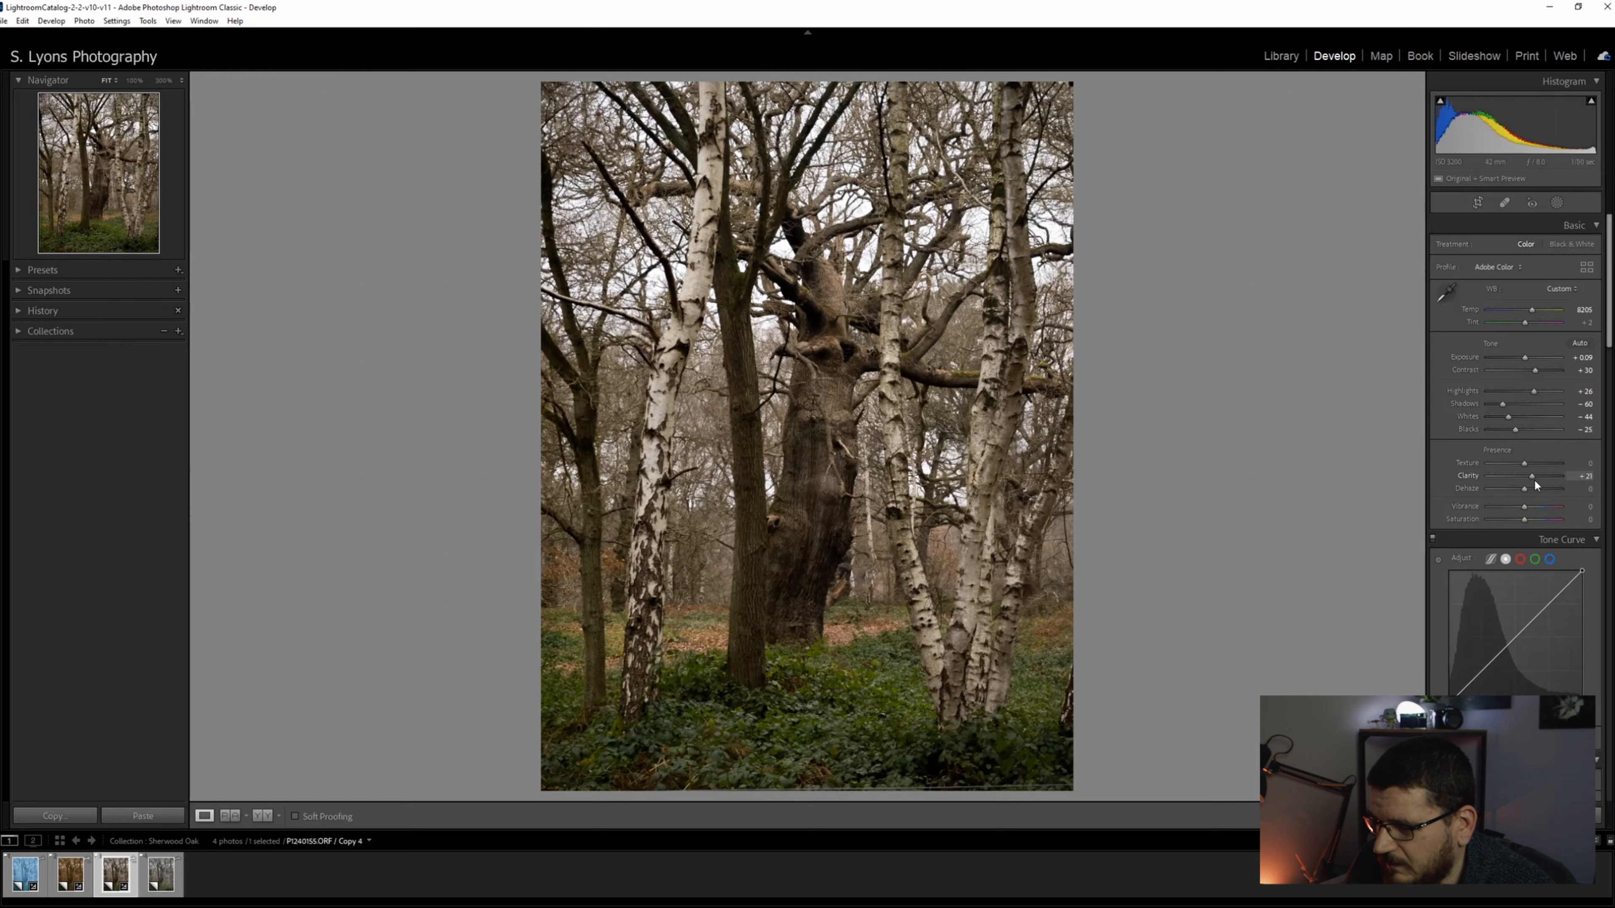
{"action": "left_click_drag", "start_coordinate": [1532, 476], "coordinate": [1527, 476]}
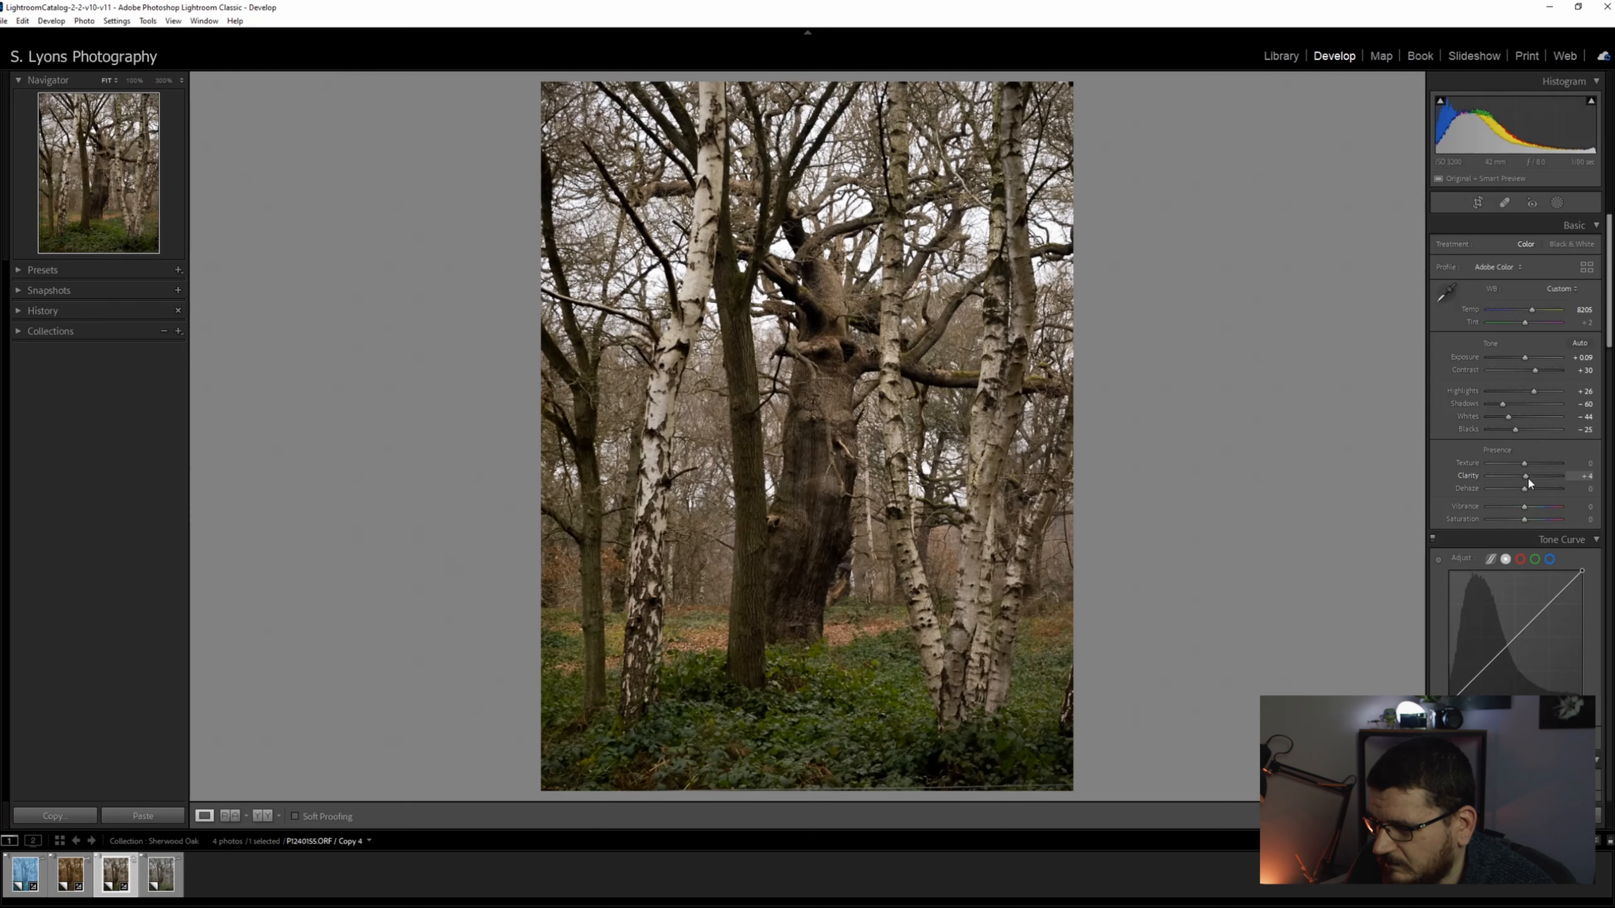
{"action": "left_click_drag", "start_coordinate": [1525, 476], "coordinate": [1531, 476]}
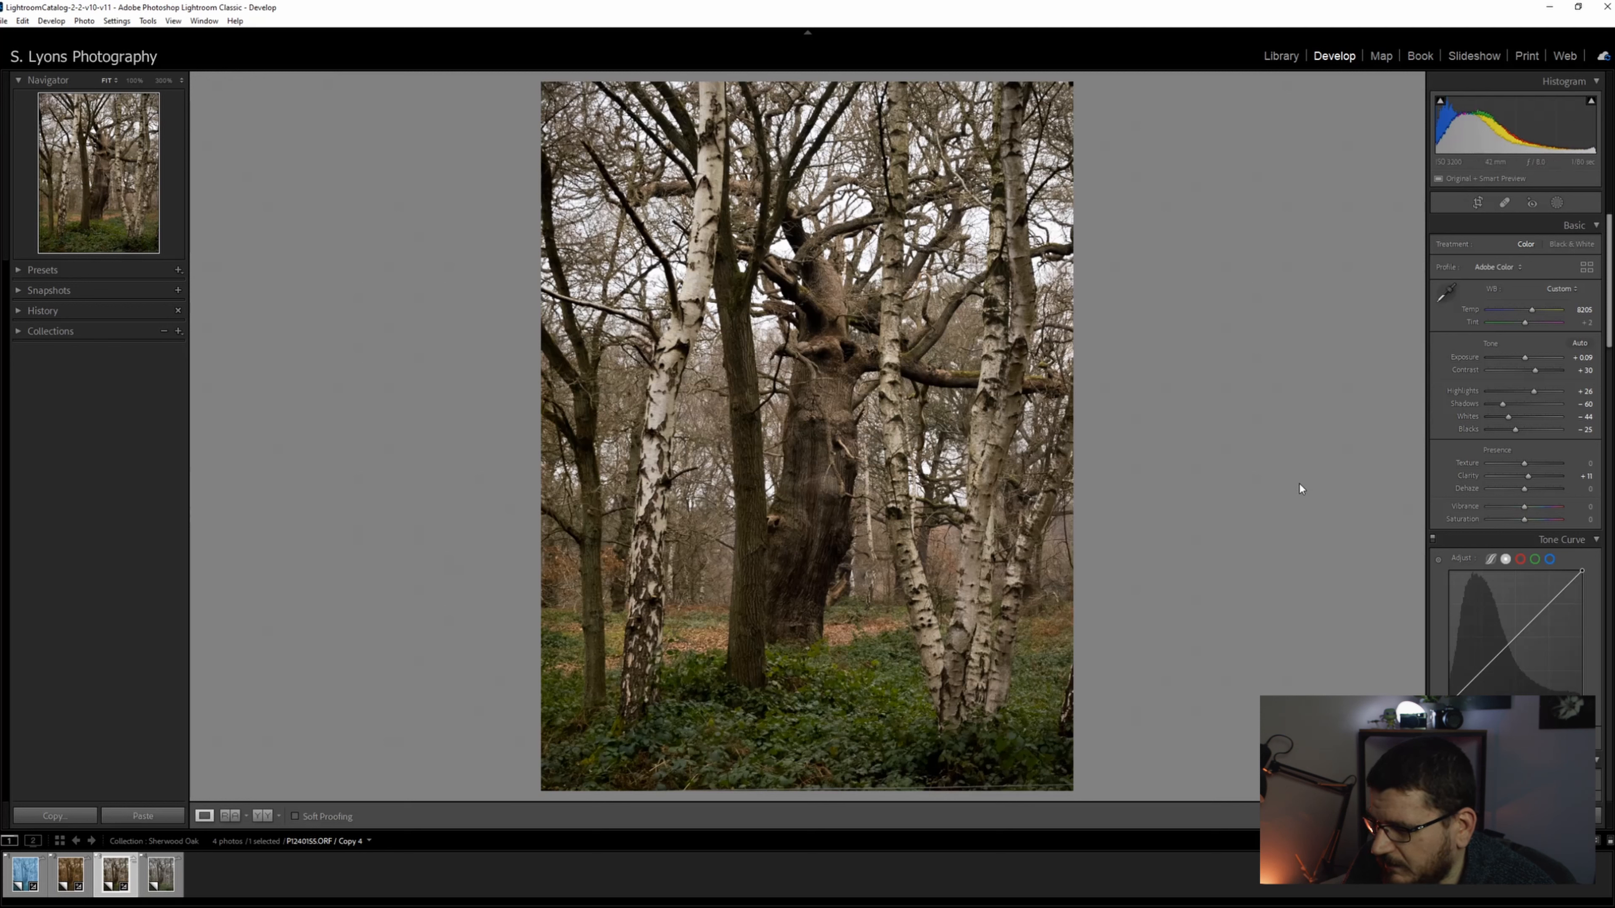
- Set Vibrance to a subtle boost of about +18
{"action": "scroll", "scroll_direction": "down", "scroll_amount": 3}
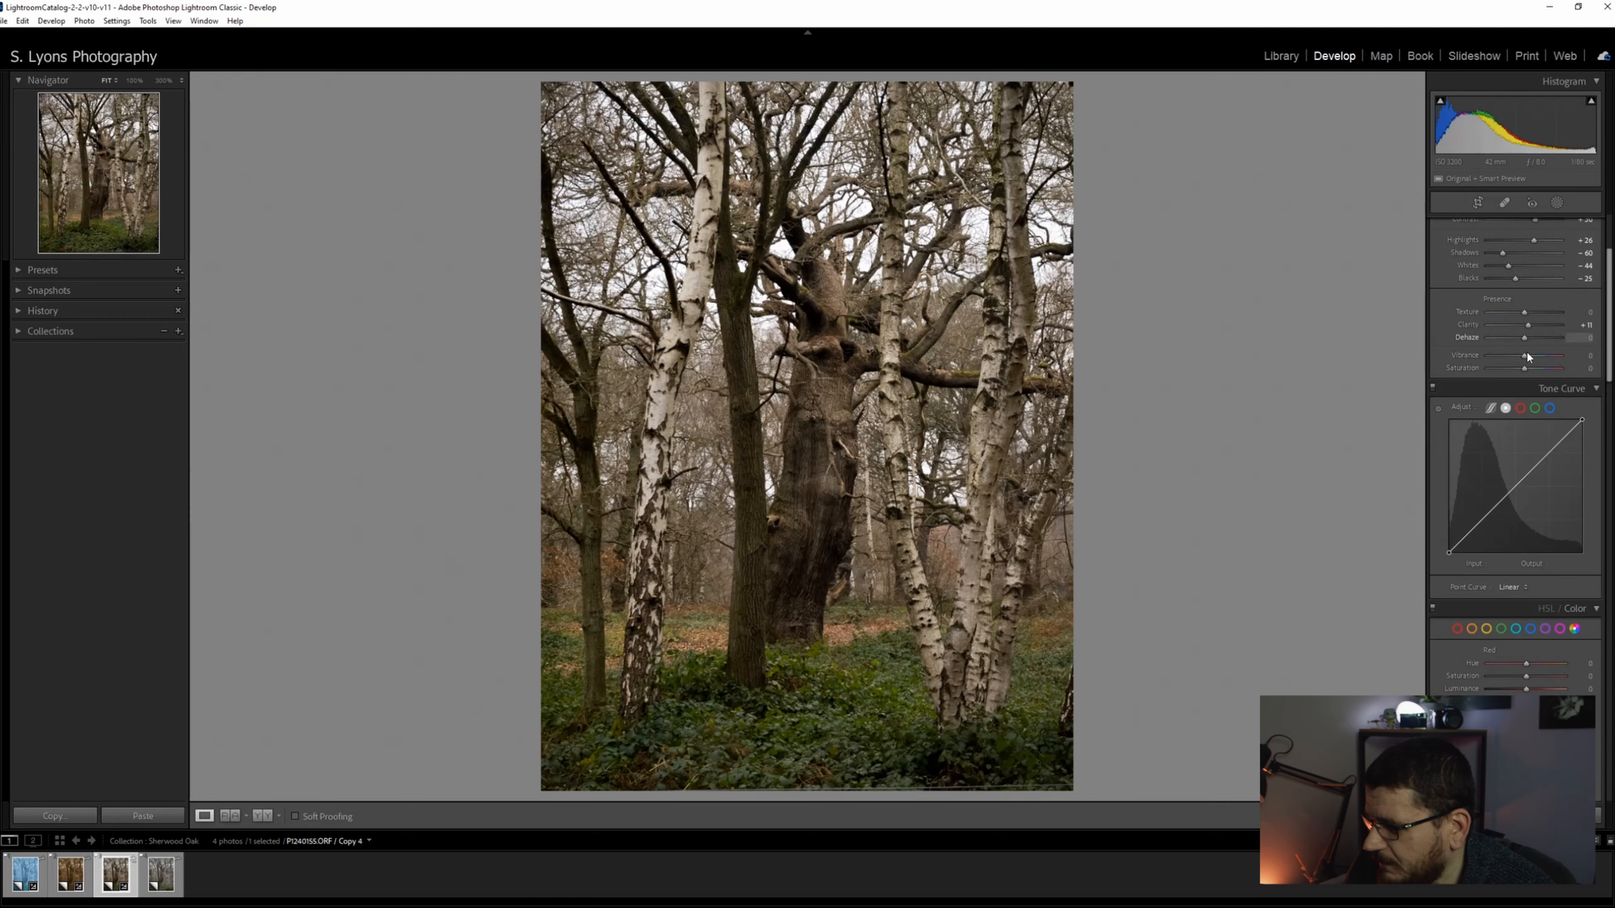
{"action": "left_click_drag", "start_coordinate": [1527, 355], "coordinate": [1547, 355]}
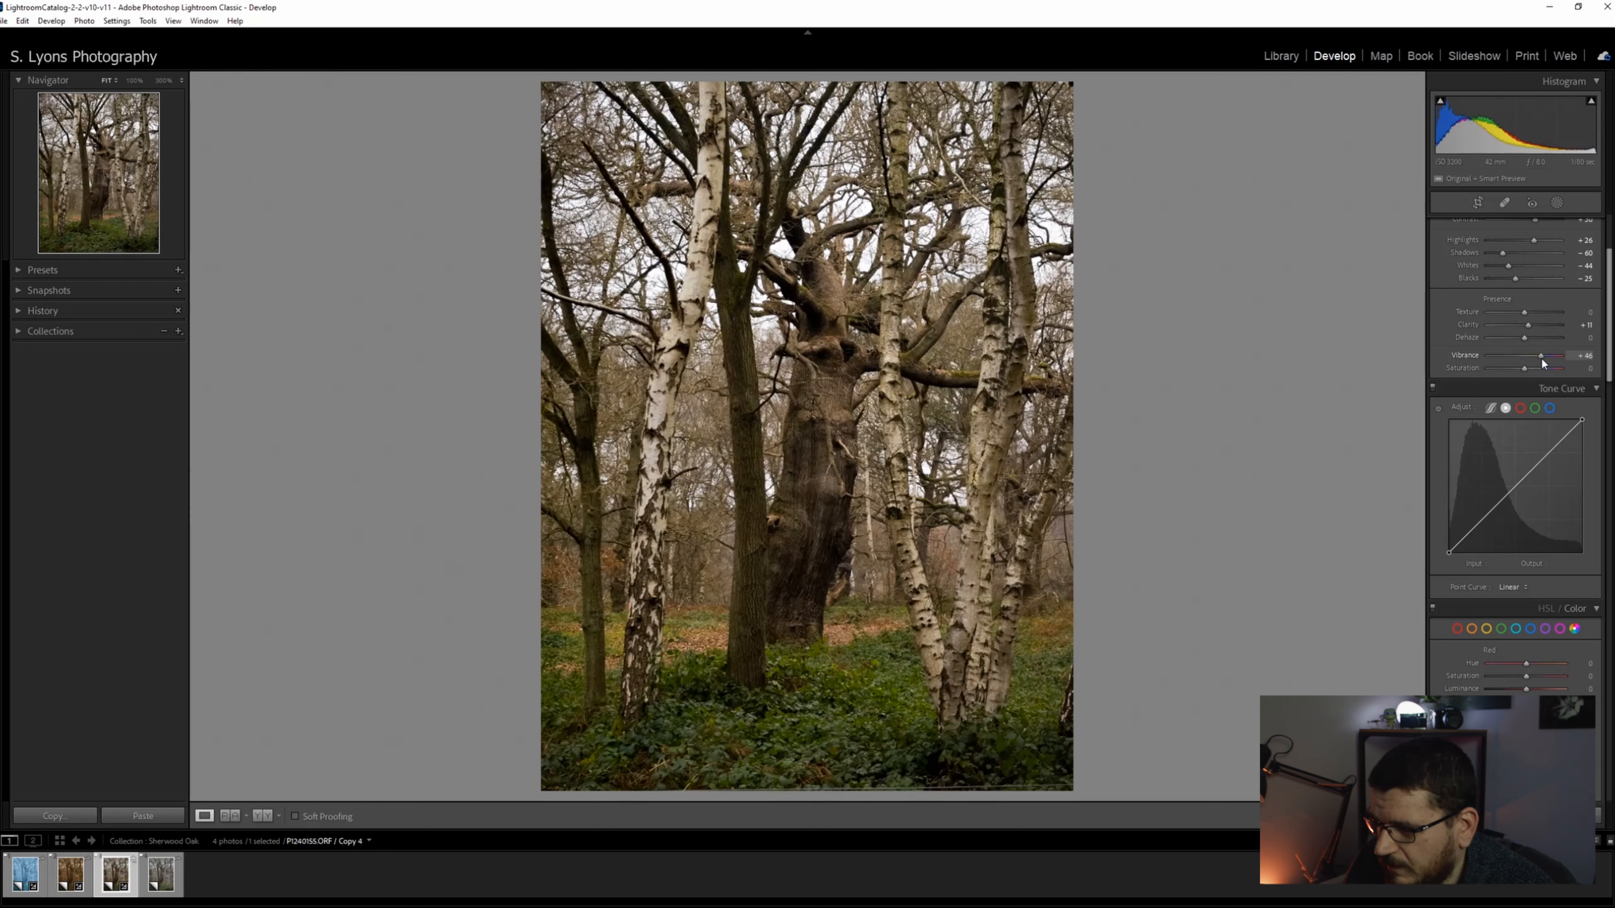
{"action": "left_click_drag", "start_coordinate": [1542, 354], "coordinate": [1529, 354]}
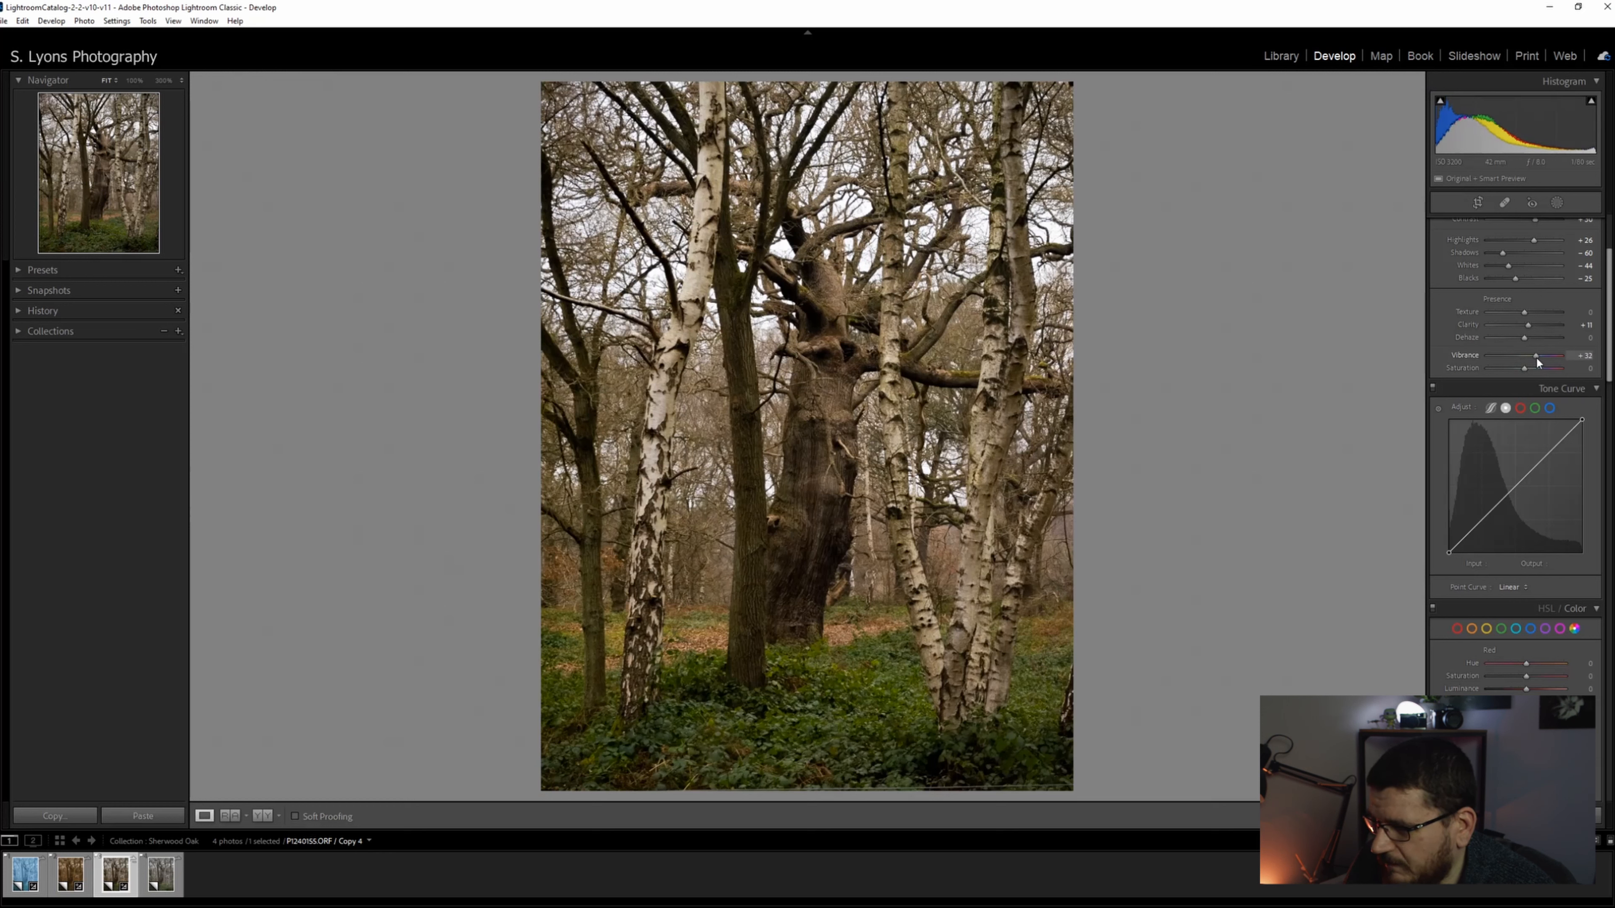
{"action": "left_click_drag", "start_coordinate": [1536, 355], "coordinate": [1531, 355]}
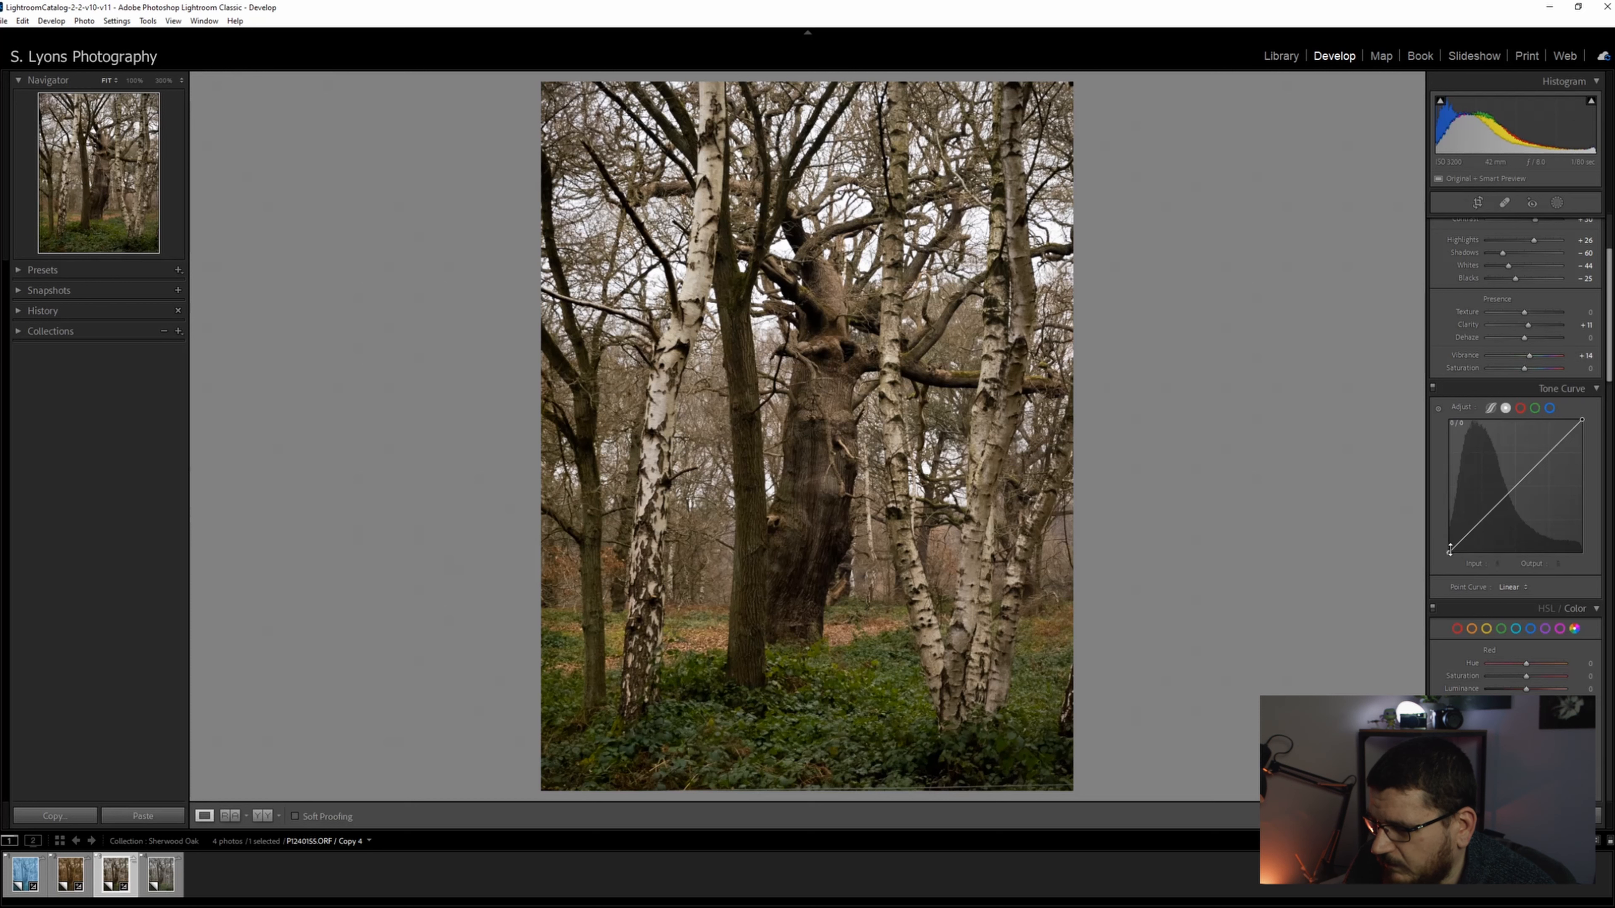
- Shape the tone curve into an S by muting the bright end and adjusting the shadow point
{"action": "left_click_drag", "start_coordinate": [1450, 550], "coordinate": [1450, 534]}
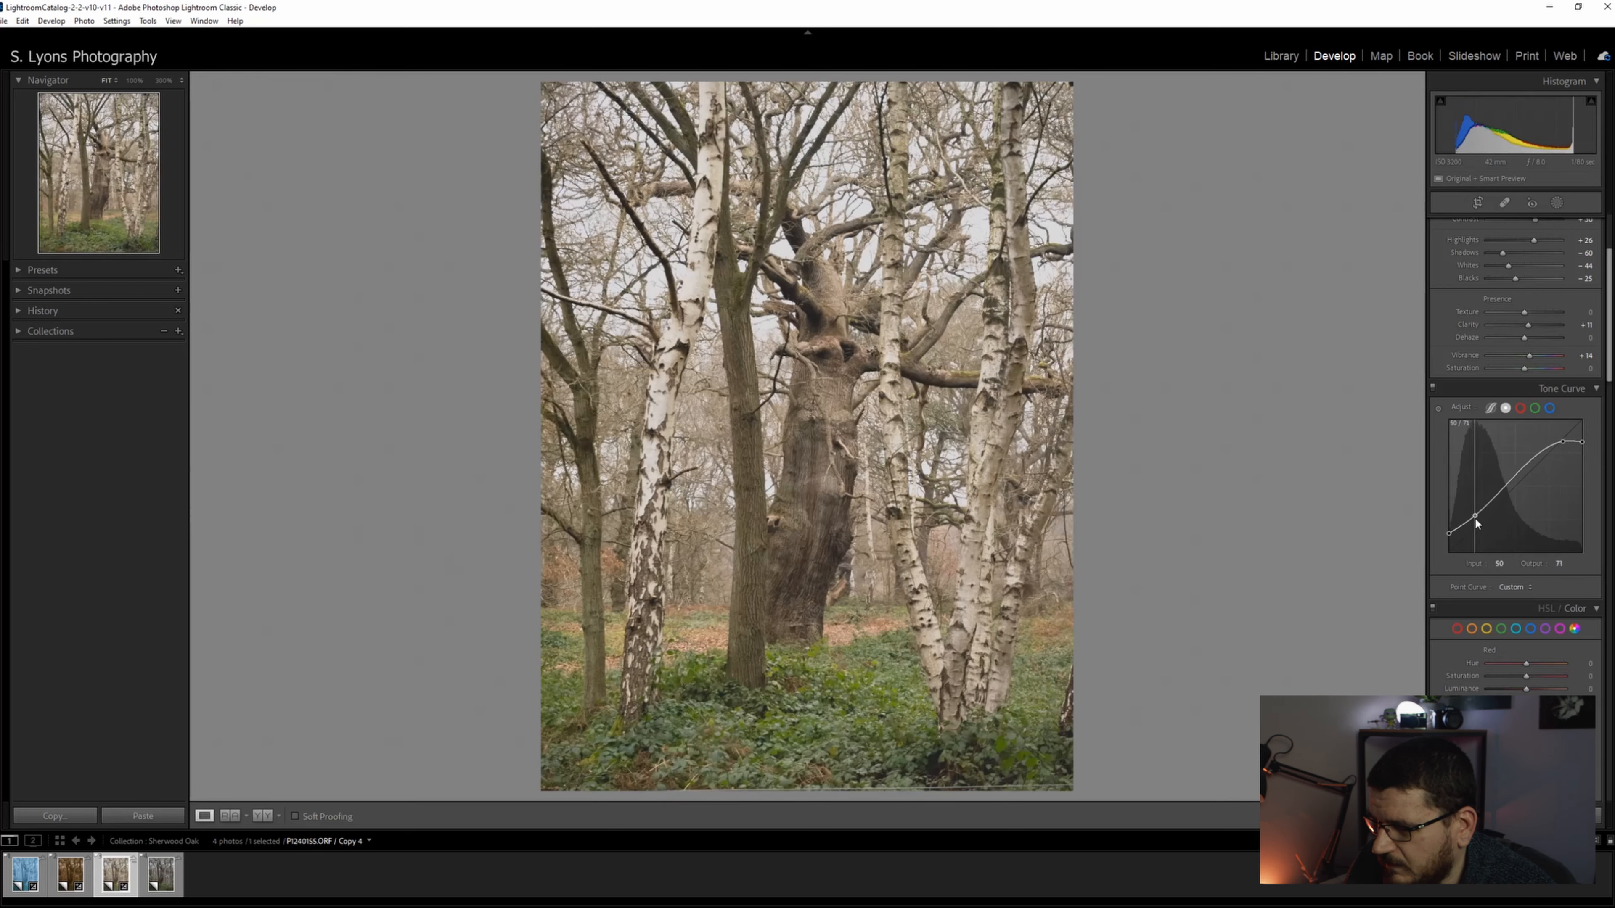
{"action": "left_click_drag", "start_coordinate": [1474, 518], "coordinate": [1482, 527]}
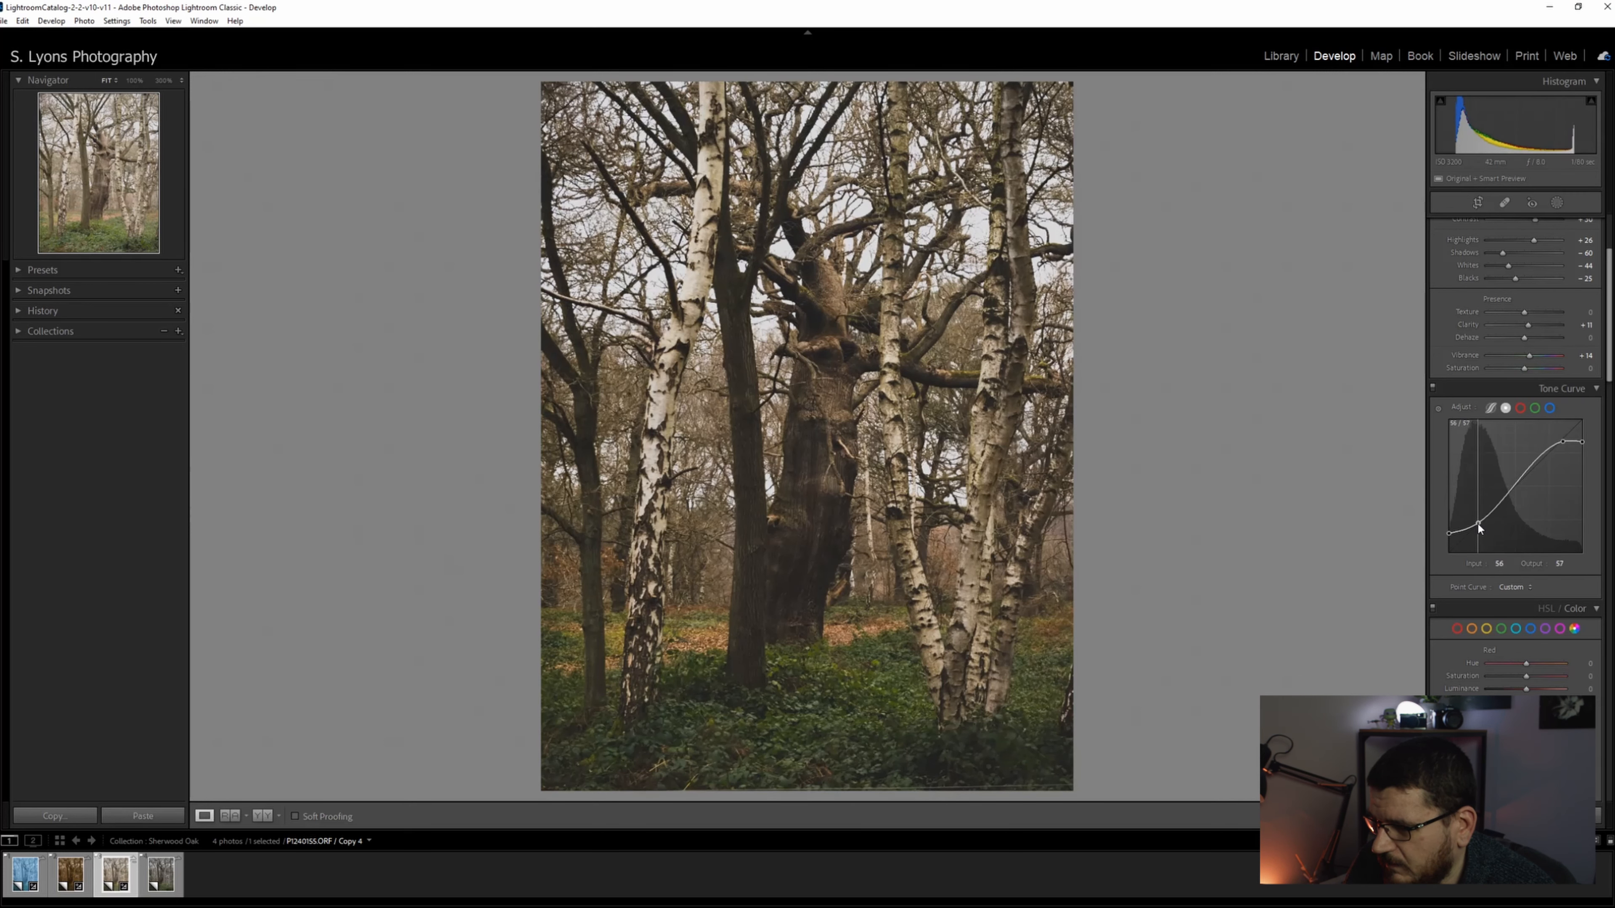
{"action": "left_click_drag", "start_coordinate": [1478, 528], "coordinate": [1478, 520]}
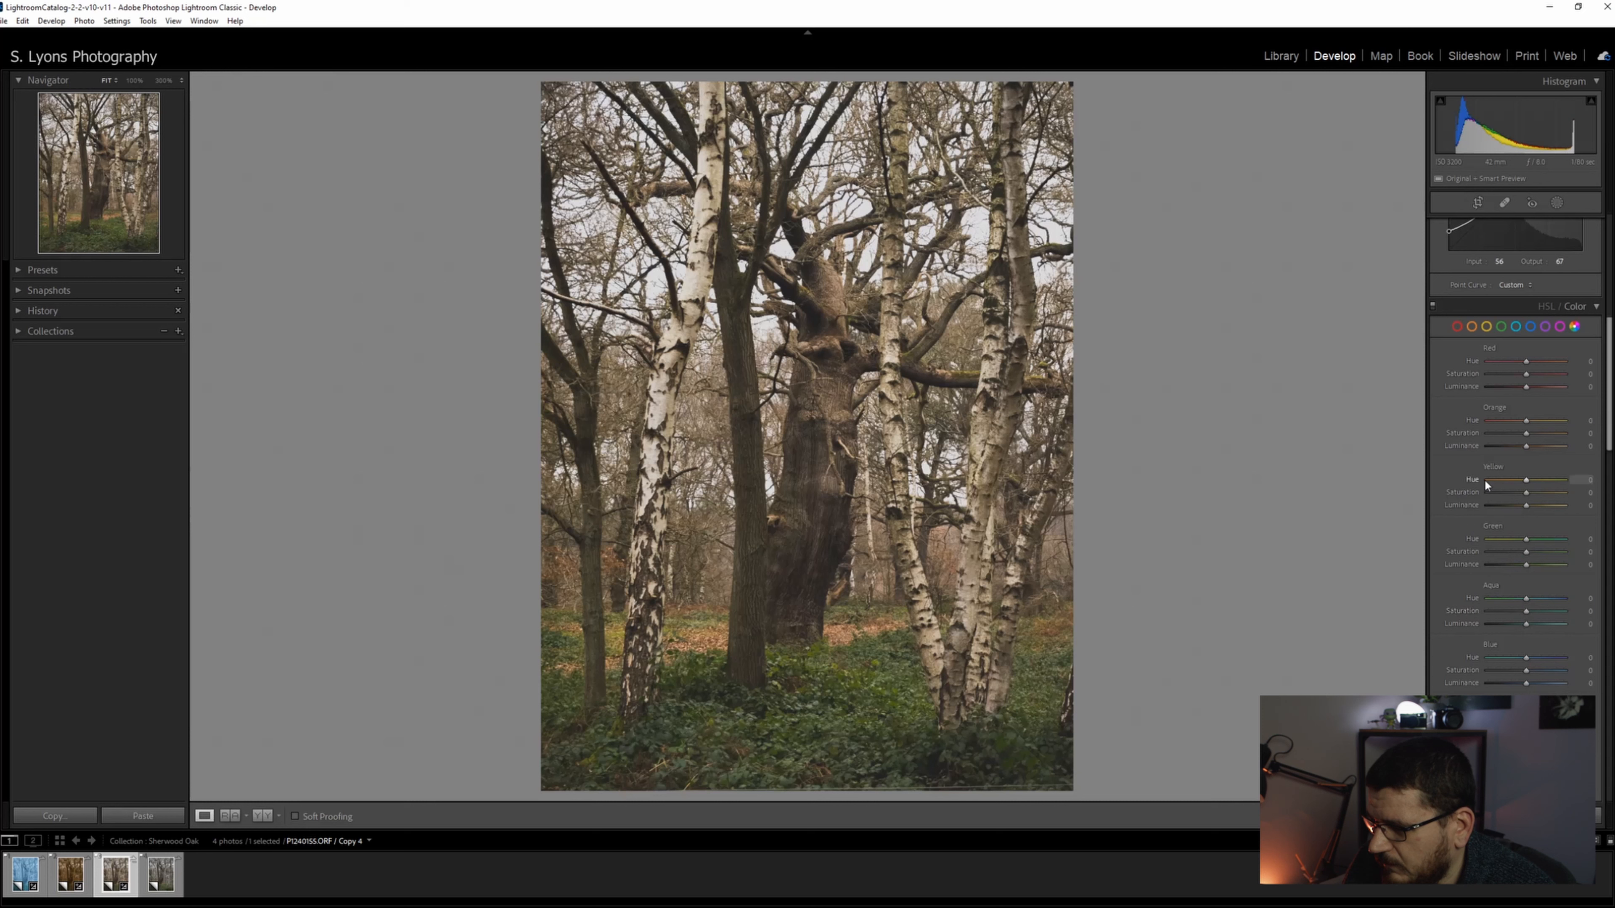
- Boost green, yellow and orange saturation, shift the yellow hue and brighten the yellows
{"action": "left_click_drag", "start_coordinate": [1528, 551], "coordinate": [1534, 551]}
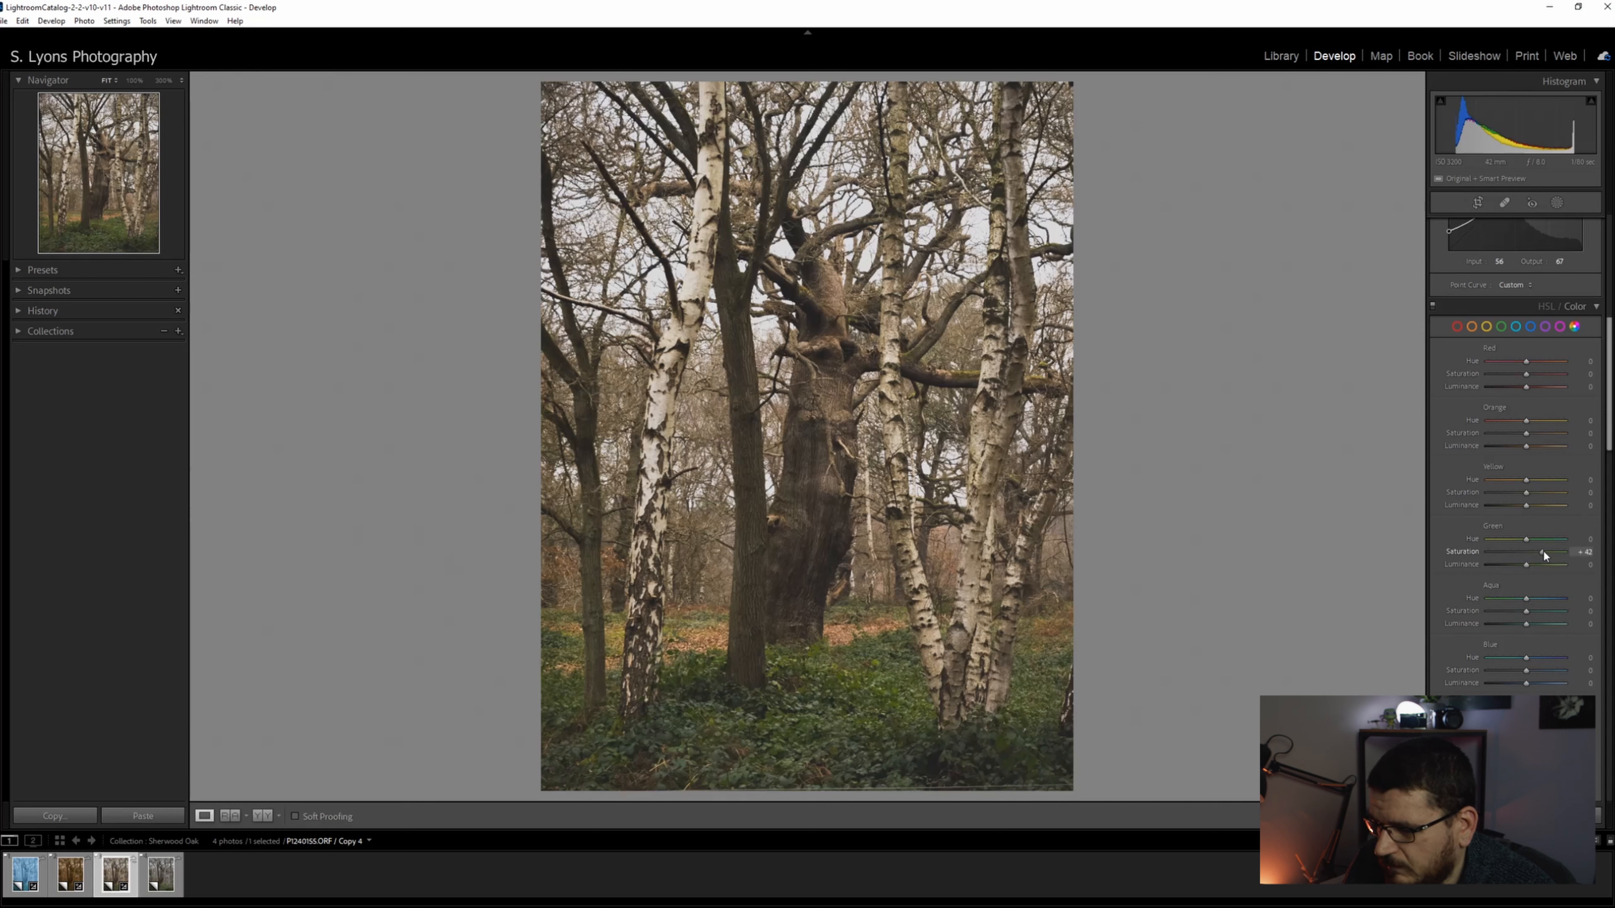
{"action": "left_click_drag", "start_coordinate": [1529, 550], "coordinate": [1551, 551]}
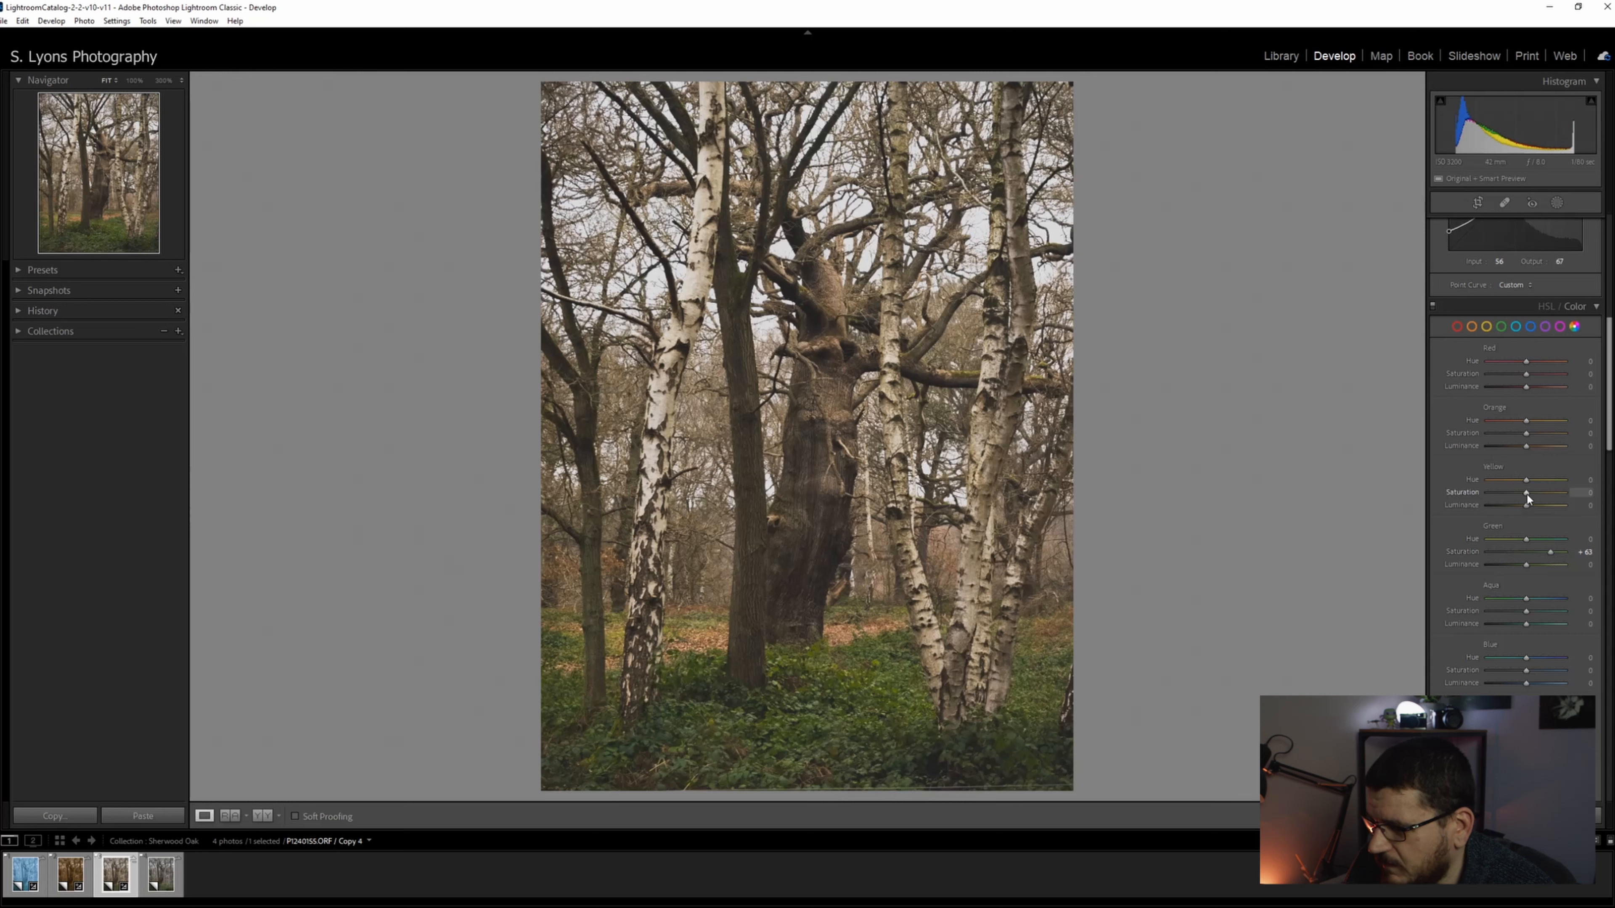
{"action": "left_click_drag", "start_coordinate": [1527, 499], "coordinate": [1543, 499]}
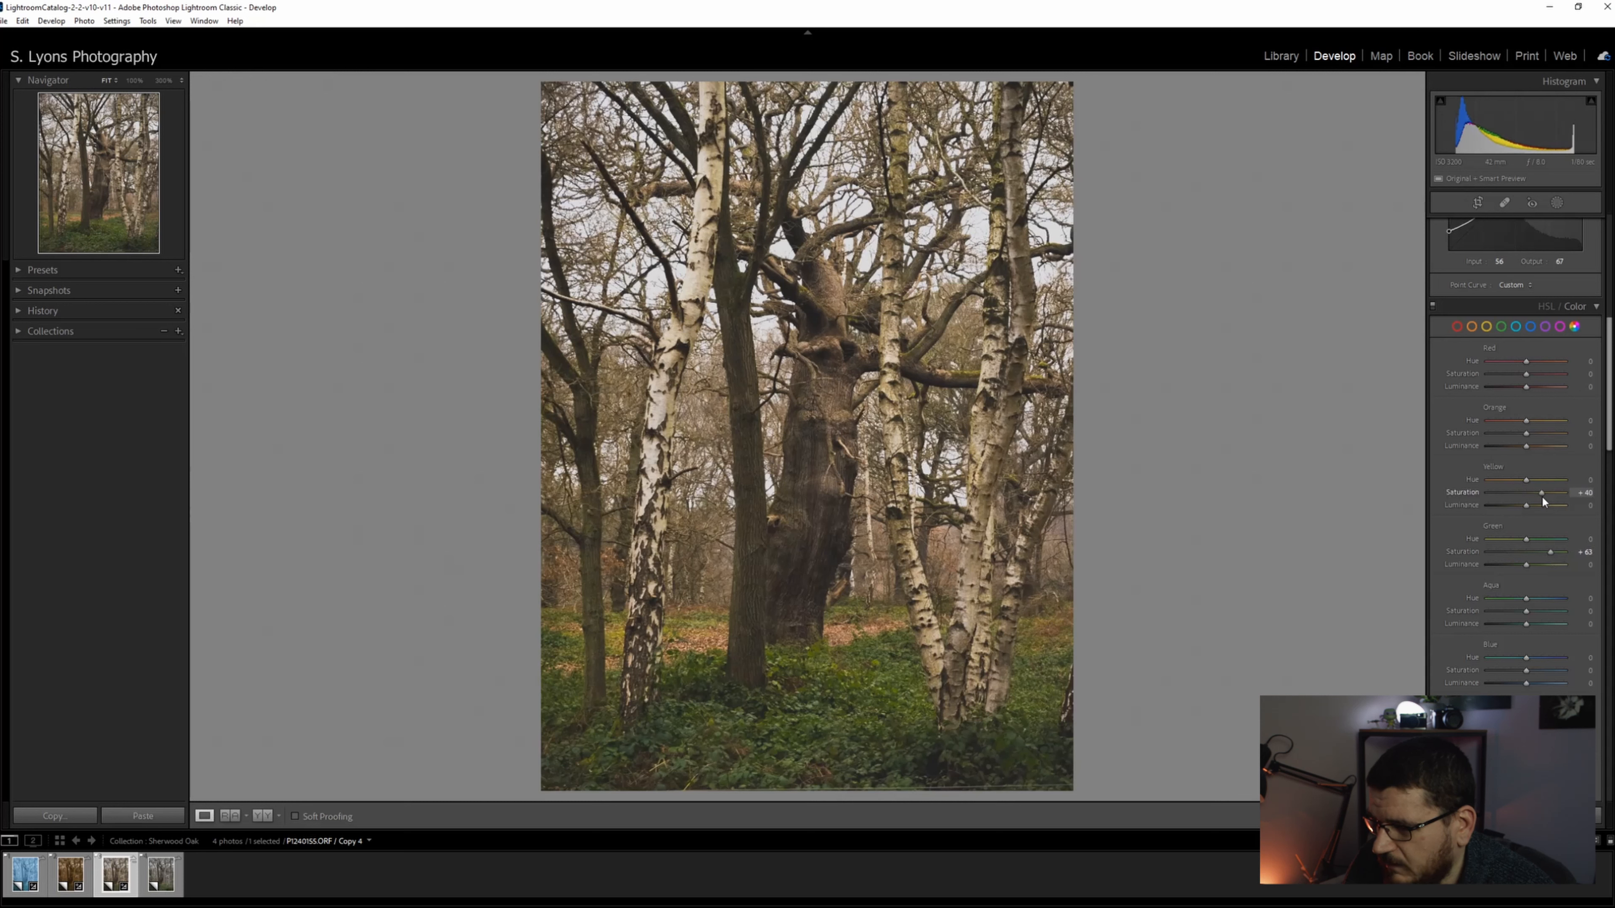
{"action": "left_click_drag", "start_coordinate": [1541, 481], "coordinate": [1524, 481]}
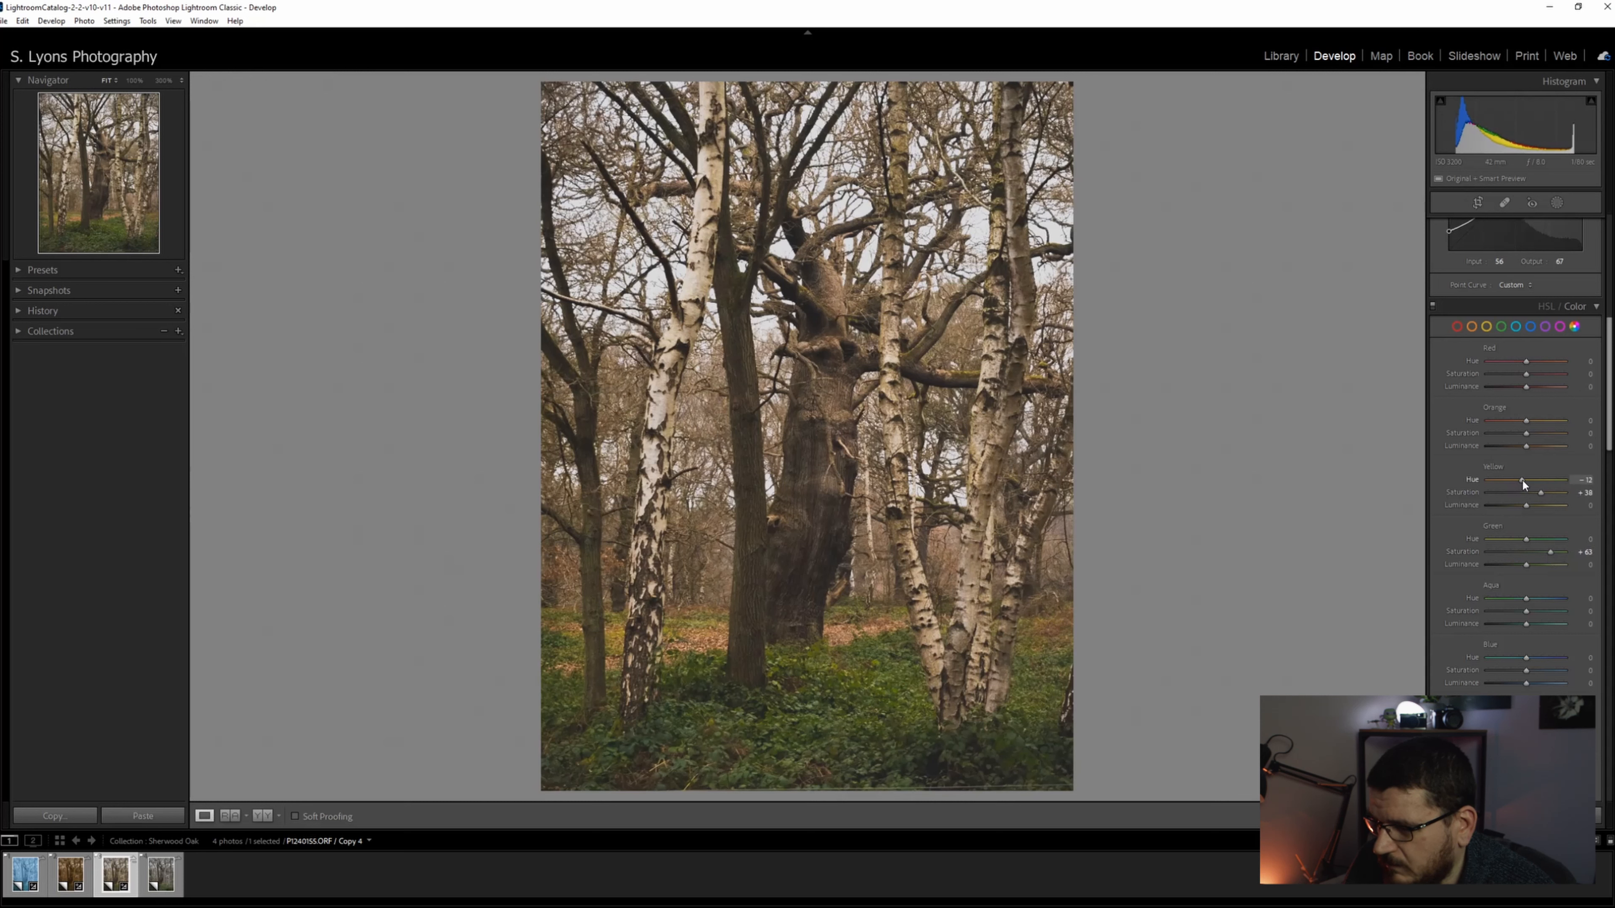
{"action": "left_click_drag", "start_coordinate": [1523, 480], "coordinate": [1529, 481]}
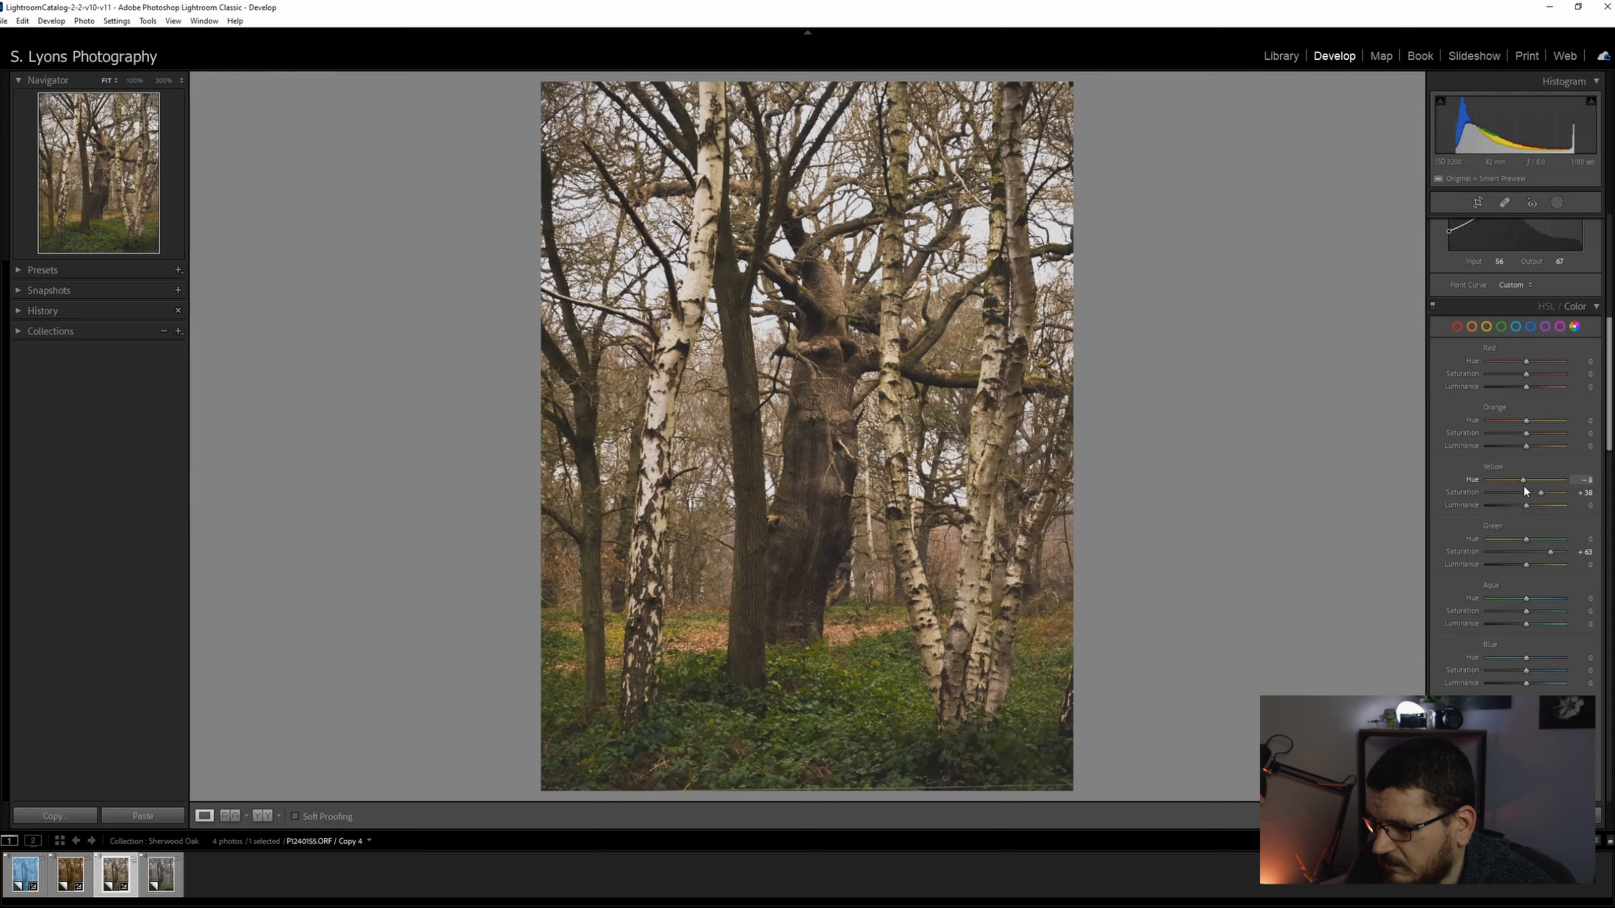
{"action": "left_click_drag", "start_coordinate": [1524, 505], "coordinate": [1546, 505]}
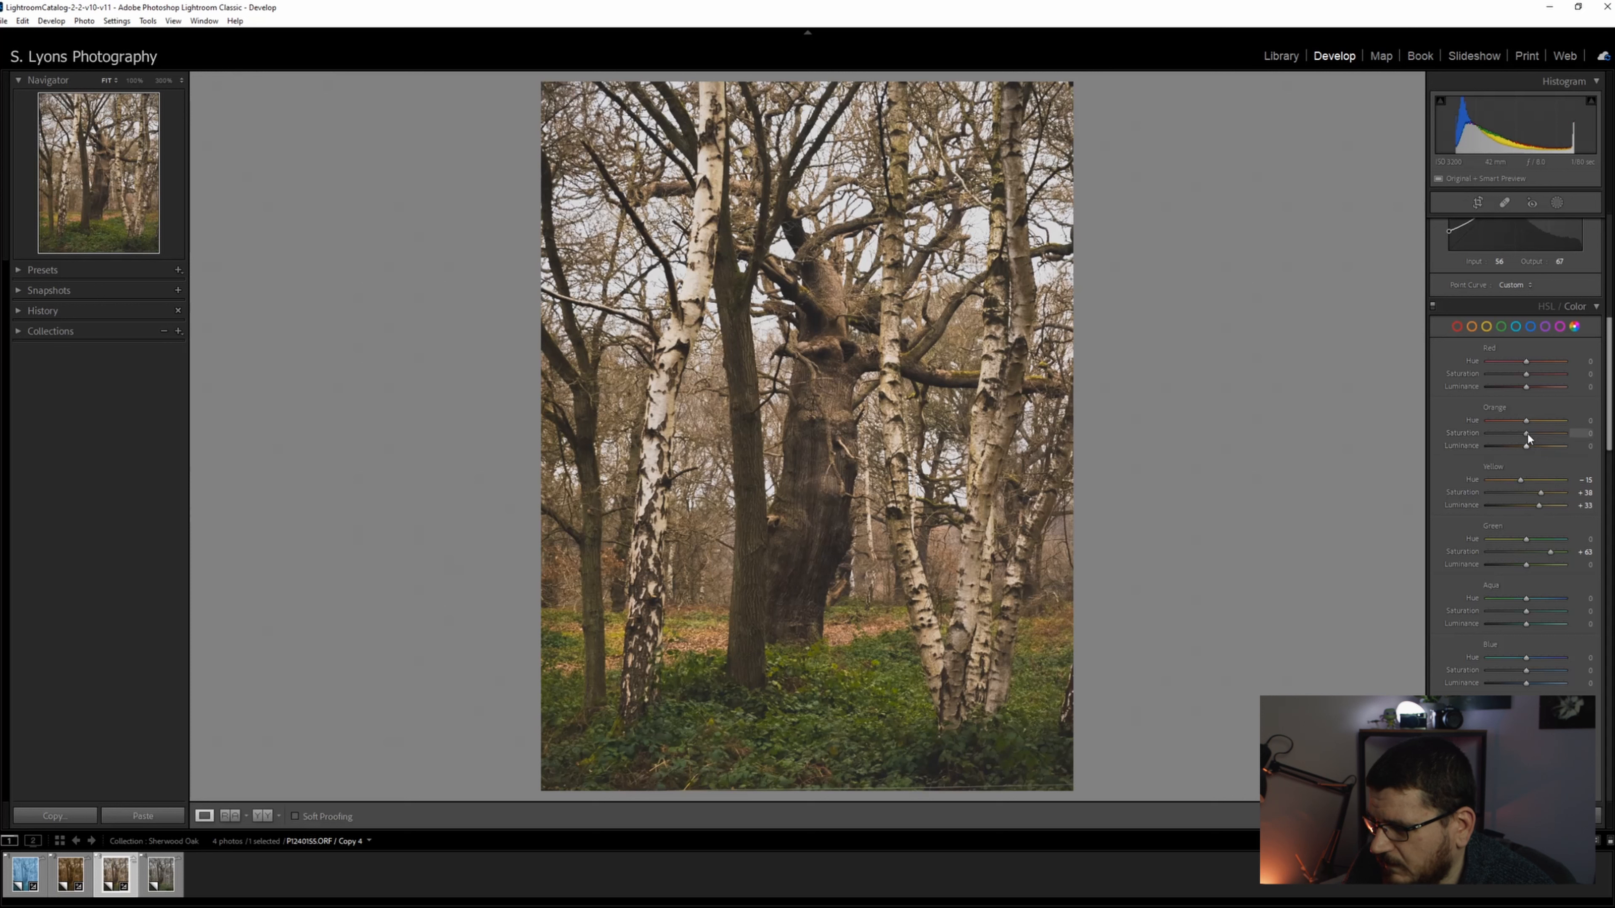
{"action": "left_click_drag", "start_coordinate": [1556, 432], "coordinate": [1533, 433]}
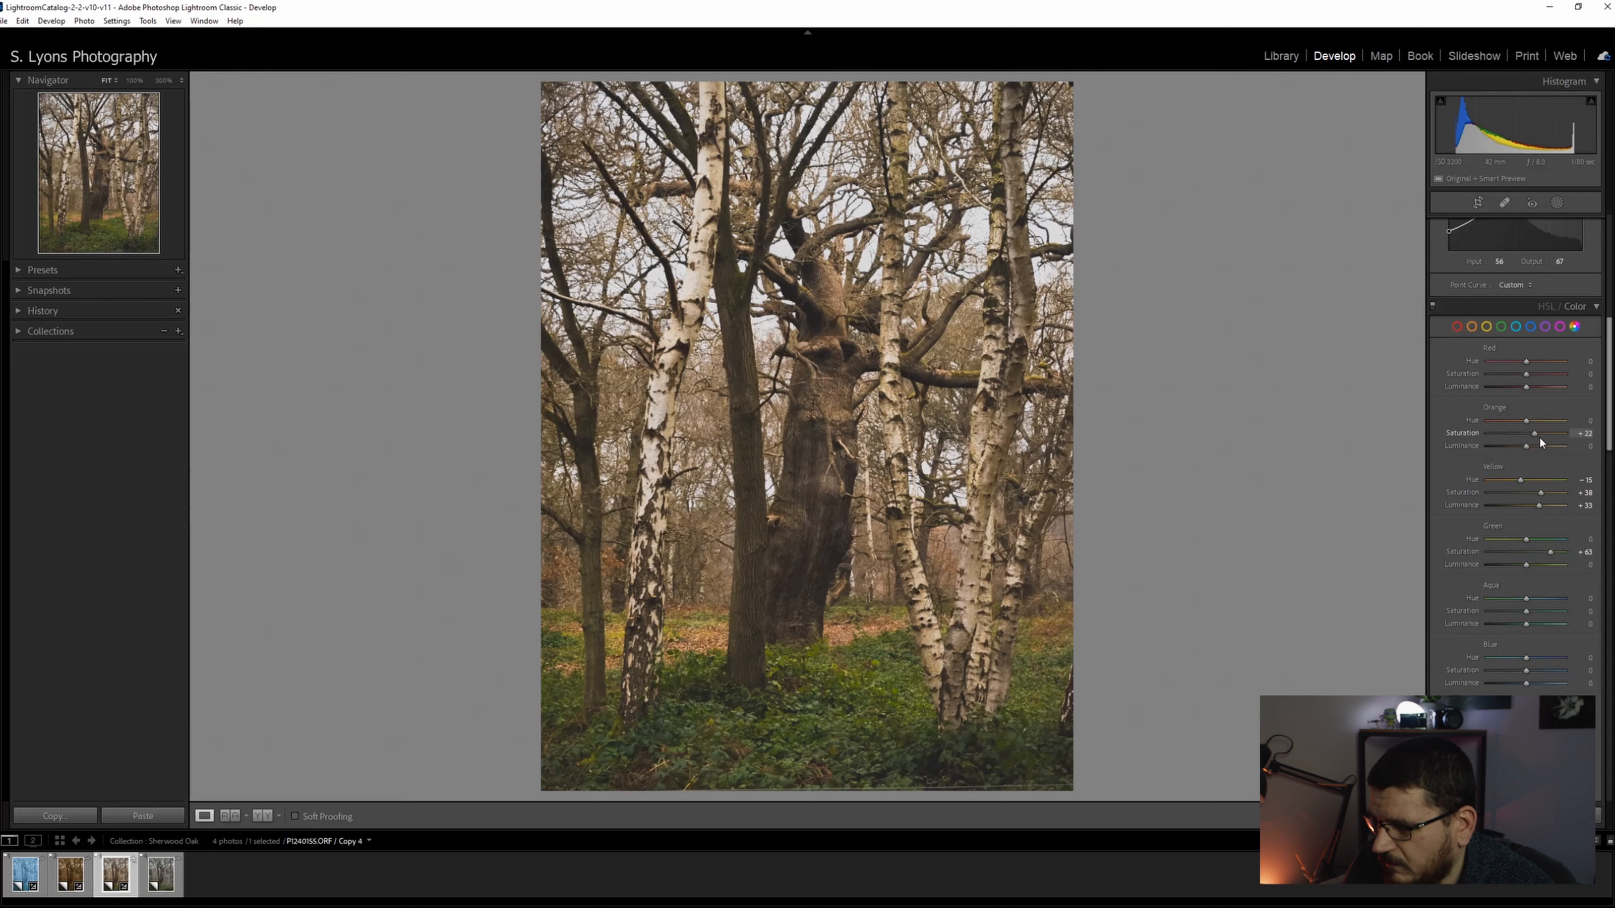
{"action": "scroll", "scroll_direction": "down", "scroll_amount": 3}
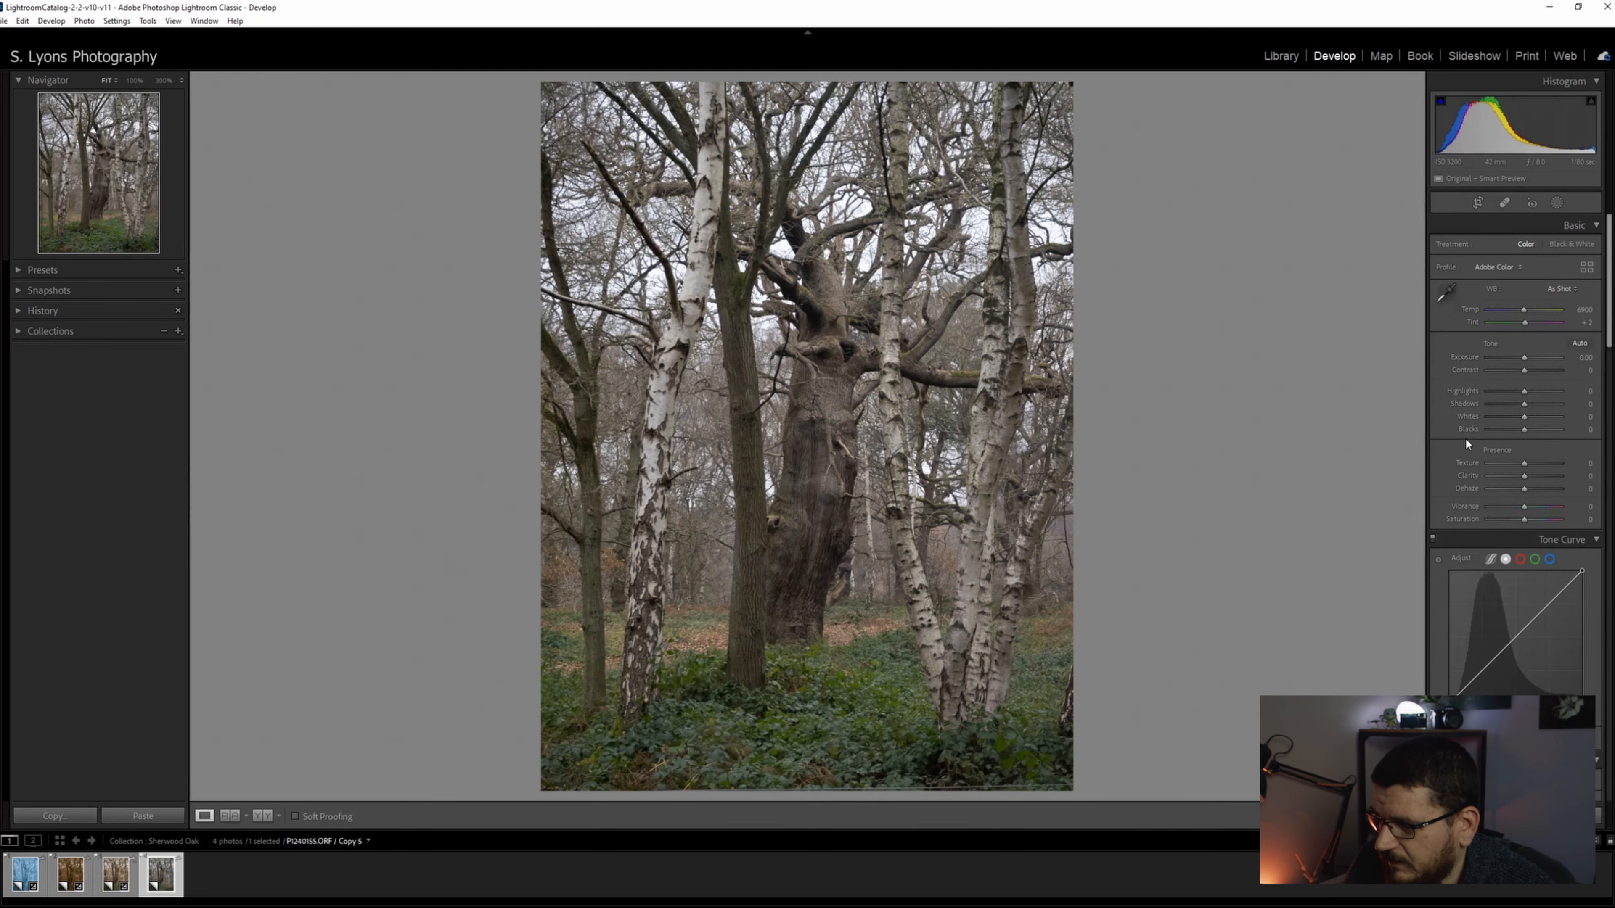
- Convert the fourth copy to black and white, brighten its exposure and raise contrast
{"action": "left_click", "coordinate": [1572, 244]}
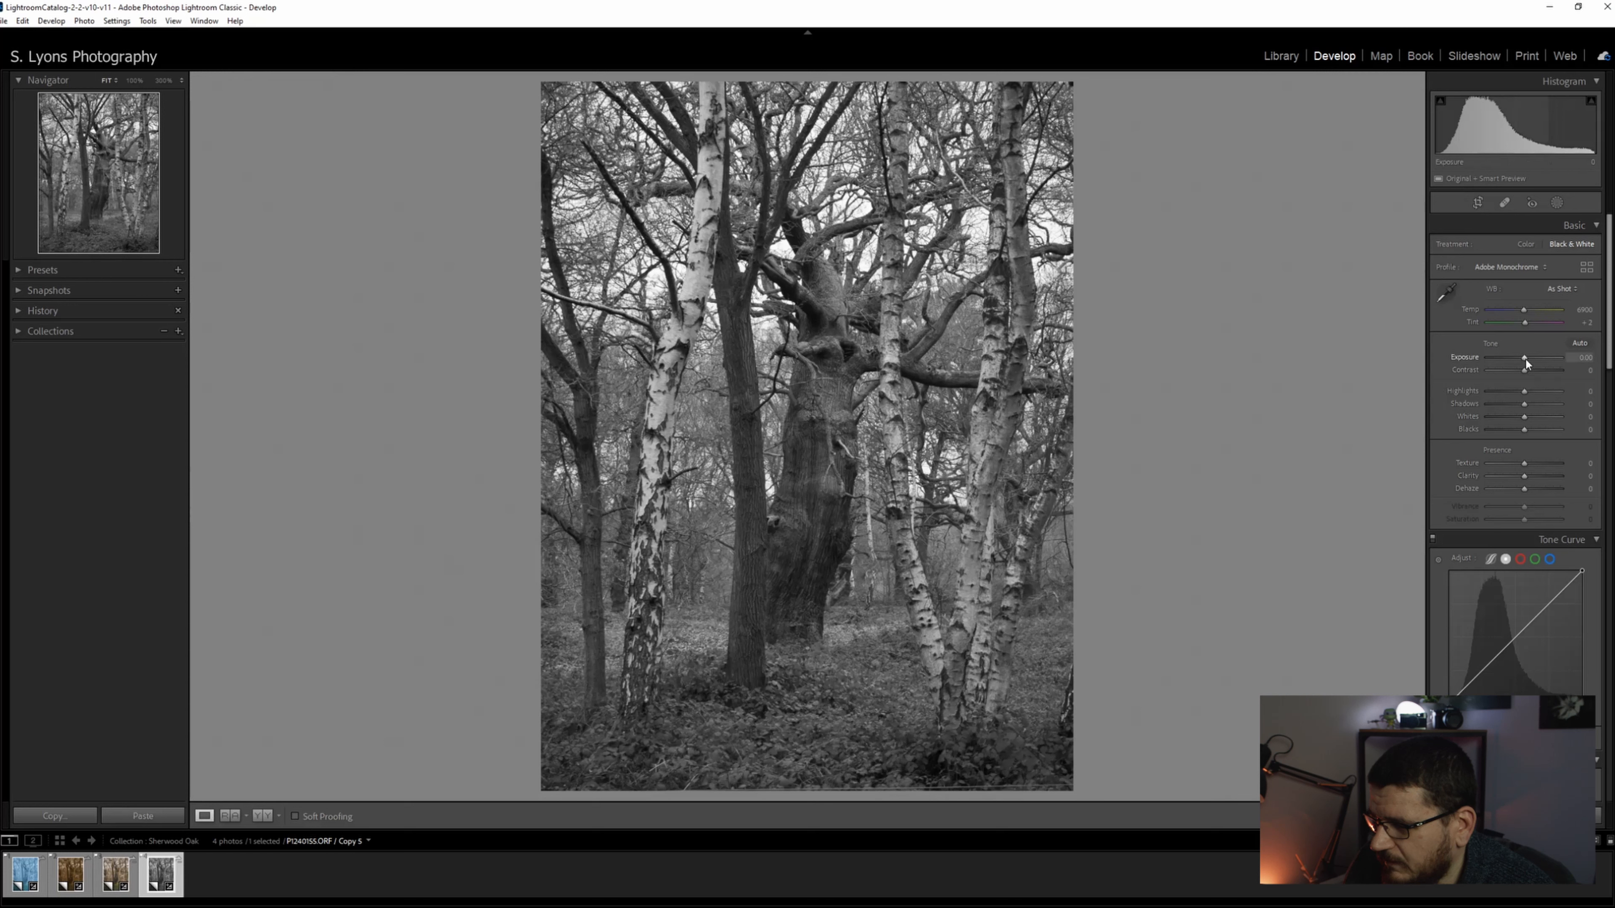
{"action": "left_click_drag", "start_coordinate": [1525, 358], "coordinate": [1534, 358]}
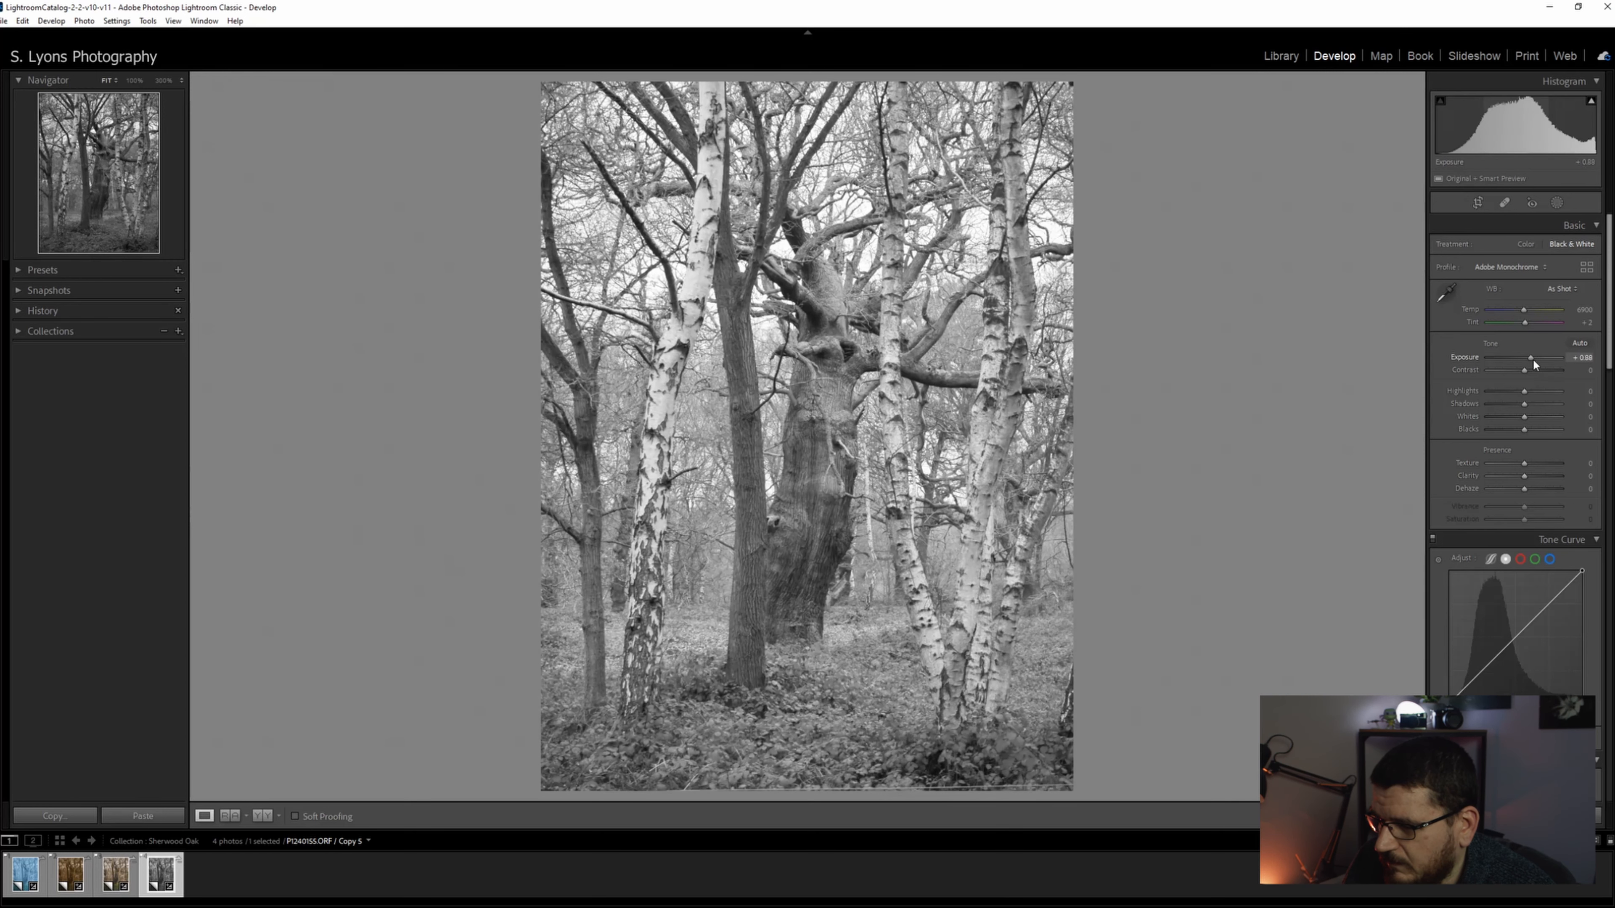
{"action": "left_click_drag", "start_coordinate": [1529, 357], "coordinate": [1536, 357]}
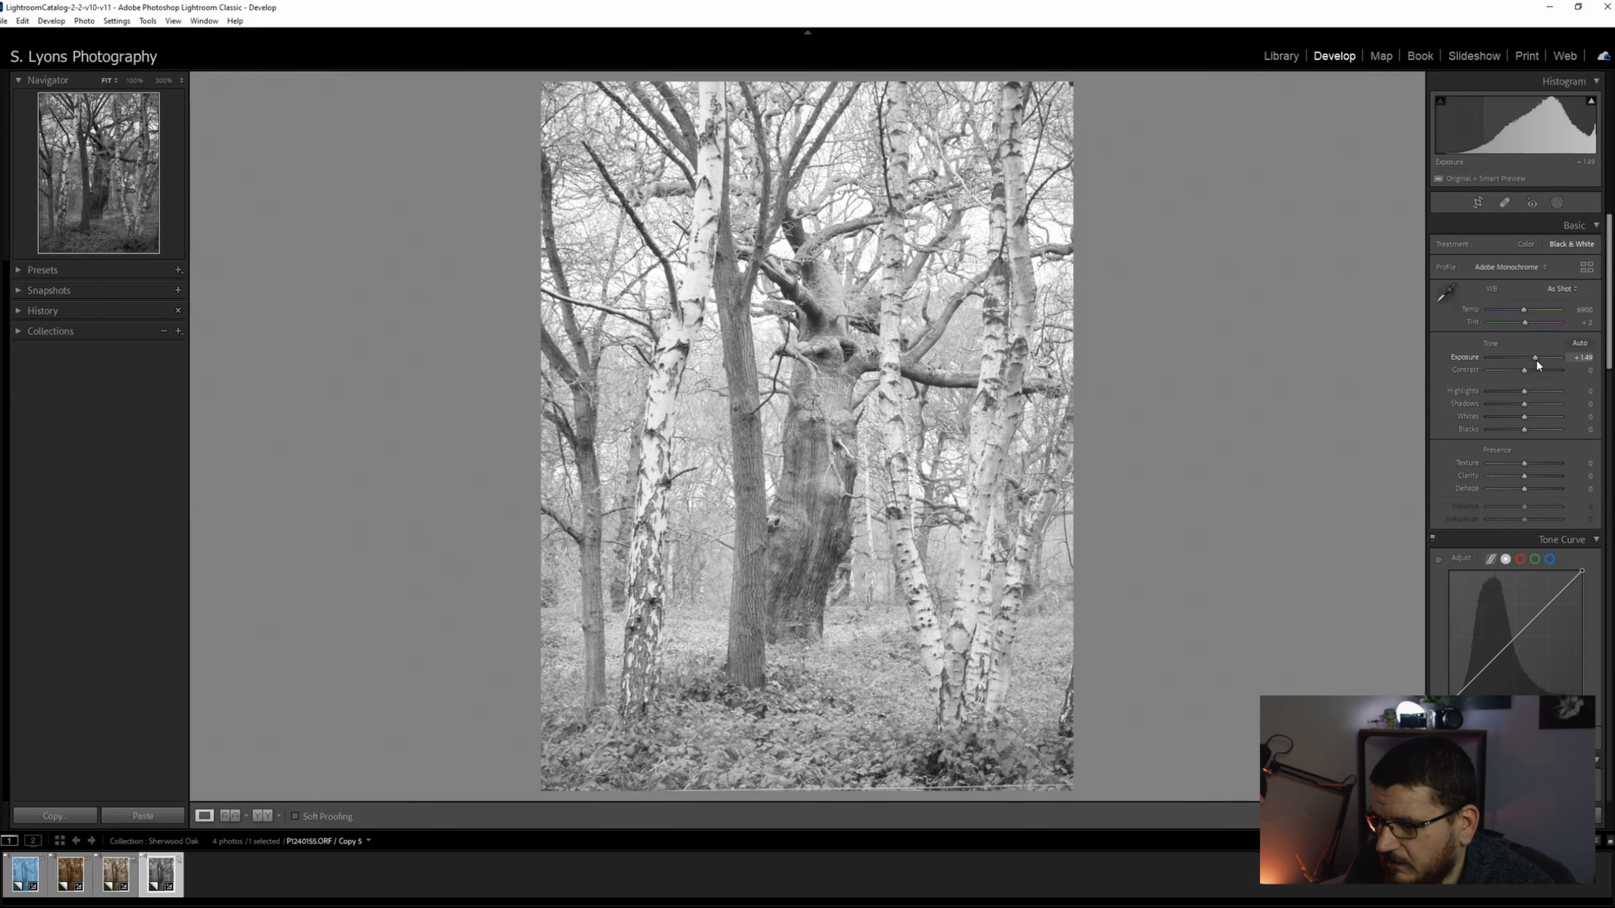
{"action": "left_click_drag", "start_coordinate": [1533, 357], "coordinate": [1537, 358]}
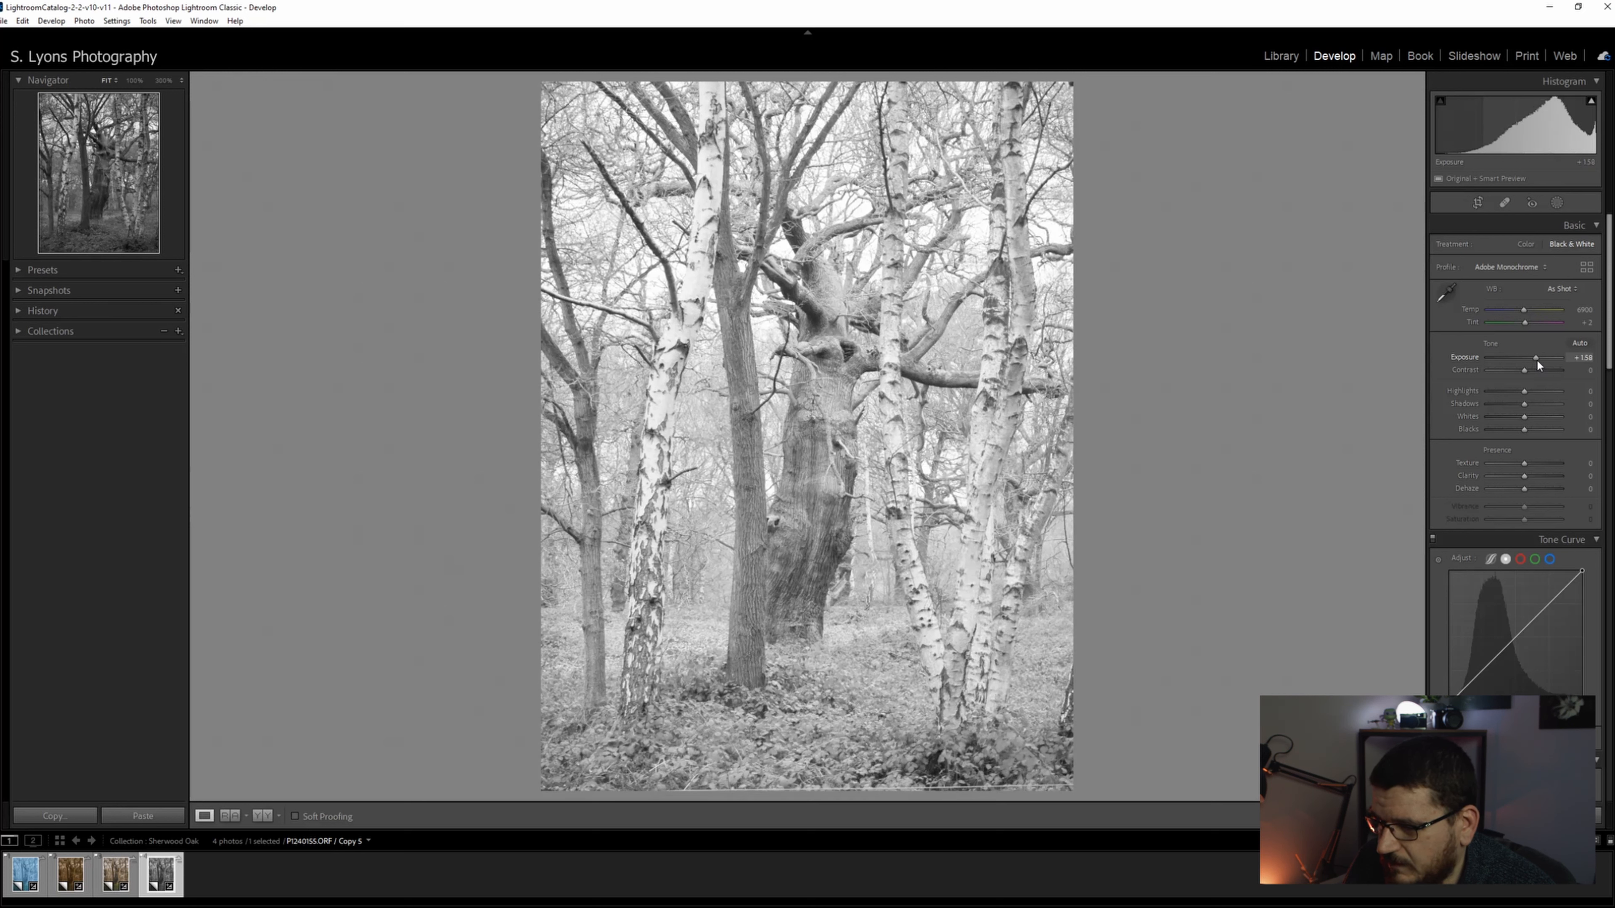
{"action": "left_click_drag", "start_coordinate": [1535, 357], "coordinate": [1527, 357]}
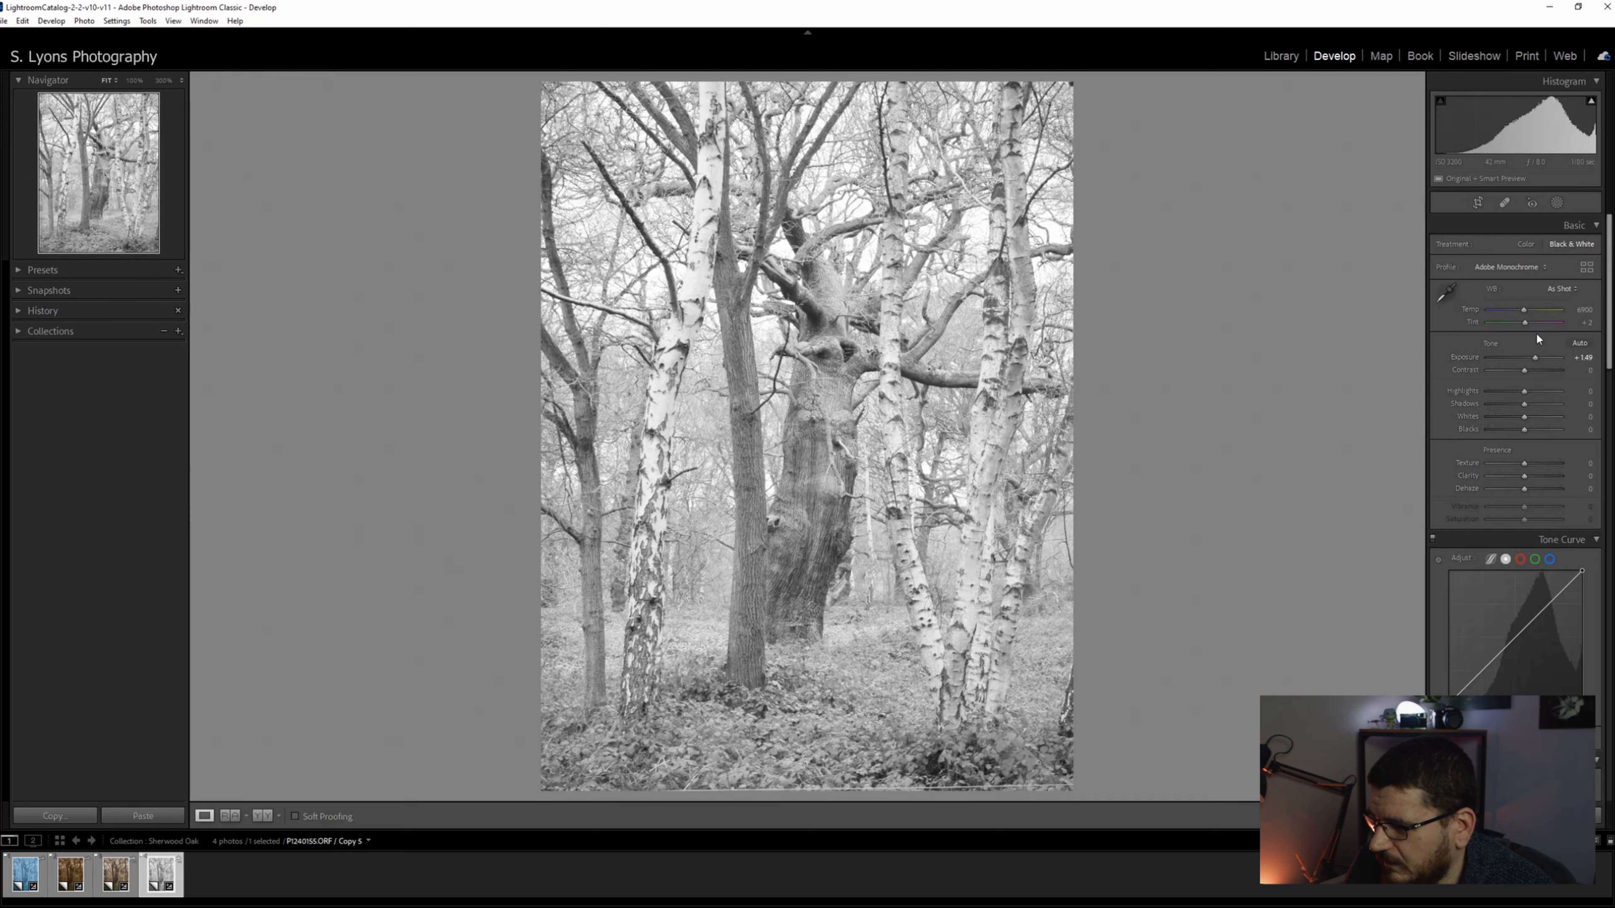
{"action": "left_click_drag", "start_coordinate": [1534, 370], "coordinate": [1507, 371]}
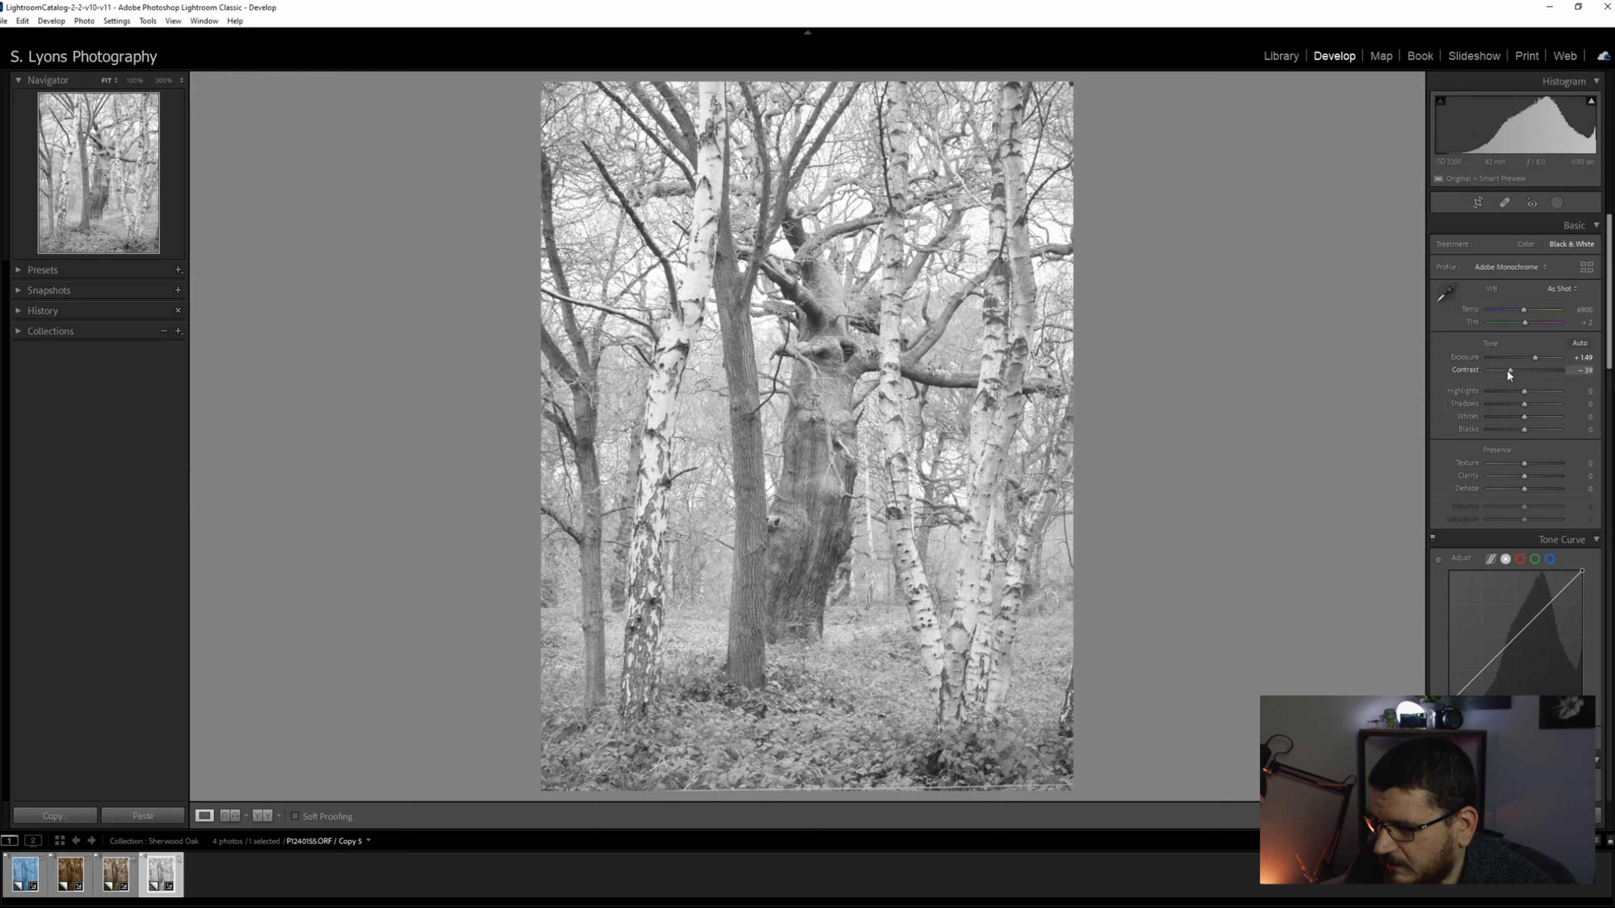
{"action": "left_click_drag", "start_coordinate": [1505, 371], "coordinate": [1527, 371]}
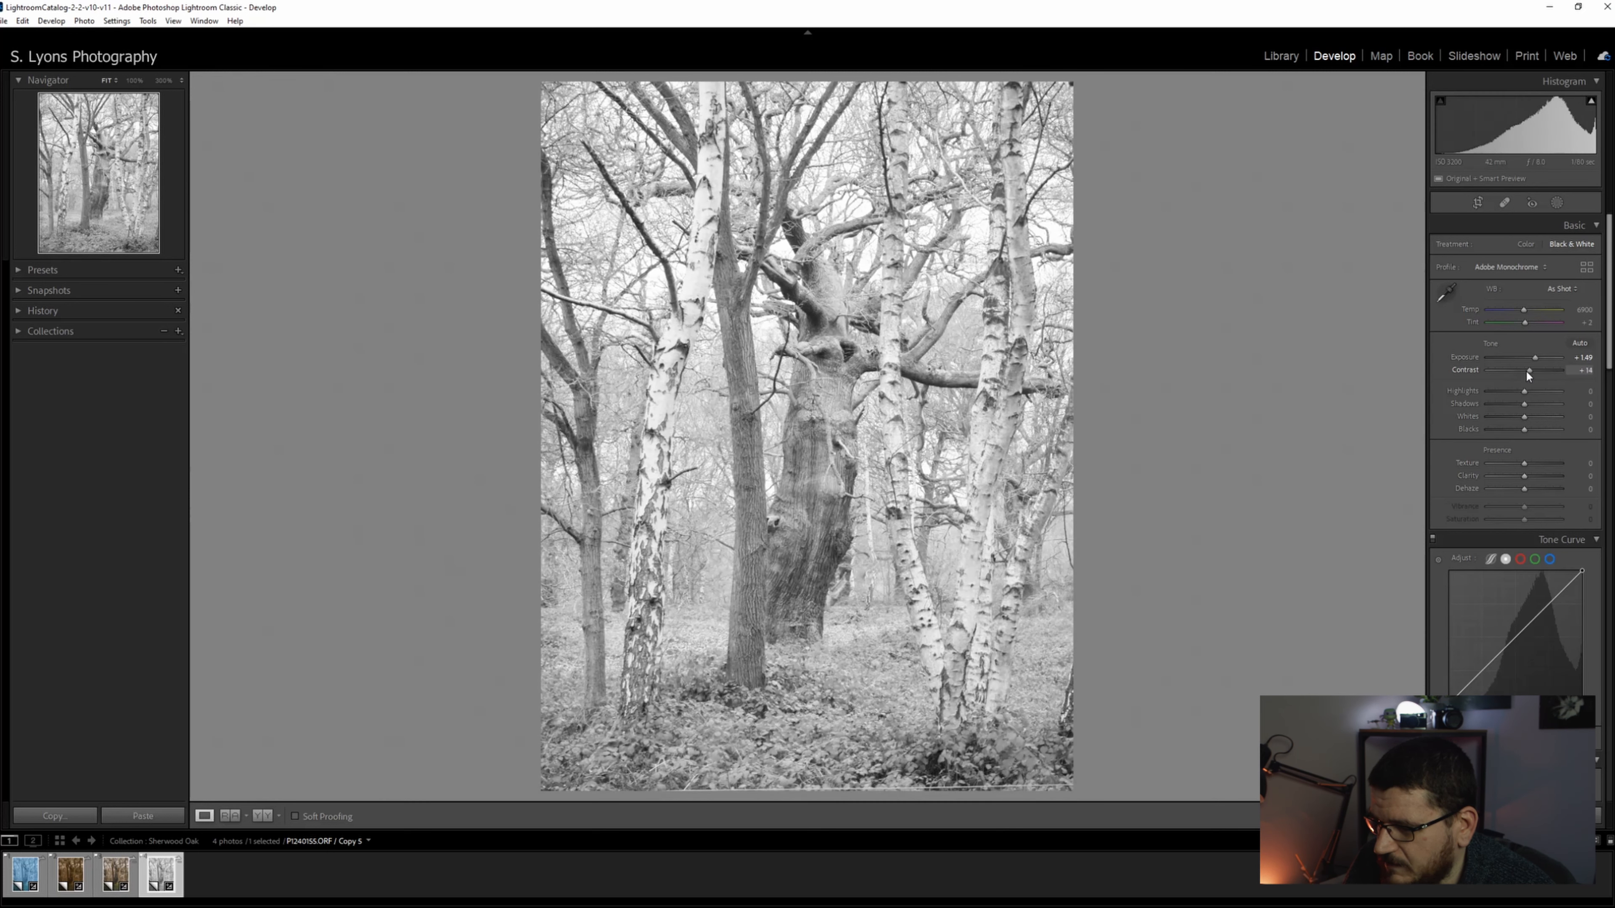
{"action": "left_click_drag", "start_coordinate": [1528, 370], "coordinate": [1534, 370]}
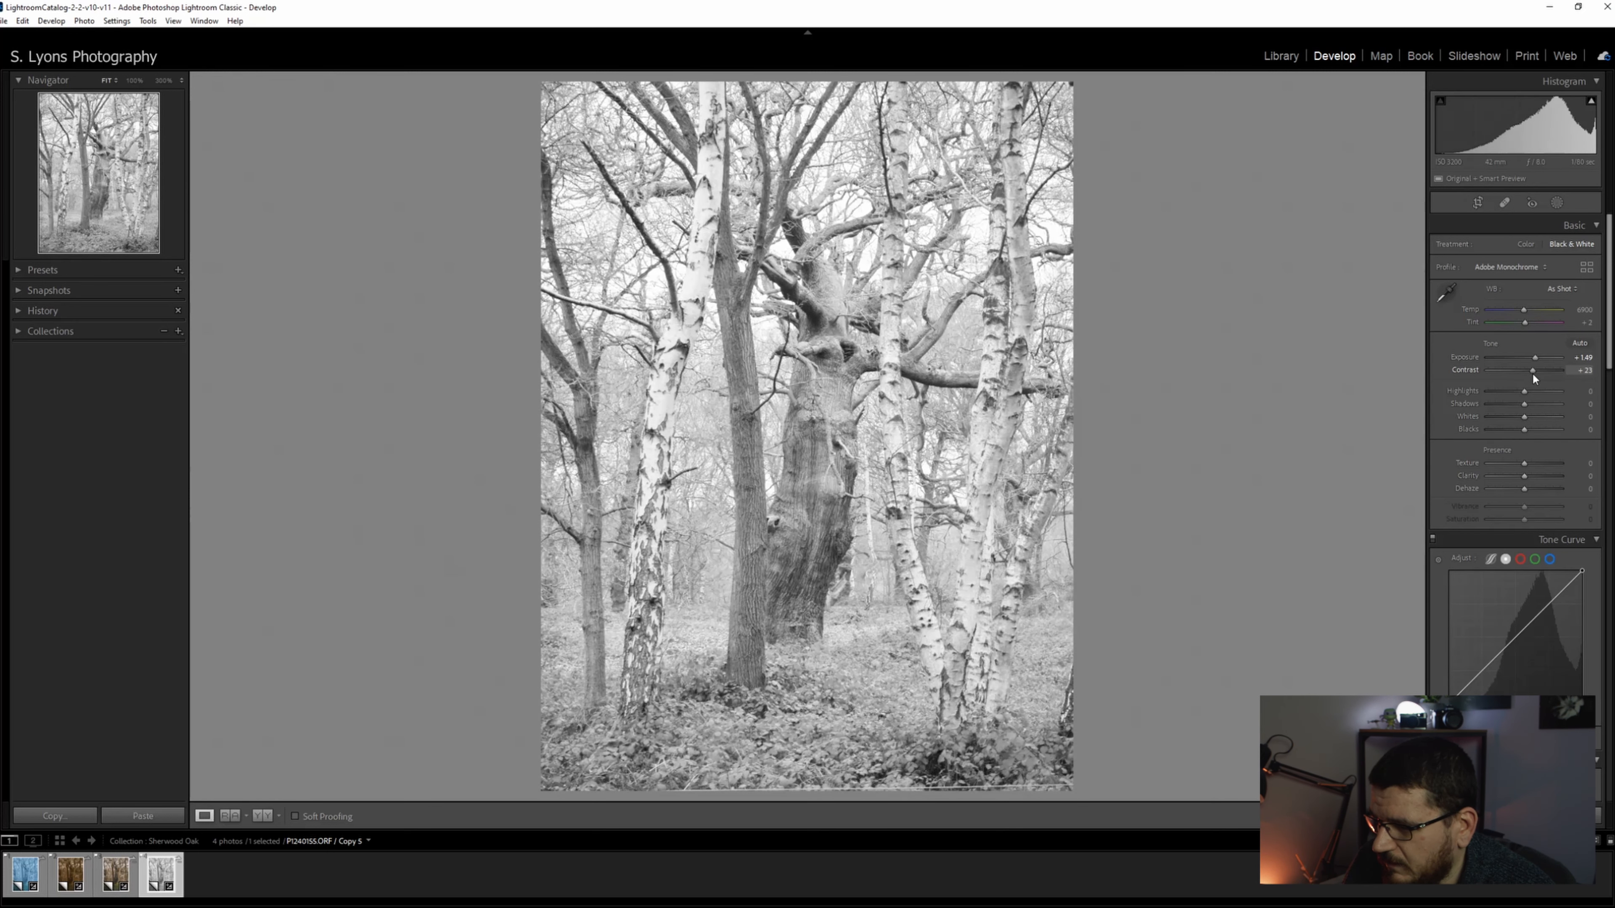
- Pull the highlights down hard, lift the whites and deepen the shadows and blacks
{"action": "left_click_drag", "start_coordinate": [1533, 391], "coordinate": [1502, 391]}
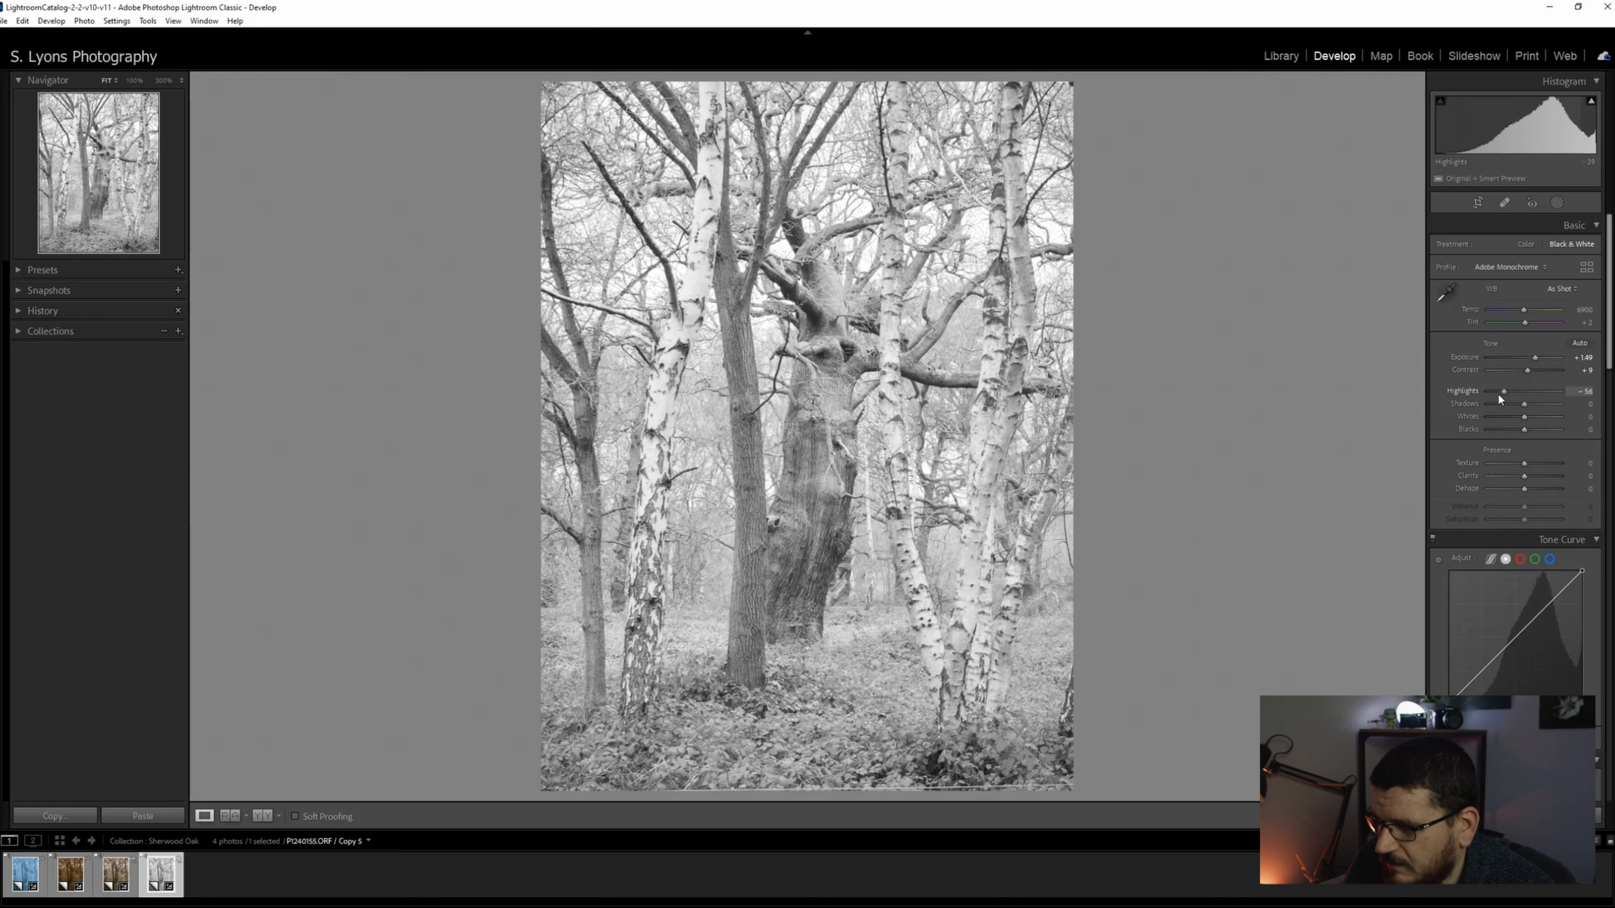
{"action": "left_click_drag", "start_coordinate": [1501, 390], "coordinate": [1488, 390]}
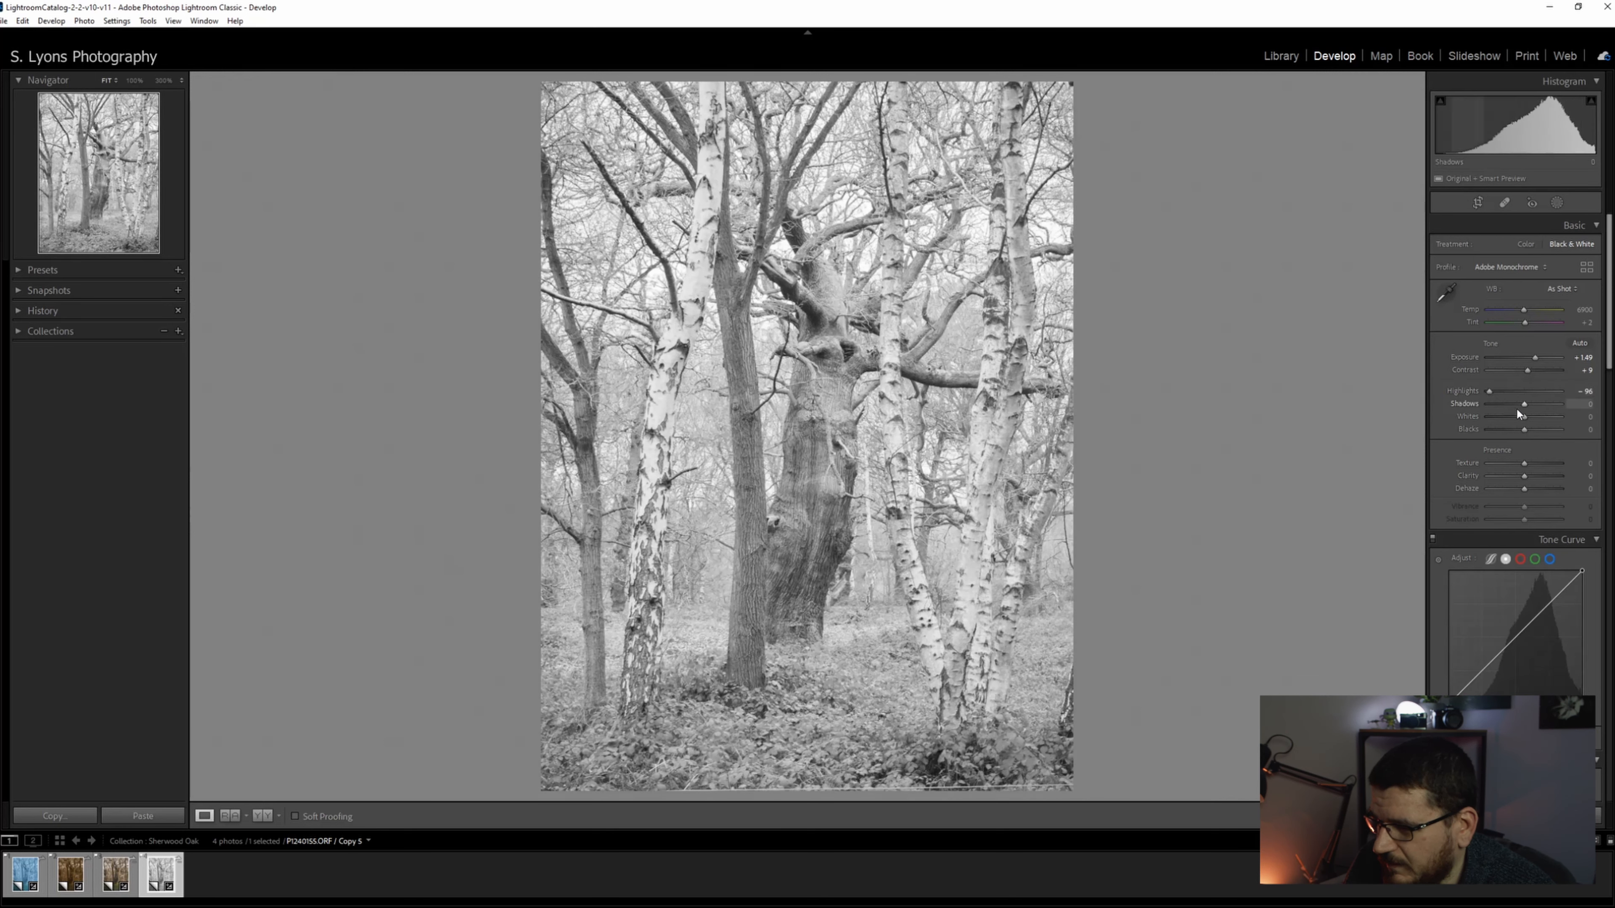
{"action": "left_click_drag", "start_coordinate": [1522, 417], "coordinate": [1533, 417]}
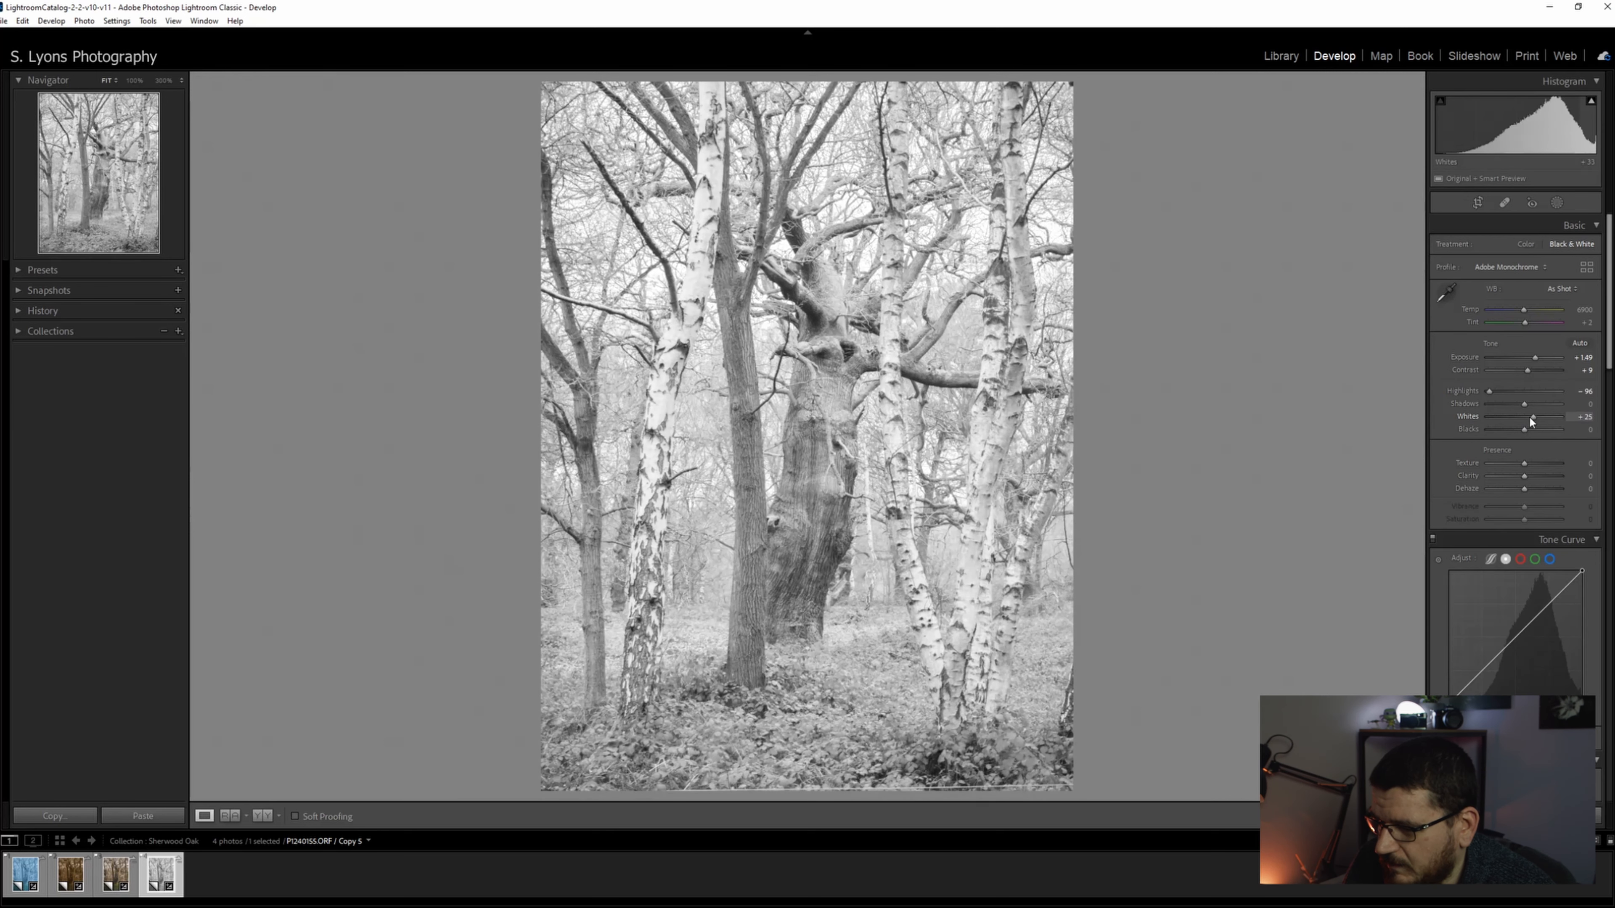
{"action": "left_click_drag", "start_coordinate": [1519, 402], "coordinate": [1491, 403]}
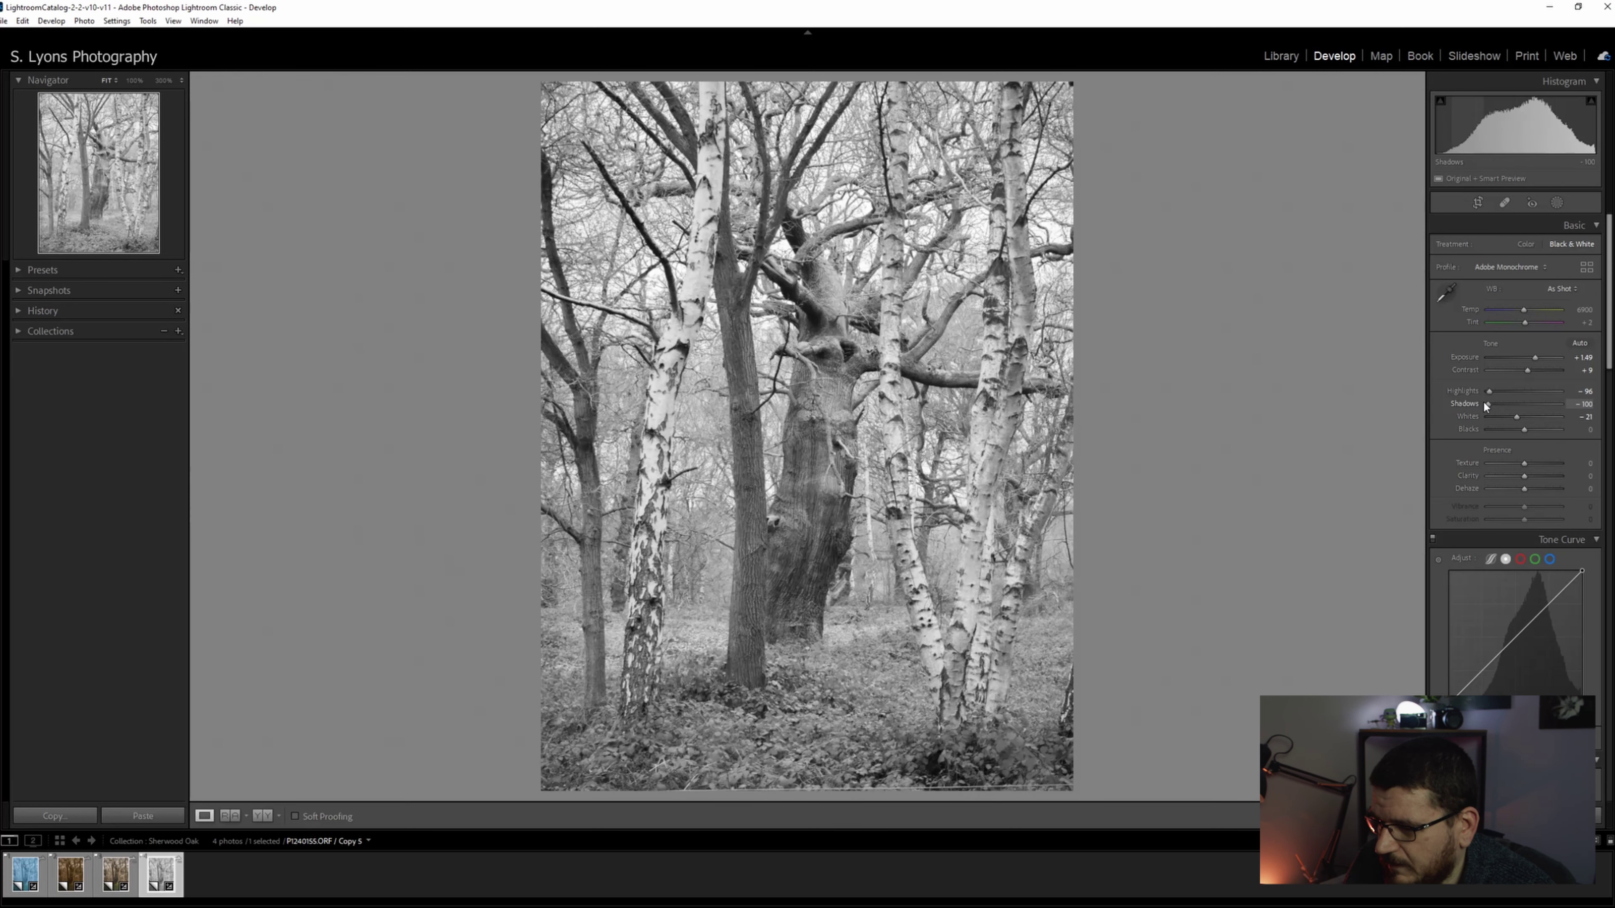
{"action": "left_click_drag", "start_coordinate": [1524, 428], "coordinate": [1504, 428]}
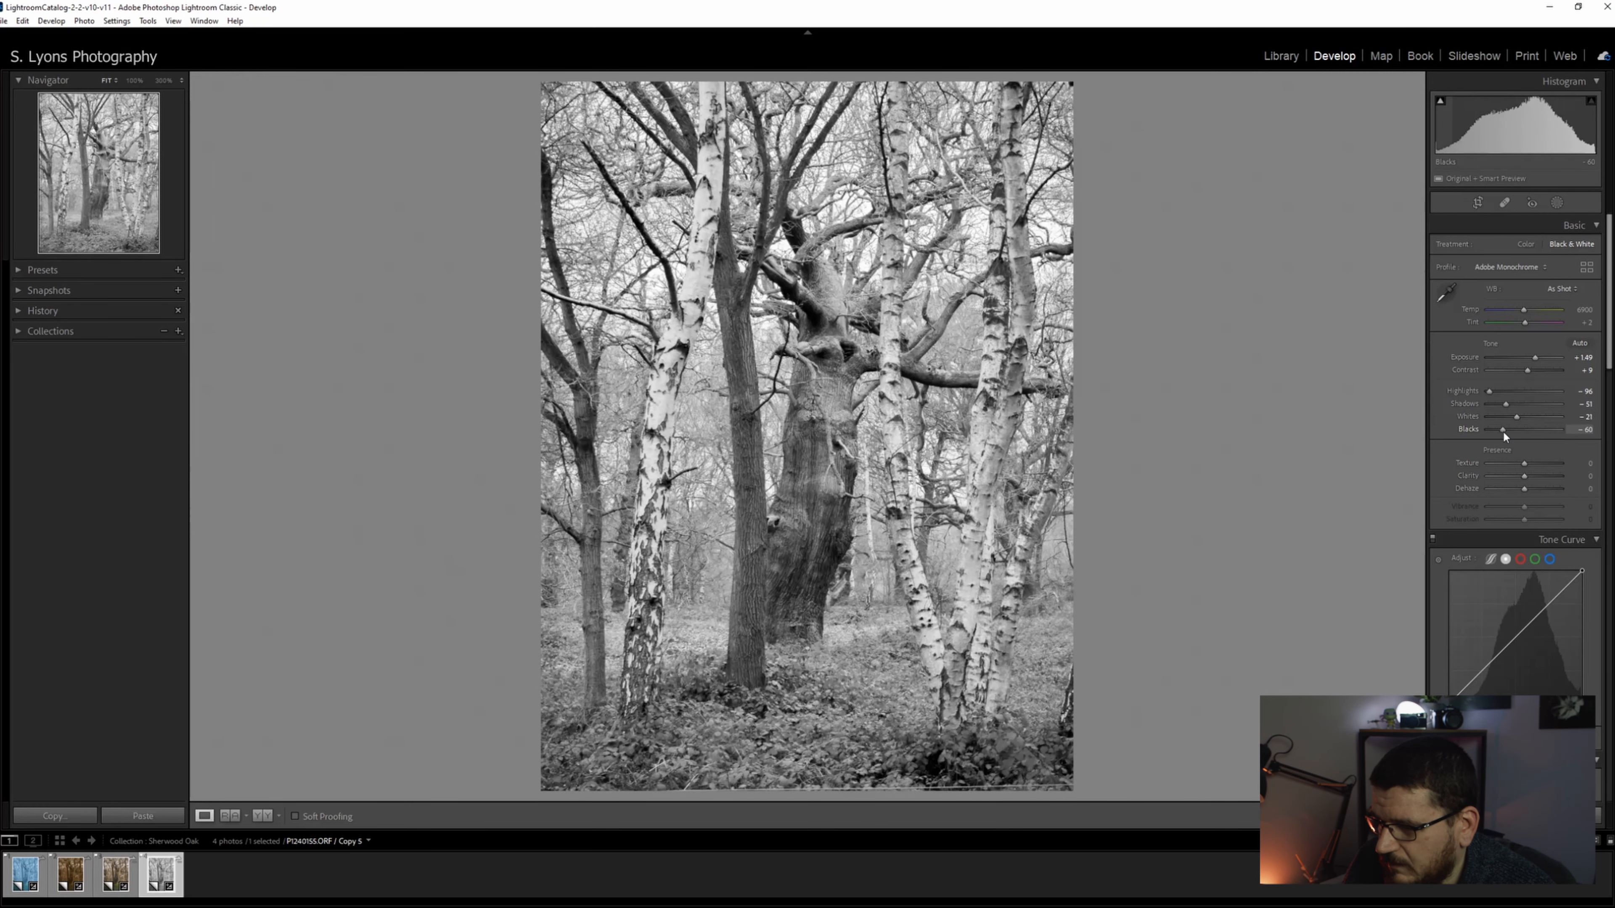
{"action": "left_click_drag", "start_coordinate": [1504, 430], "coordinate": [1499, 430]}
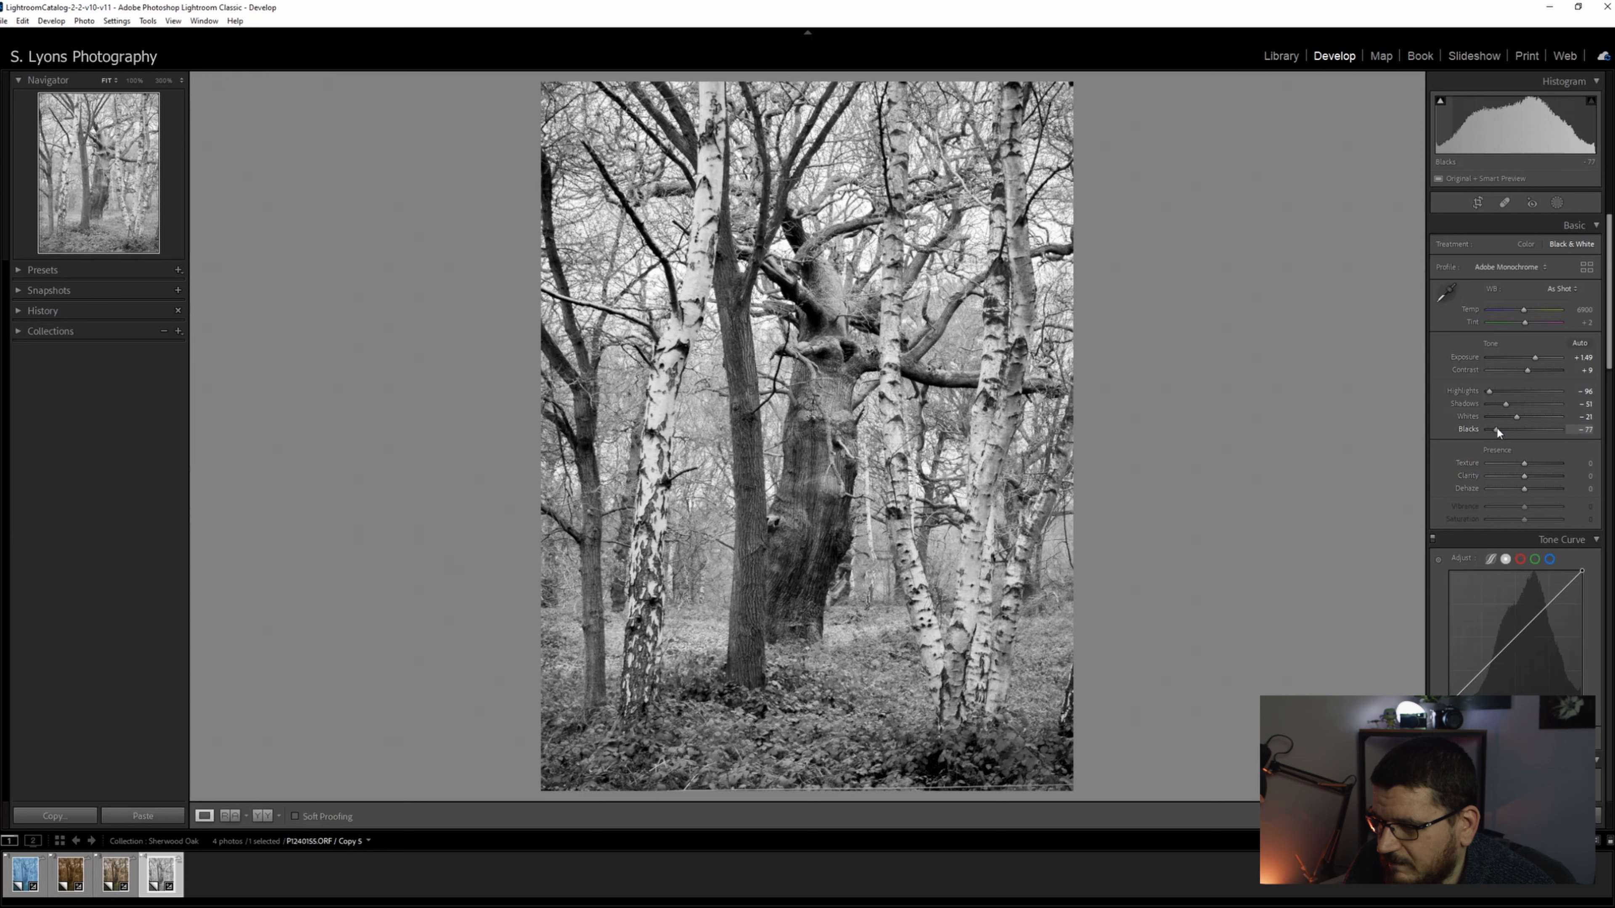
{"action": "left_click_drag", "start_coordinate": [1506, 430], "coordinate": [1530, 430]}
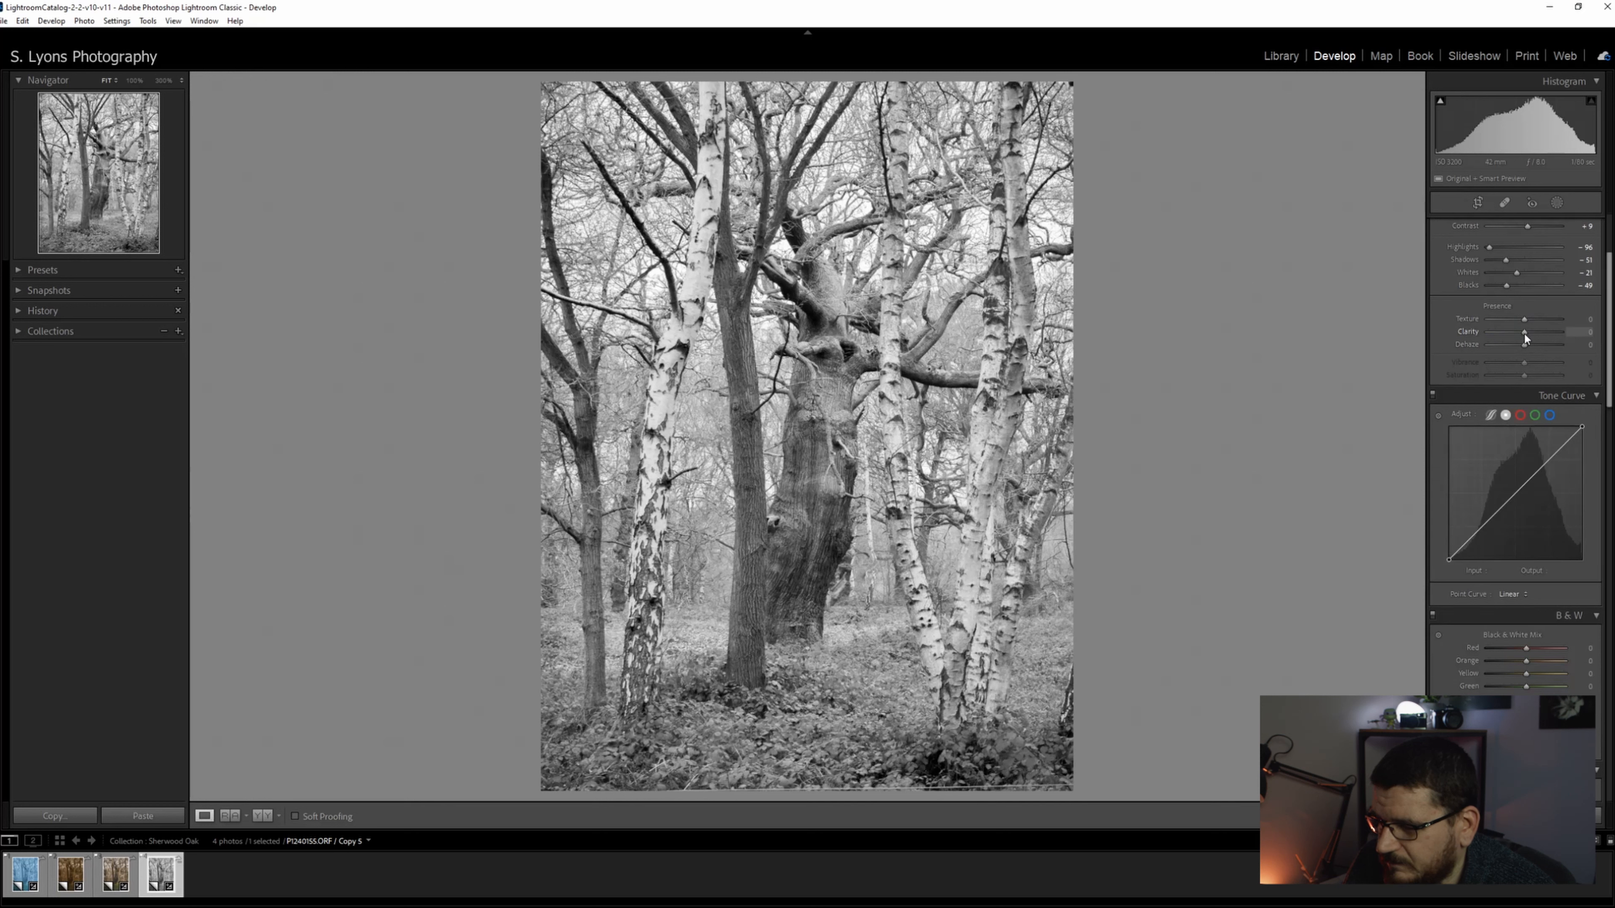
- Add clarity and darken the yellow and orange tones in the B&W mix
{"action": "left_click_drag", "start_coordinate": [1524, 332], "coordinate": [1534, 332]}
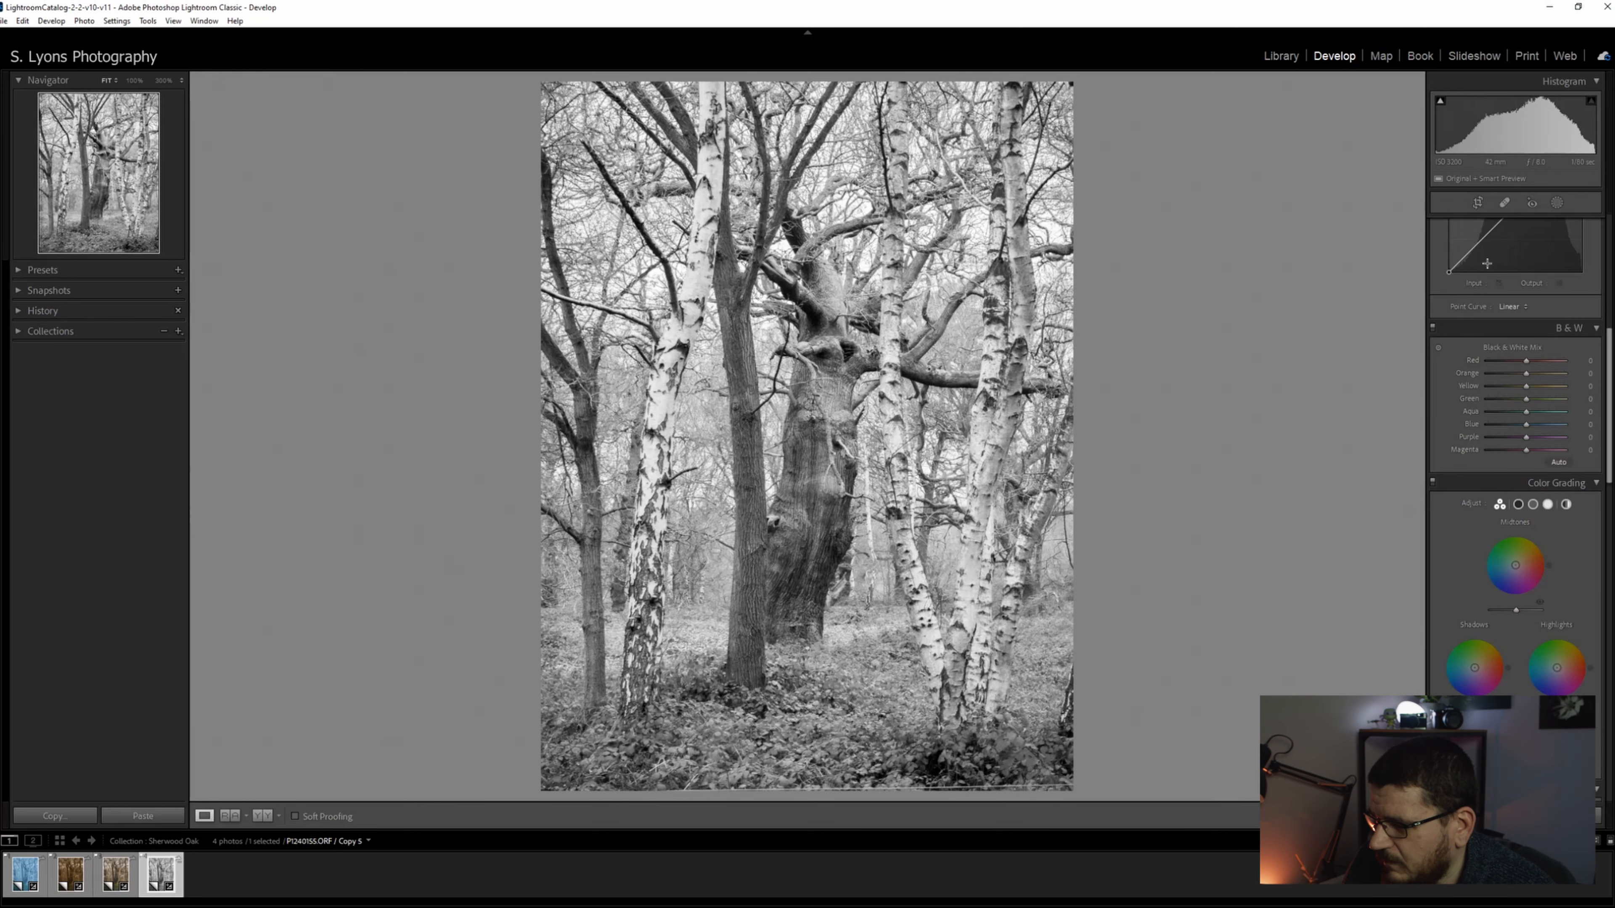
{"action": "left_click_drag", "start_coordinate": [1528, 386], "coordinate": [1514, 386]}
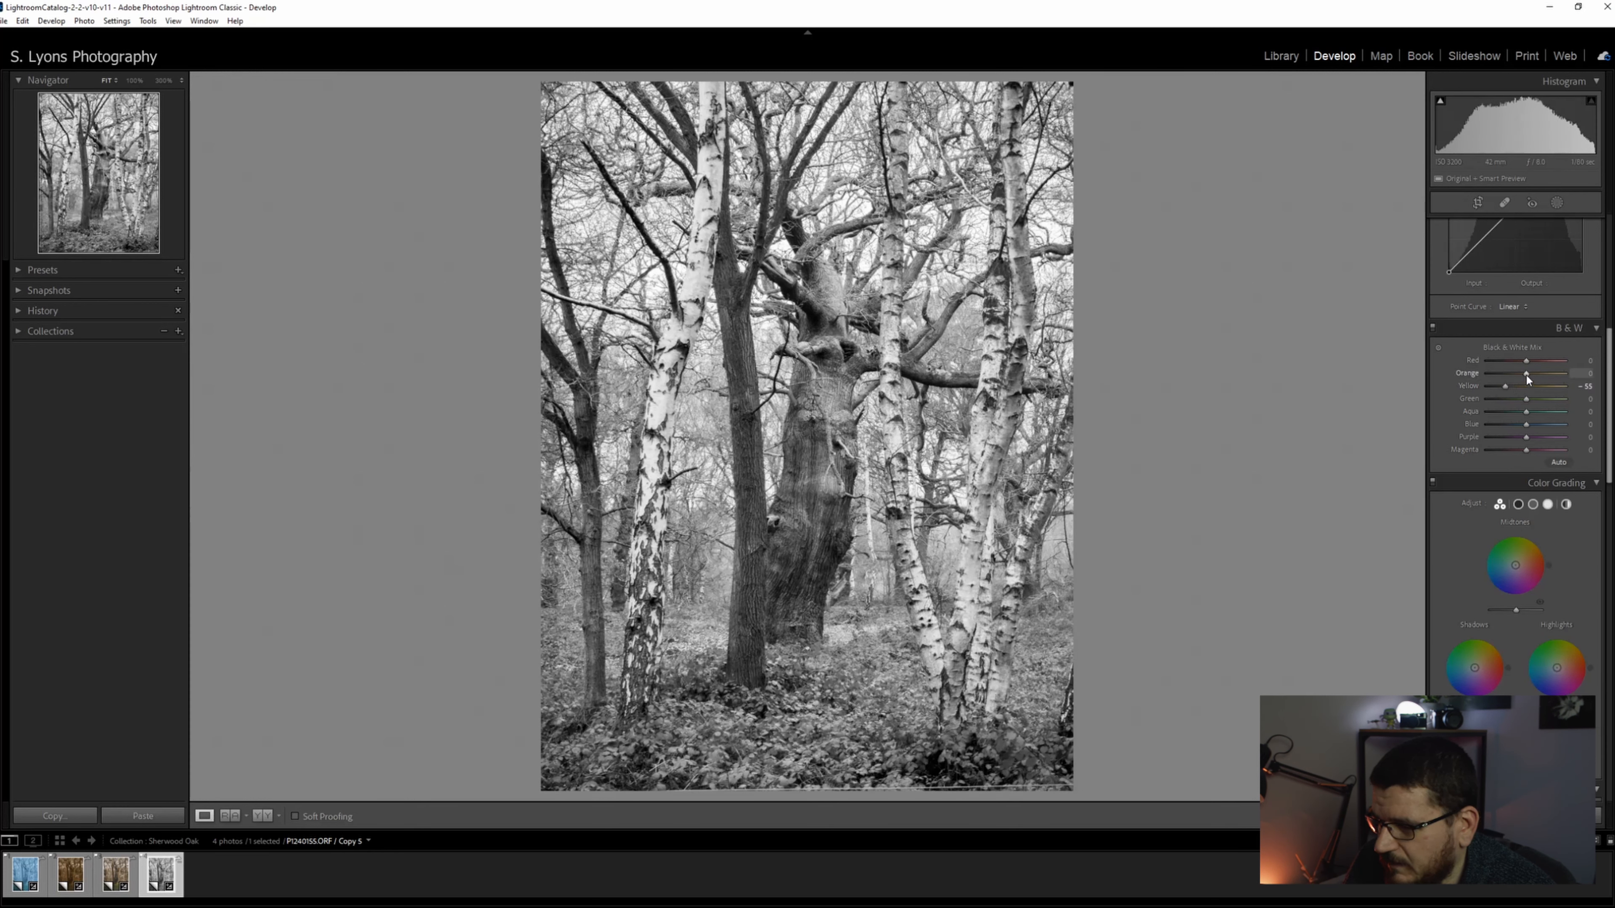
{"action": "left_click_drag", "start_coordinate": [1530, 372], "coordinate": [1522, 373]}
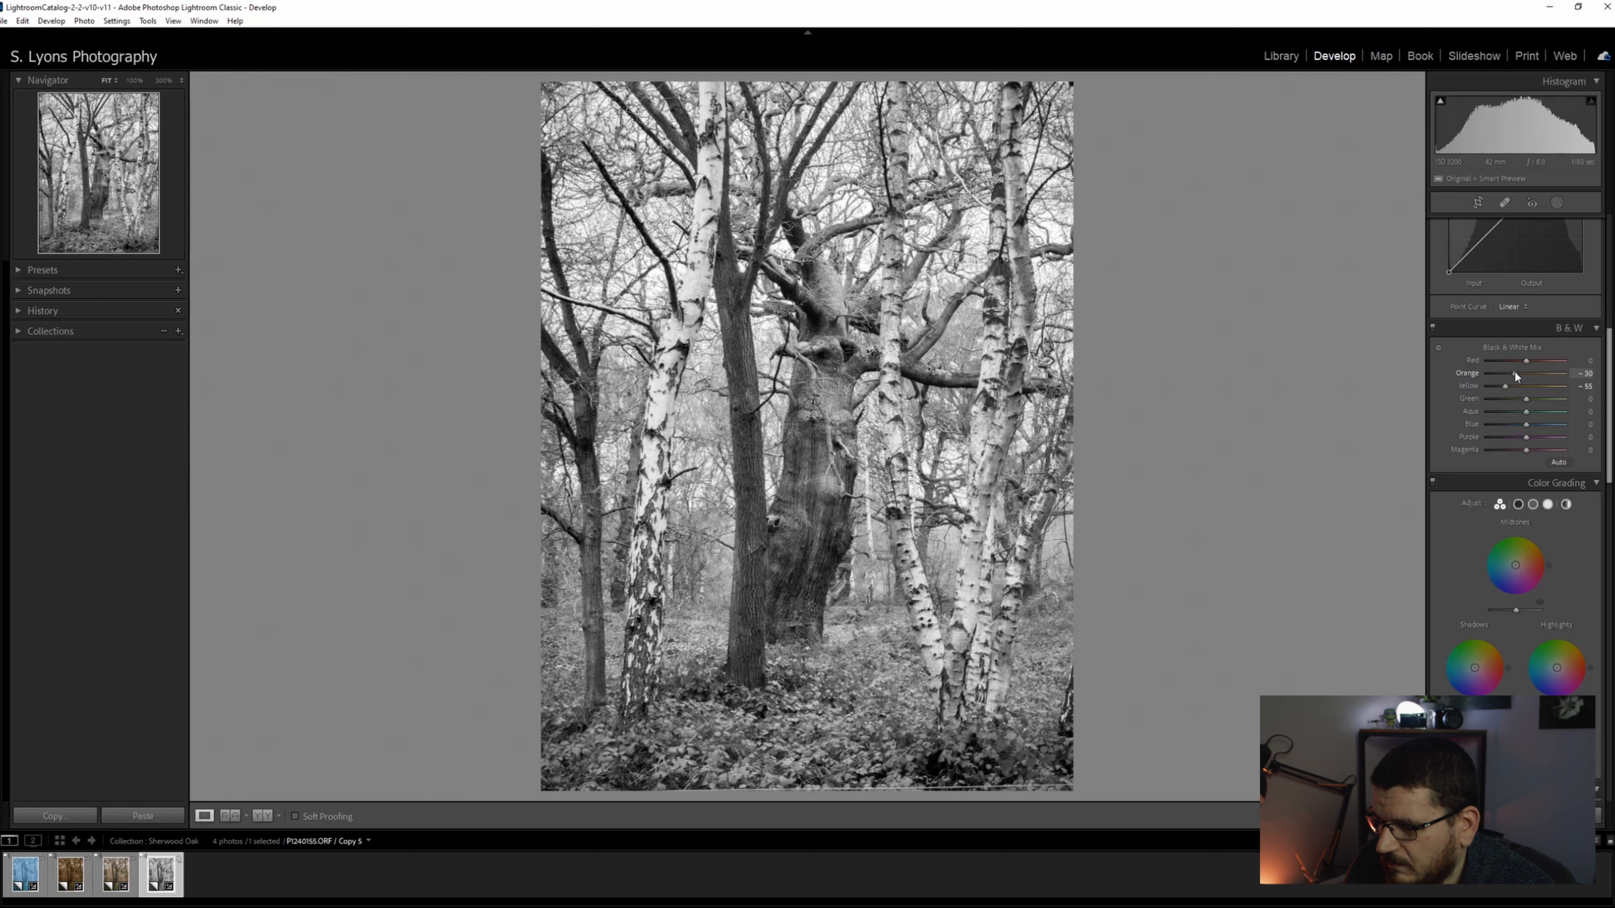
{"action": "left_click_drag", "start_coordinate": [1524, 371], "coordinate": [1527, 371]}
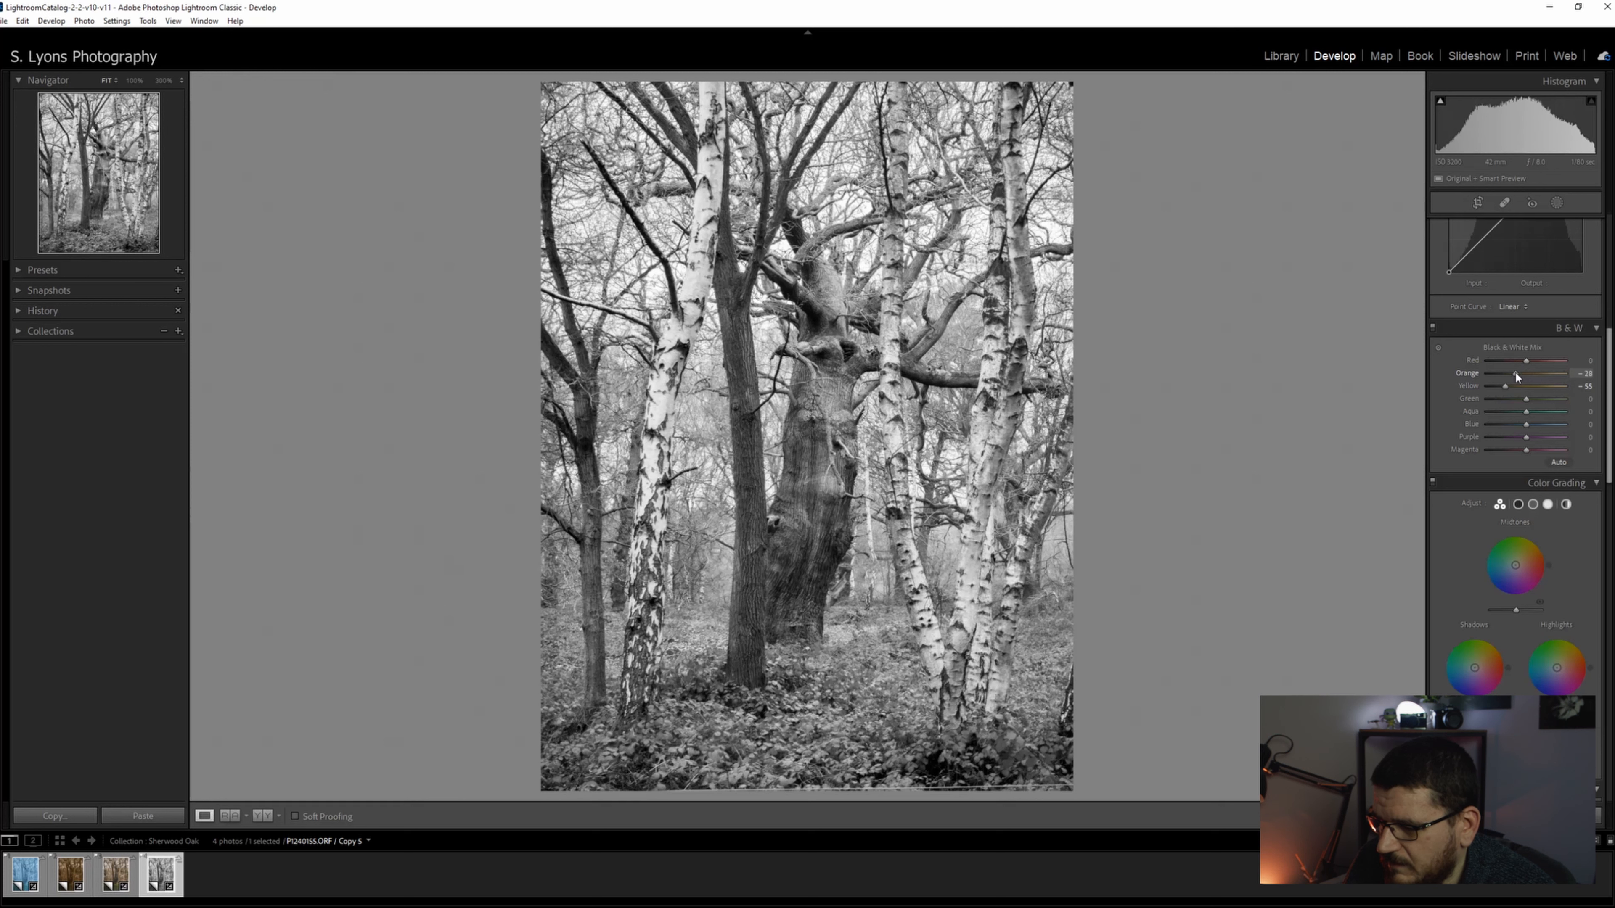
{"action": "scroll", "scroll_direction": "down", "scroll_amount": 3}
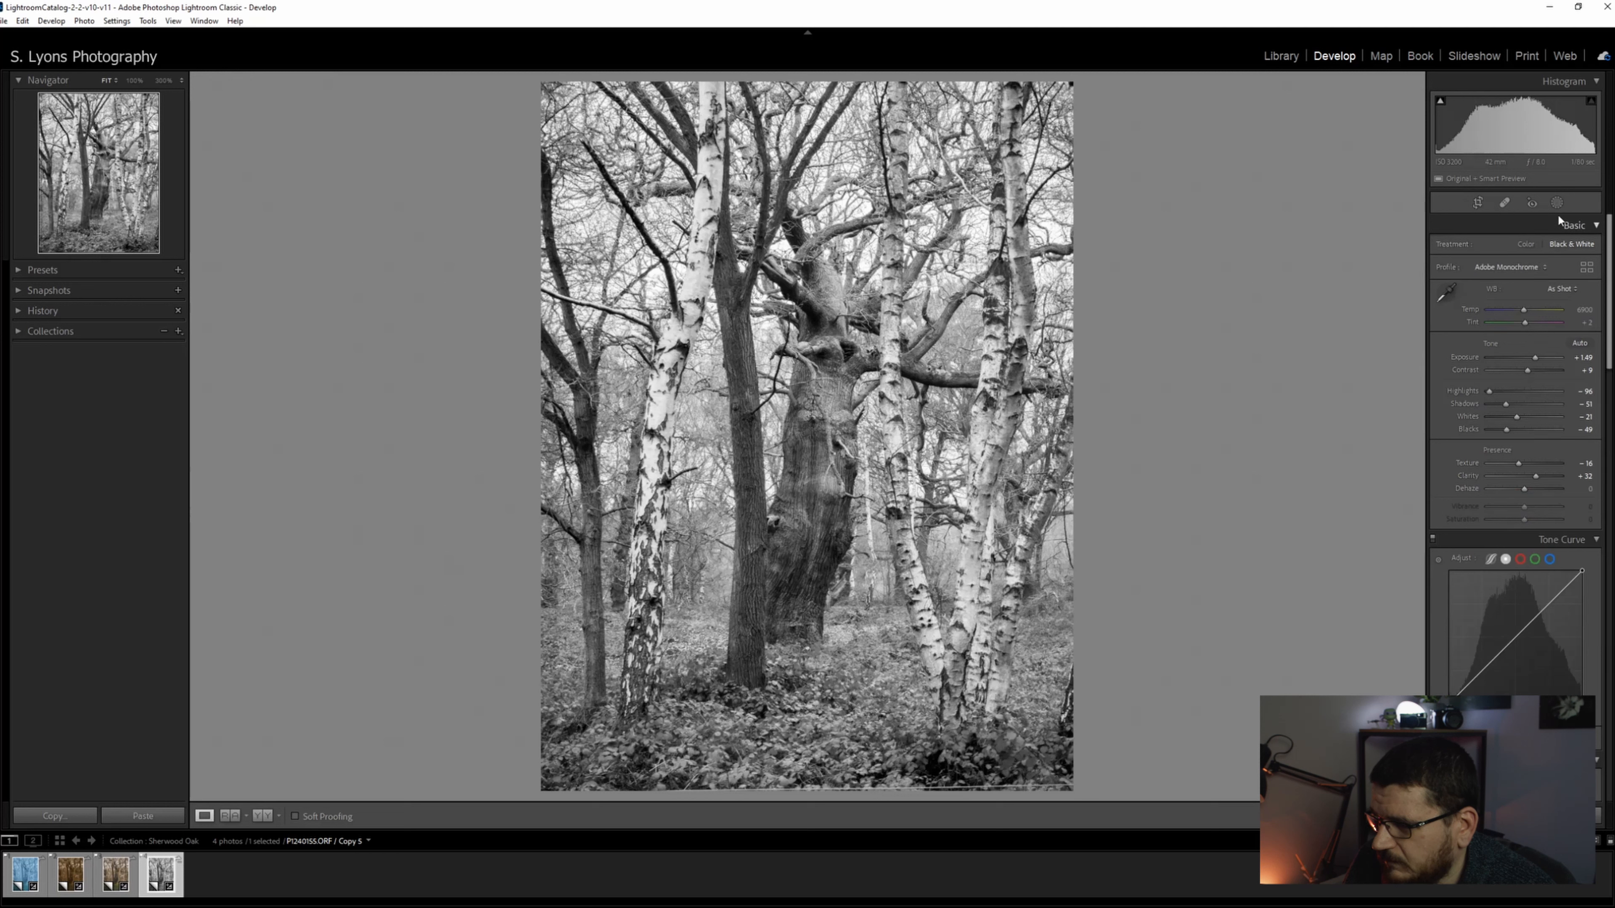
- Add a linear gradient mask darkening the left edge and duplicate it for the other side
{"action": "left_click", "coordinate": [1558, 203]}
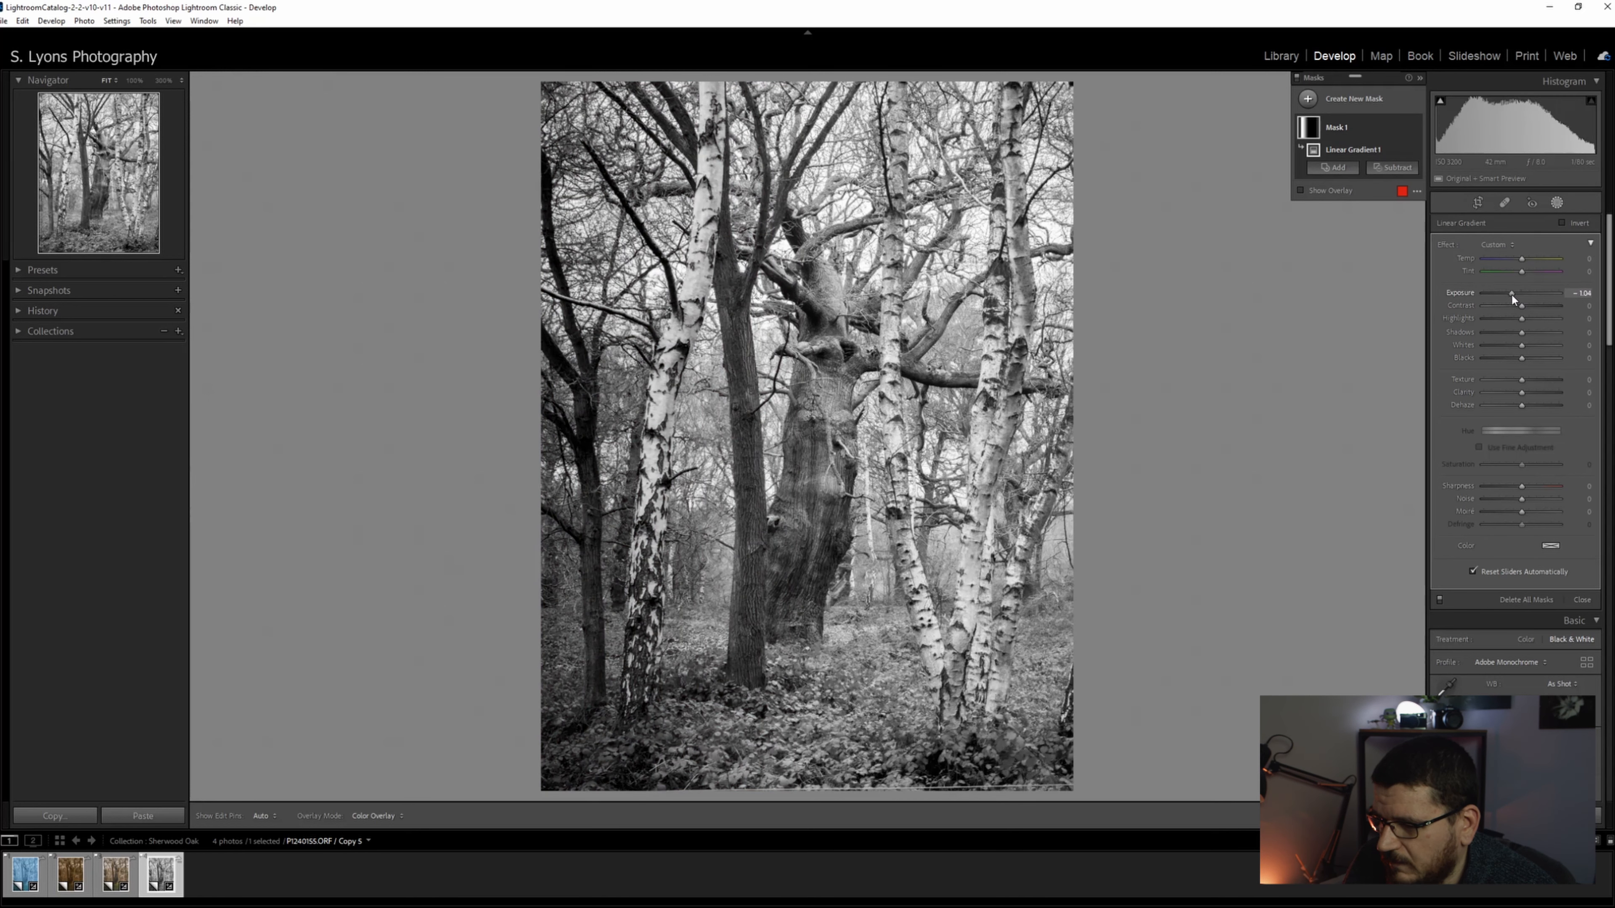
{"action": "left_click_drag", "start_coordinate": [1522, 293], "coordinate": [1515, 293]}
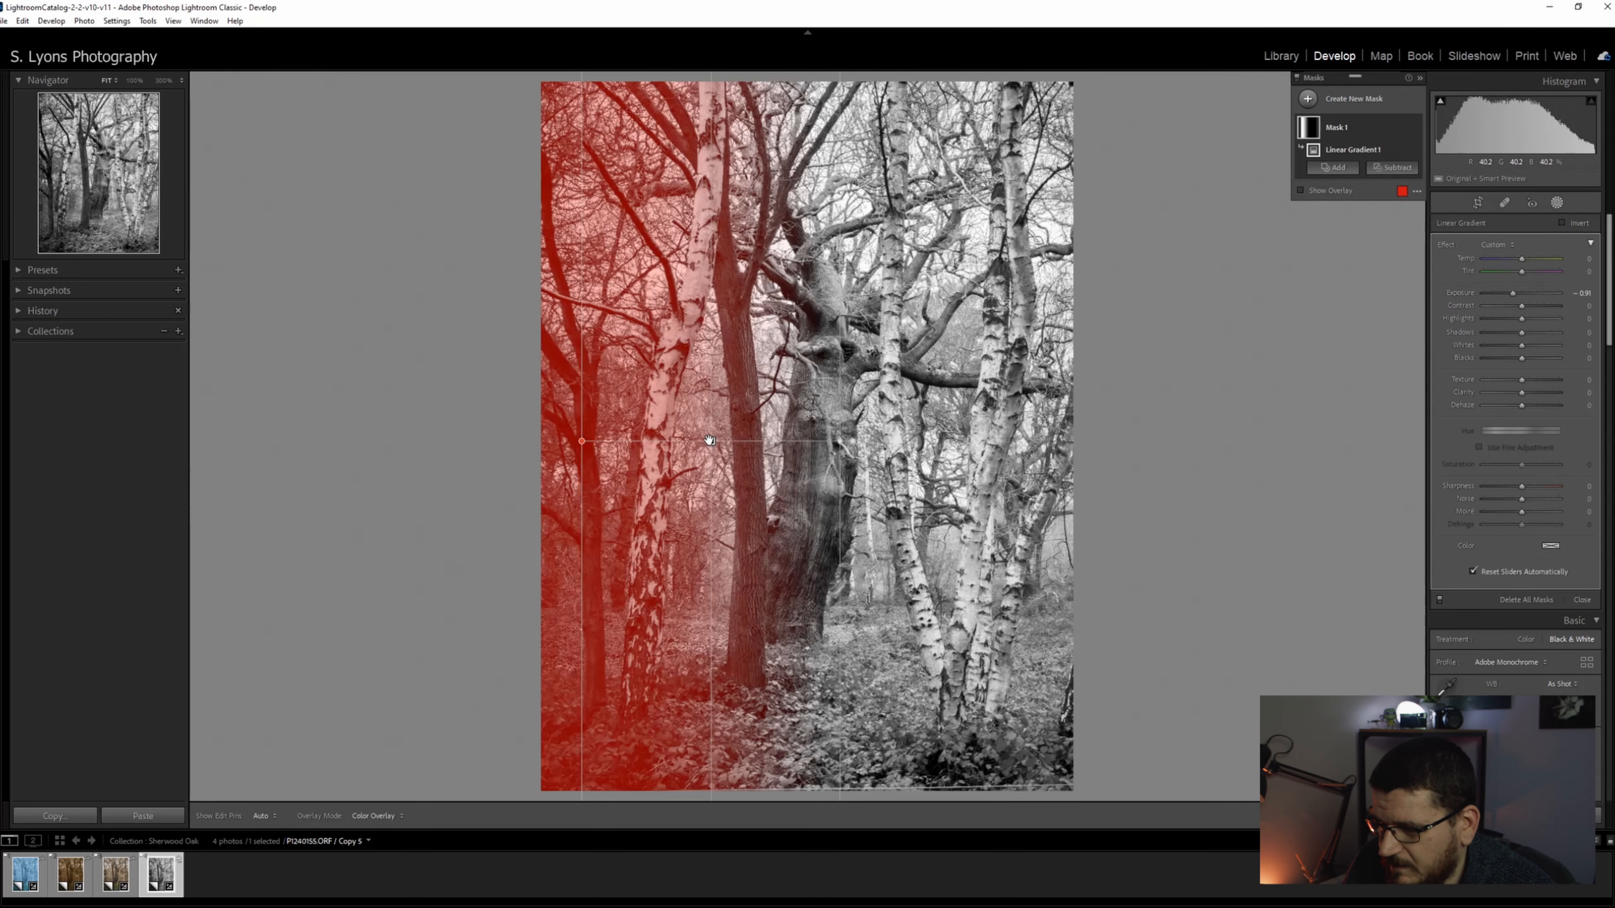
{"action": "right_click", "coordinate": [708, 451]}
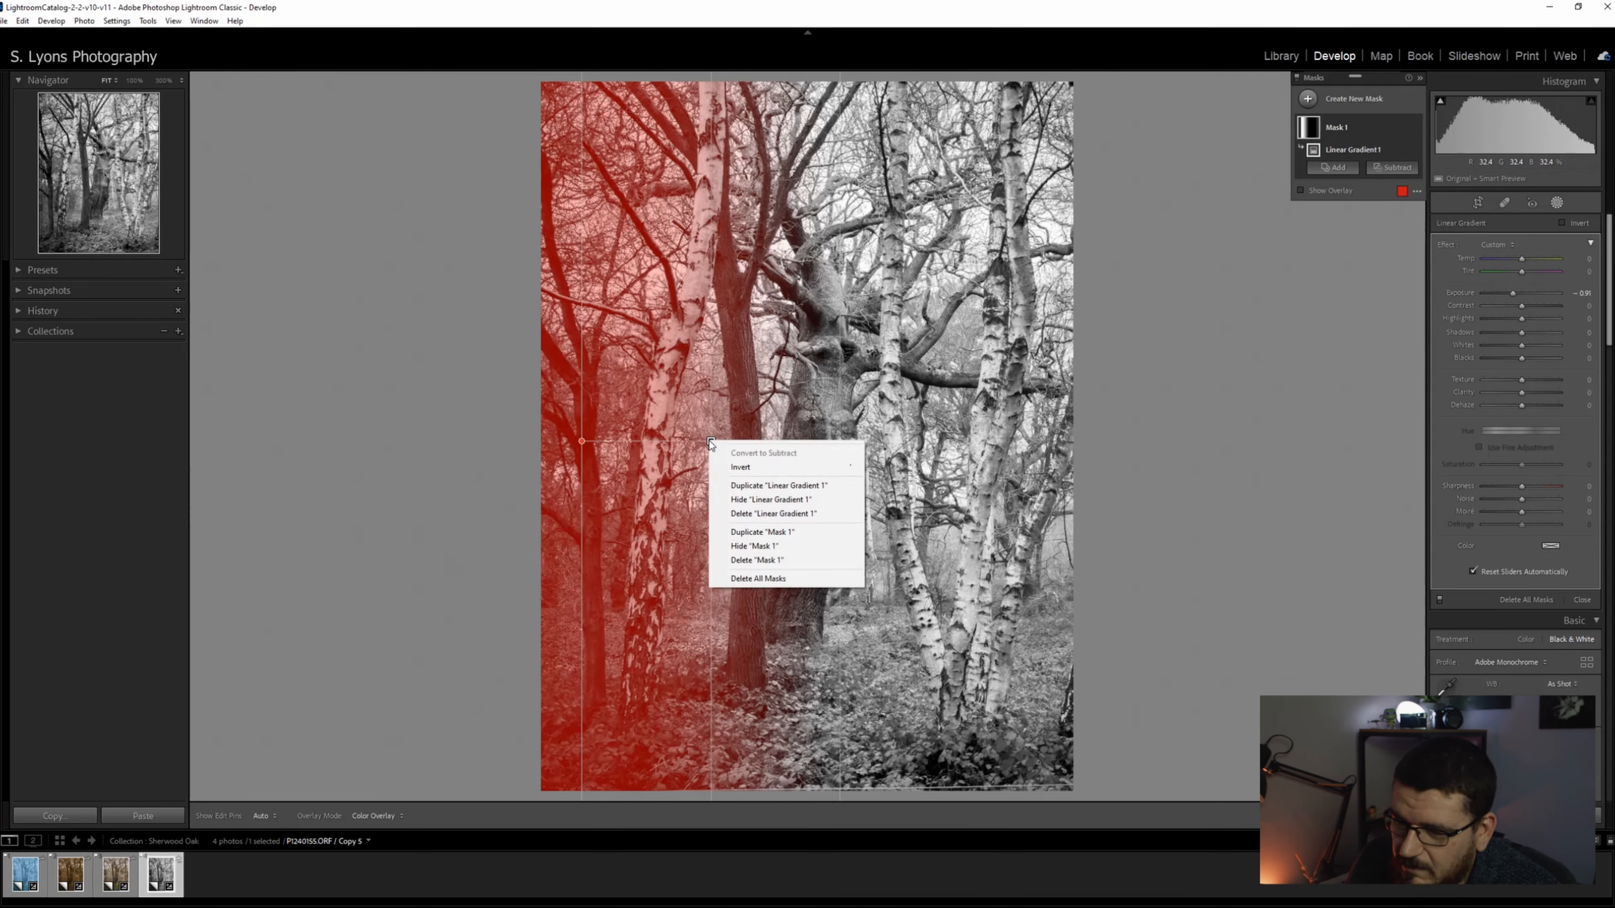
{"action": "mouse_move", "coordinate": [811, 470]}
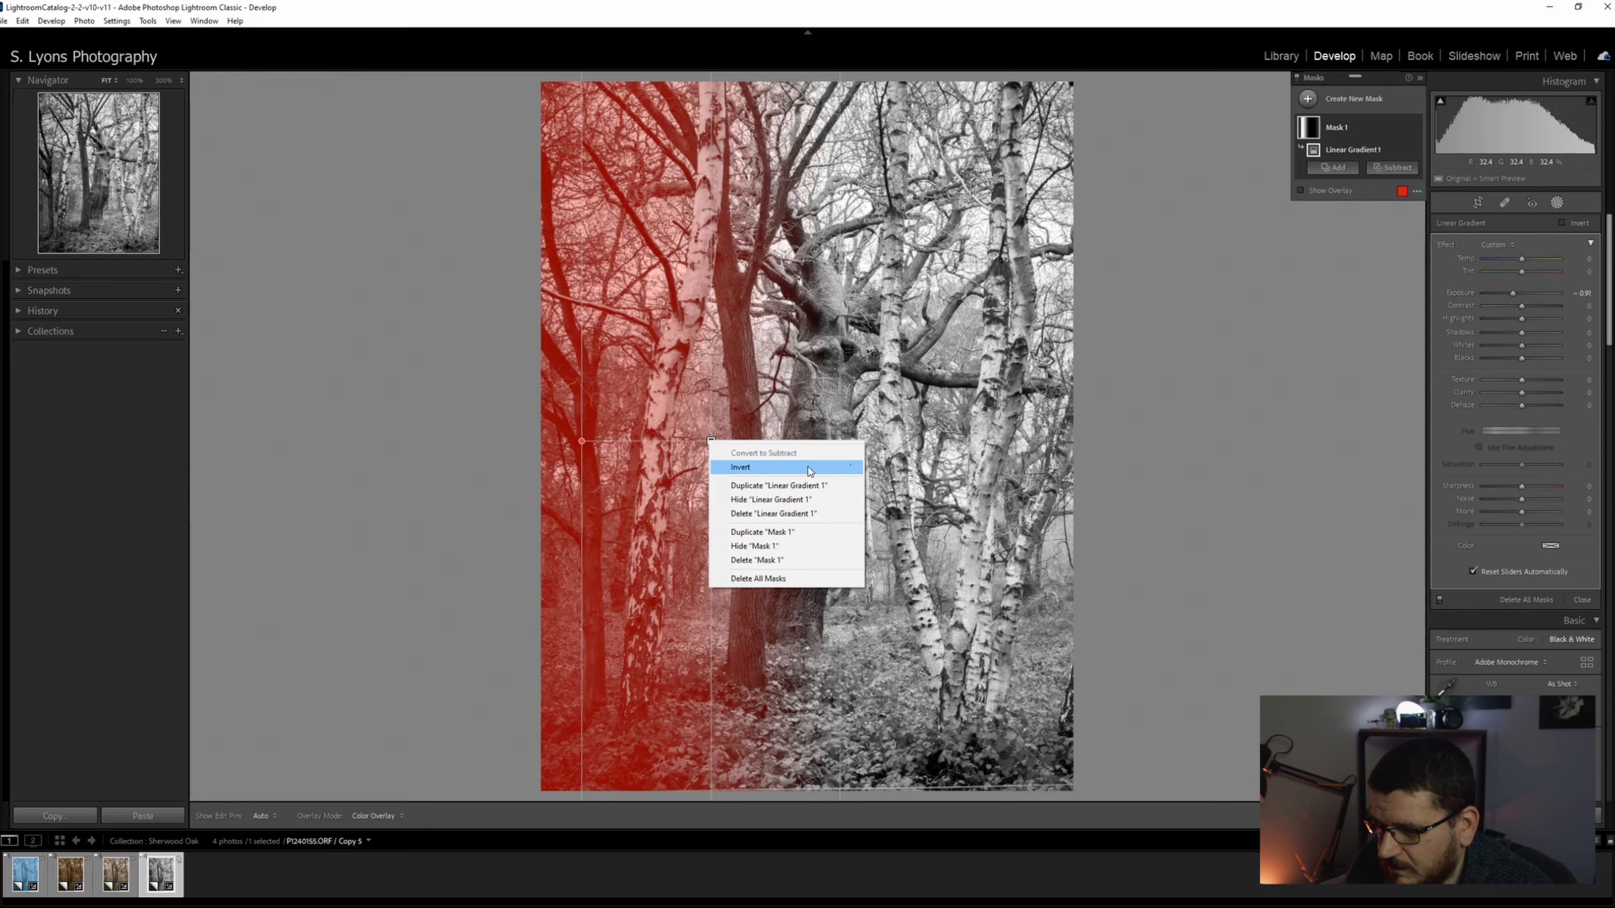
{"action": "mouse_move", "coordinate": [765, 486]}
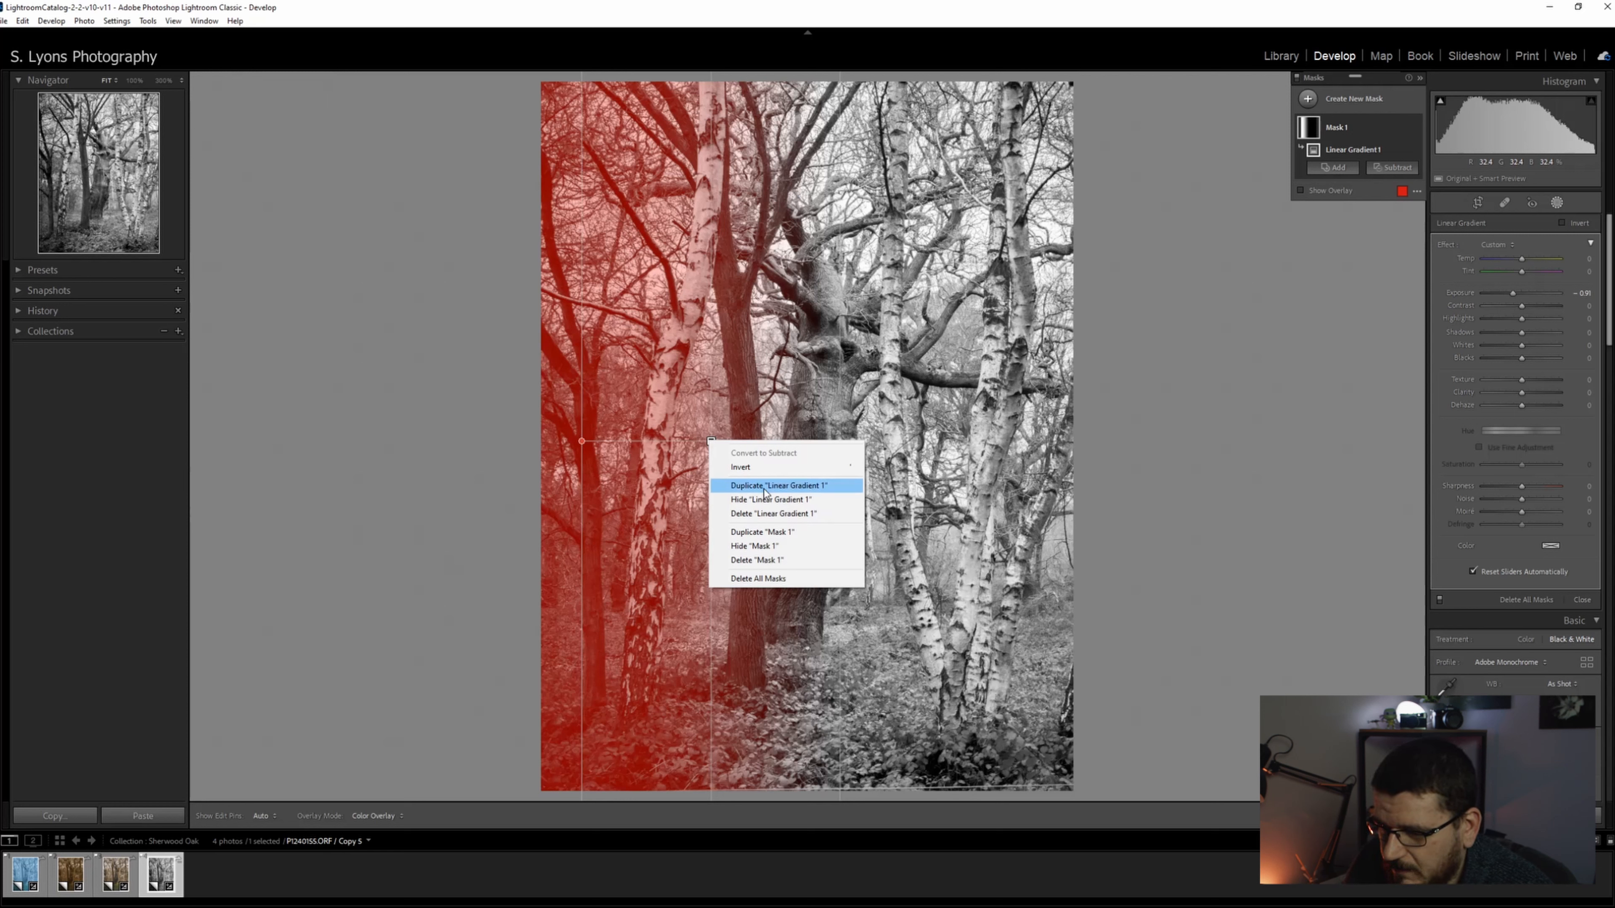
{"action": "mouse_move", "coordinate": [778, 423]}
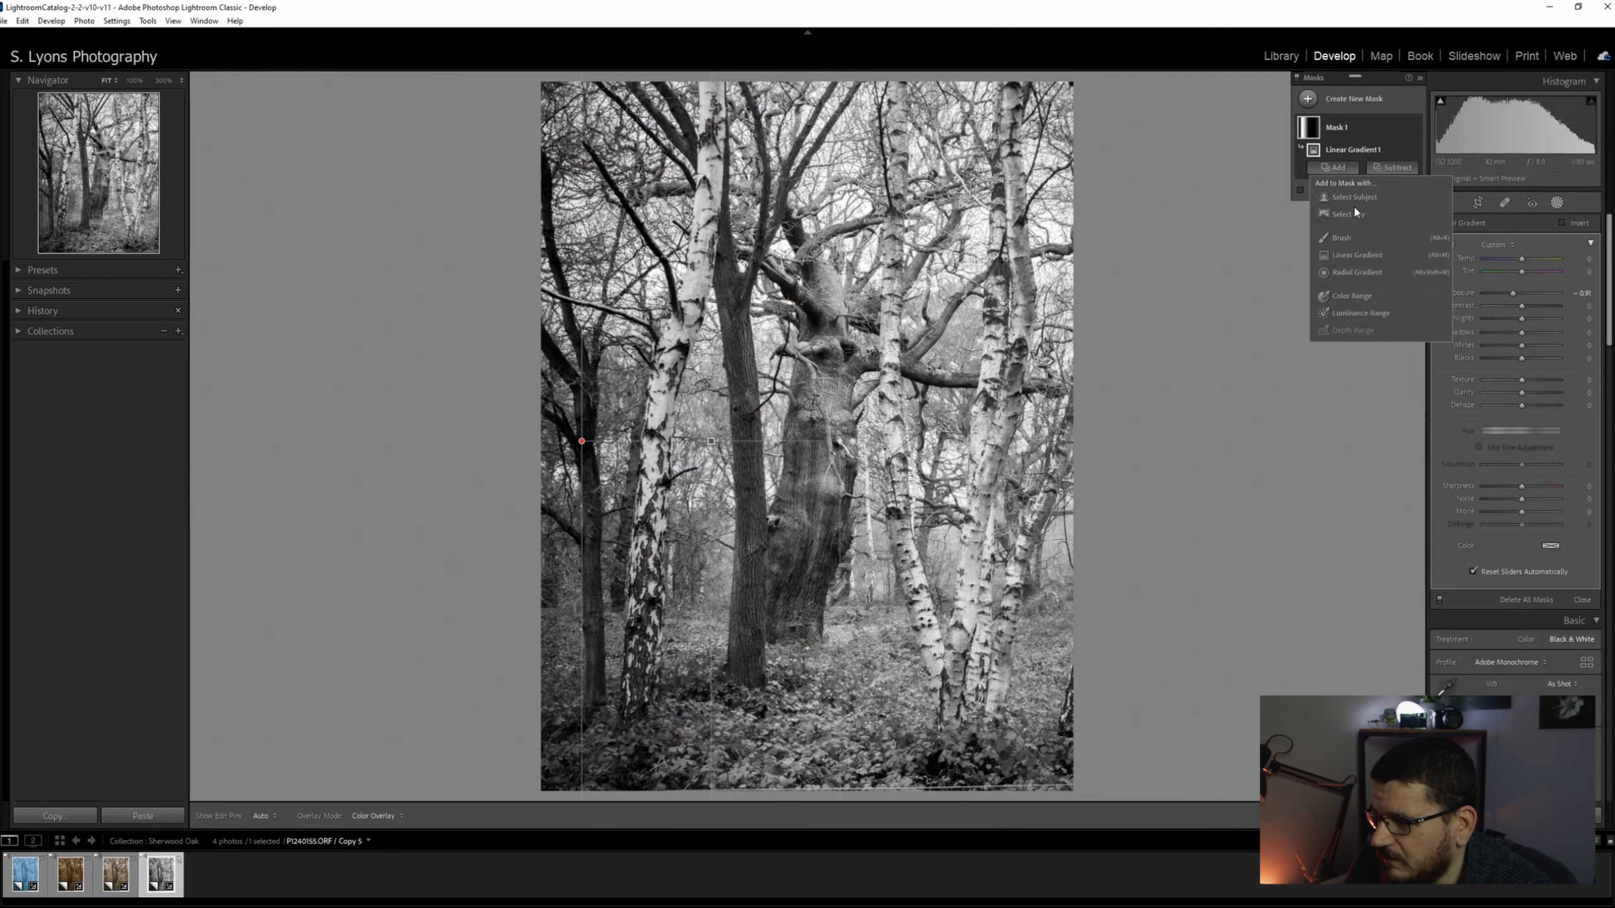
{"action": "left_click", "coordinate": [1356, 254]}
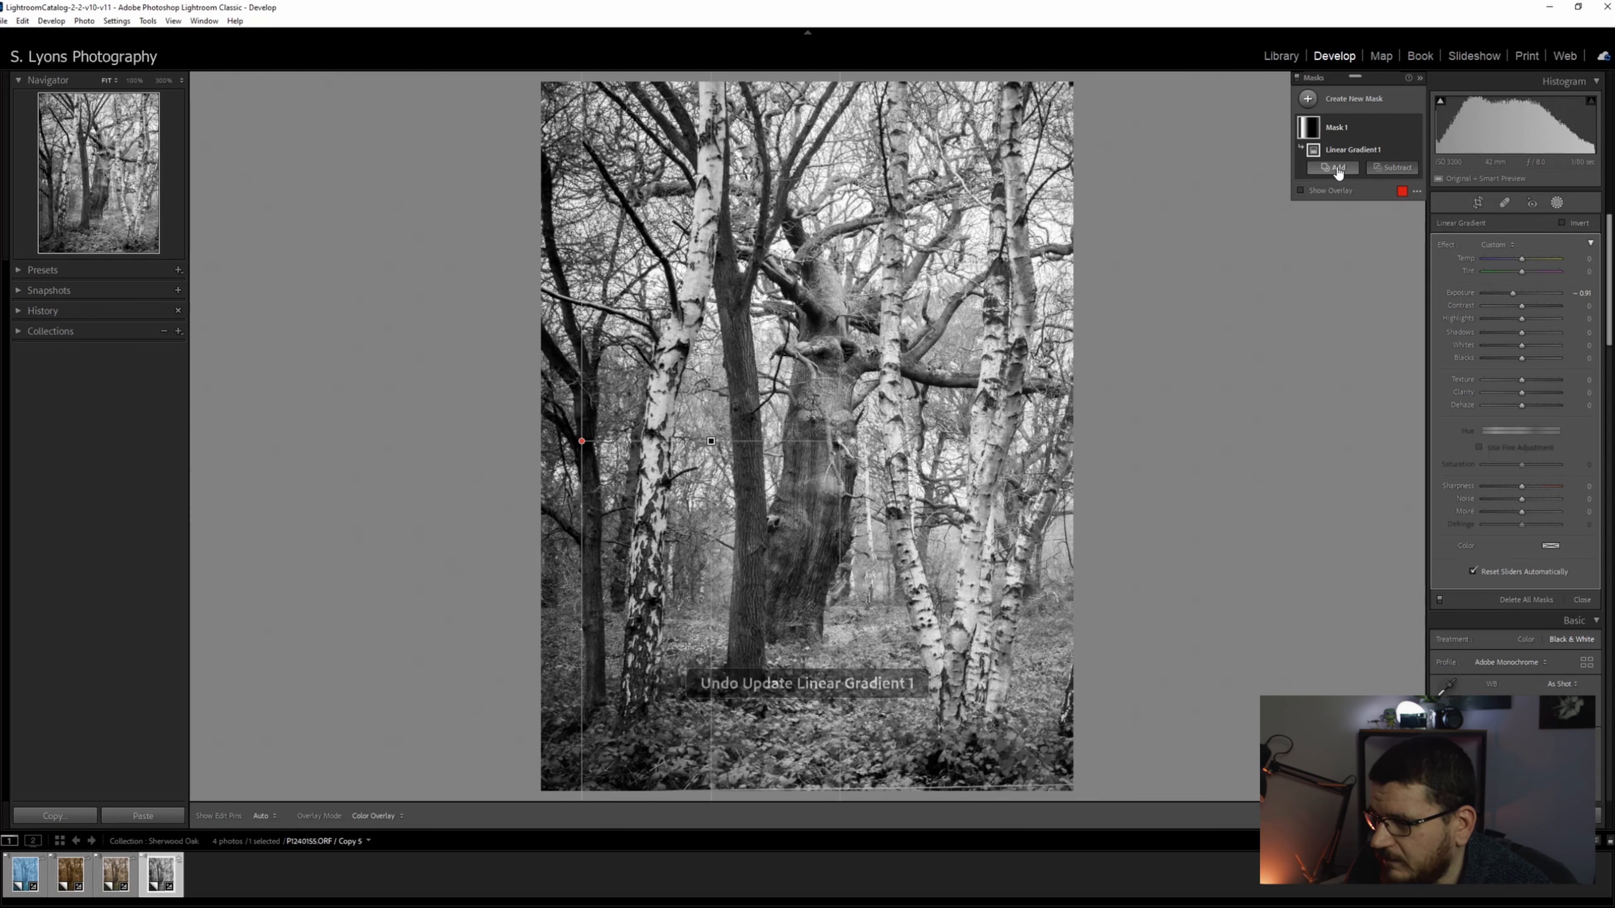
{"action": "left_click", "coordinate": [1333, 168]}
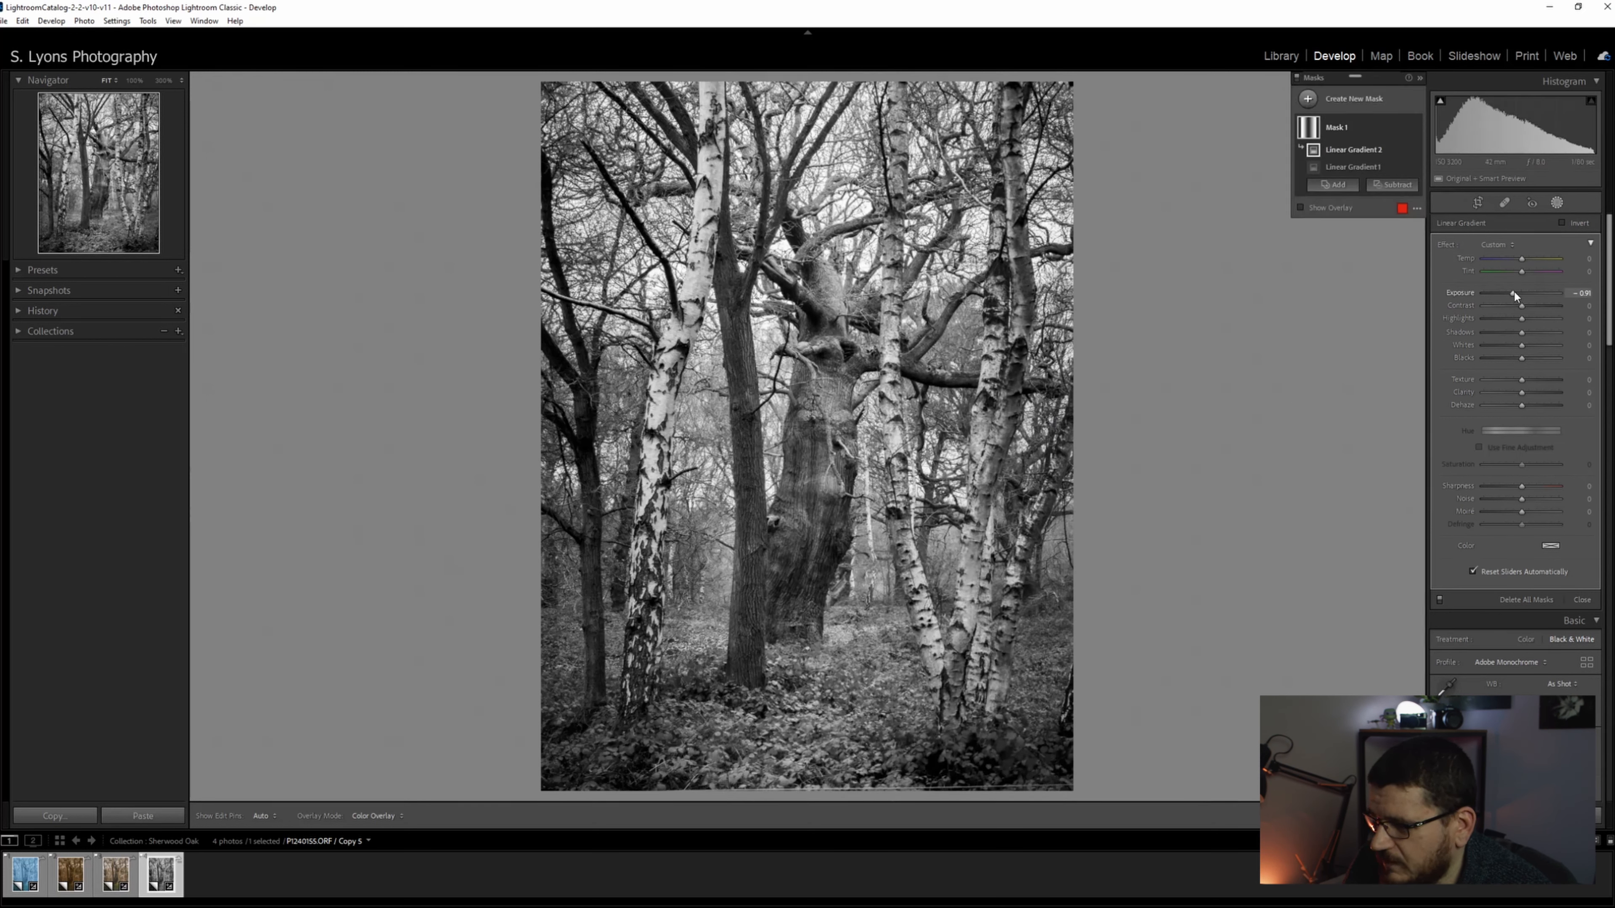
- Lower the gradient's Exposure from about -0.98 to about -1.92 to darken the edge strongly
{"action": "left_click_drag", "start_coordinate": [1520, 298], "coordinate": [1510, 298]}
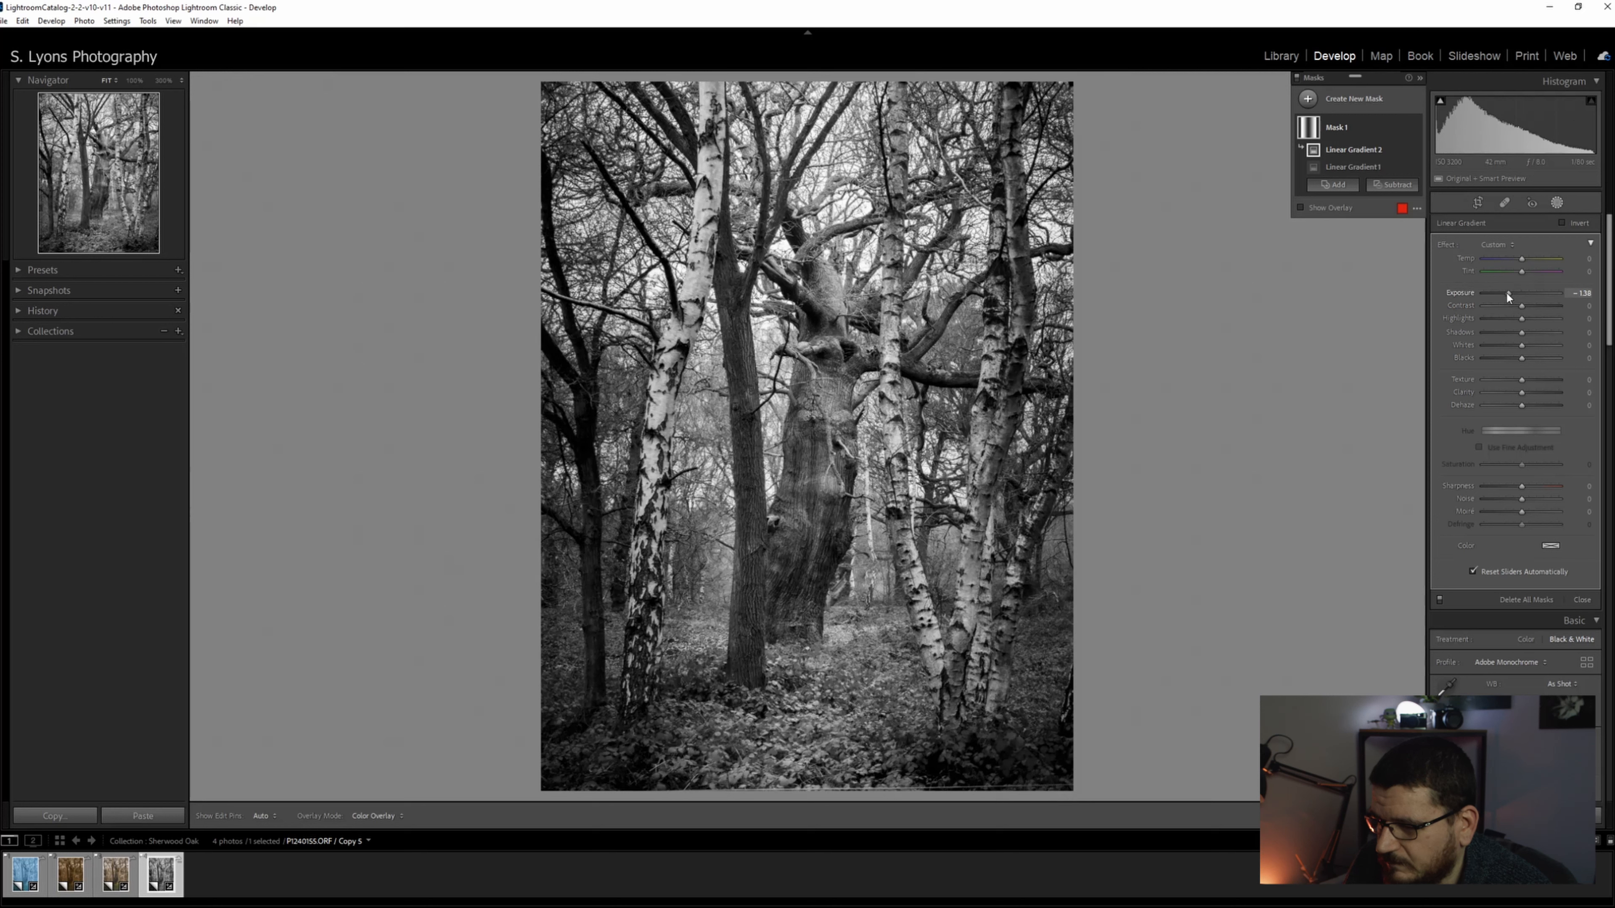
{"action": "left_click_drag", "start_coordinate": [1535, 307], "coordinate": [1523, 306]}
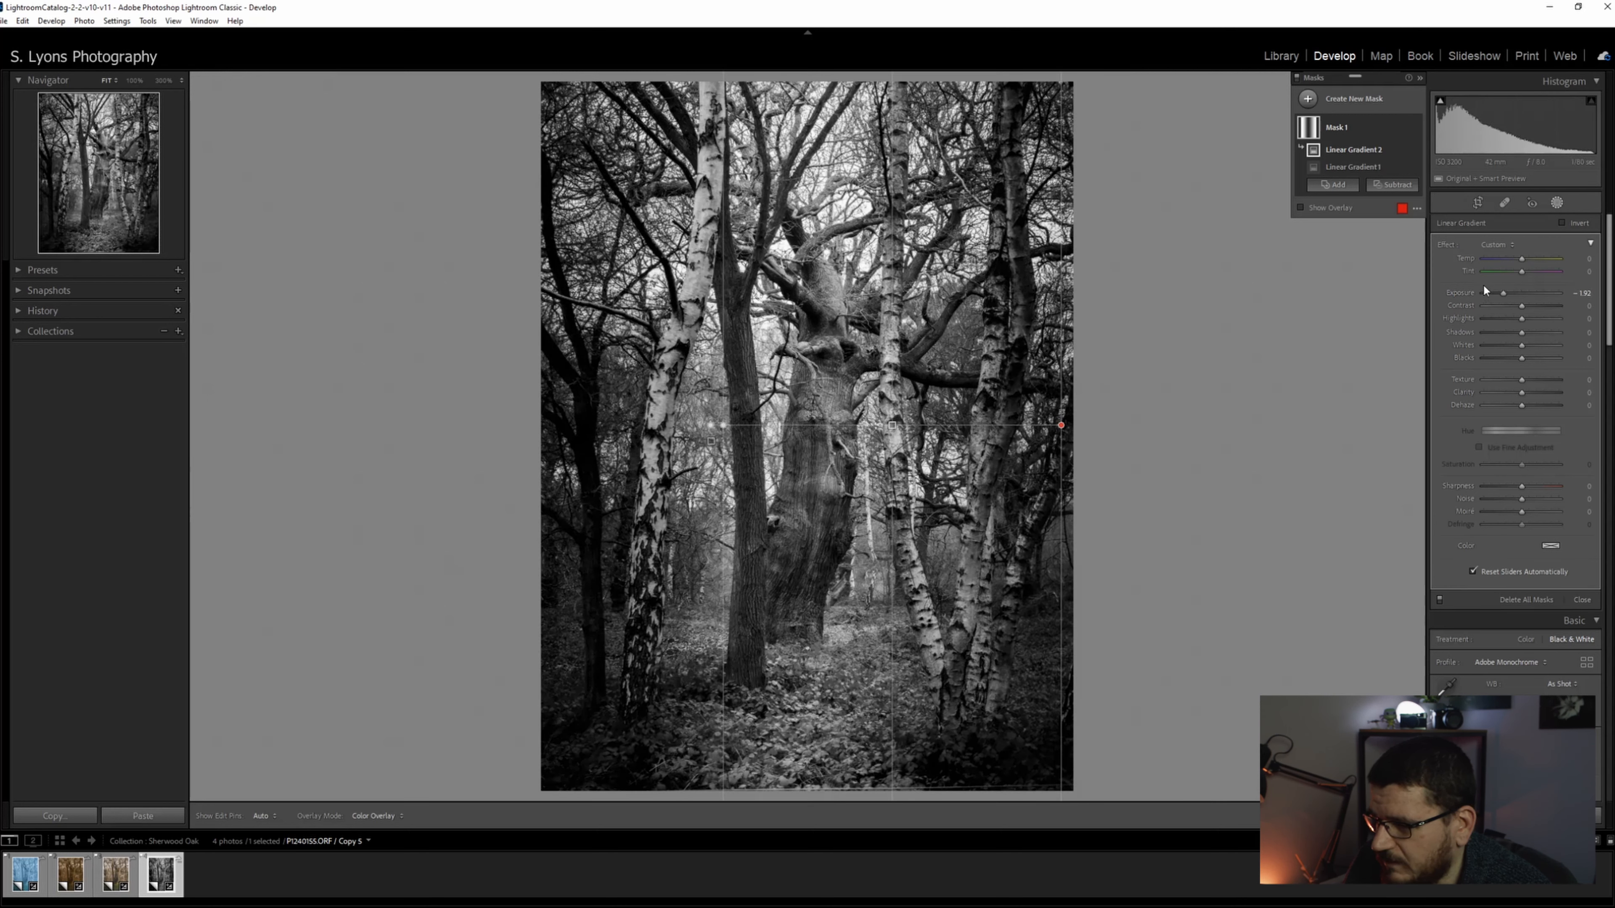
{"action": "left_click_drag", "start_coordinate": [1501, 299], "coordinate": [1510, 298]}
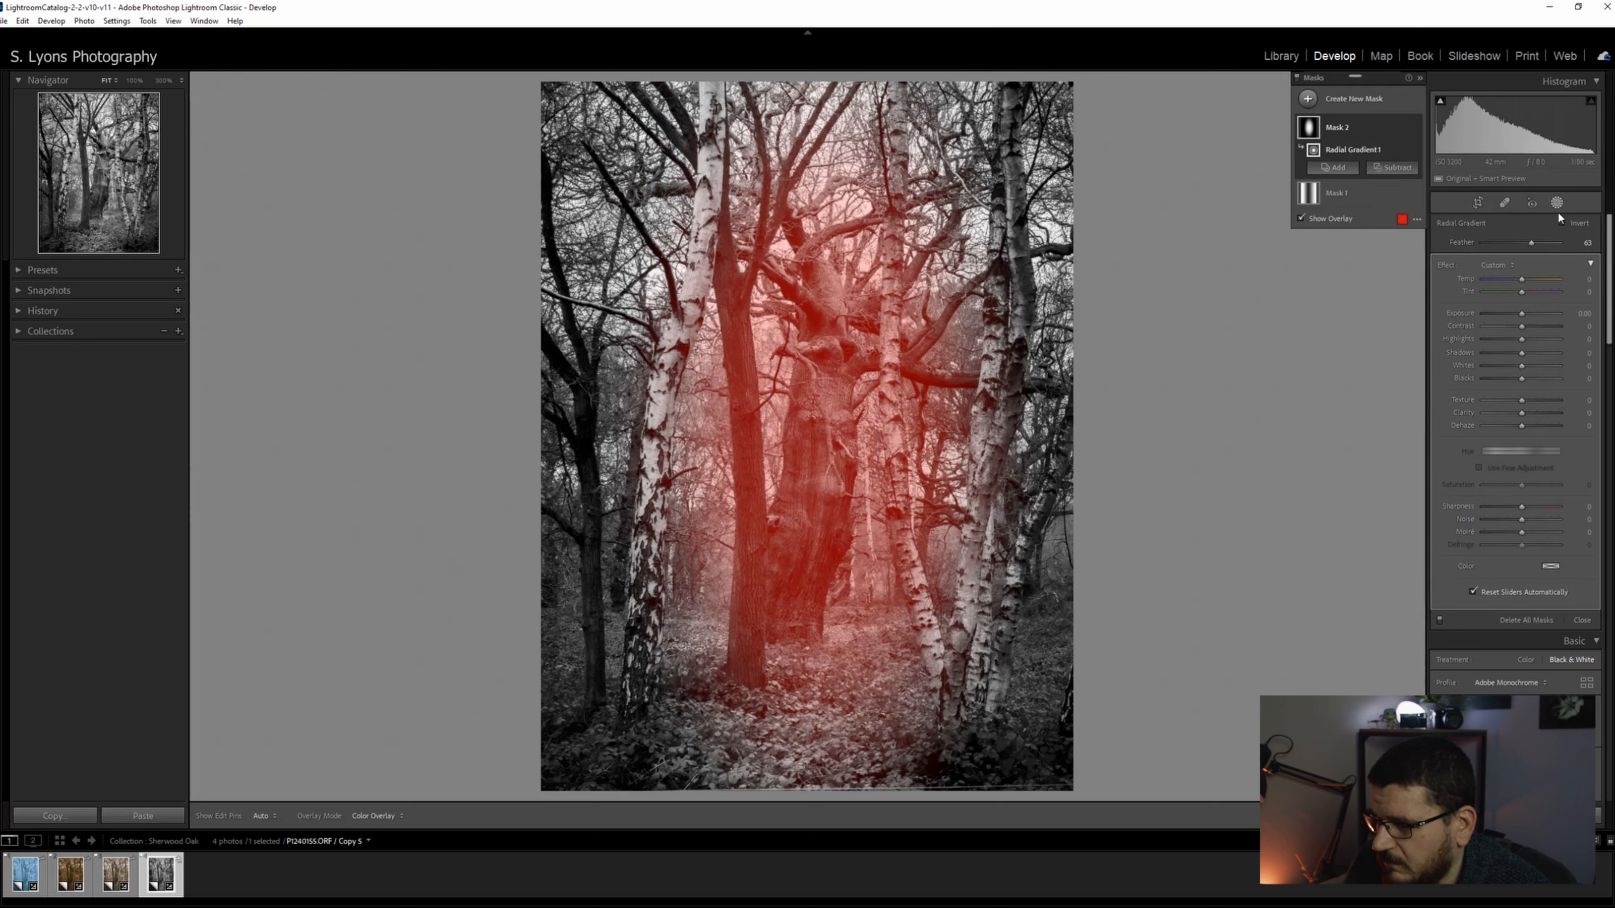
- Invert the radial mask around the oak, hide the overlay and darken its surroundings to about -0.64 exposure
{"action": "left_click", "coordinate": [1561, 223]}
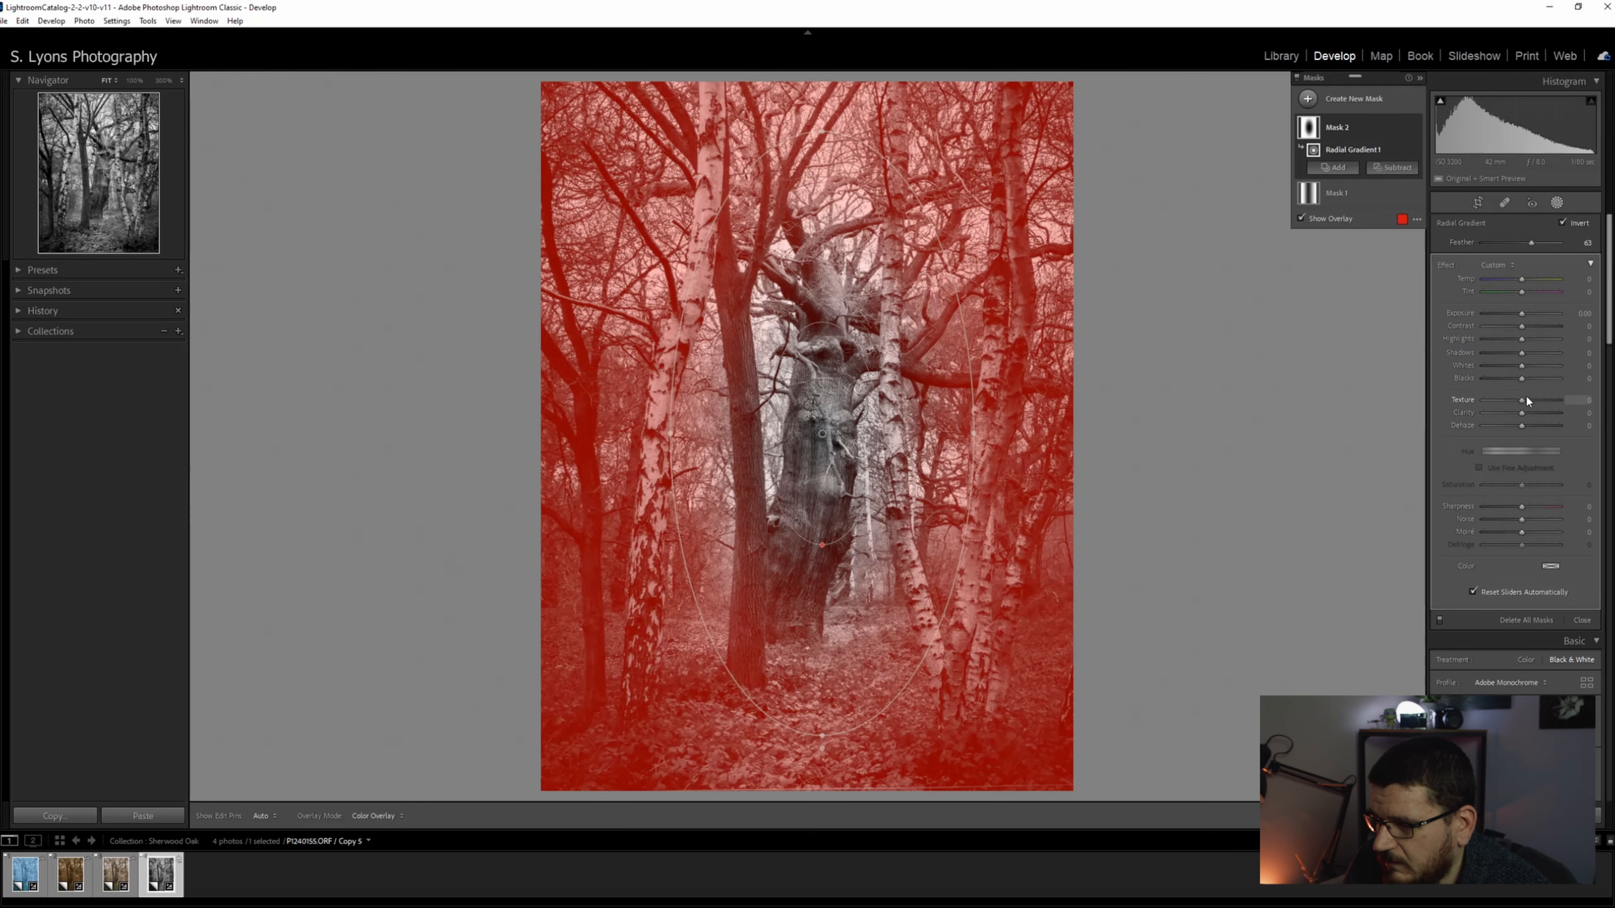
{"action": "left_click", "coordinate": [1301, 218]}
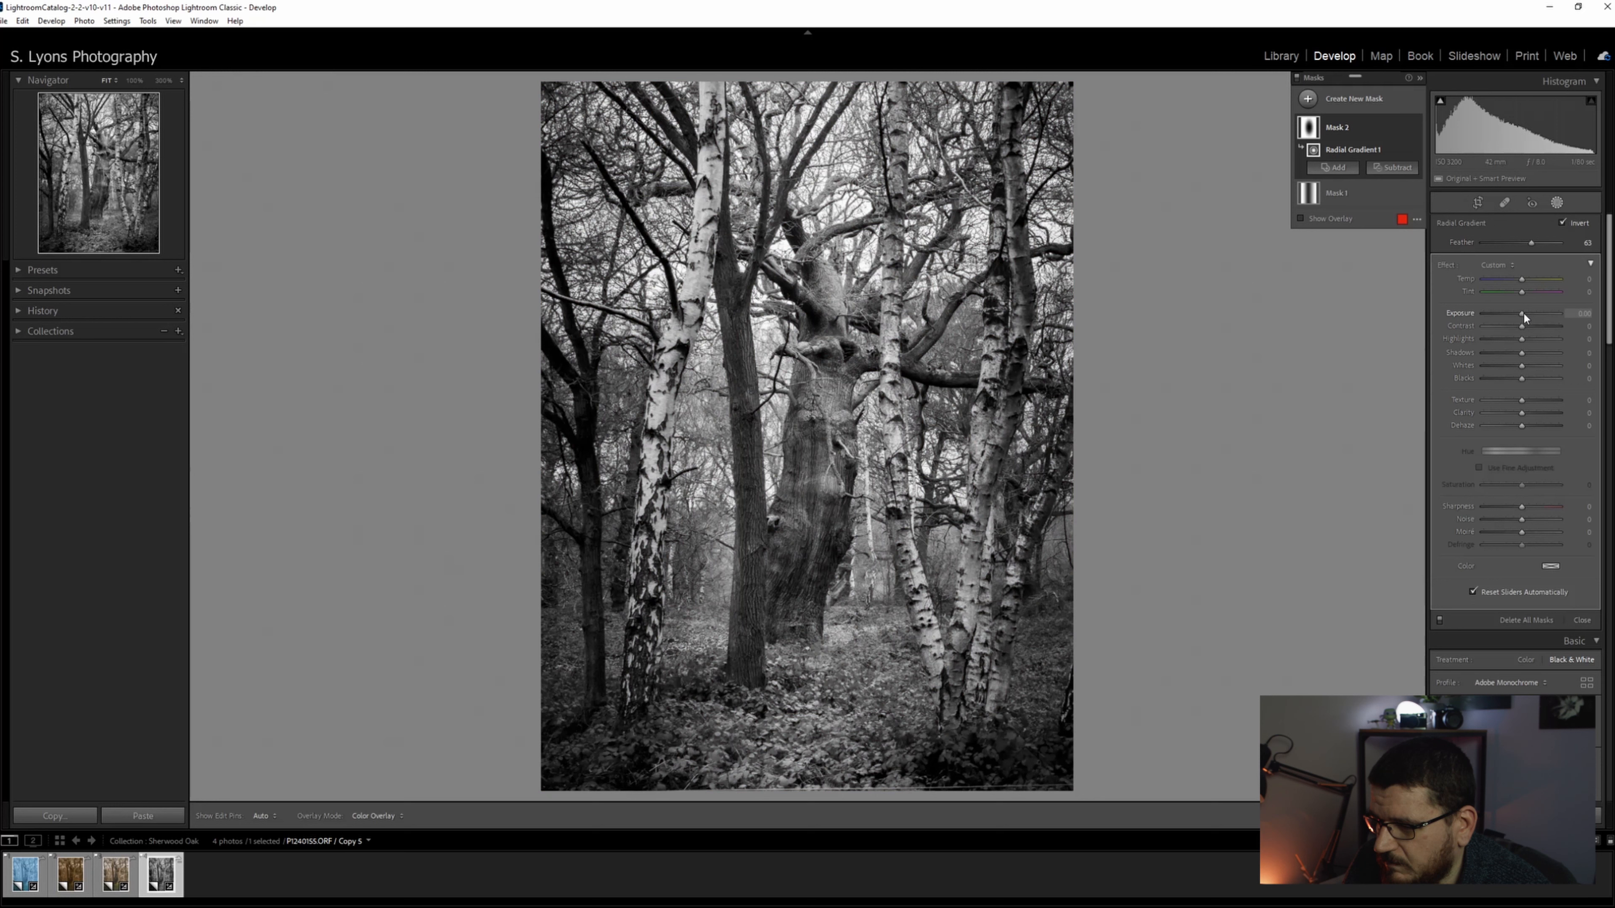
{"action": "left_click_drag", "start_coordinate": [1525, 316], "coordinate": [1516, 316]}
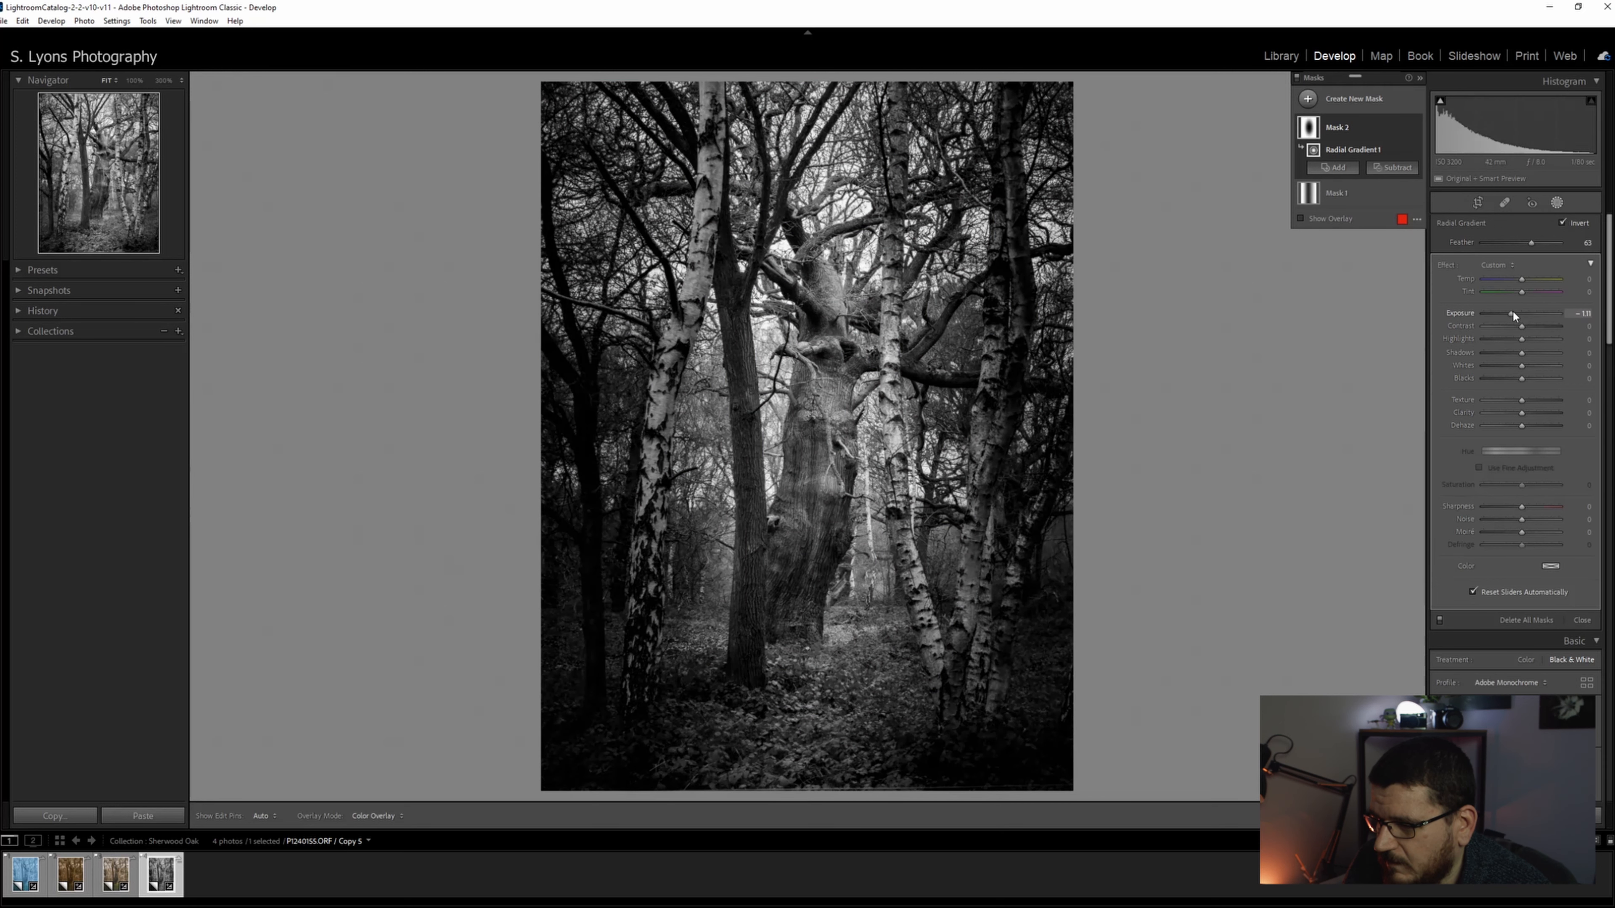
{"action": "left_click_drag", "start_coordinate": [1520, 313], "coordinate": [1518, 313]}
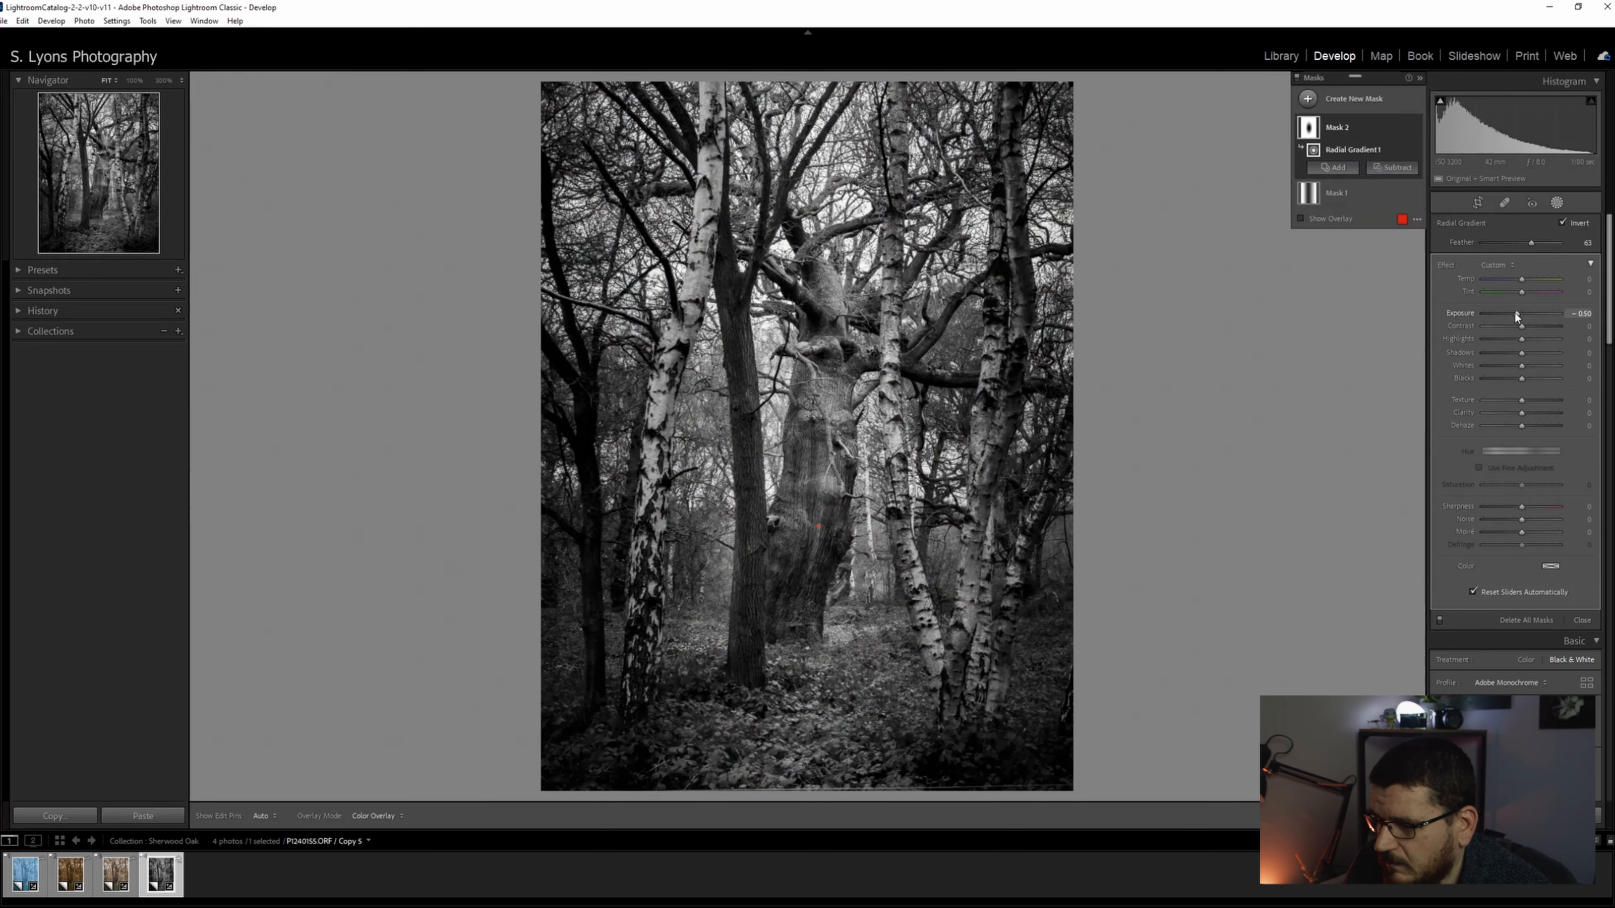
{"action": "left_click_drag", "start_coordinate": [1522, 313], "coordinate": [1515, 314]}
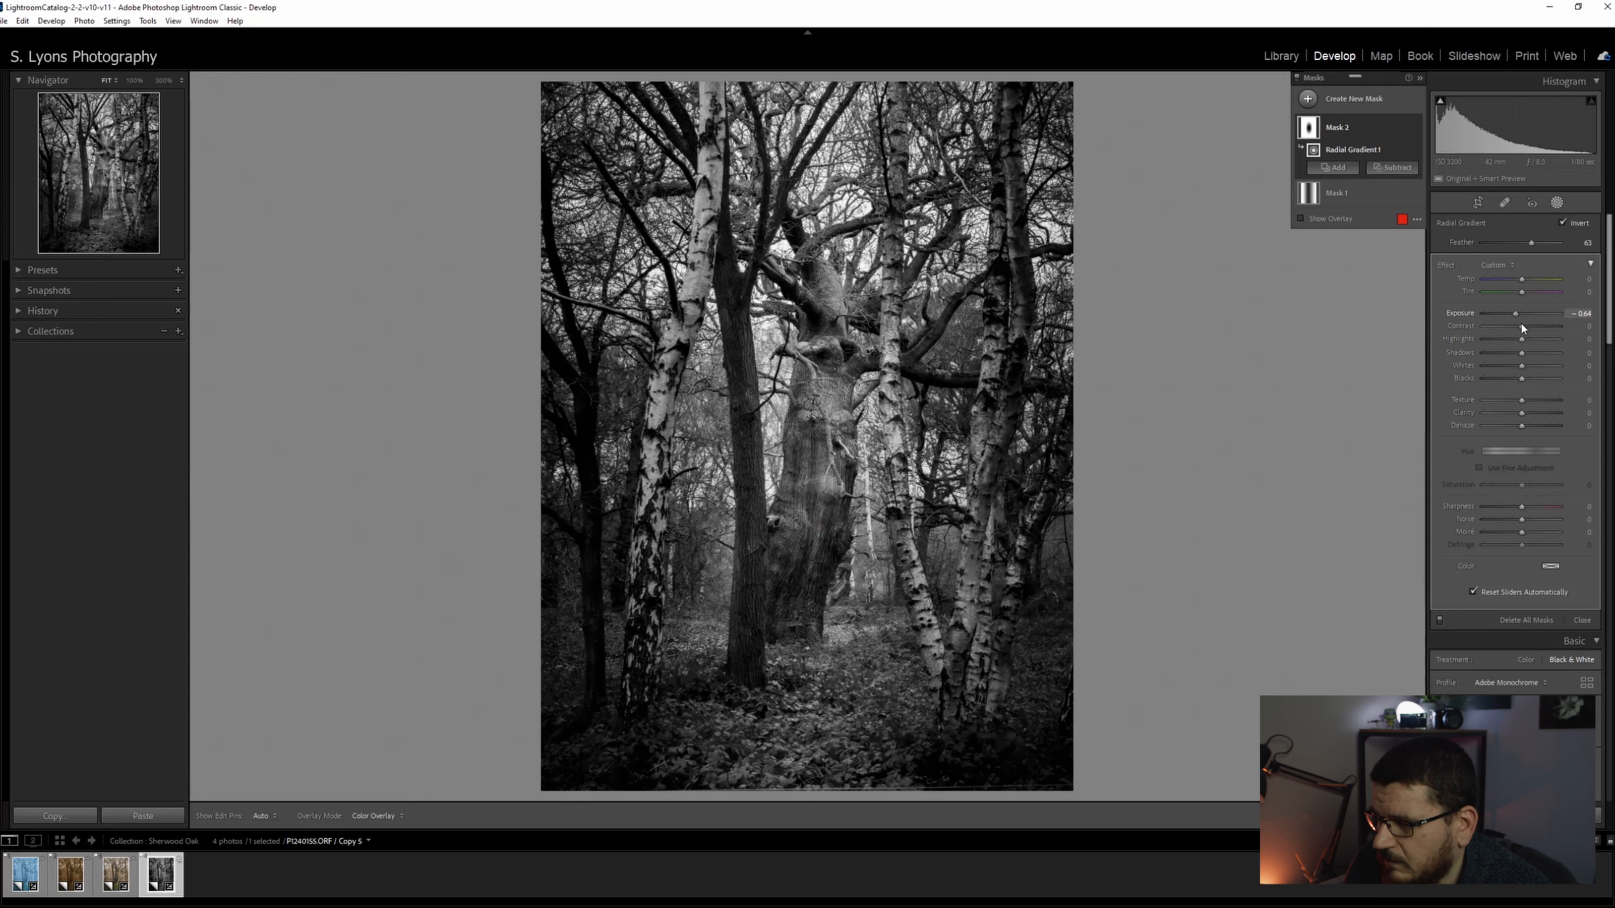
{"action": "mouse_move", "coordinate": [1511, 333]}
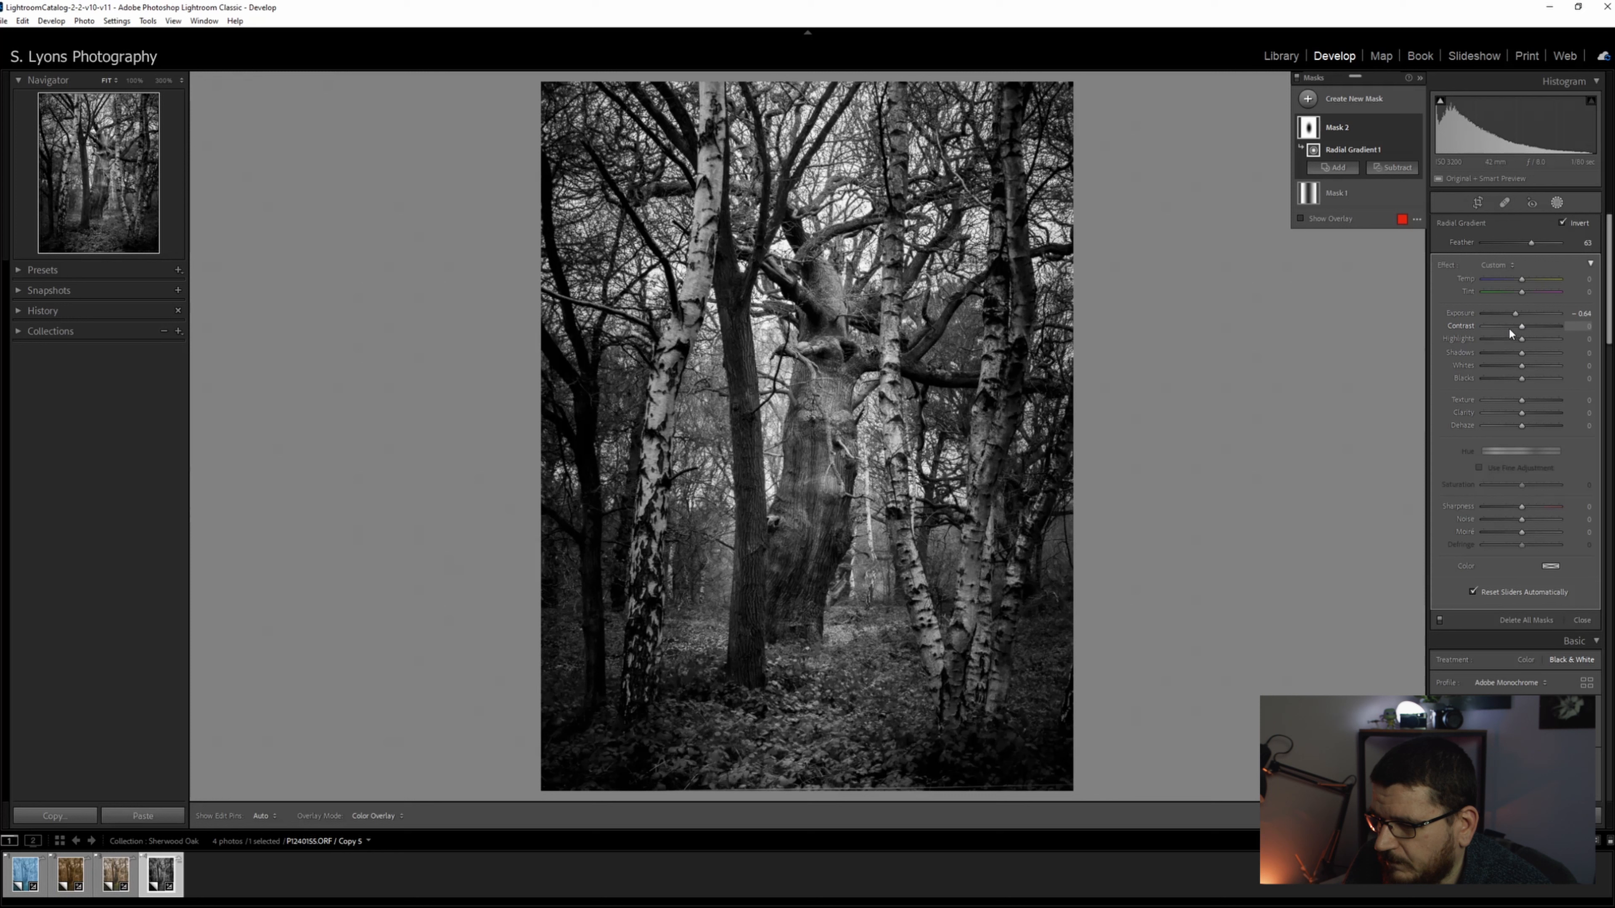
- Set the surrounding contrast to +66 and close mask editing
{"action": "left_click_drag", "start_coordinate": [1521, 338], "coordinate": [1533, 338]}
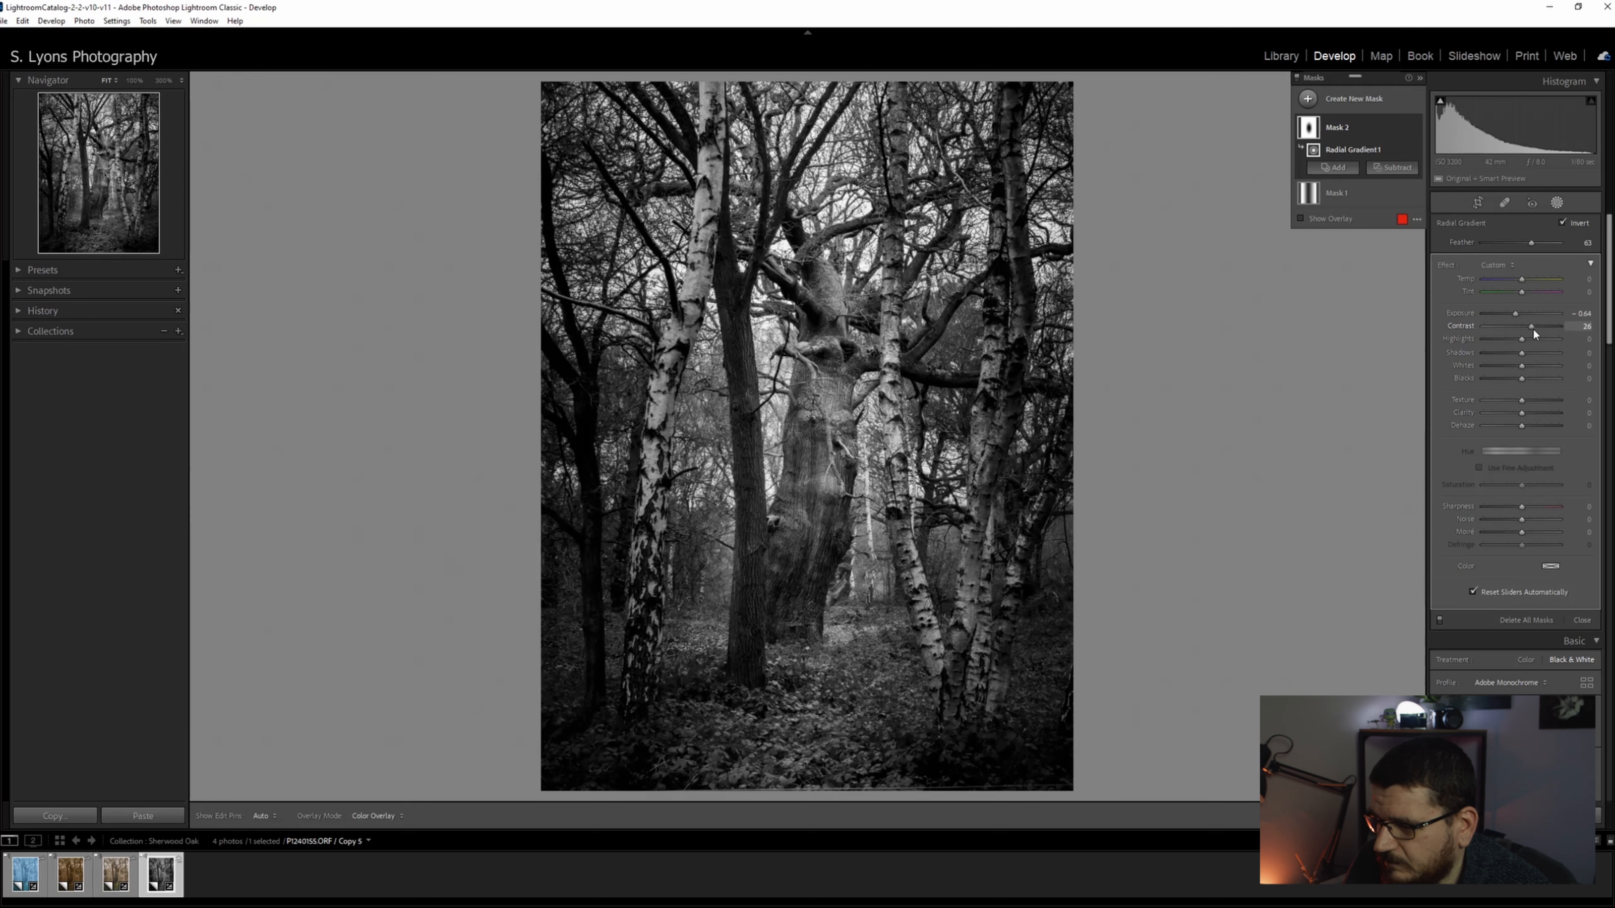
{"action": "left_click_drag", "start_coordinate": [1533, 327], "coordinate": [1483, 326]}
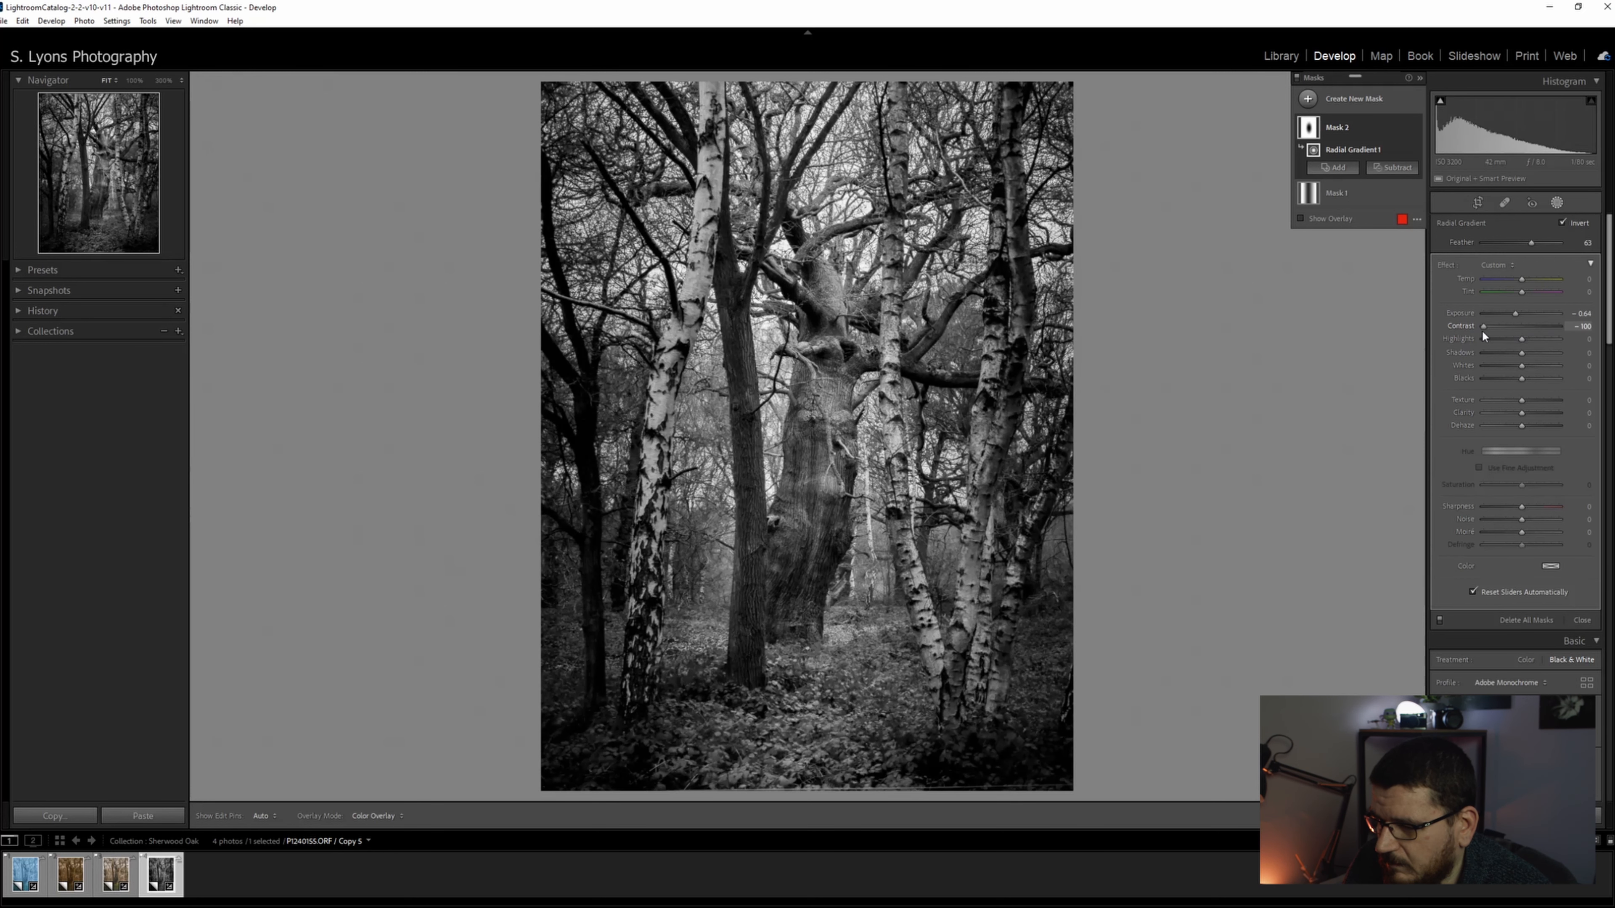
{"action": "left_click_drag", "start_coordinate": [1483, 326], "coordinate": [1496, 326]}
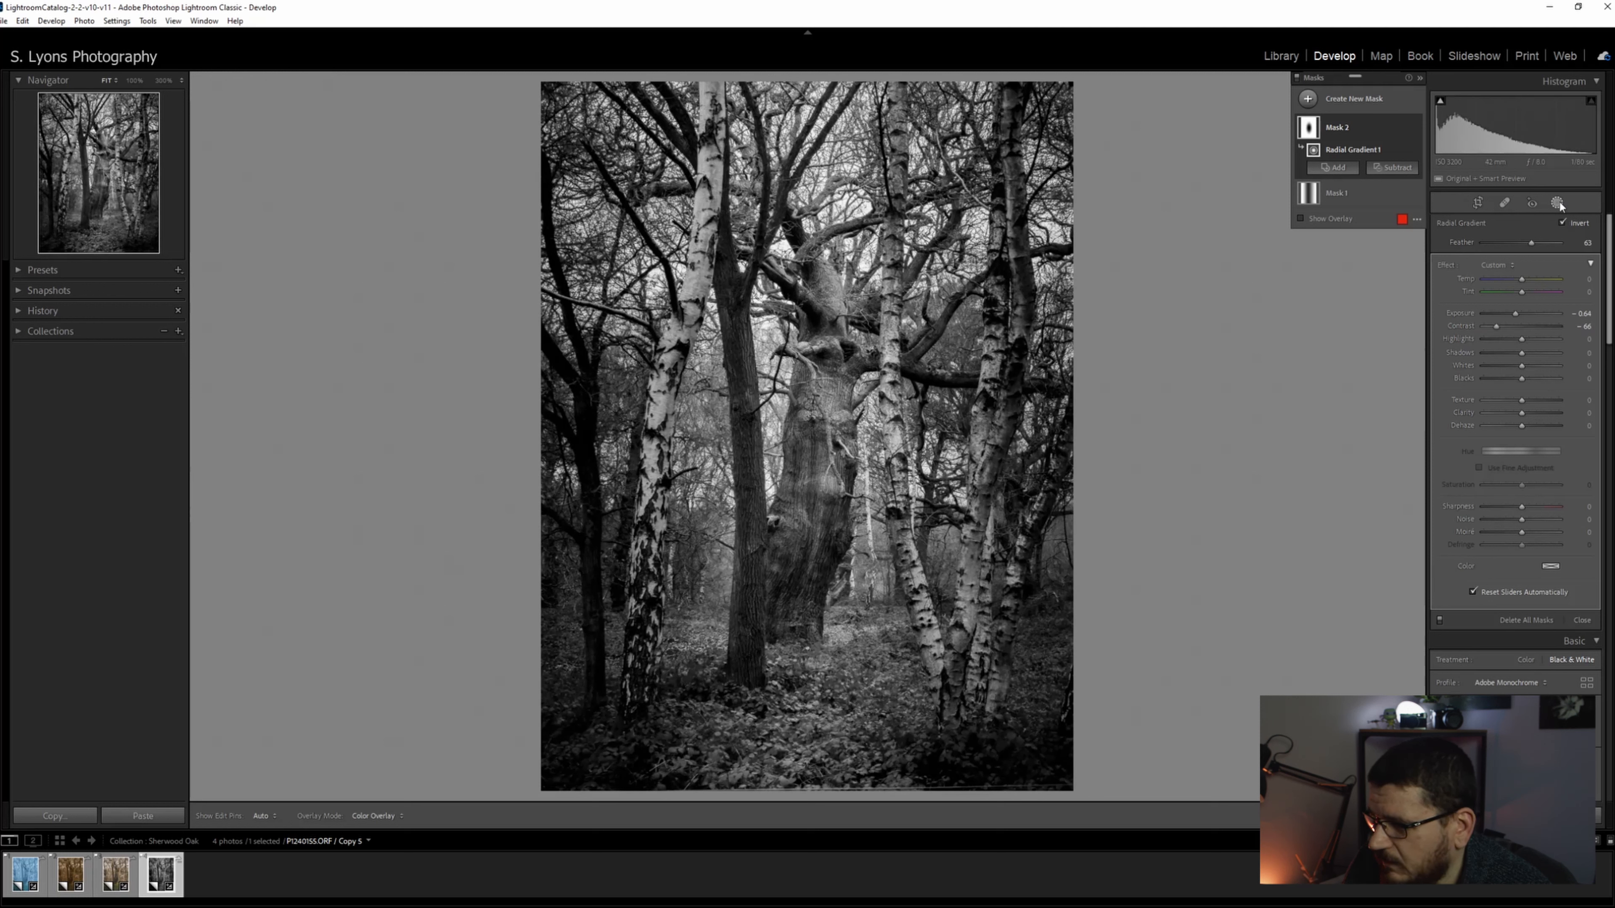
{"action": "left_click", "coordinate": [1583, 621]}
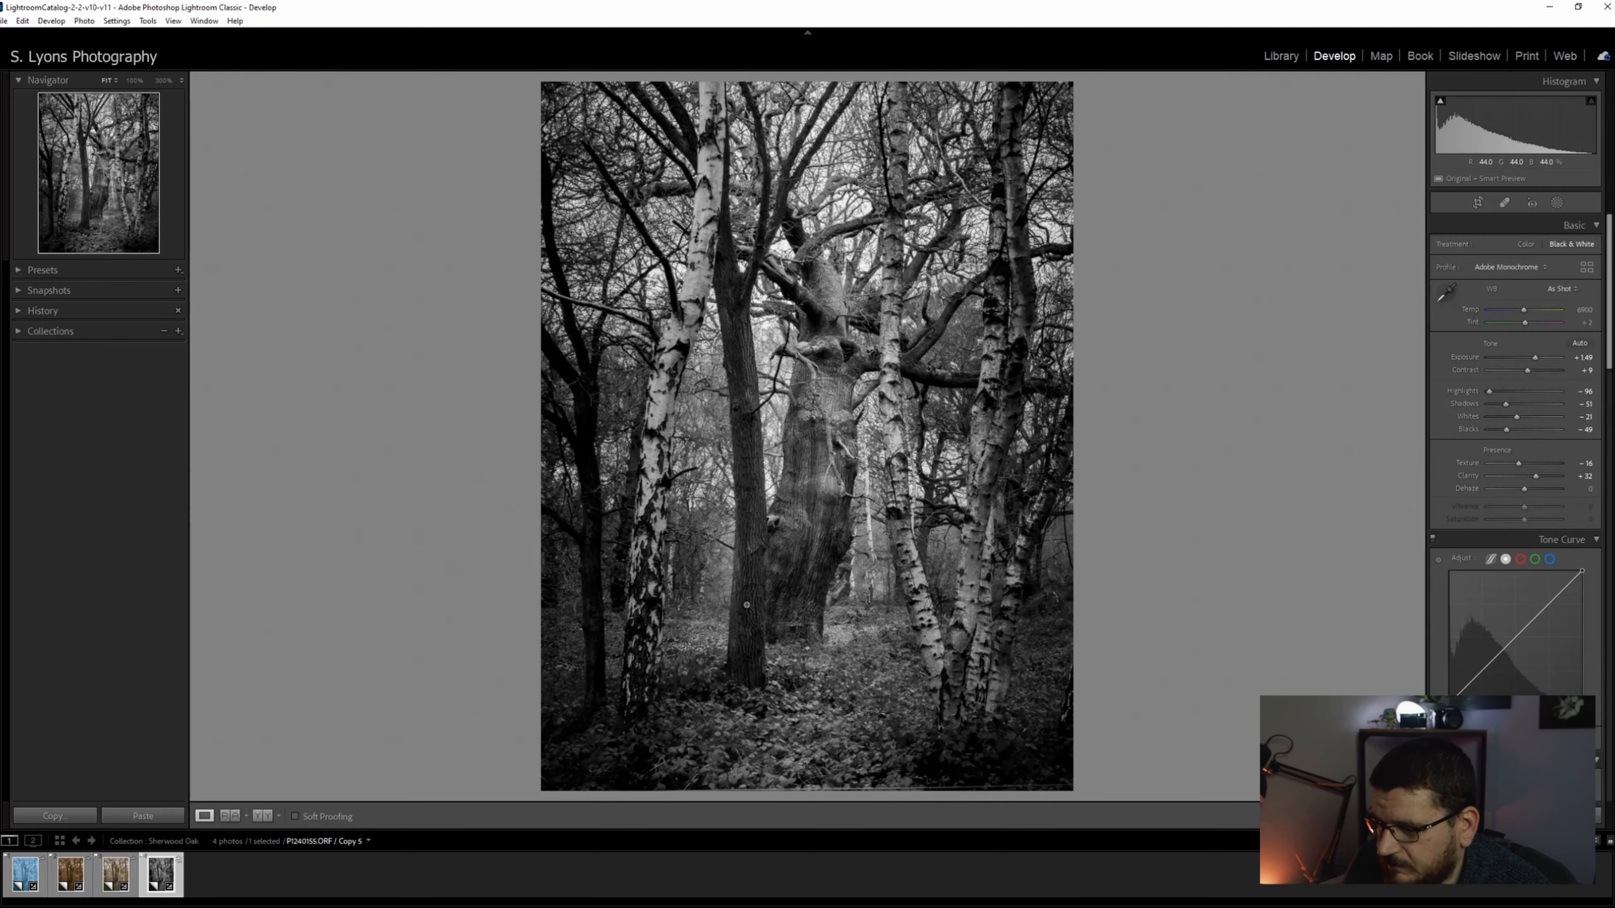
- Lift the black point, lower the white point and add shadow and highlight points forming an S-curve
{"action": "scroll", "scroll_direction": "down", "scroll_amount": 3}
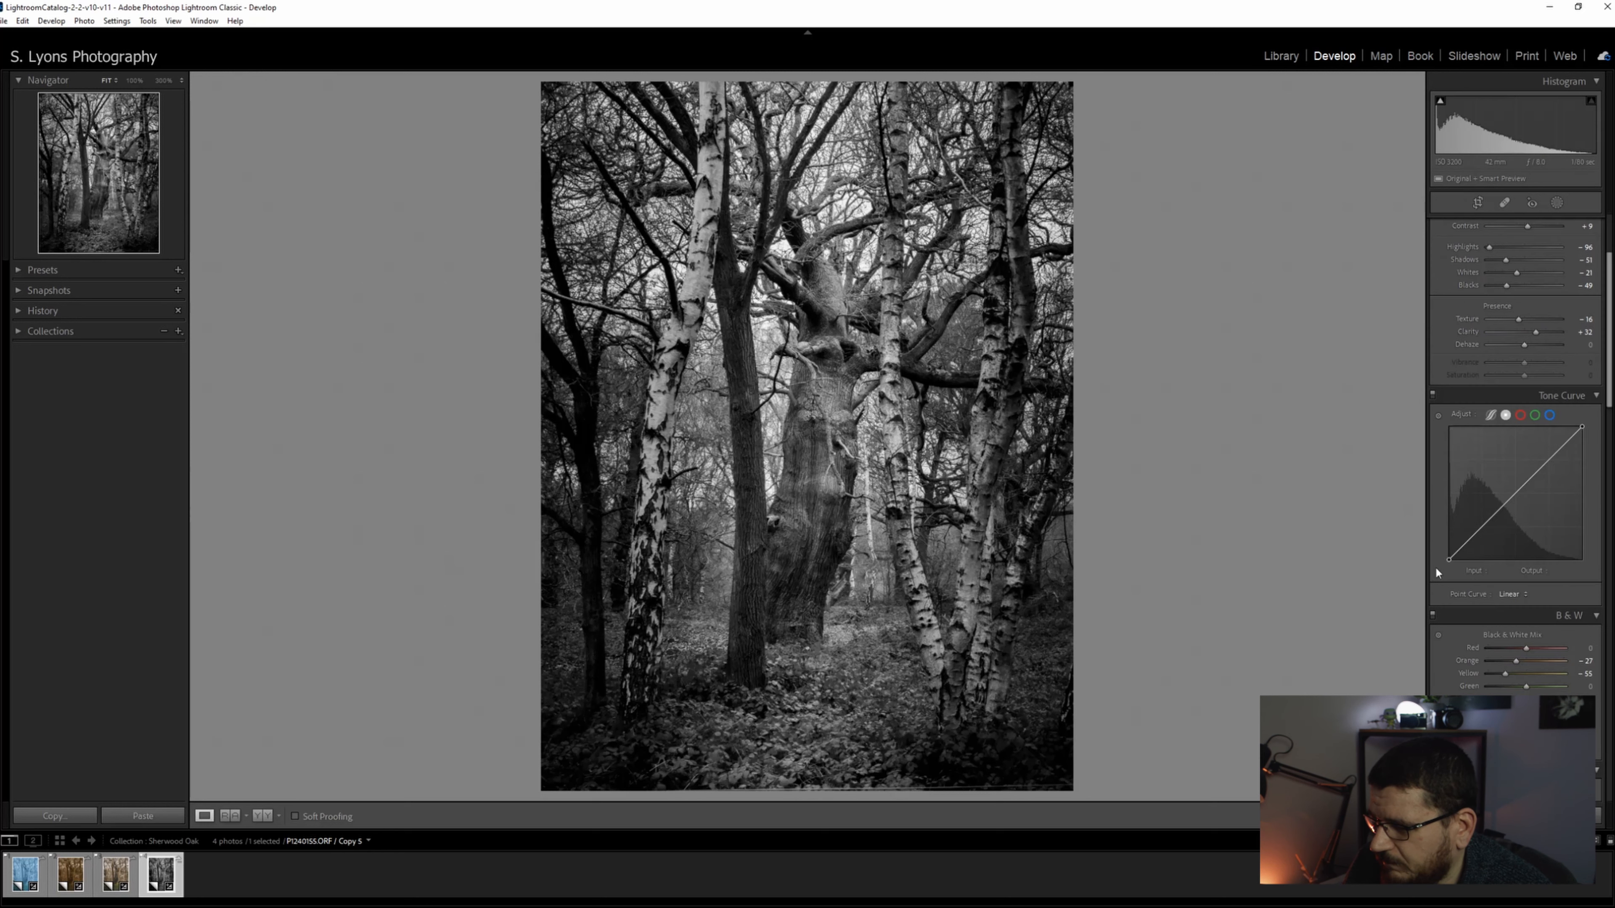
{"action": "left_click_drag", "start_coordinate": [1449, 551], "coordinate": [1449, 538]}
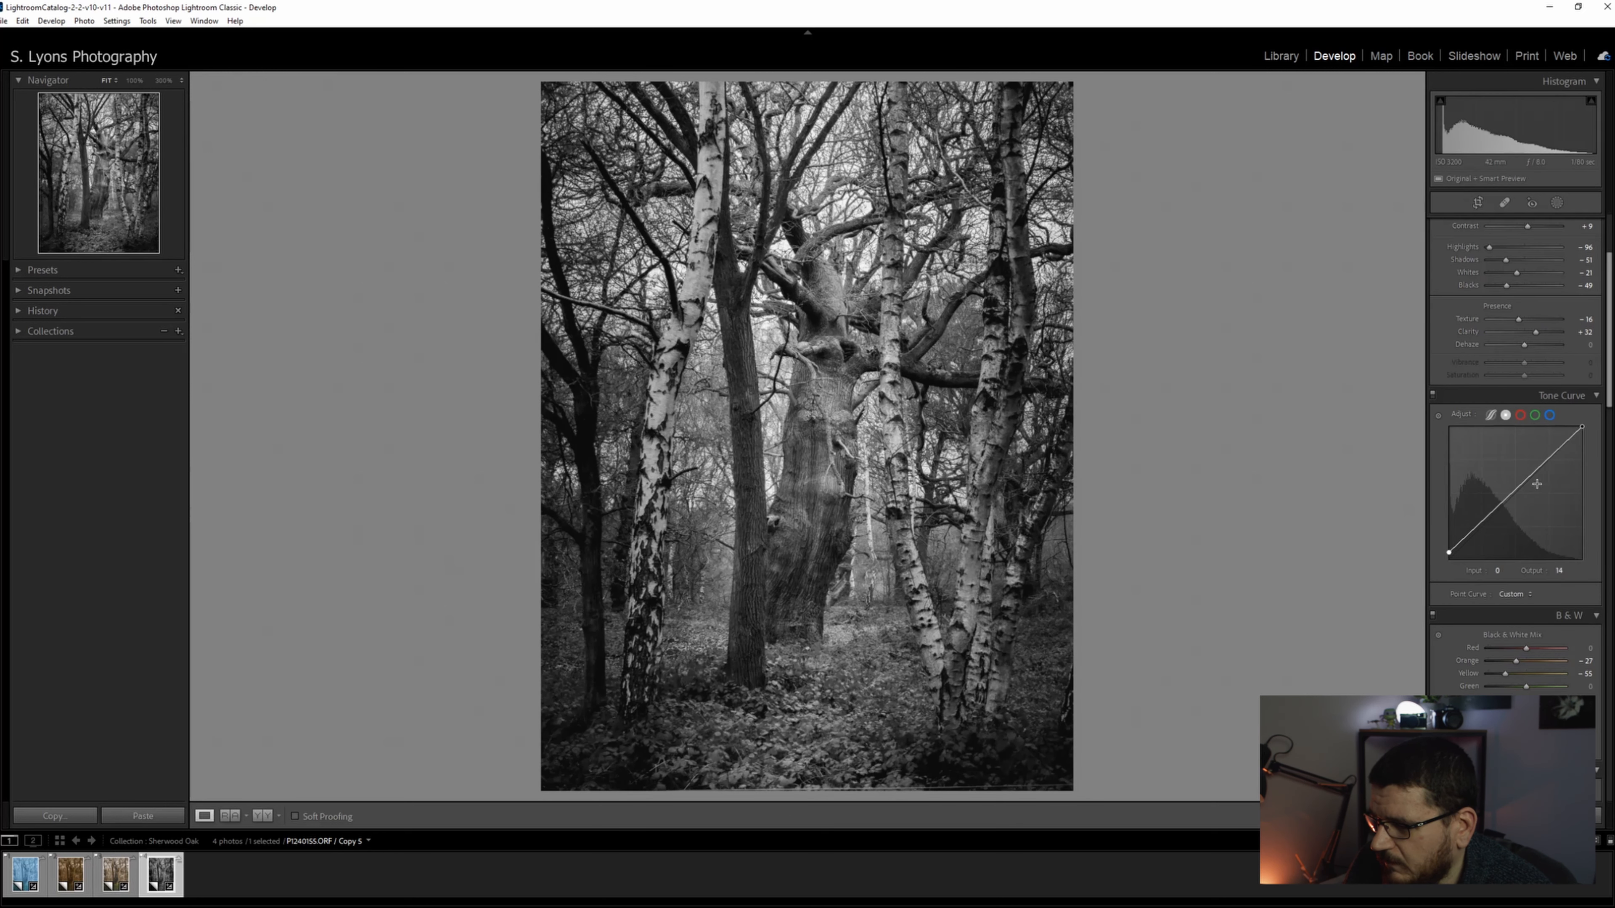
{"action": "left_click_drag", "start_coordinate": [1582, 423], "coordinate": [1582, 443]}
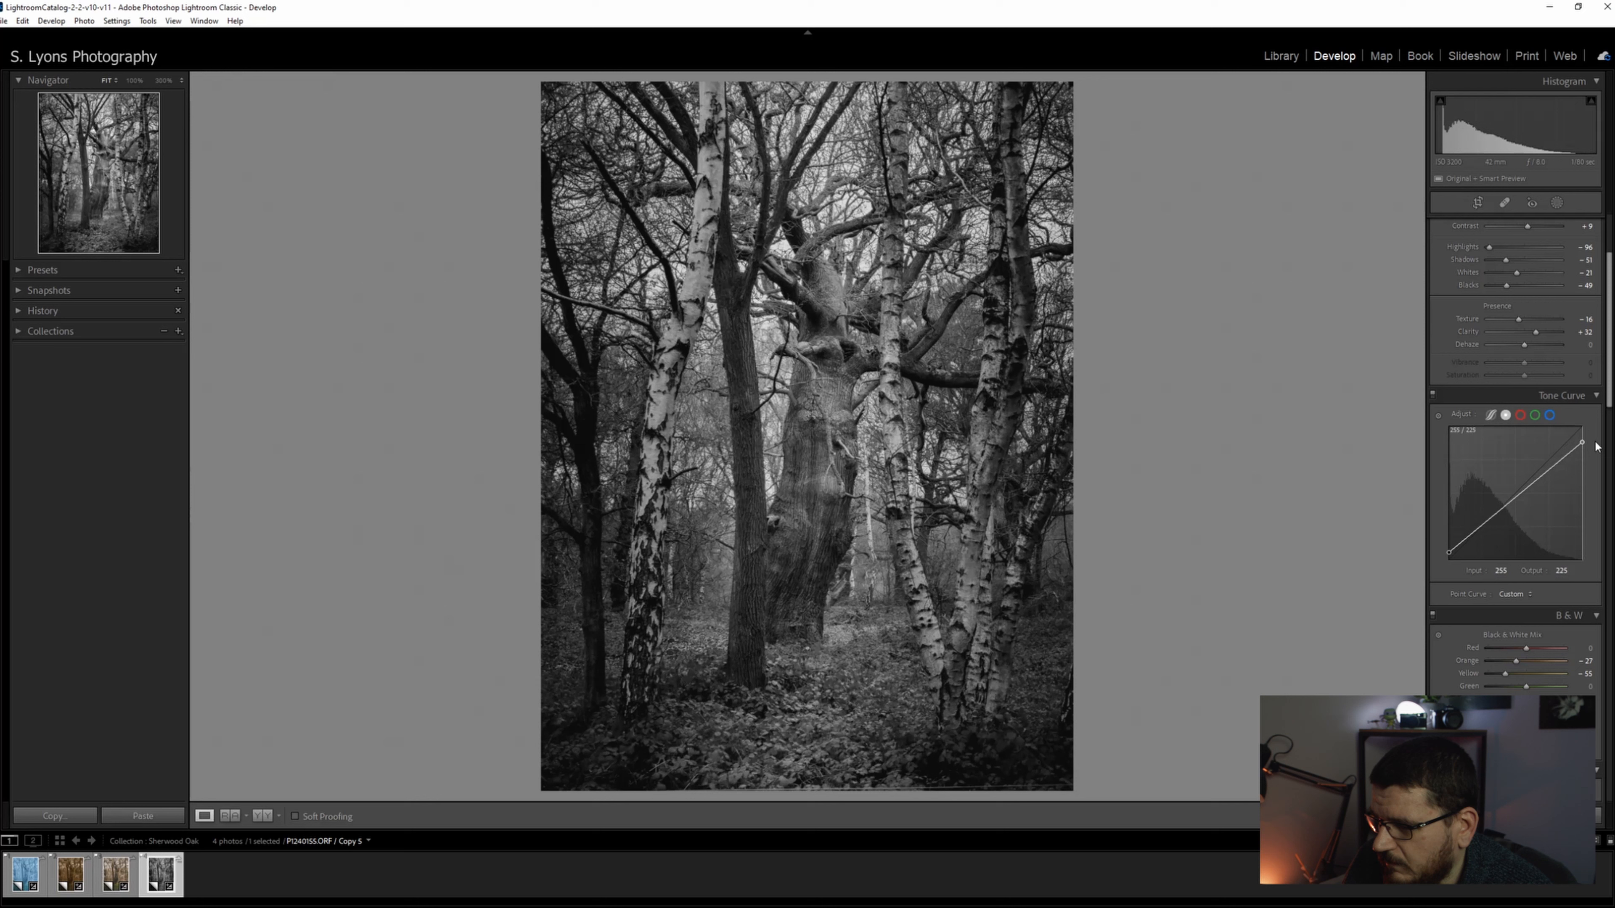
{"action": "left_click_drag", "start_coordinate": [1449, 552], "coordinate": [1450, 547]}
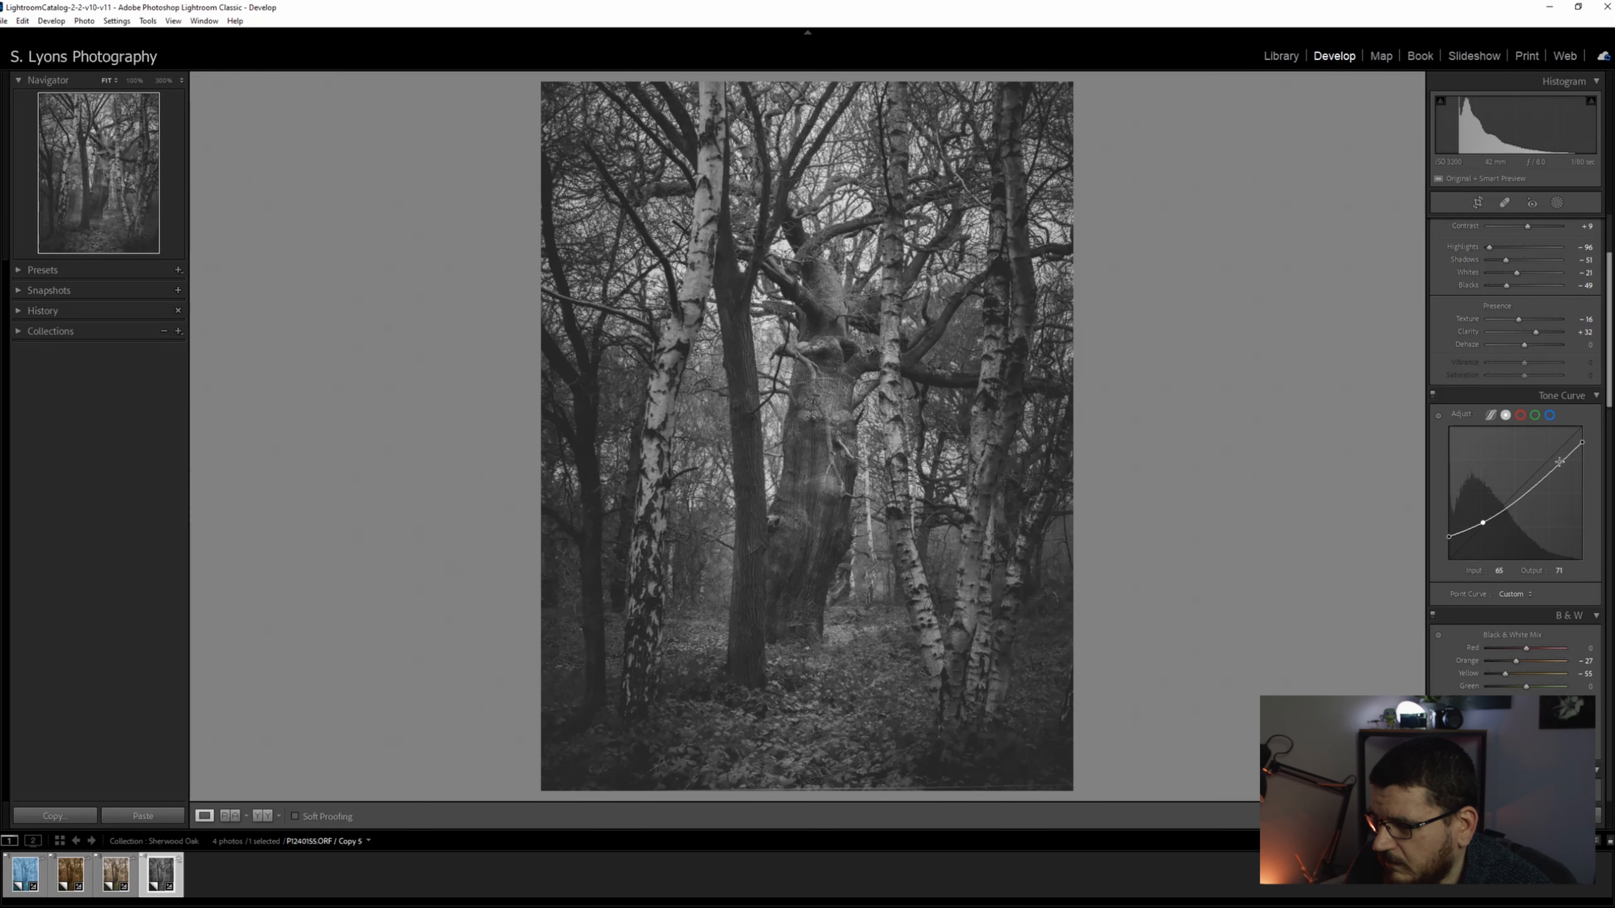
{"action": "left_click_drag", "start_coordinate": [1559, 462], "coordinate": [1553, 467]}
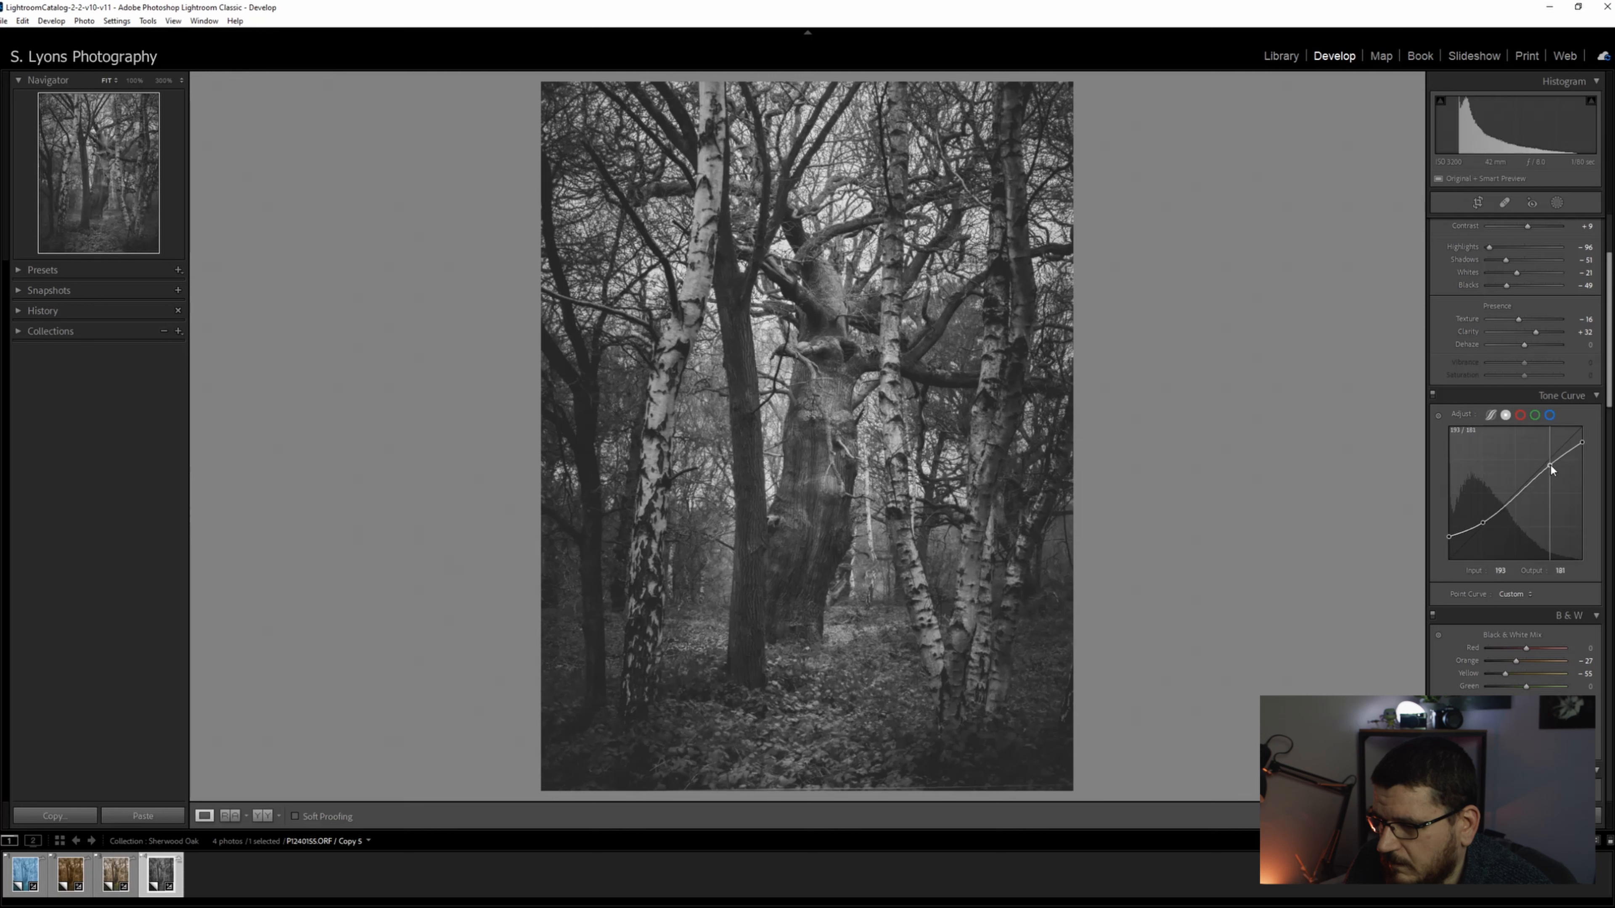
{"action": "left_click_drag", "start_coordinate": [1551, 466], "coordinate": [1551, 451]}
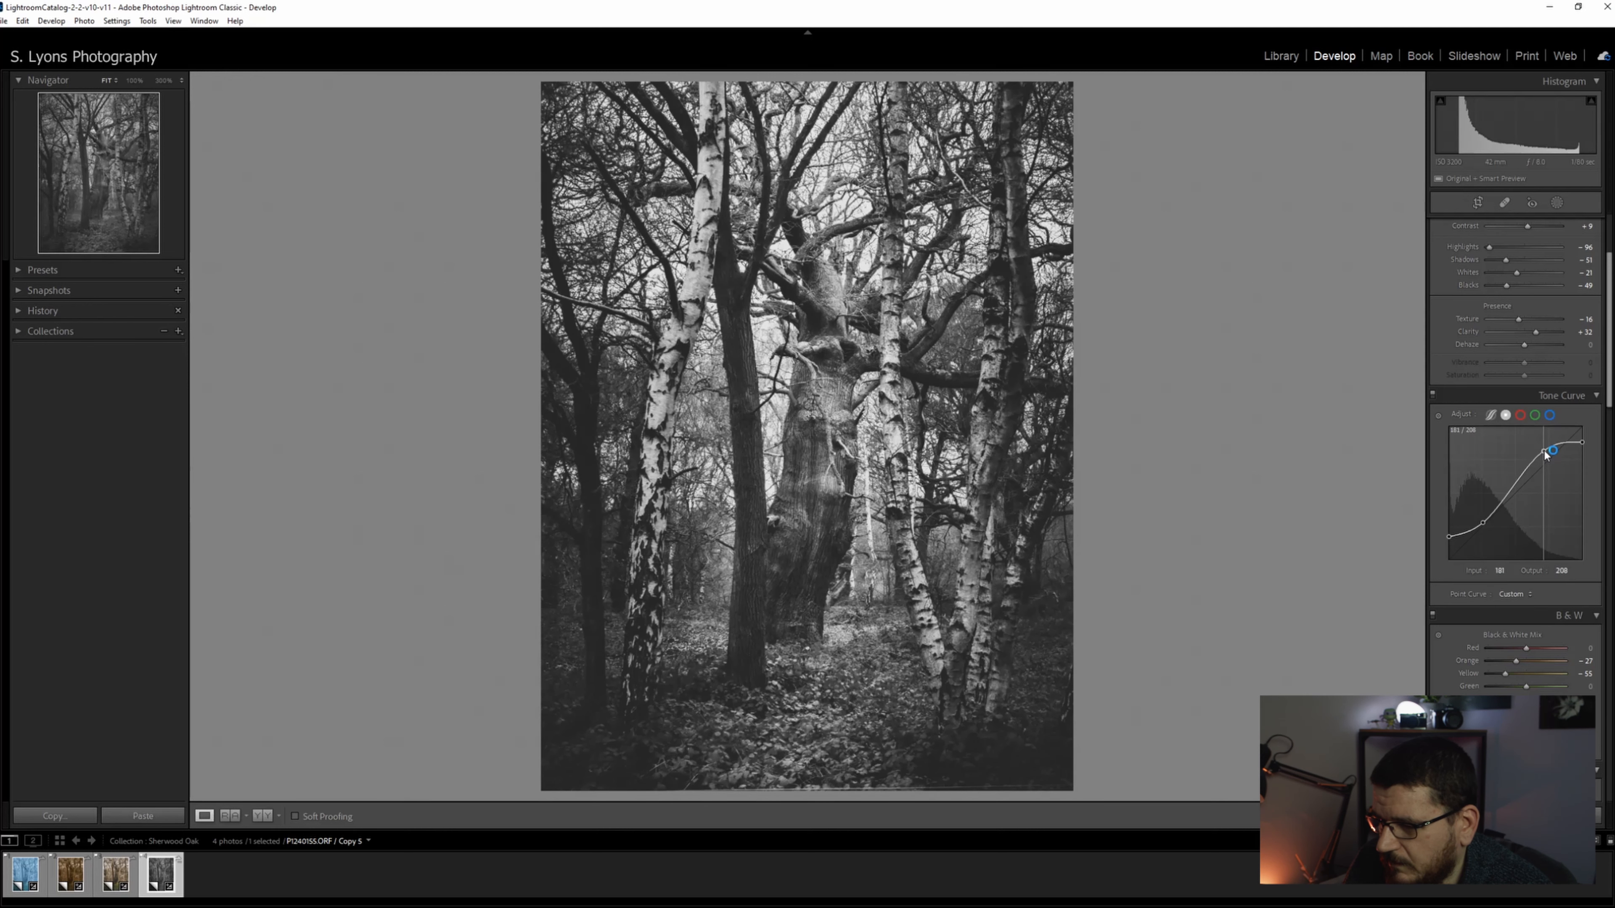
{"action": "left_click_drag", "start_coordinate": [1551, 451], "coordinate": [1556, 458]}
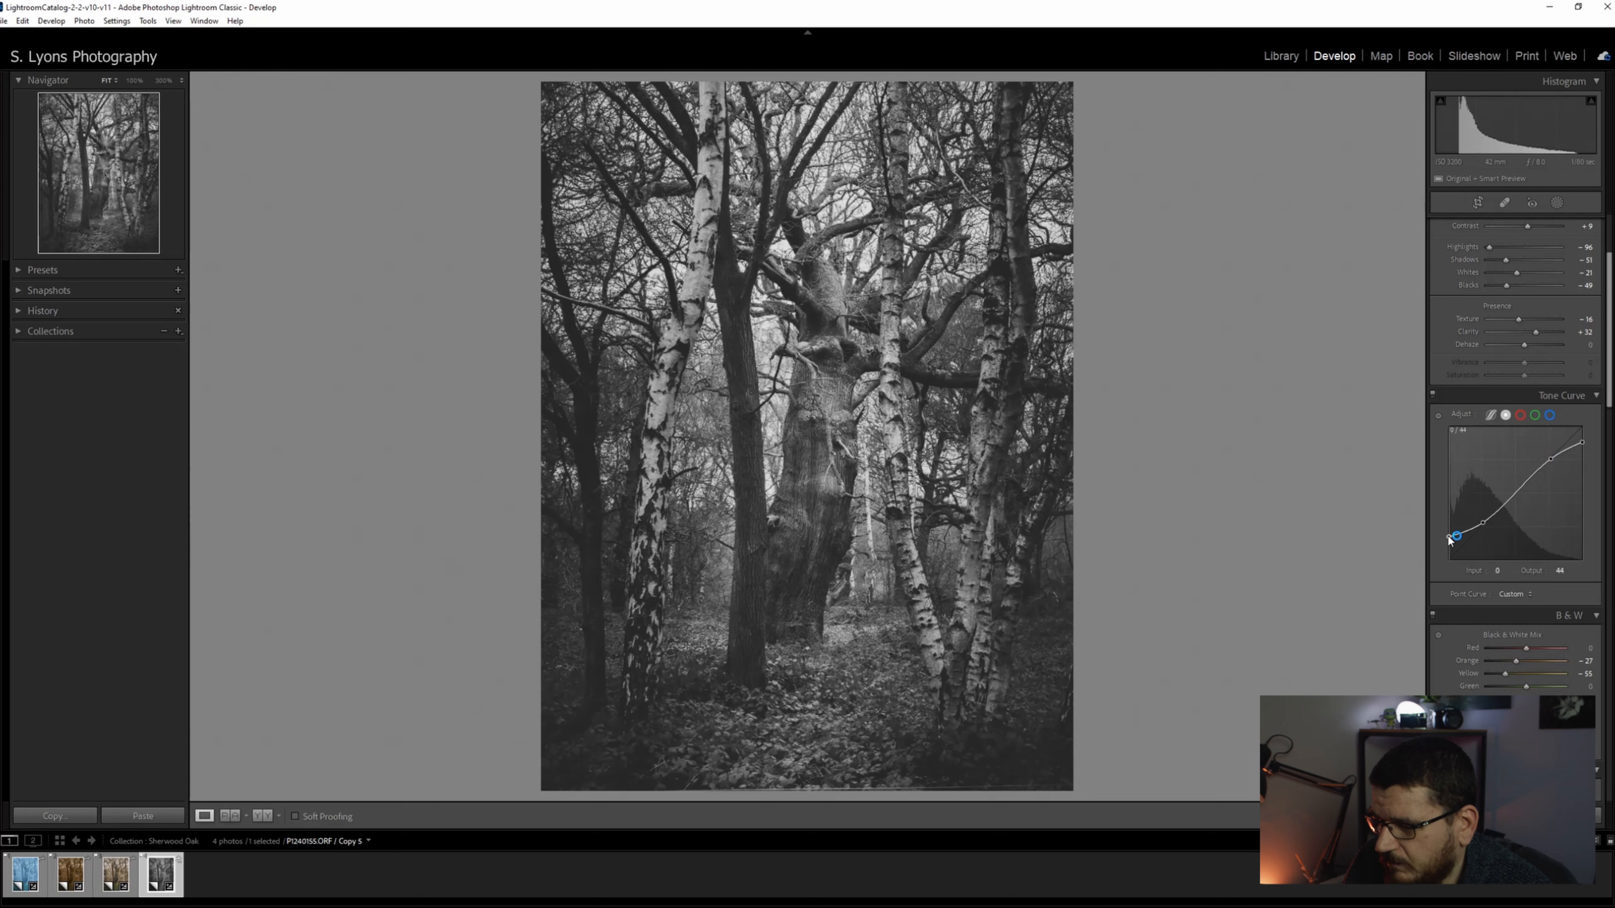
- Rework the black point to settle on slightly lifted, faded blacks
{"action": "left_click_drag", "start_coordinate": [1455, 536], "coordinate": [1448, 538]}
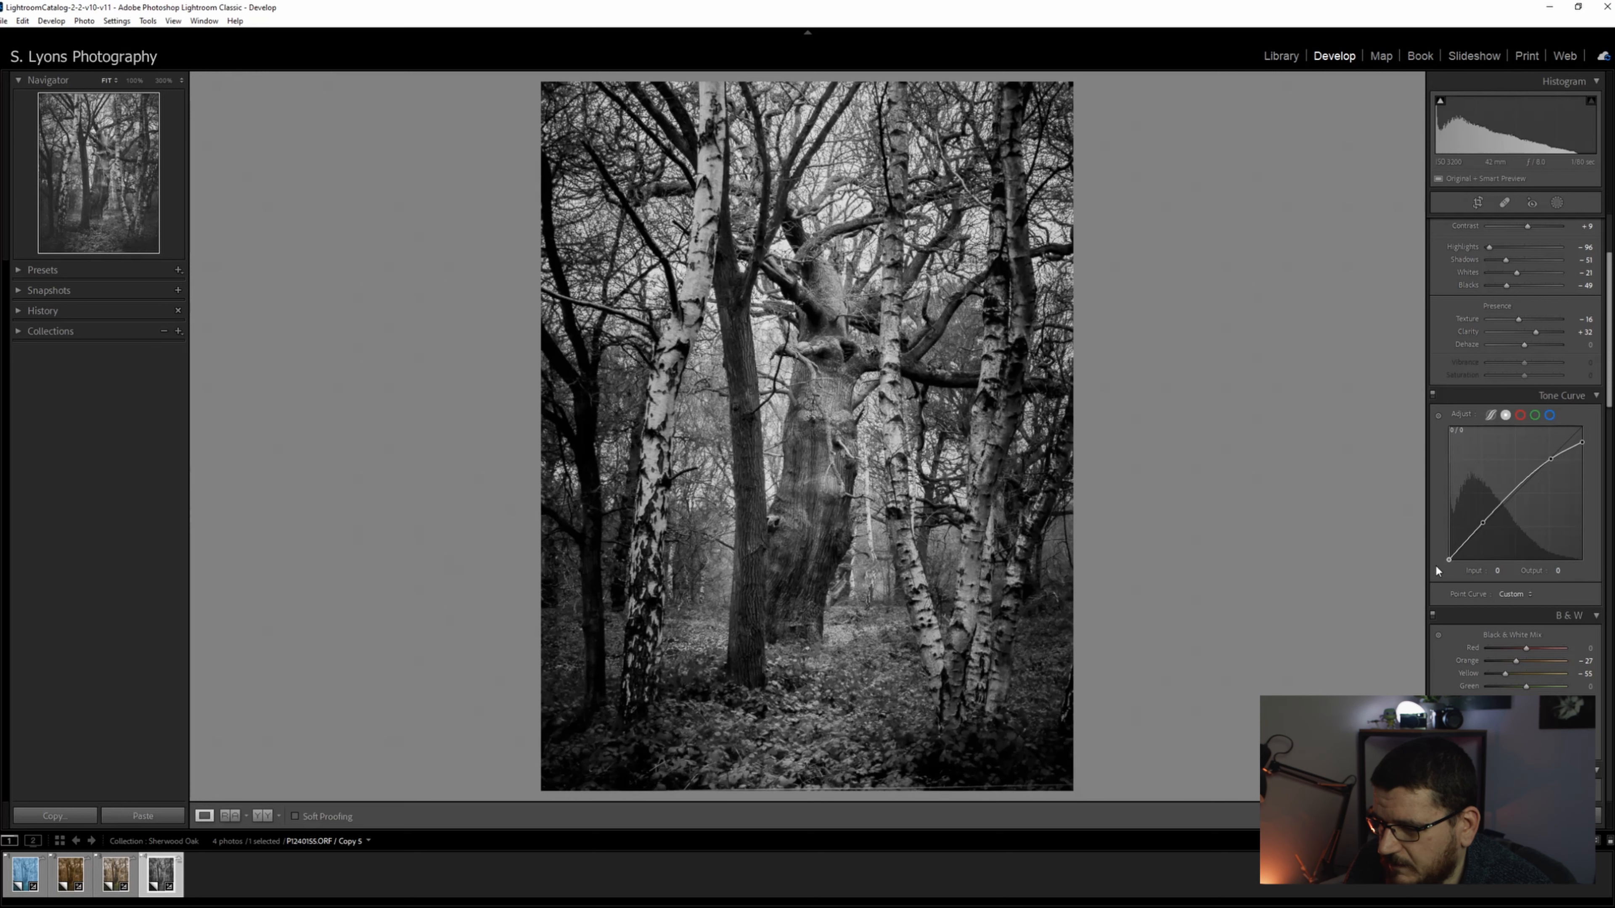
{"action": "left_click_drag", "start_coordinate": [1449, 556], "coordinate": [1449, 547]}
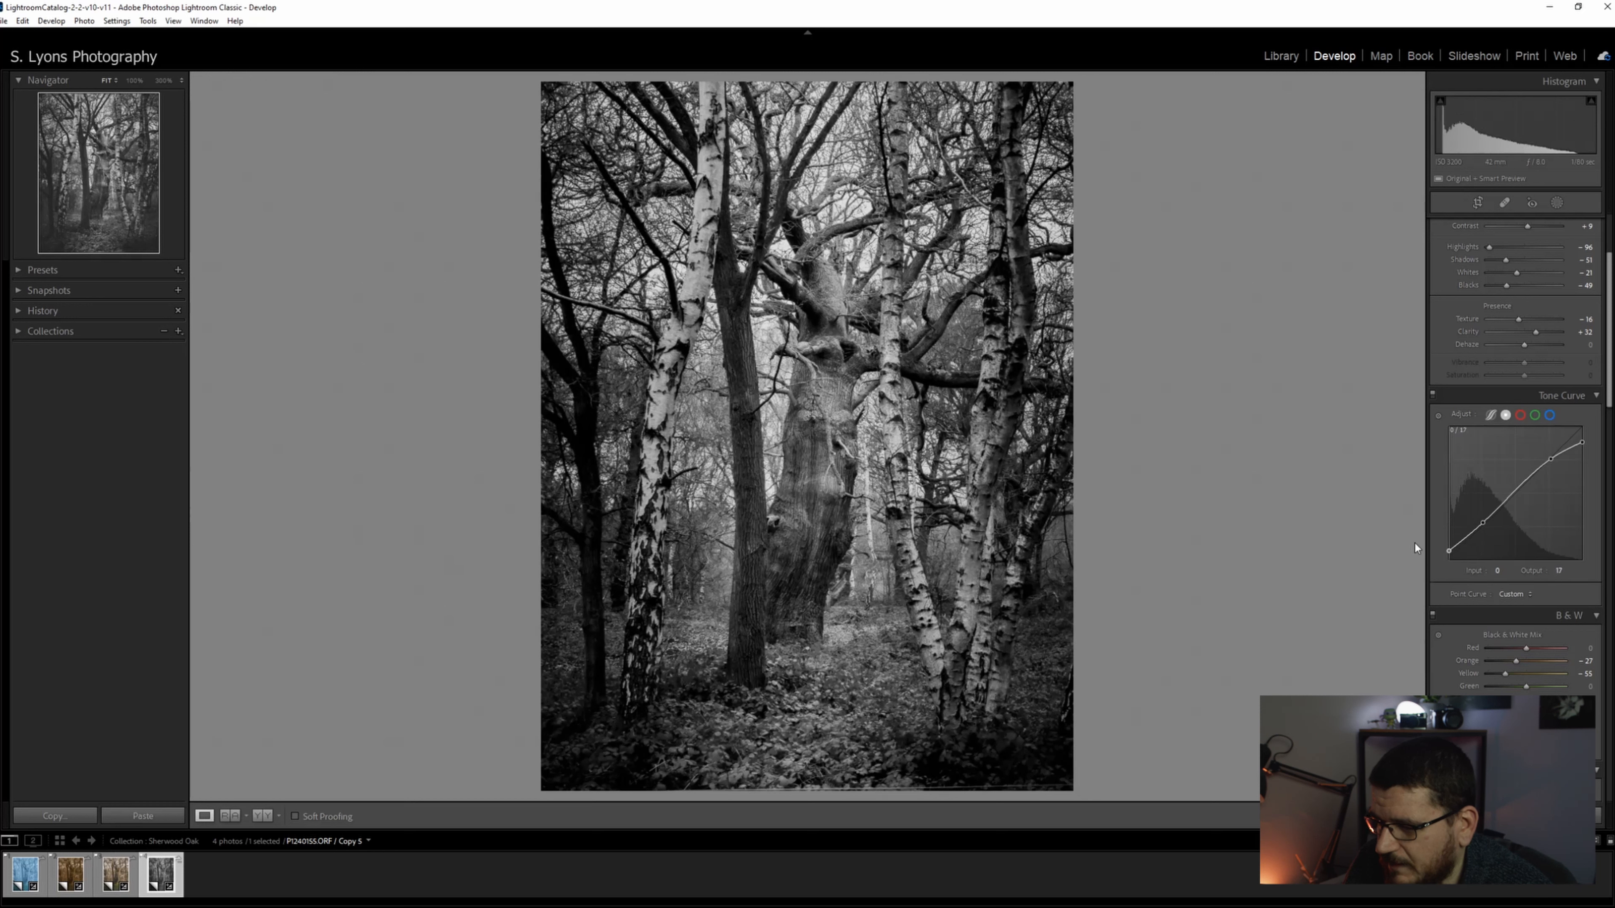
{"action": "left_click_drag", "start_coordinate": [1450, 547], "coordinate": [1451, 530]}
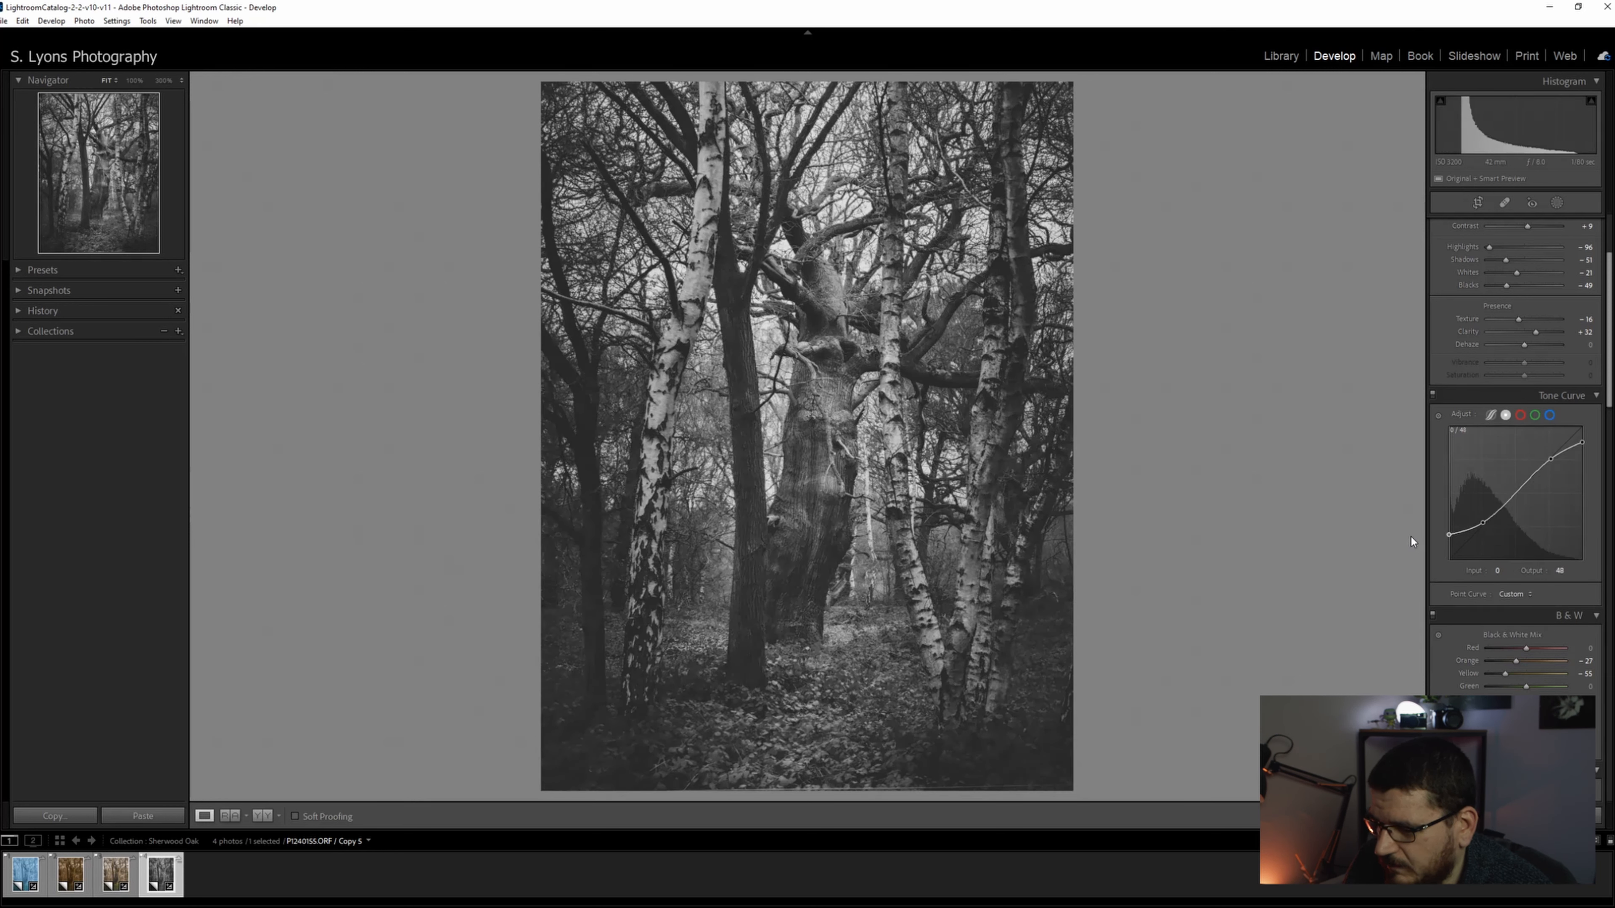
{"action": "left_click_drag", "start_coordinate": [1449, 536], "coordinate": [1449, 547]}
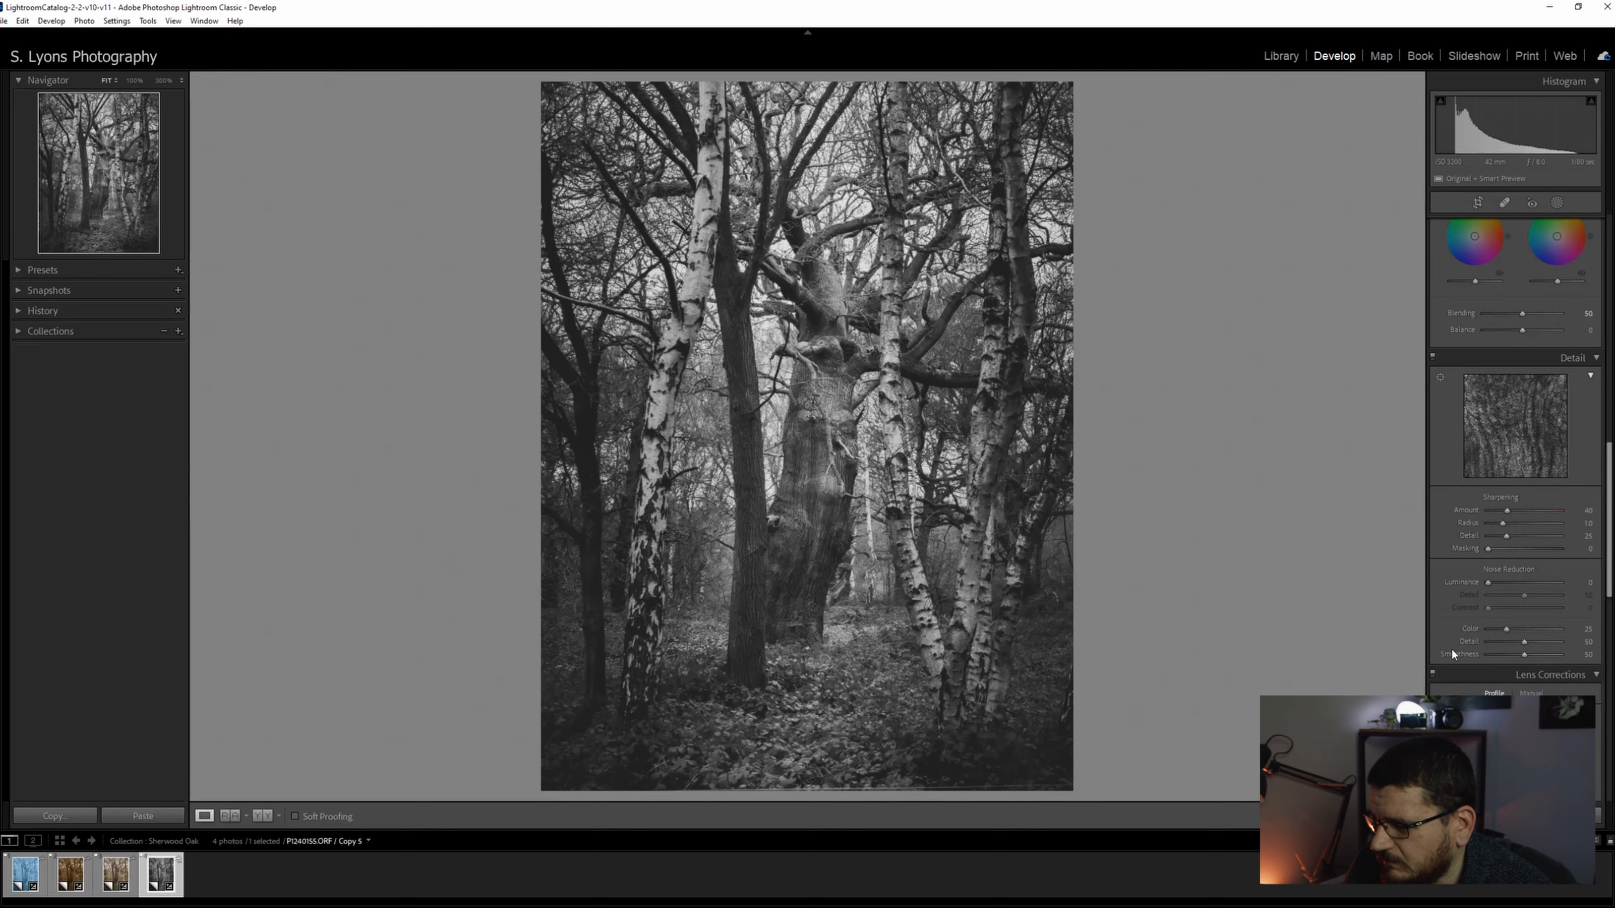
{"action": "mouse_move", "coordinate": [1422, 579]}
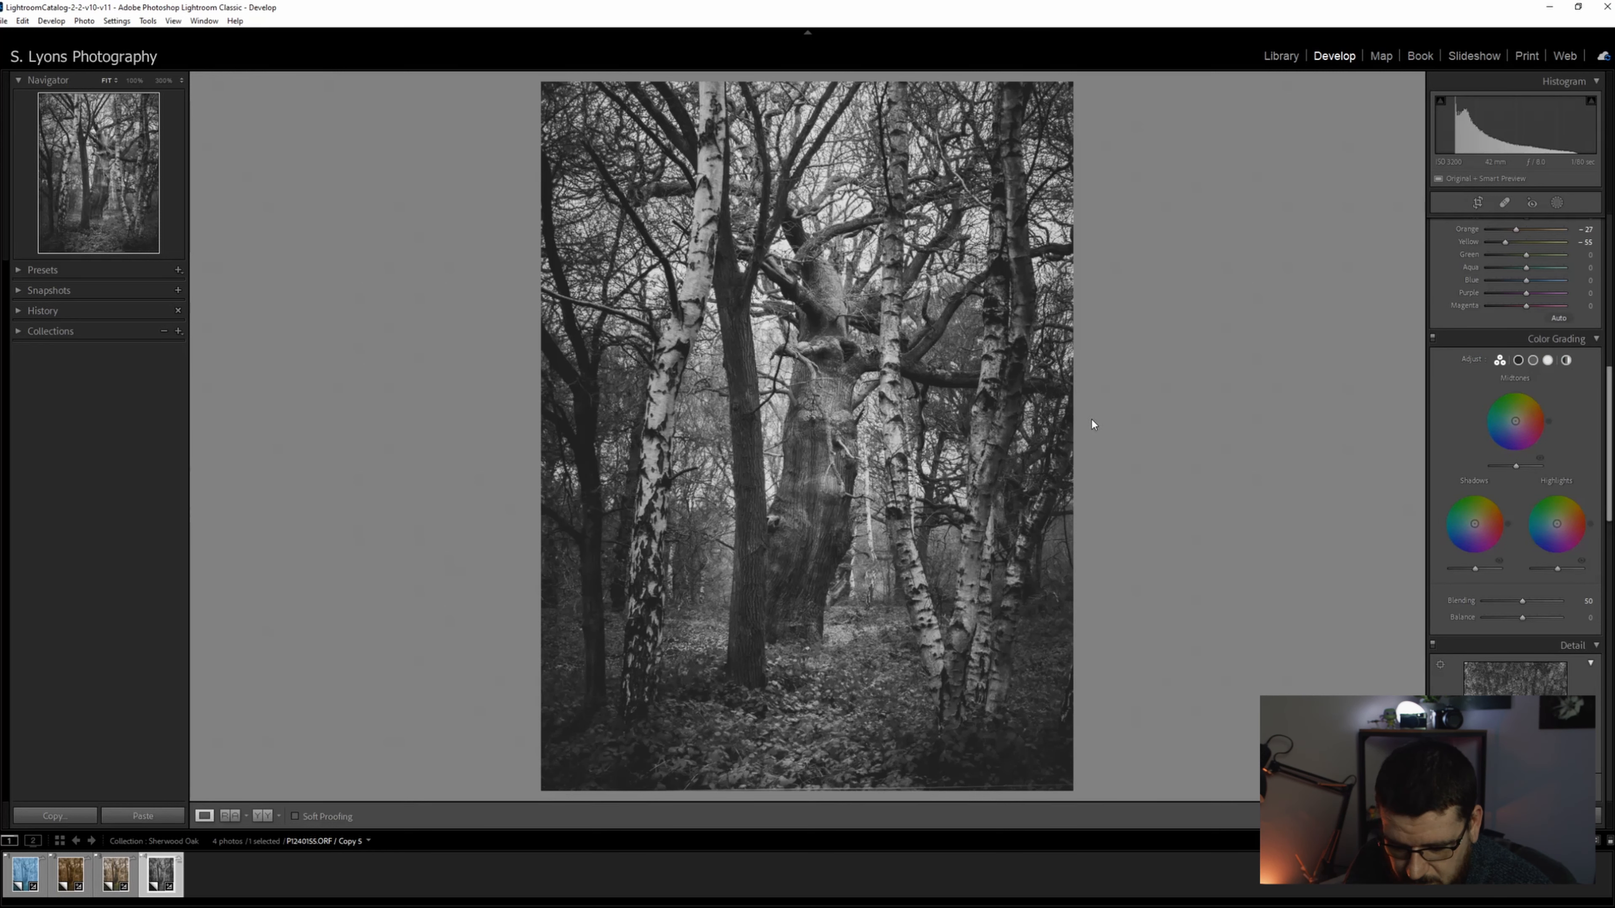
{"action": "mouse_move", "coordinate": [986, 409]}
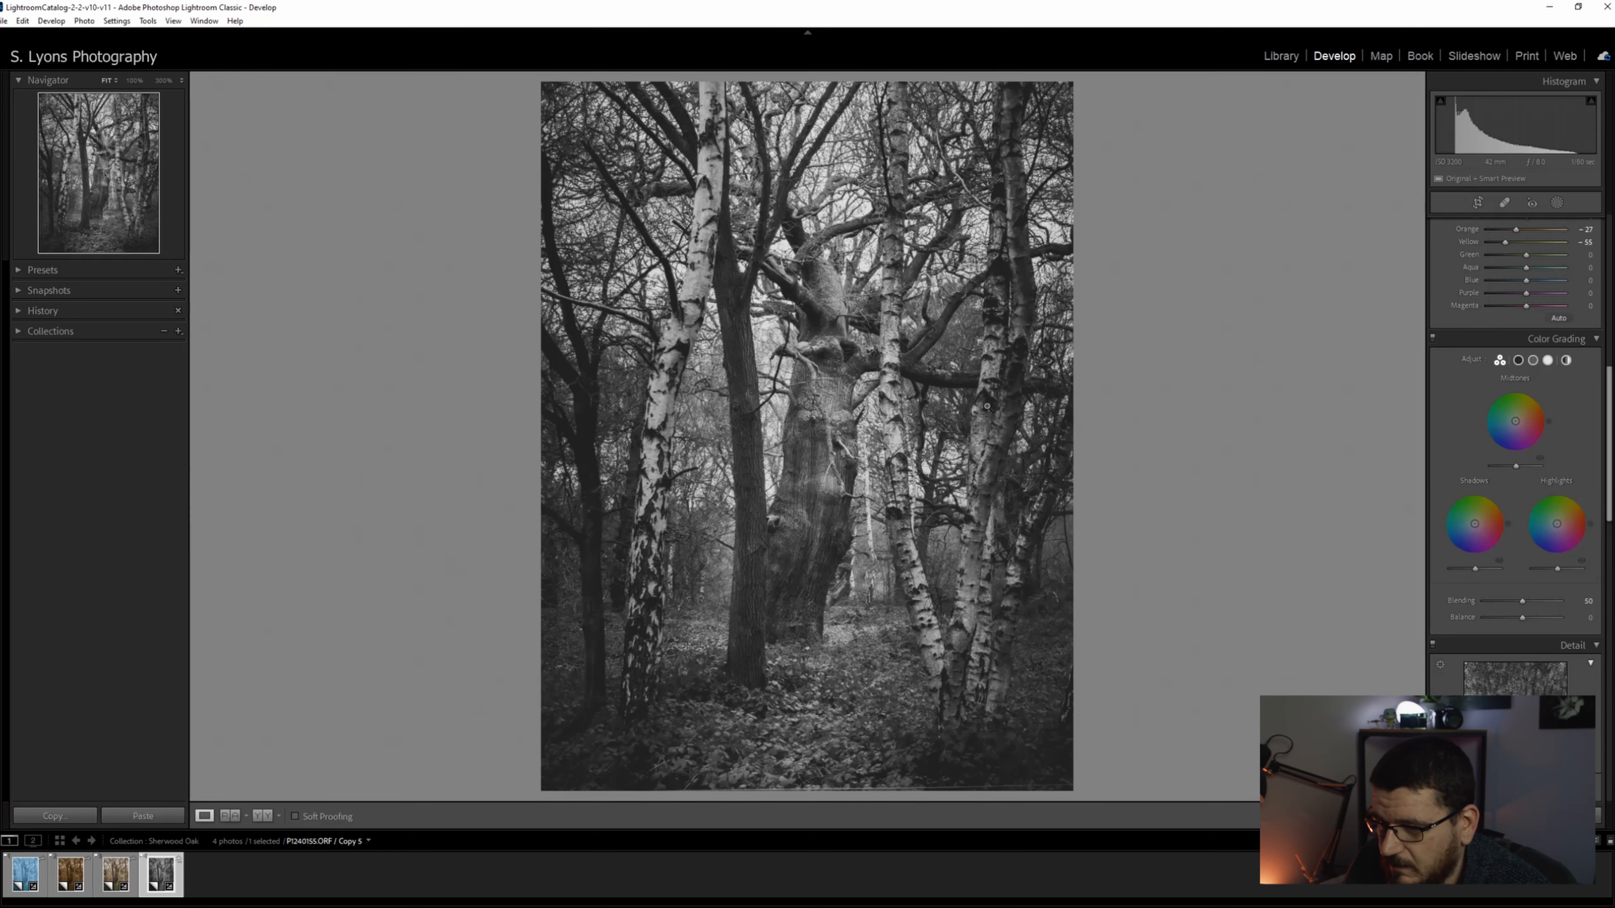